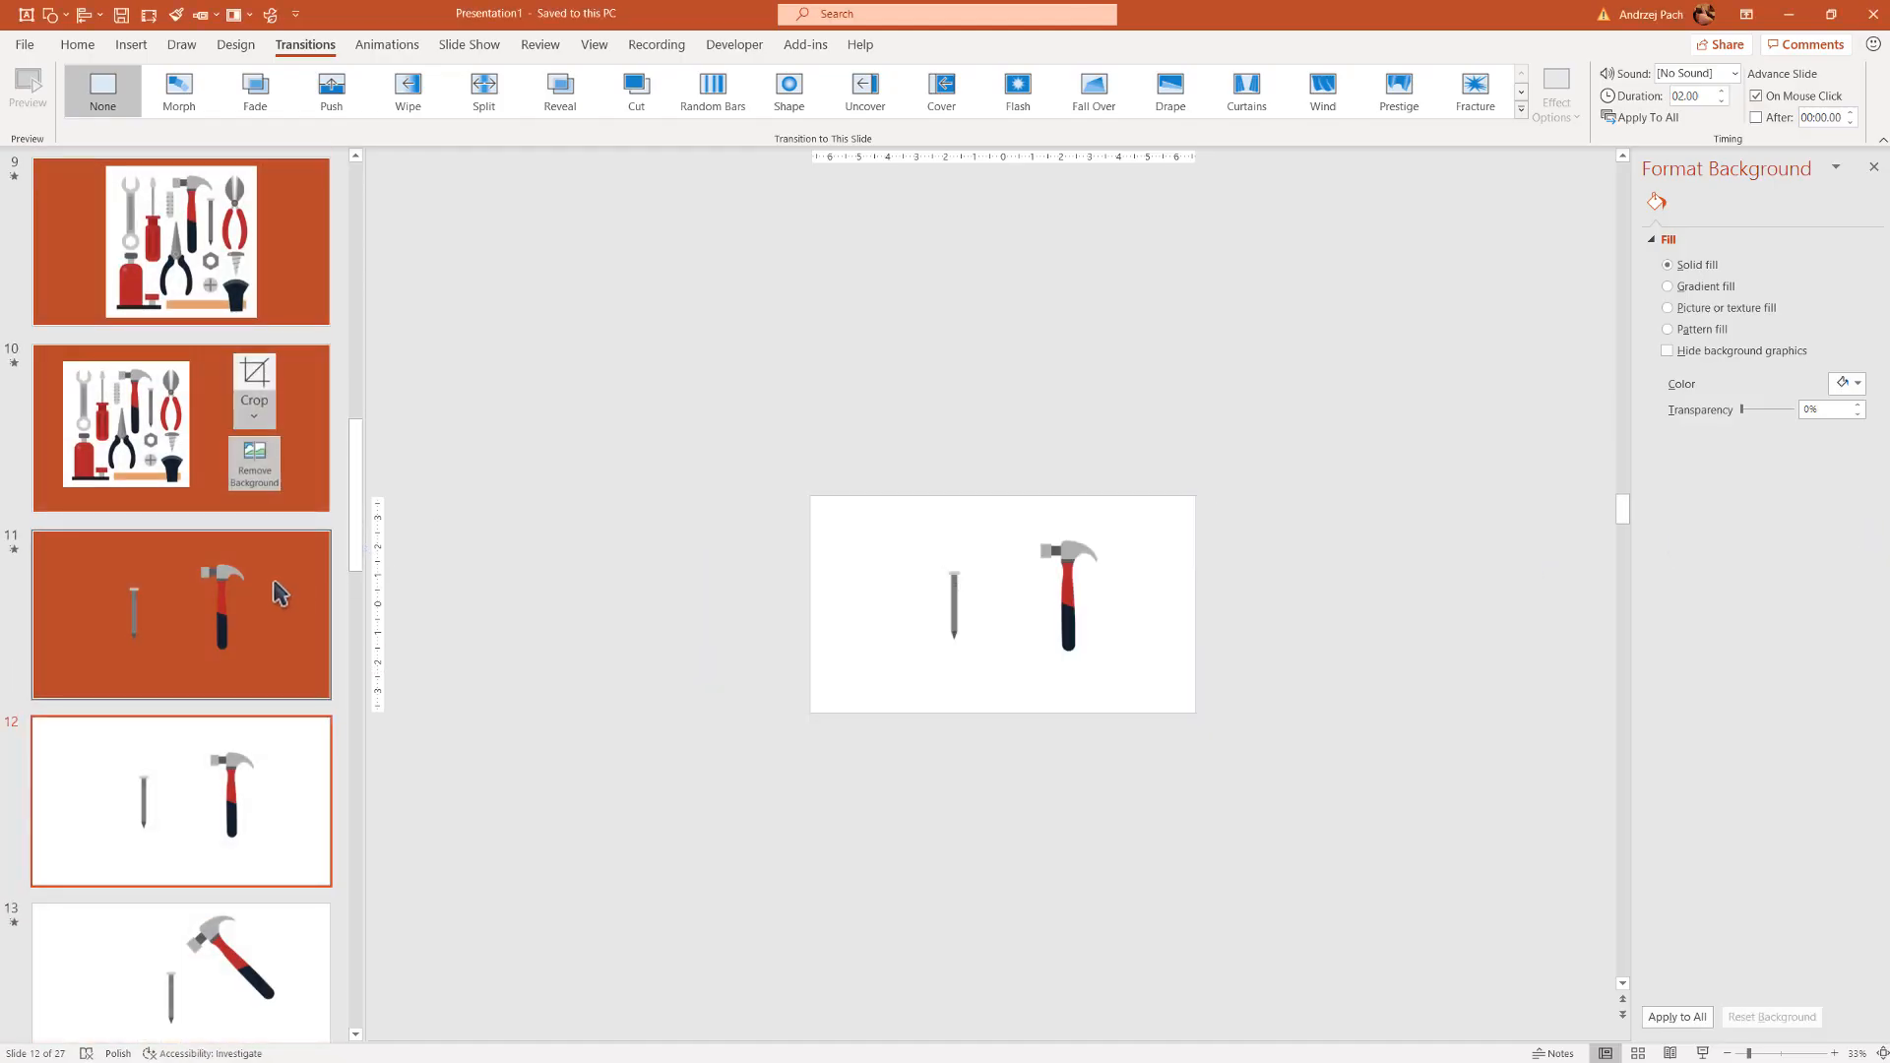
# Step: On slide 1, inspect the tilted picture and MORPH title placed off the slide
pyautogui.scroll(3)
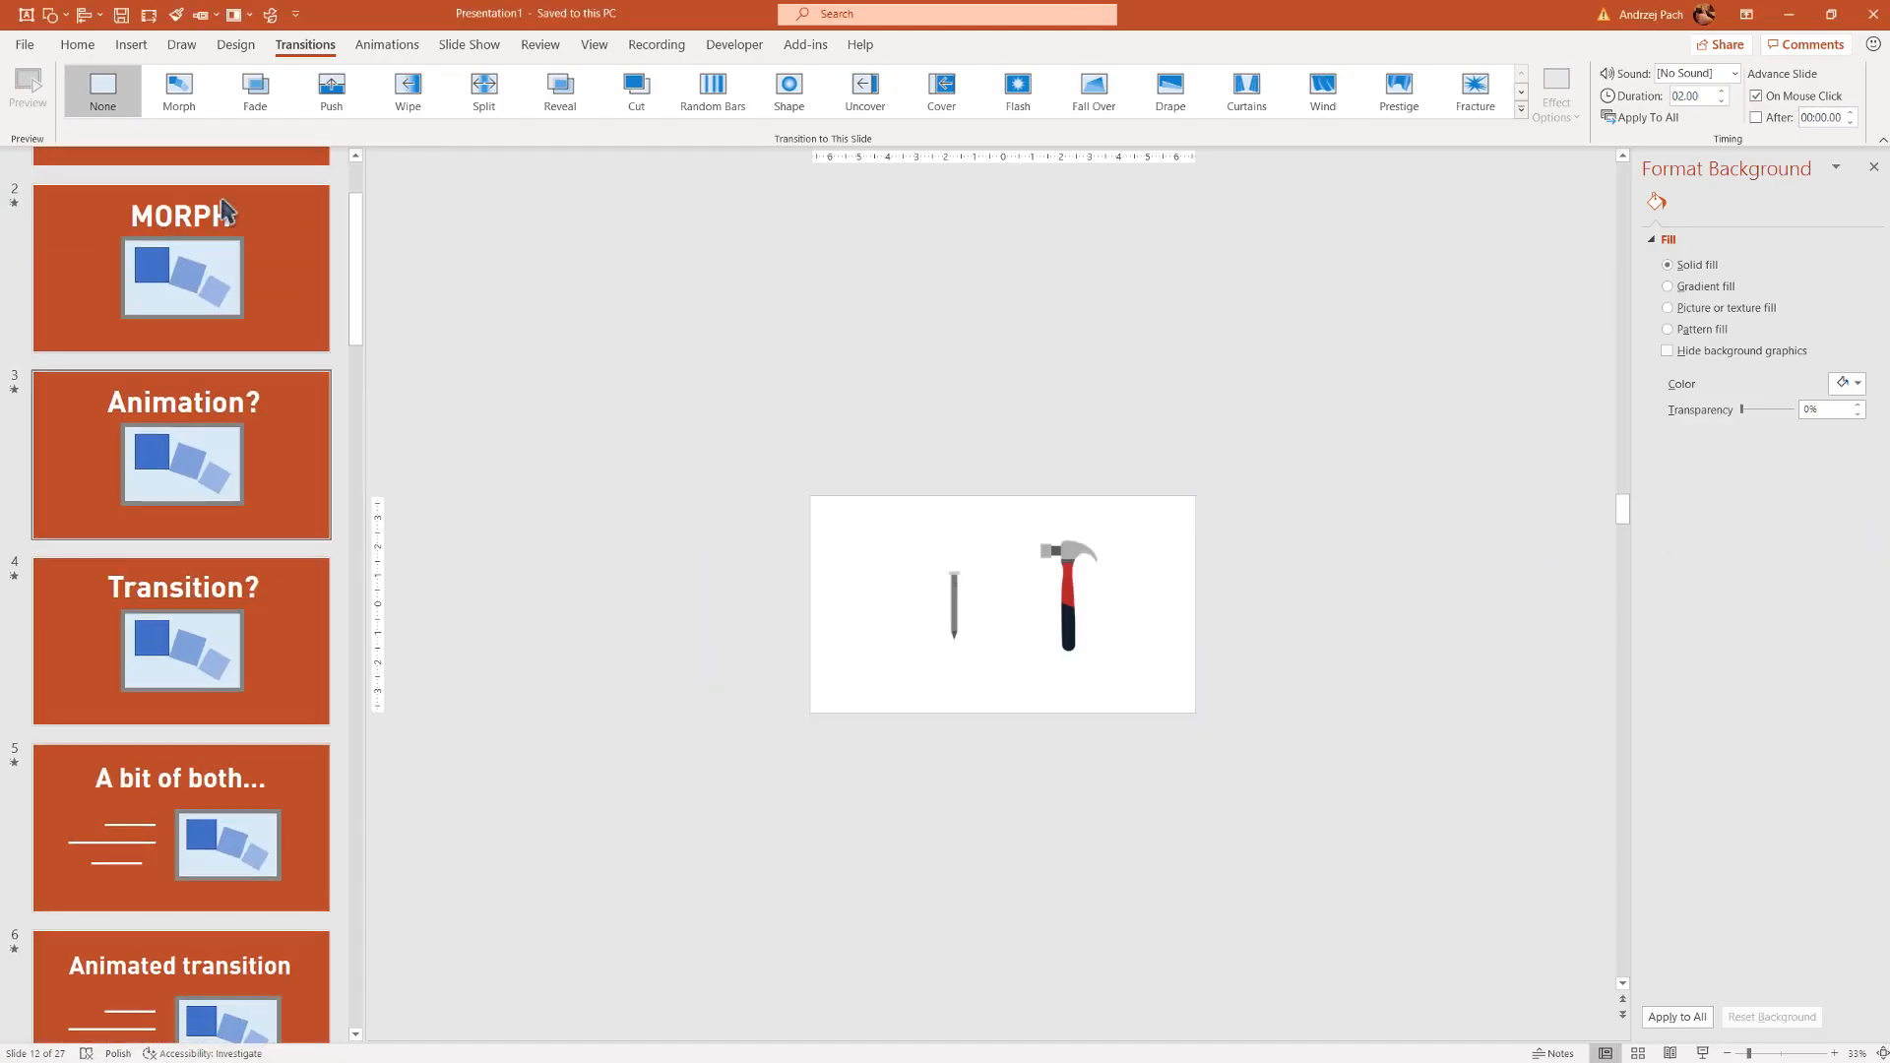
pyautogui.scroll(3)
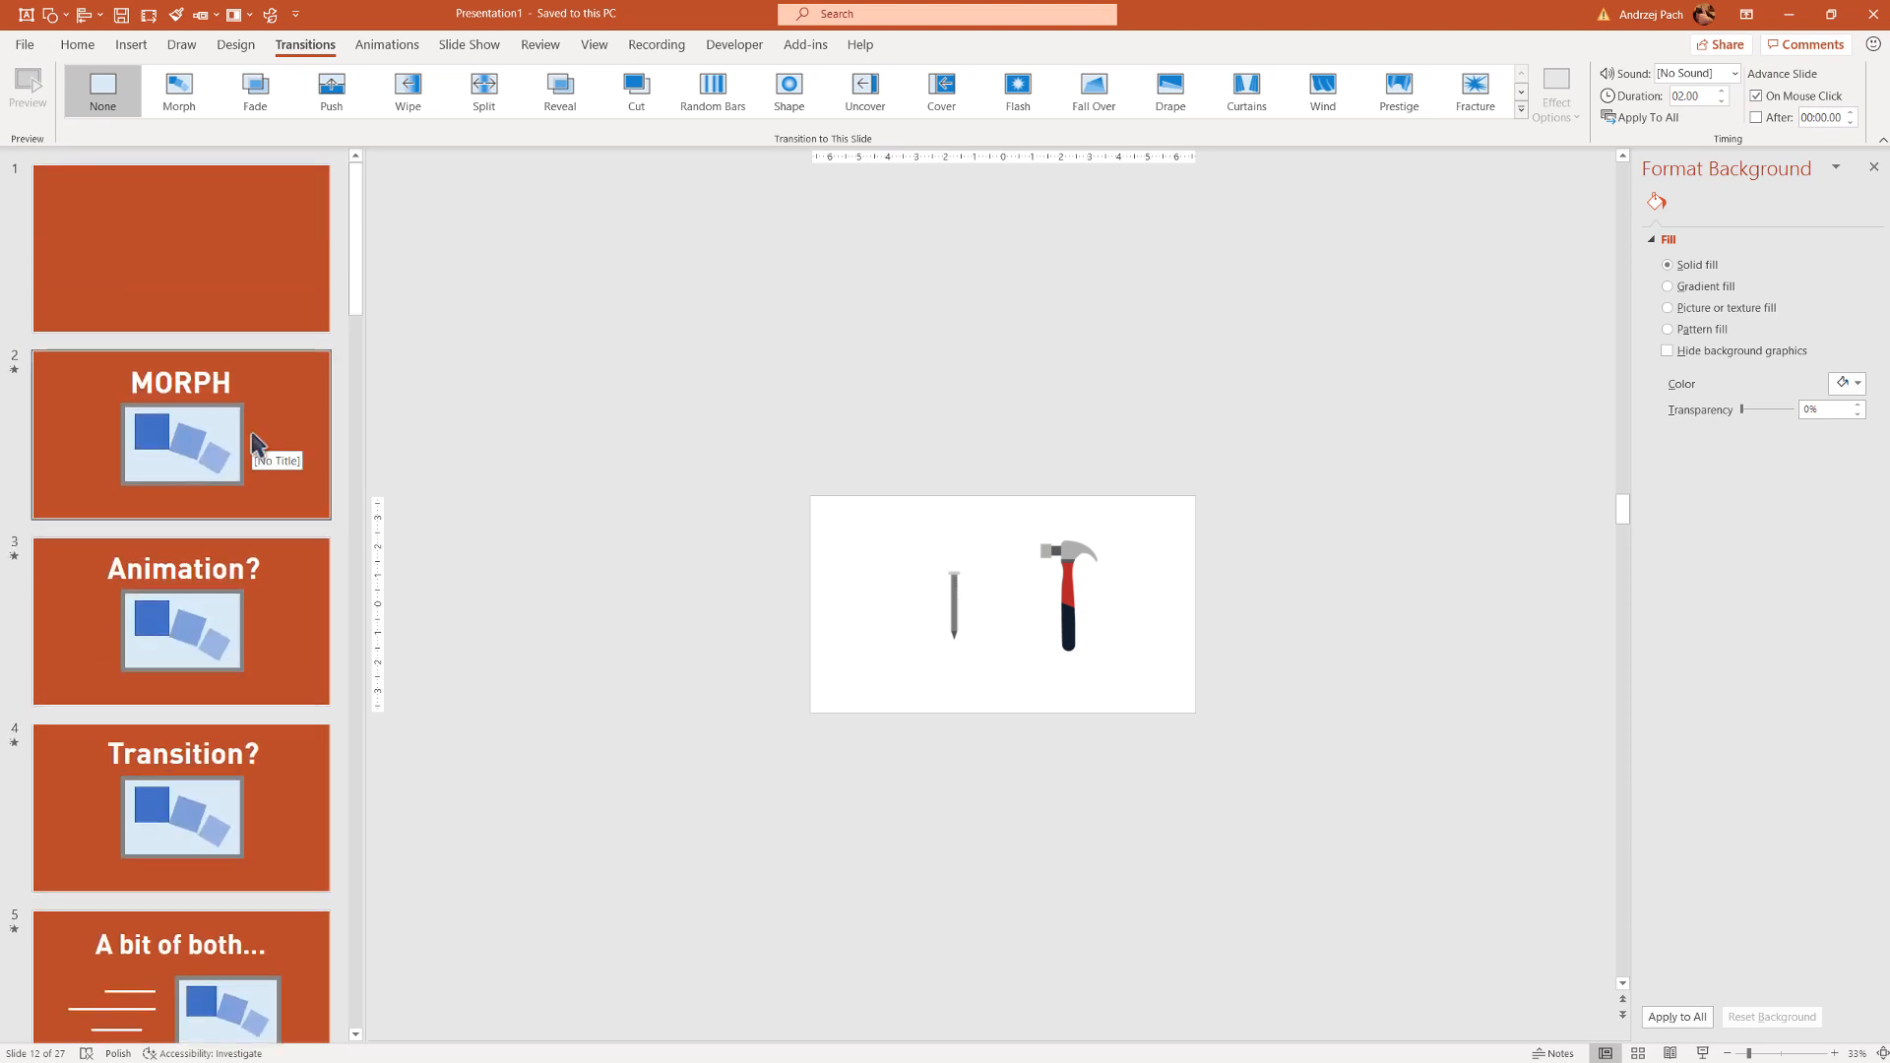
pyautogui.click(181, 247)
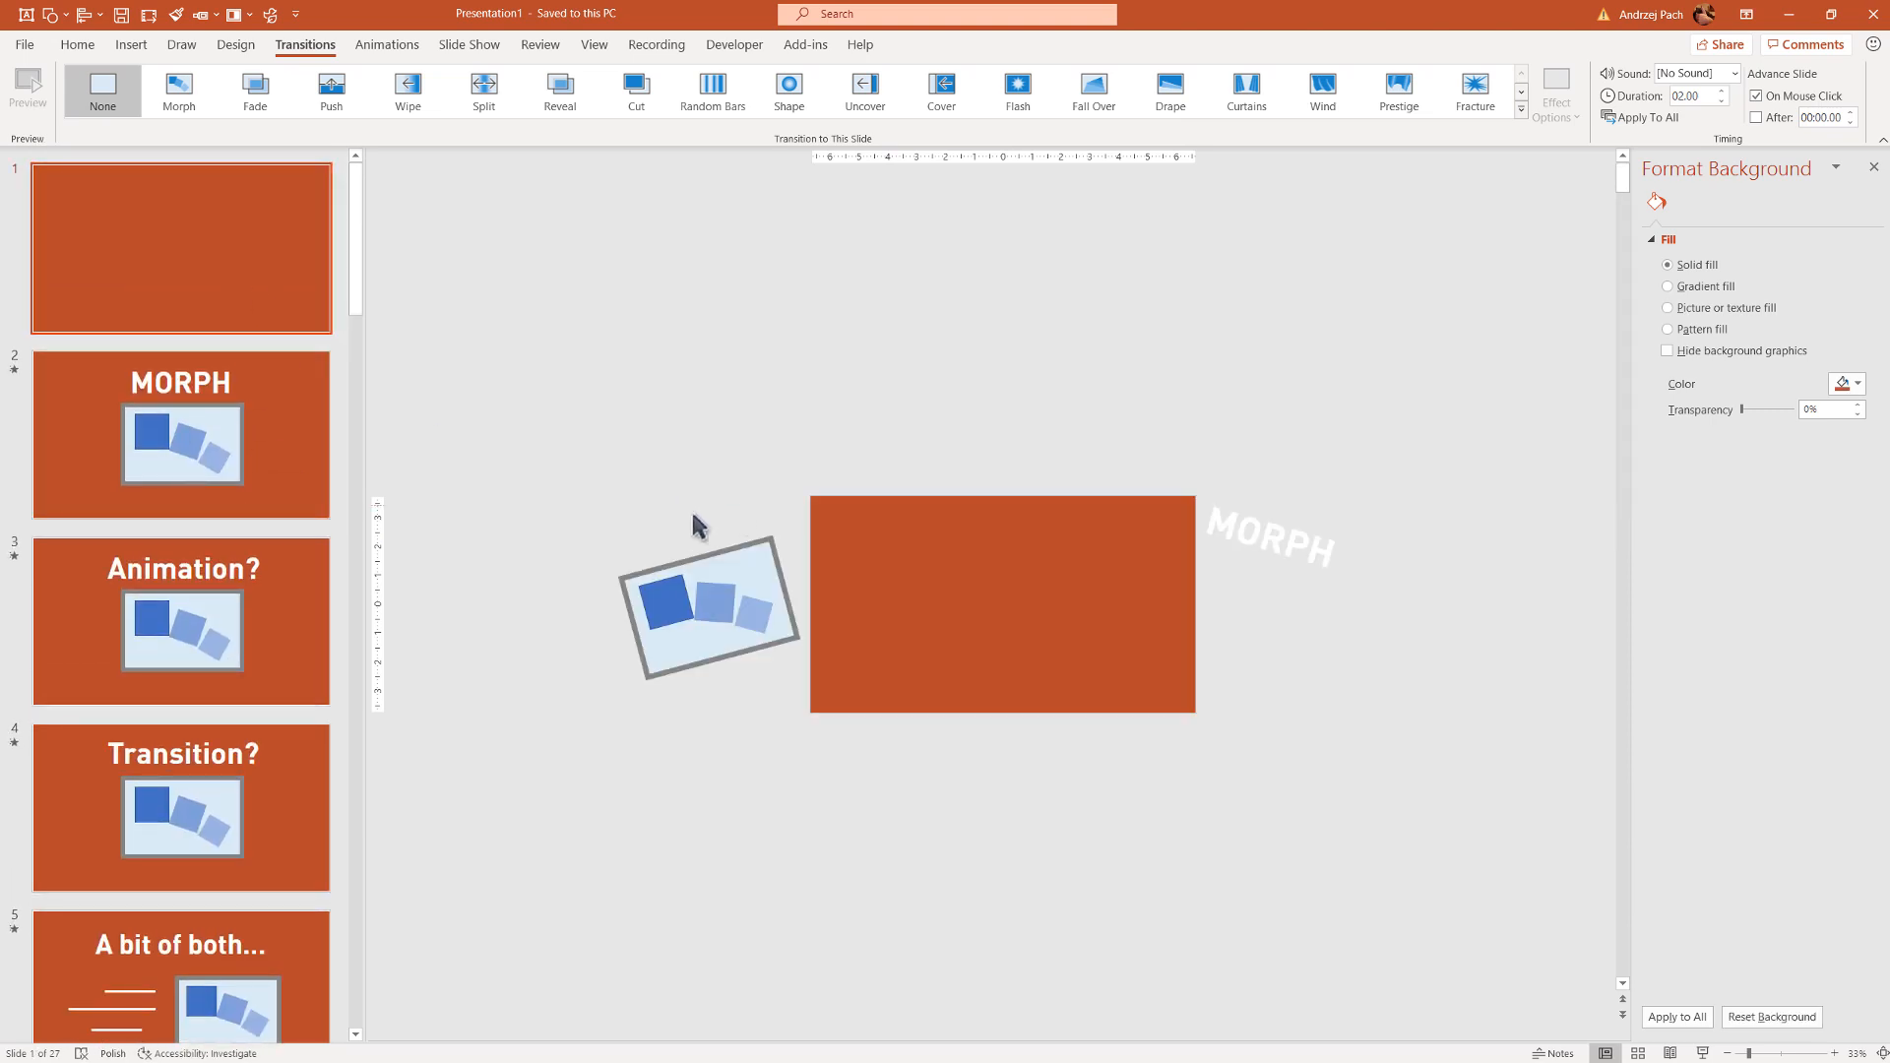
pyautogui.moveTo(661, 645)
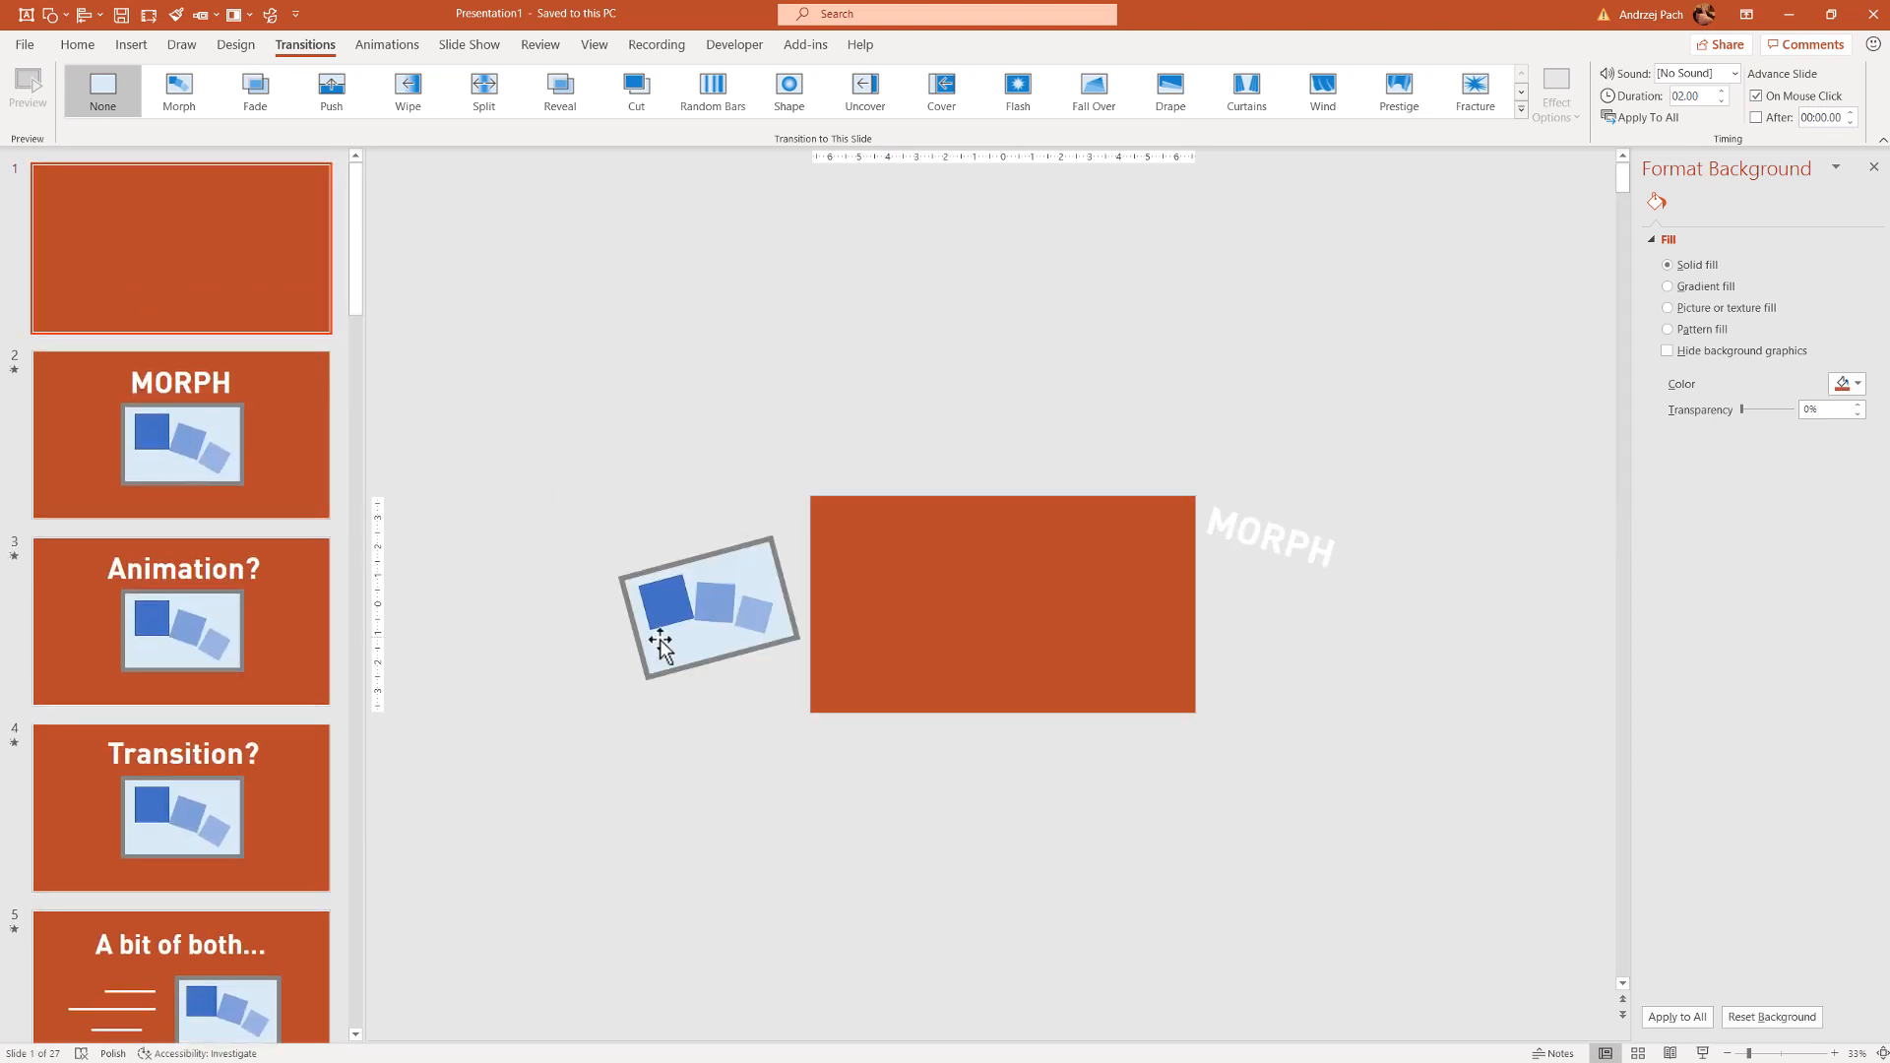
pyautogui.click(709, 607)
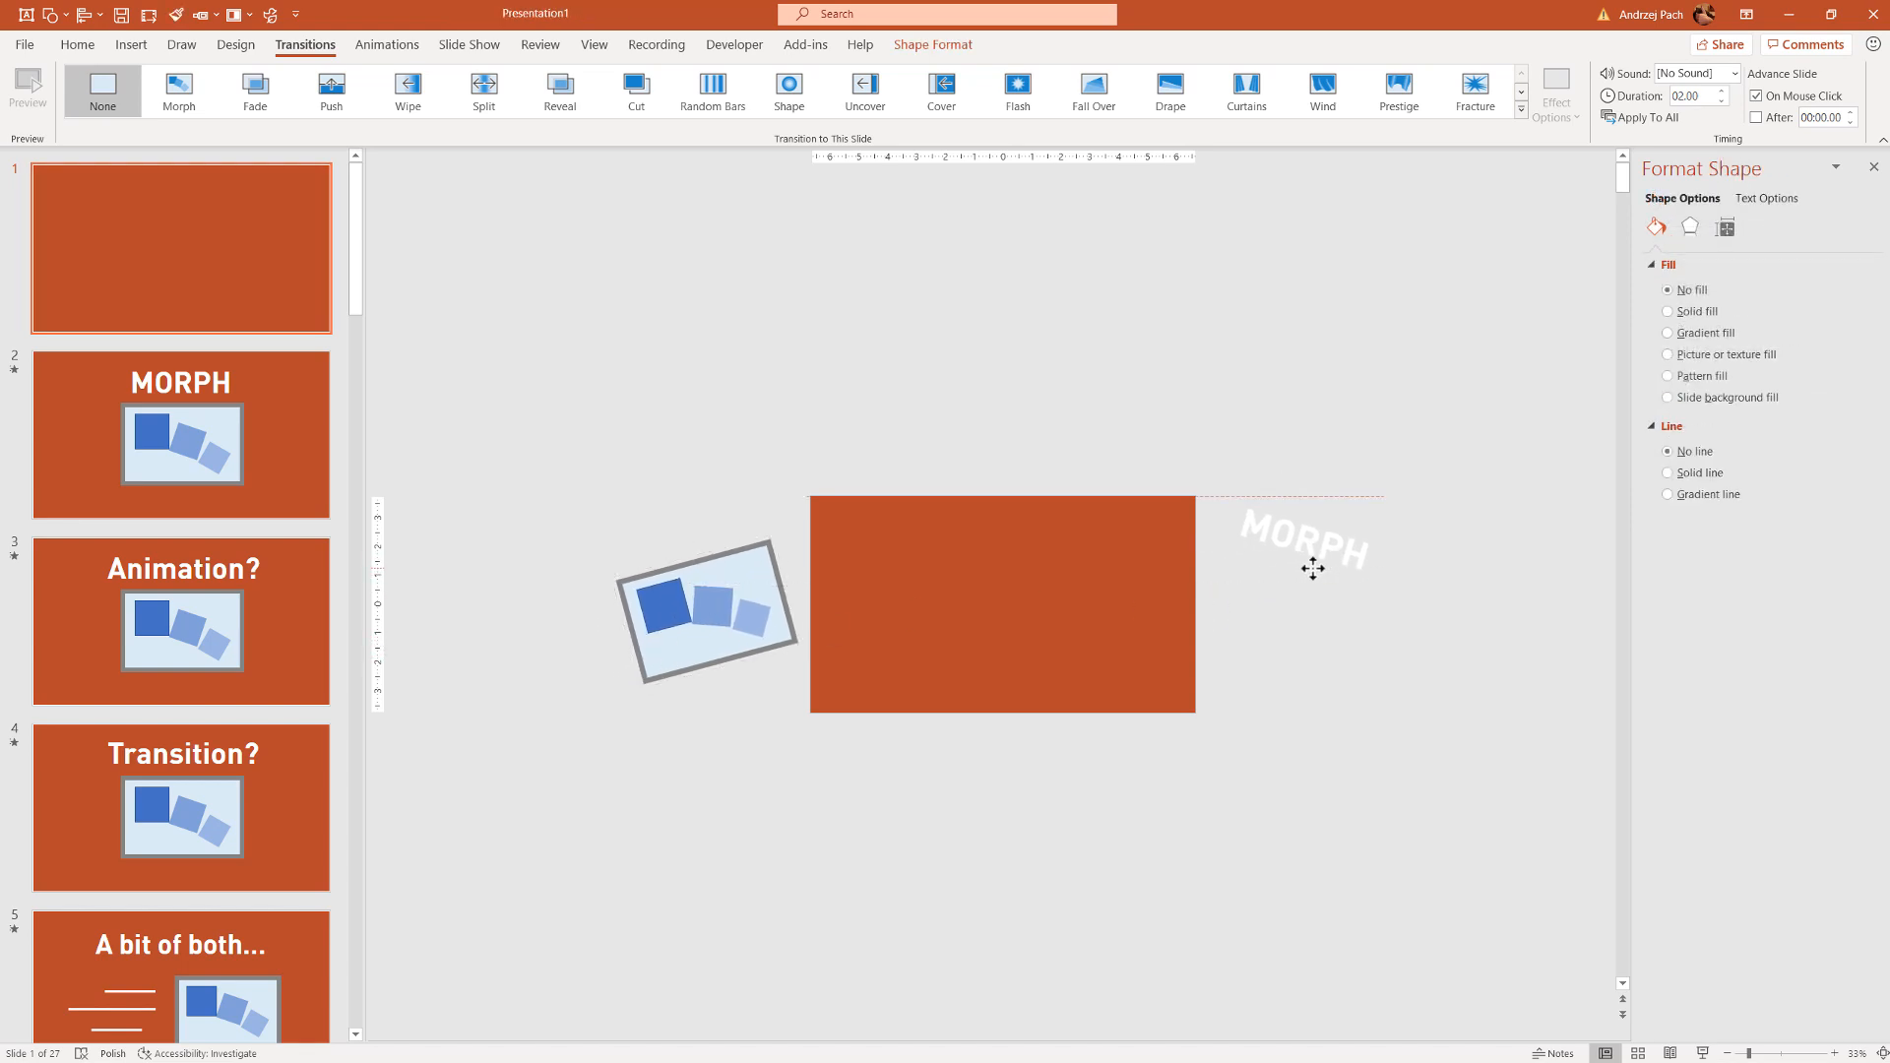
pyautogui.click(181, 434)
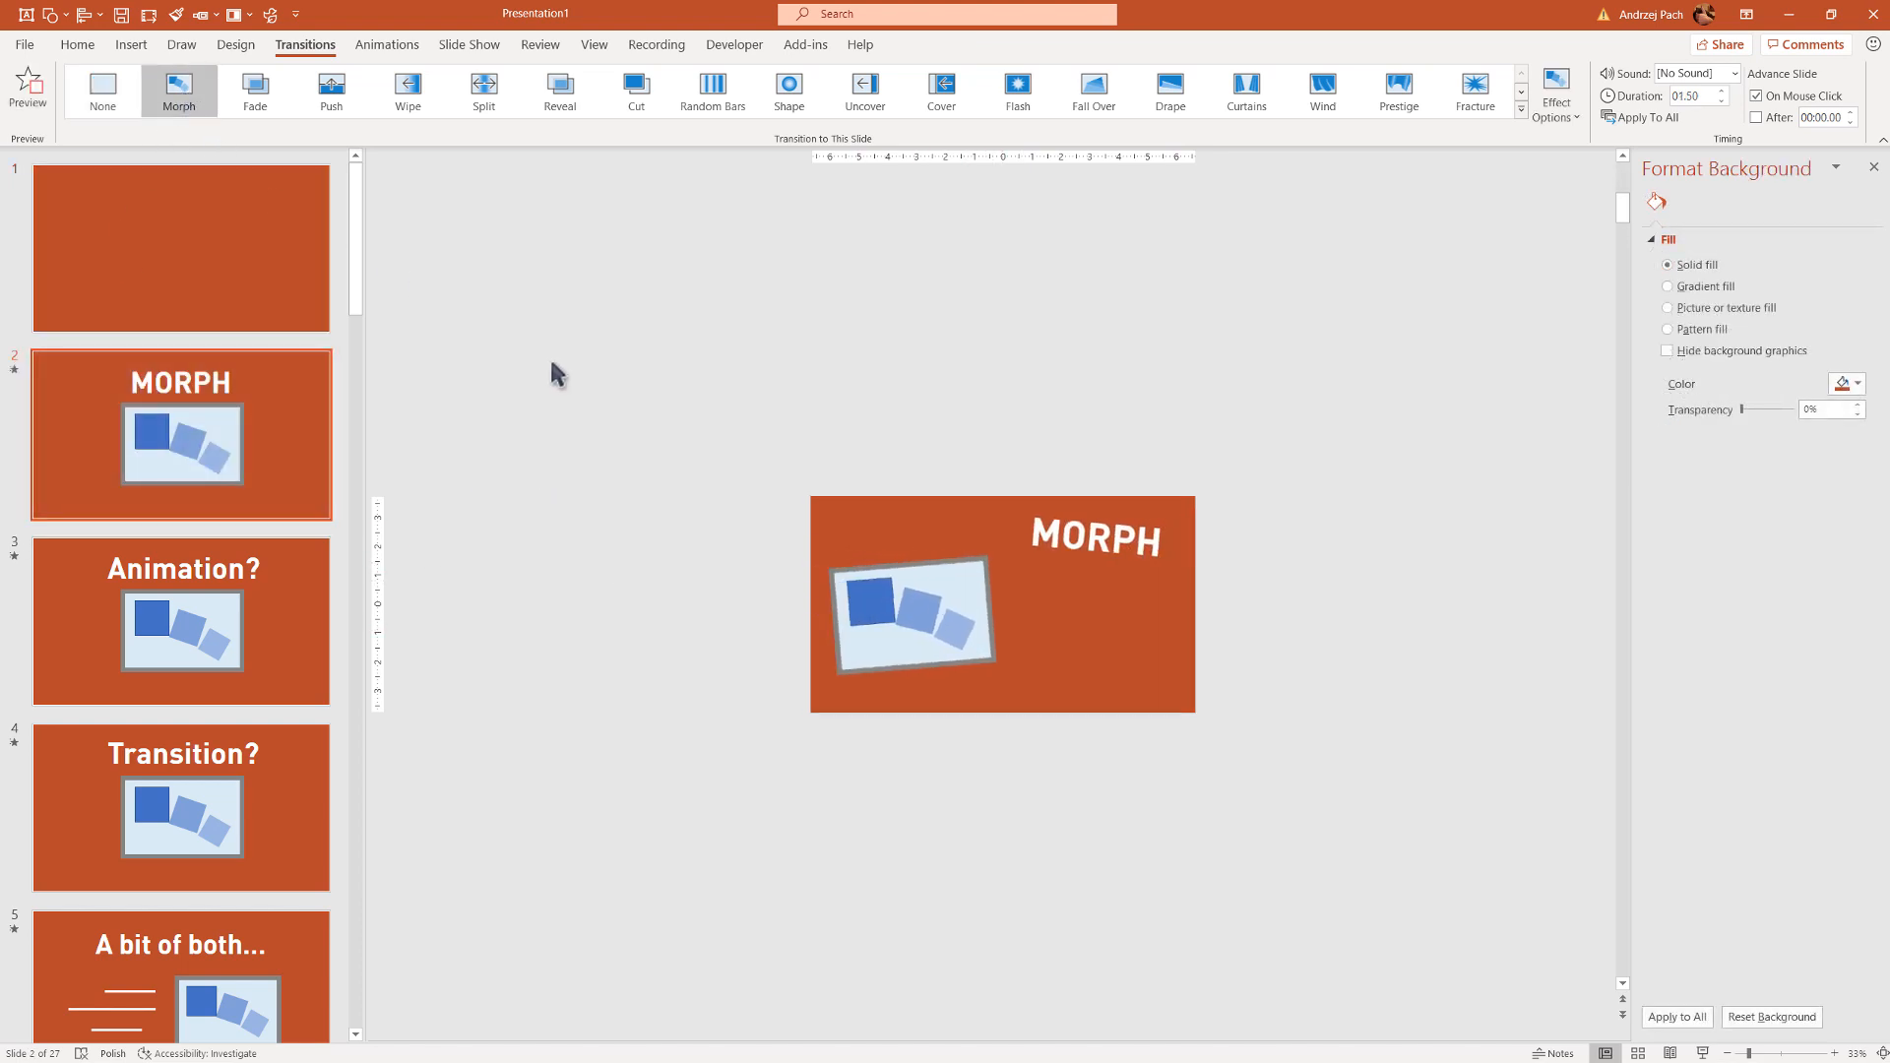
# Step: Preview the Morph from slide 1 into the MORPH title slide
pyautogui.click(181, 247)
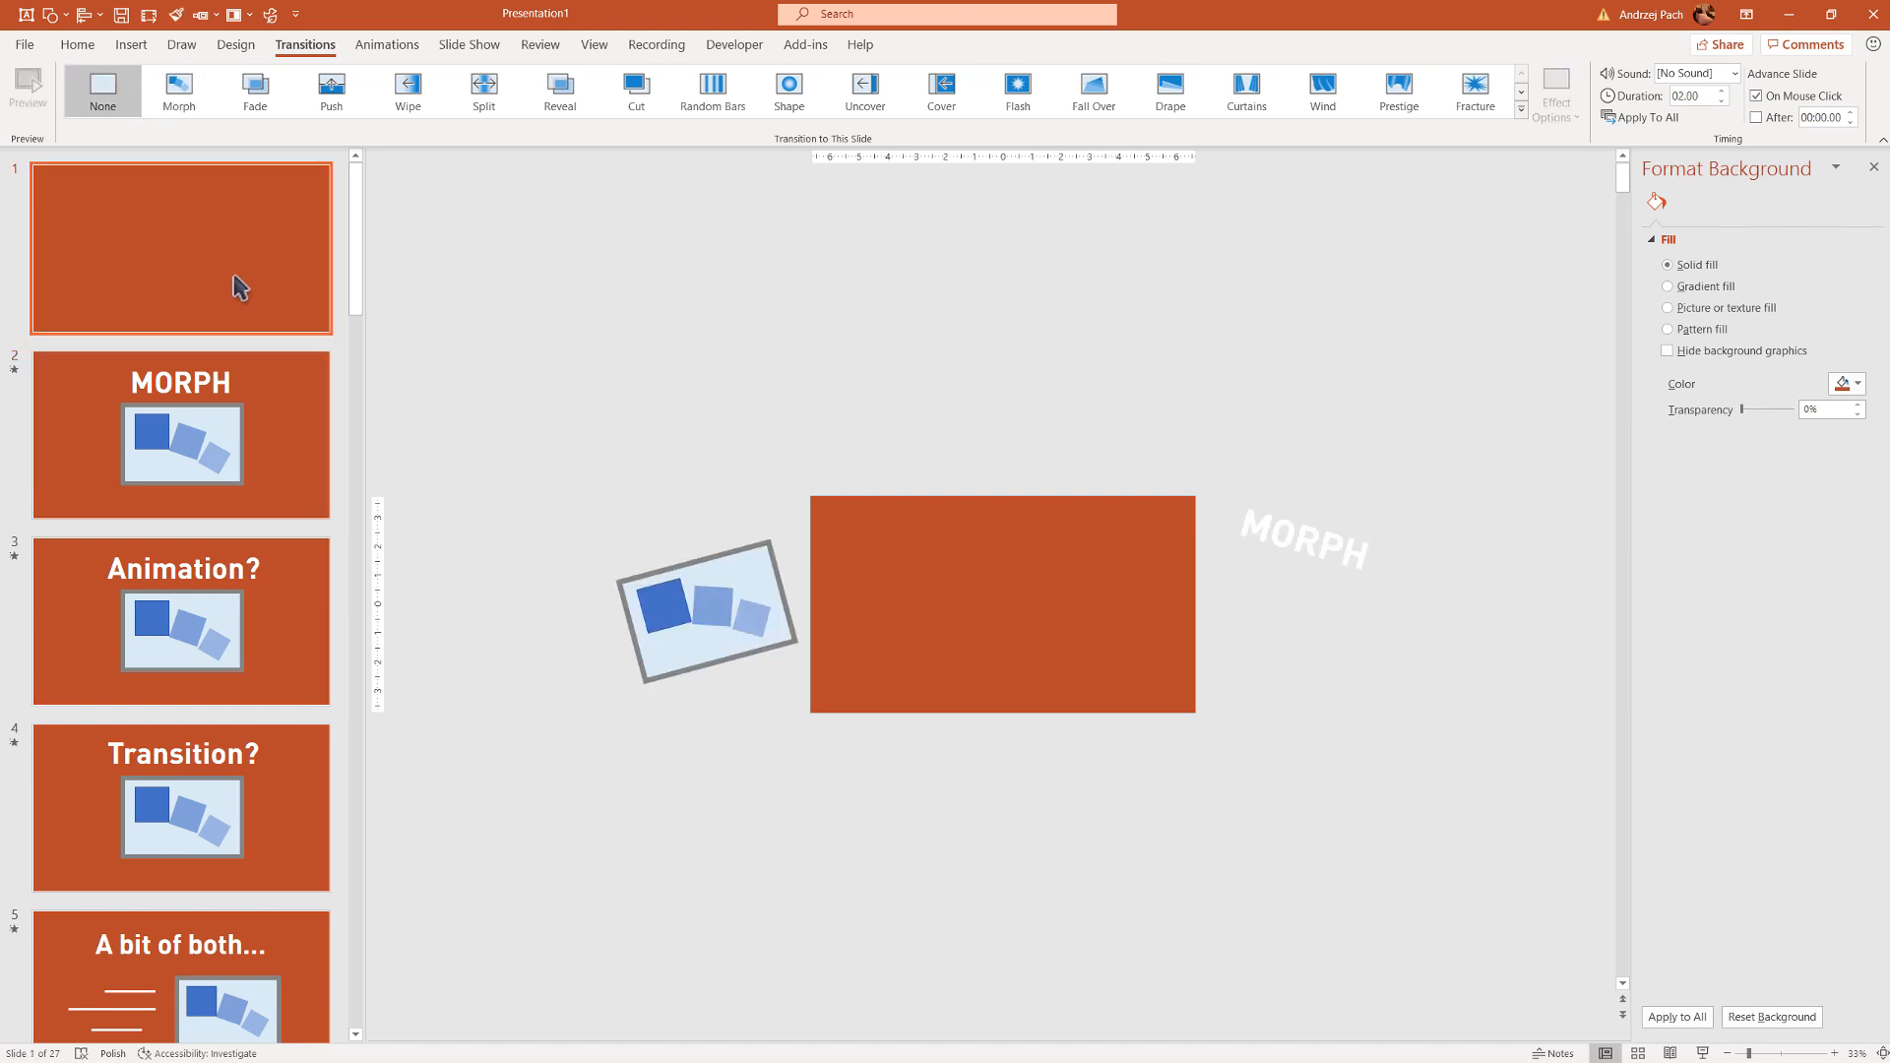
pyautogui.moveTo(602, 598)
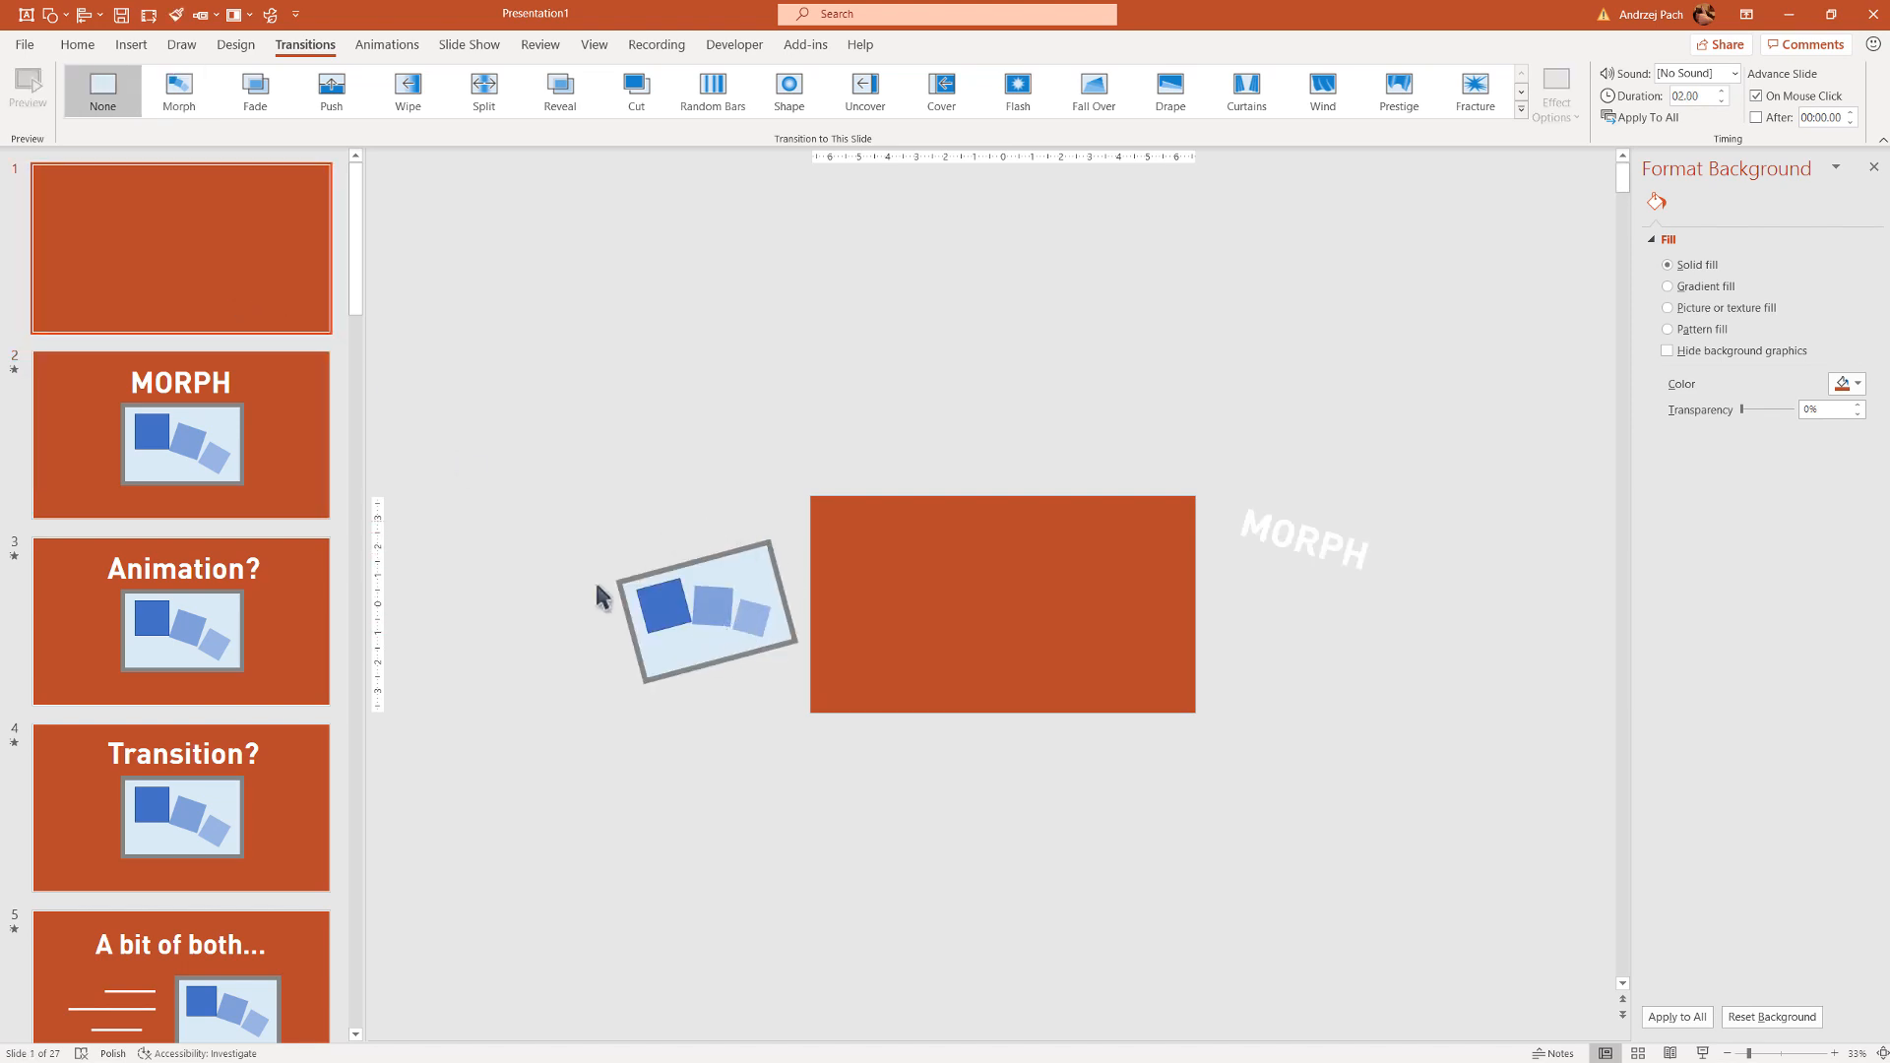
pyautogui.click(181, 434)
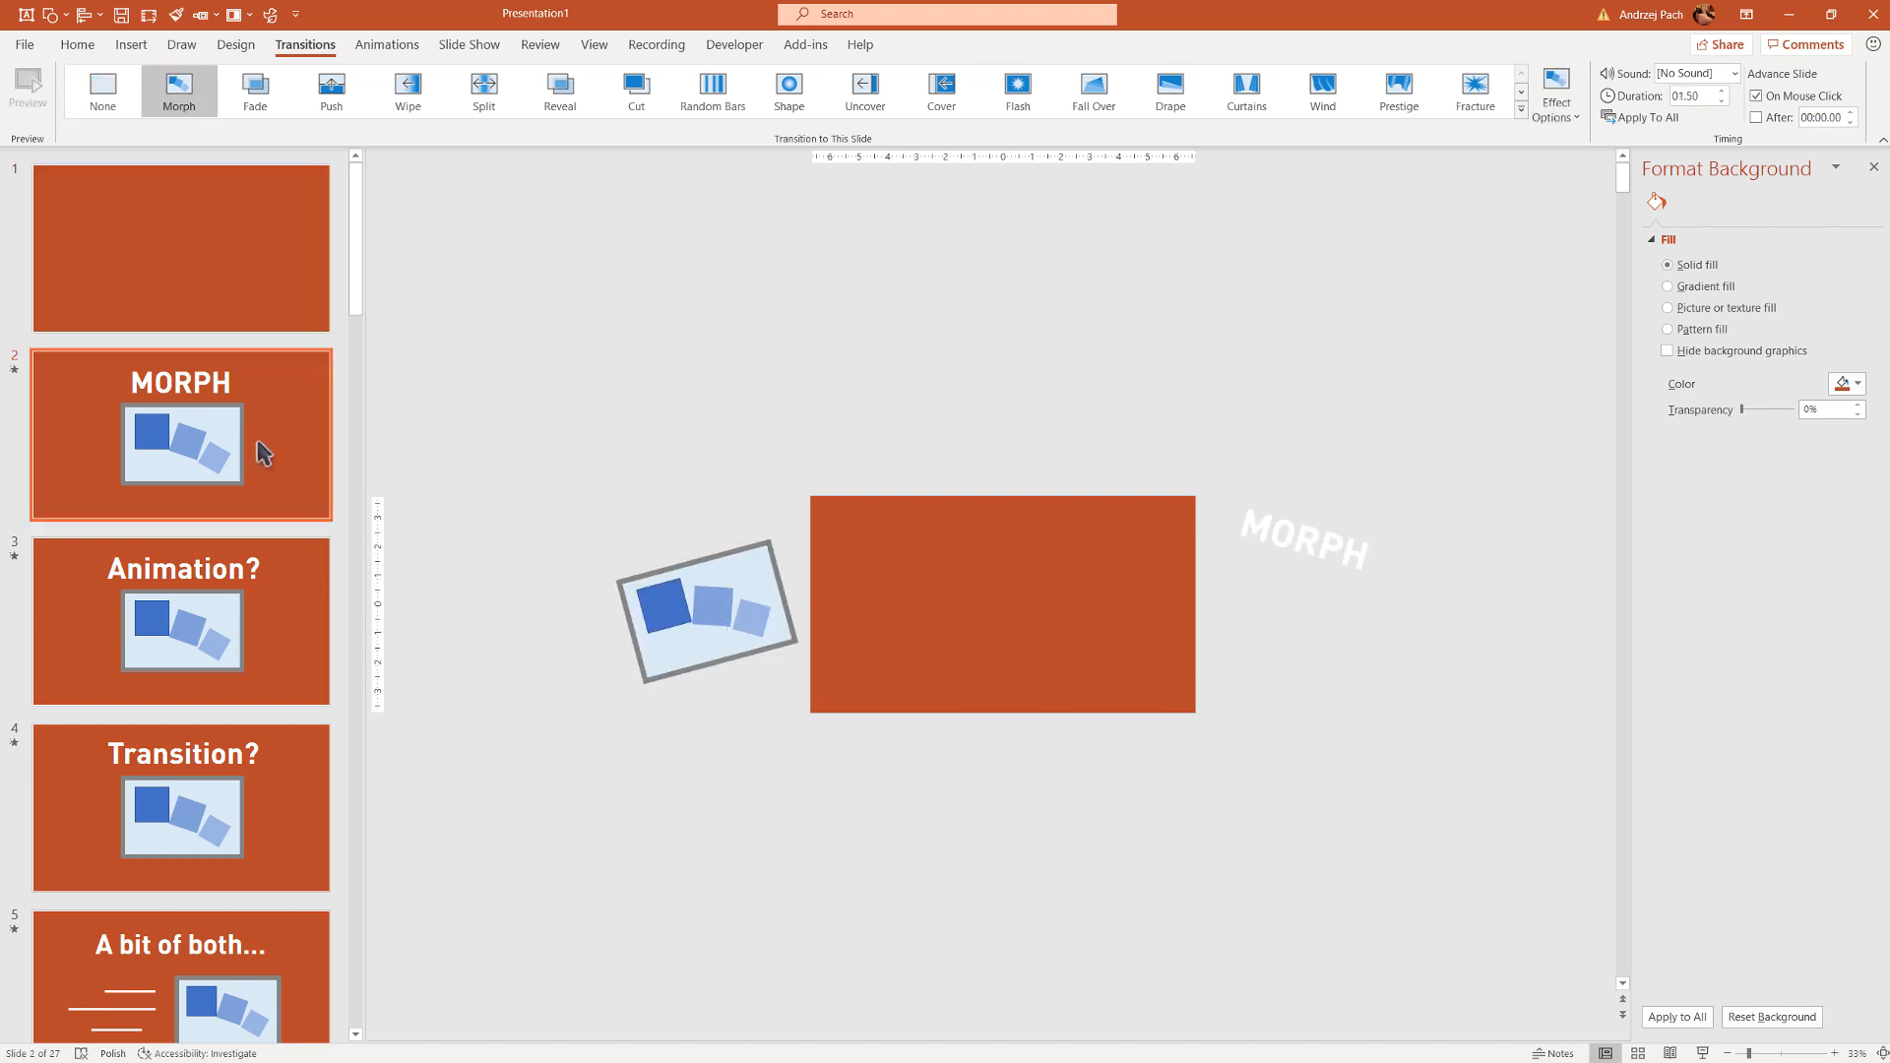
pyautogui.click(27, 82)
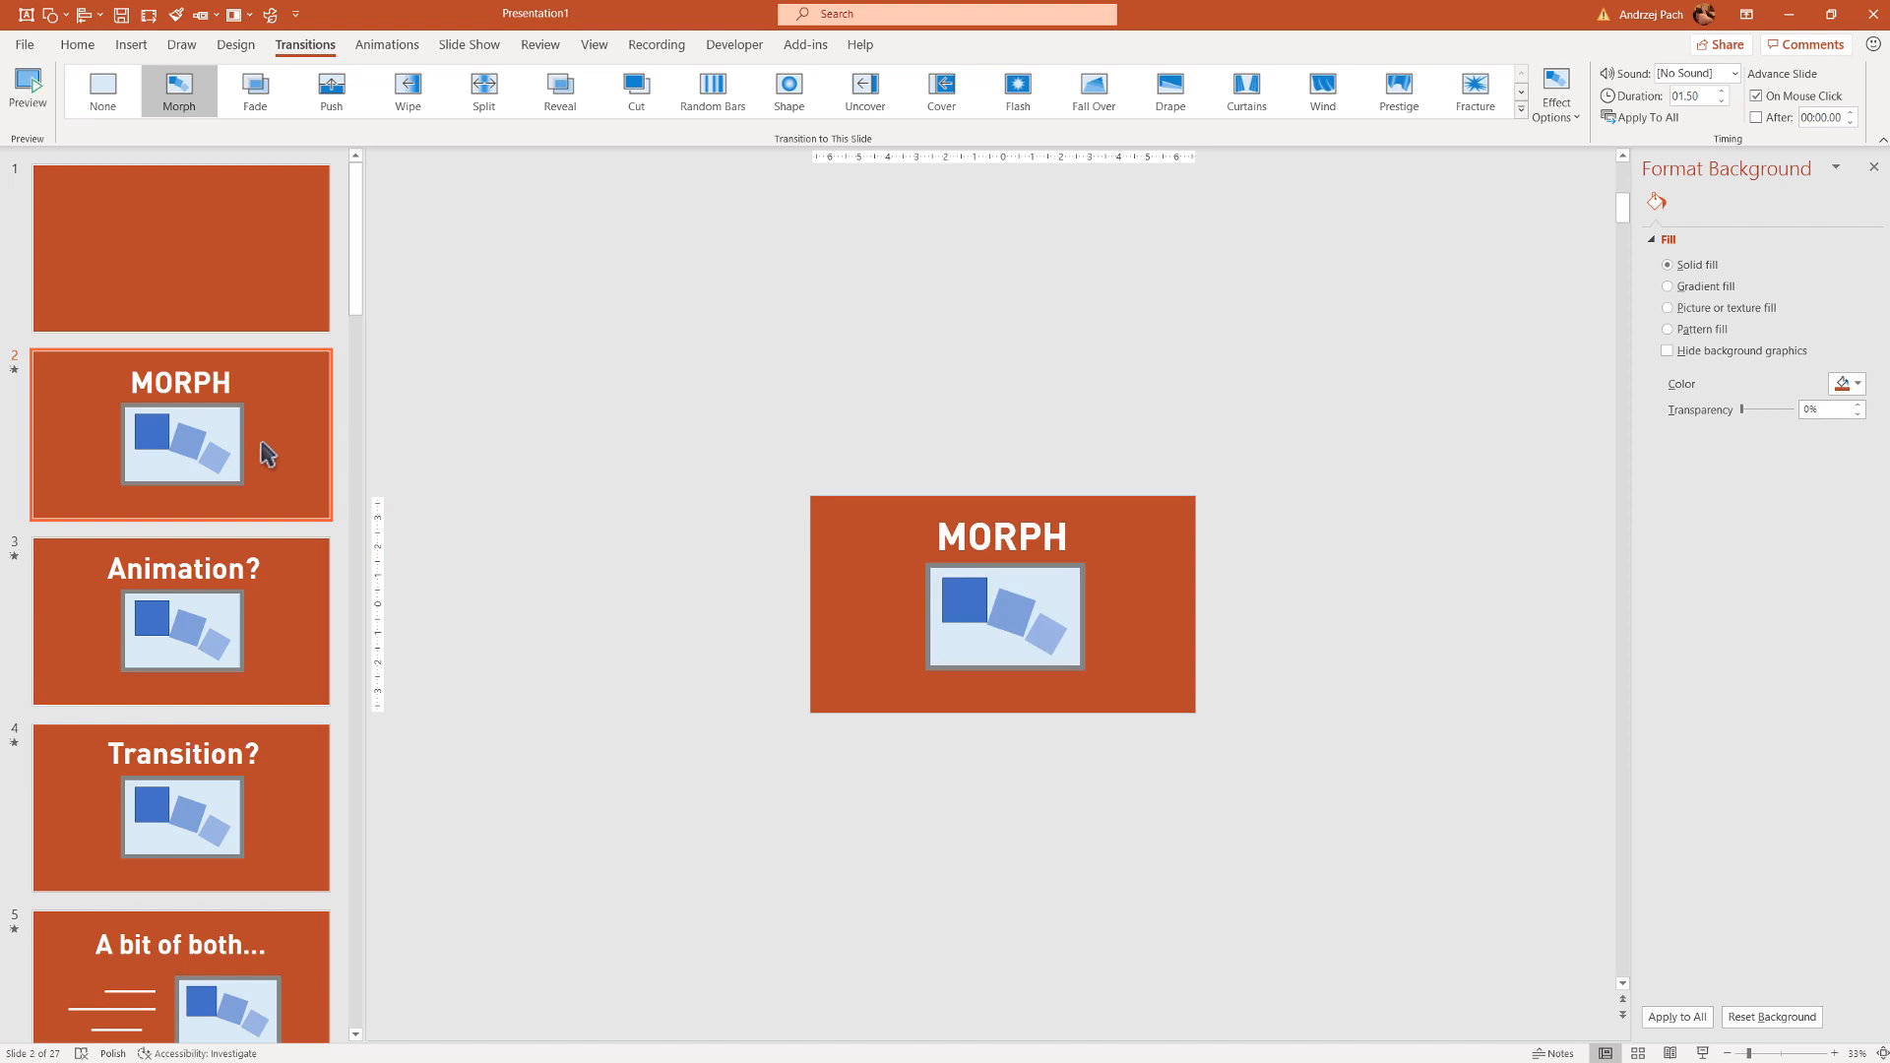
pyautogui.moveTo(269, 468)
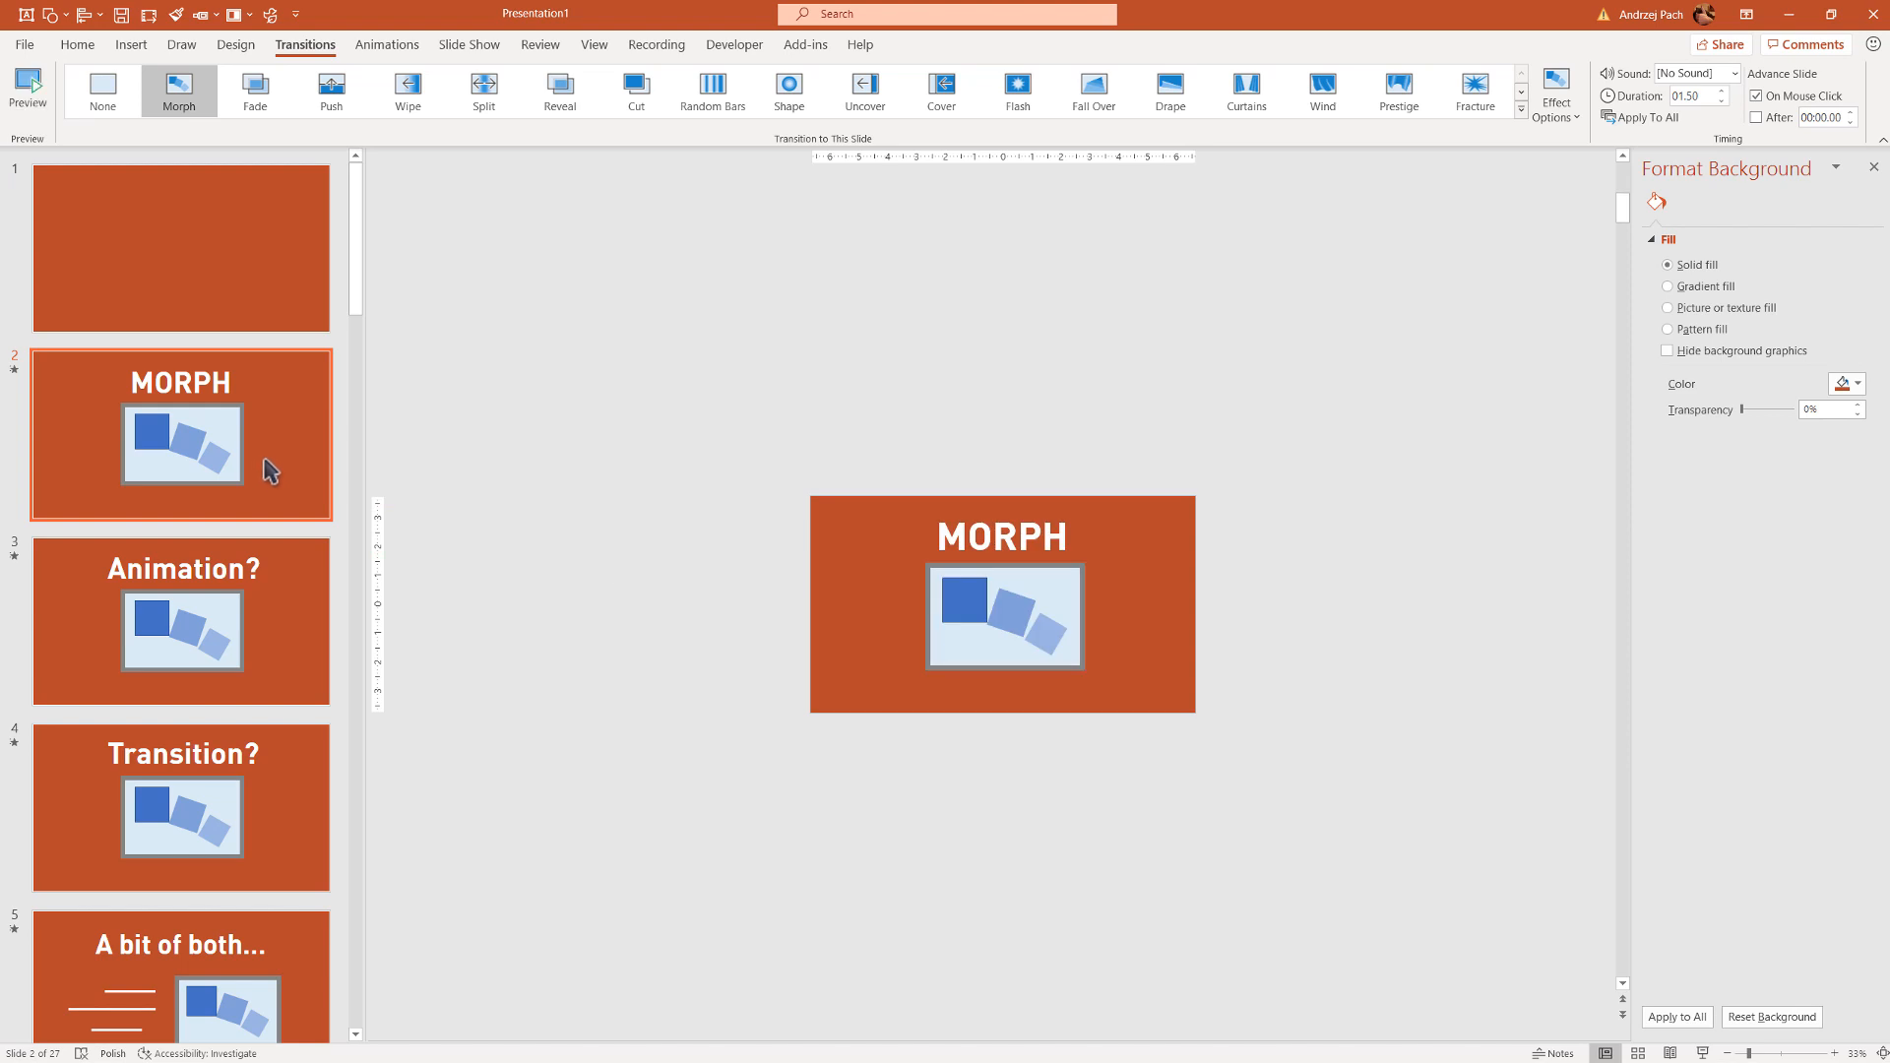
pyautogui.scroll(-3)
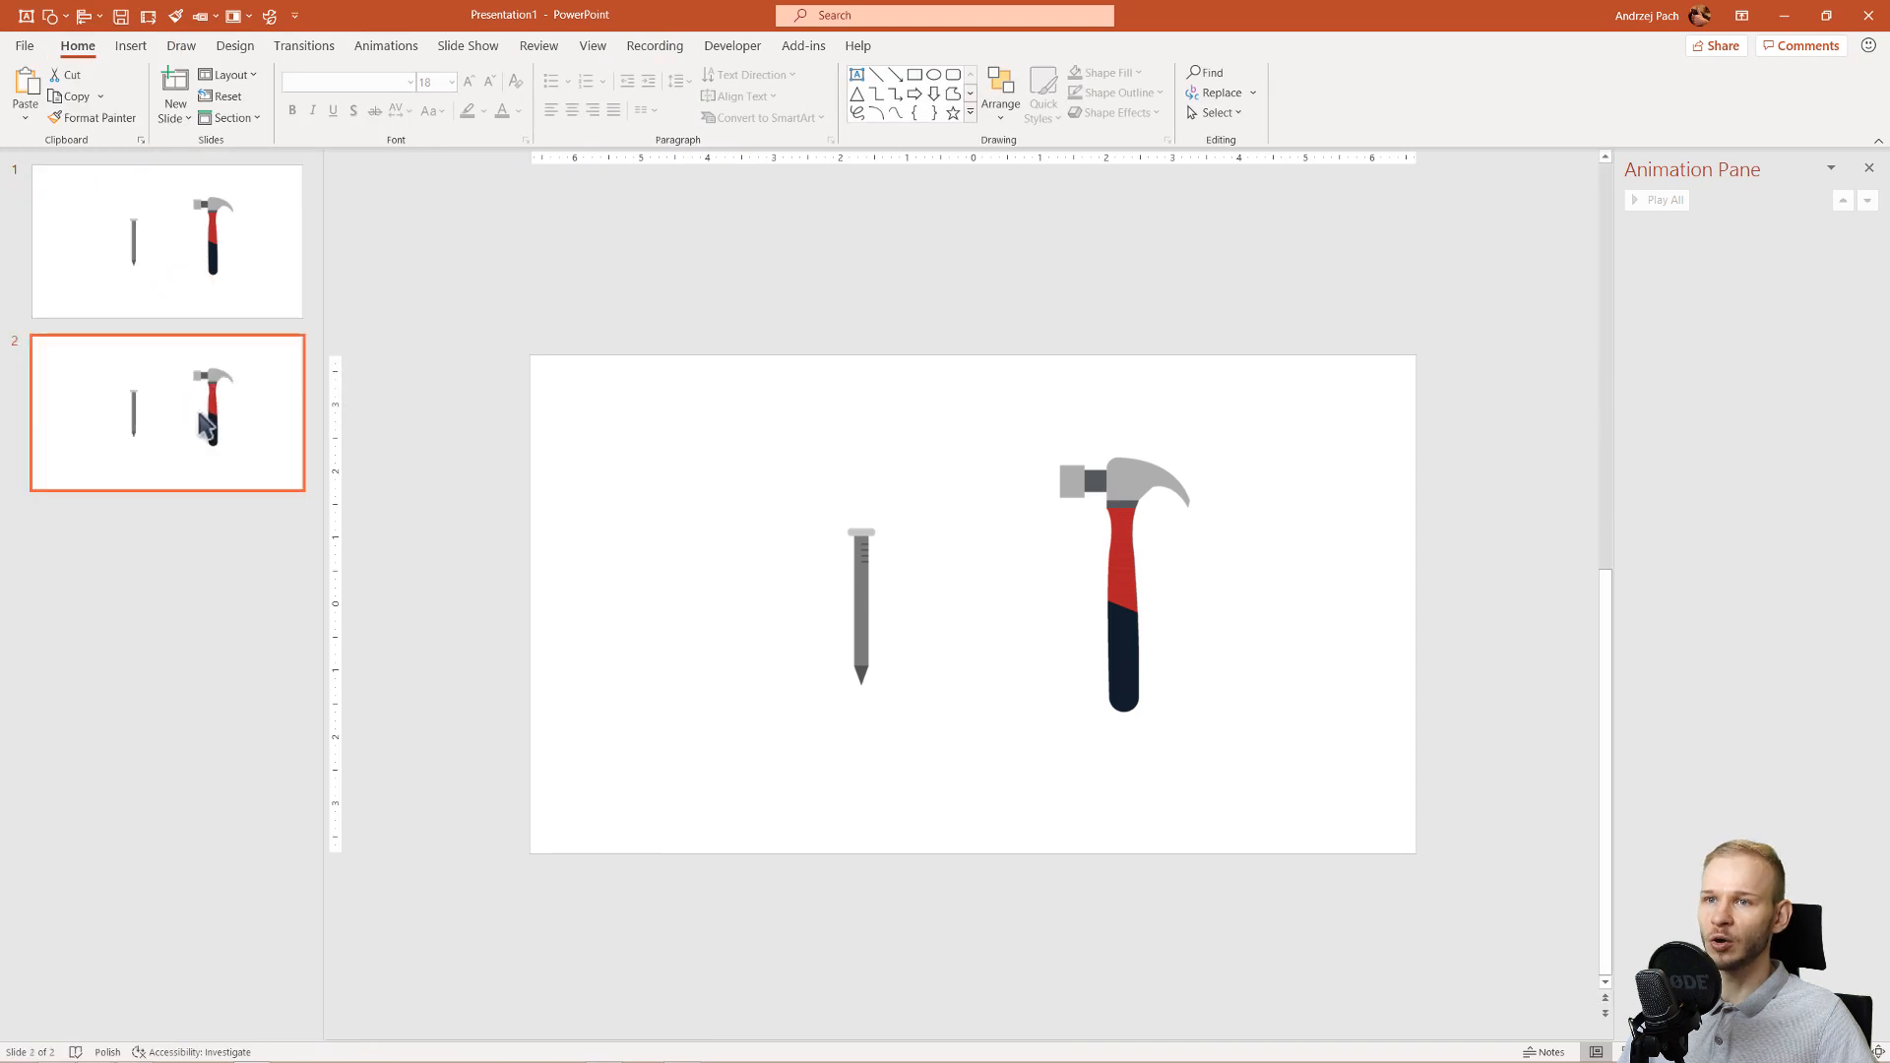
pyautogui.moveTo(207, 468)
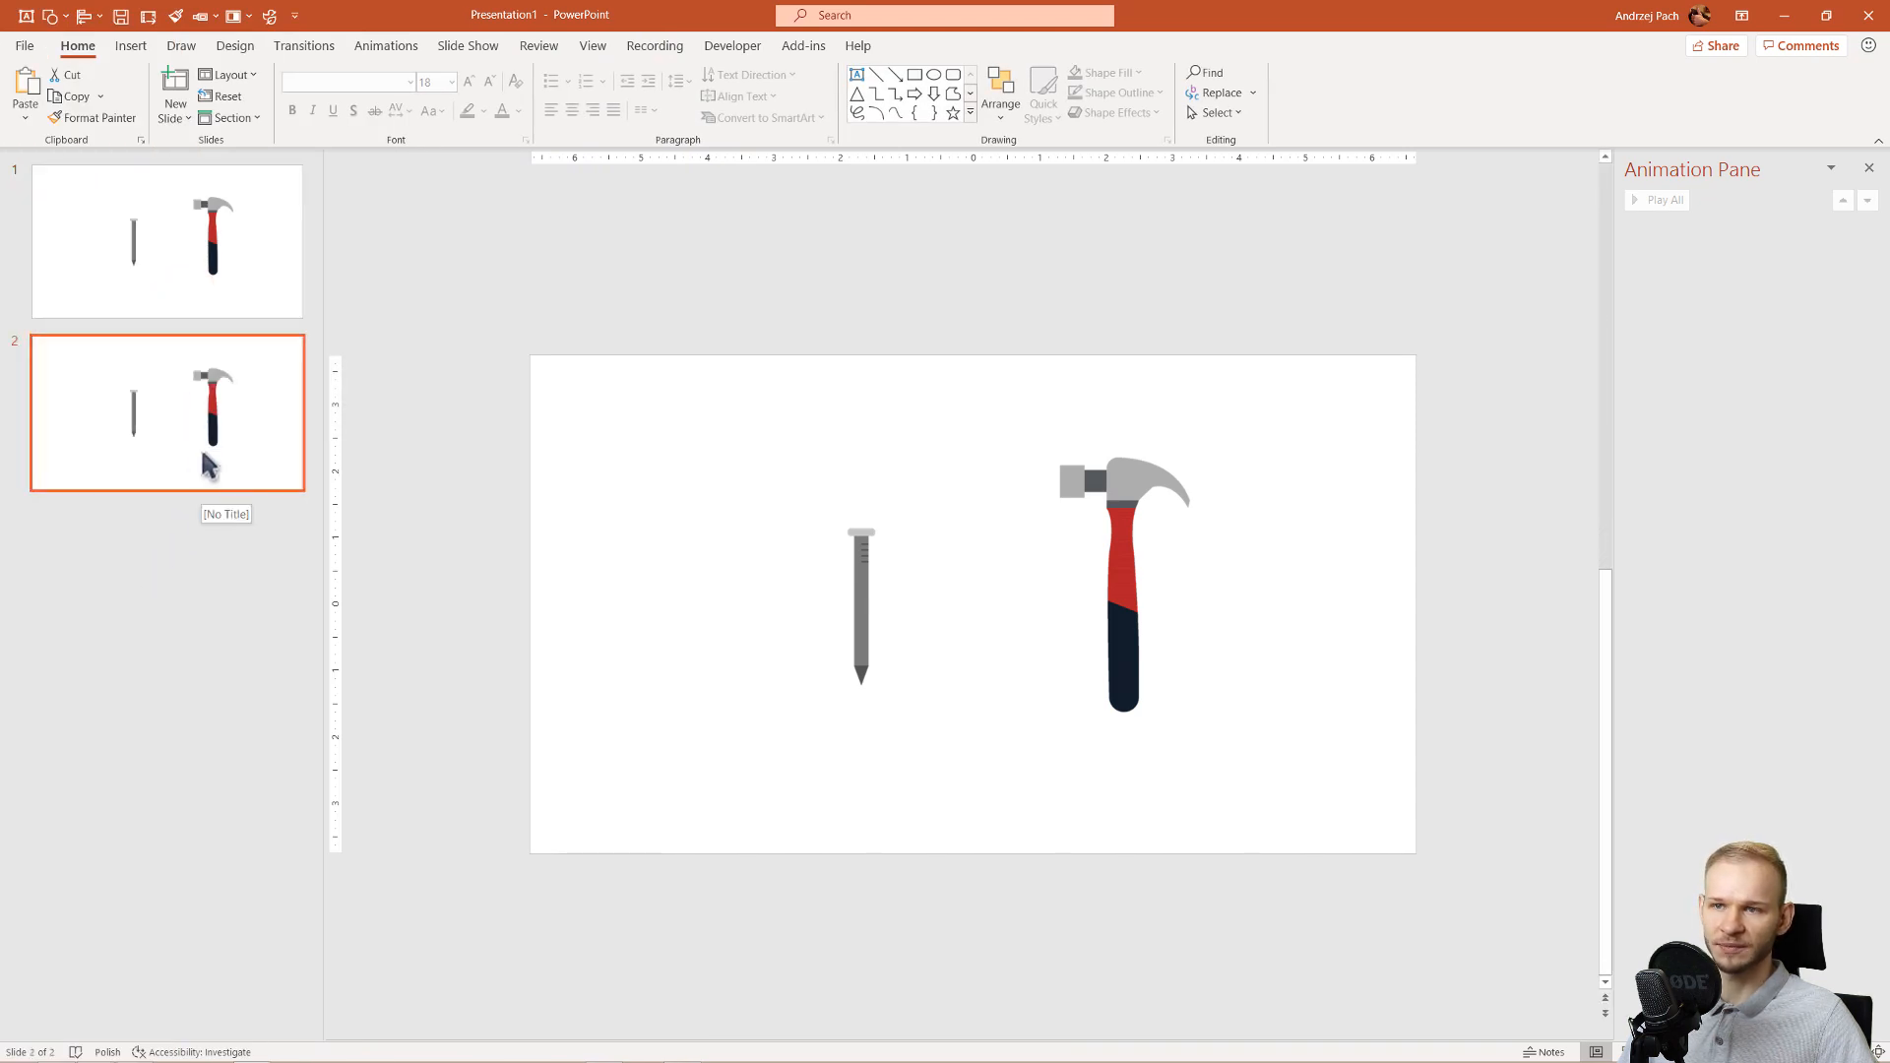
pyautogui.moveTo(193, 396)
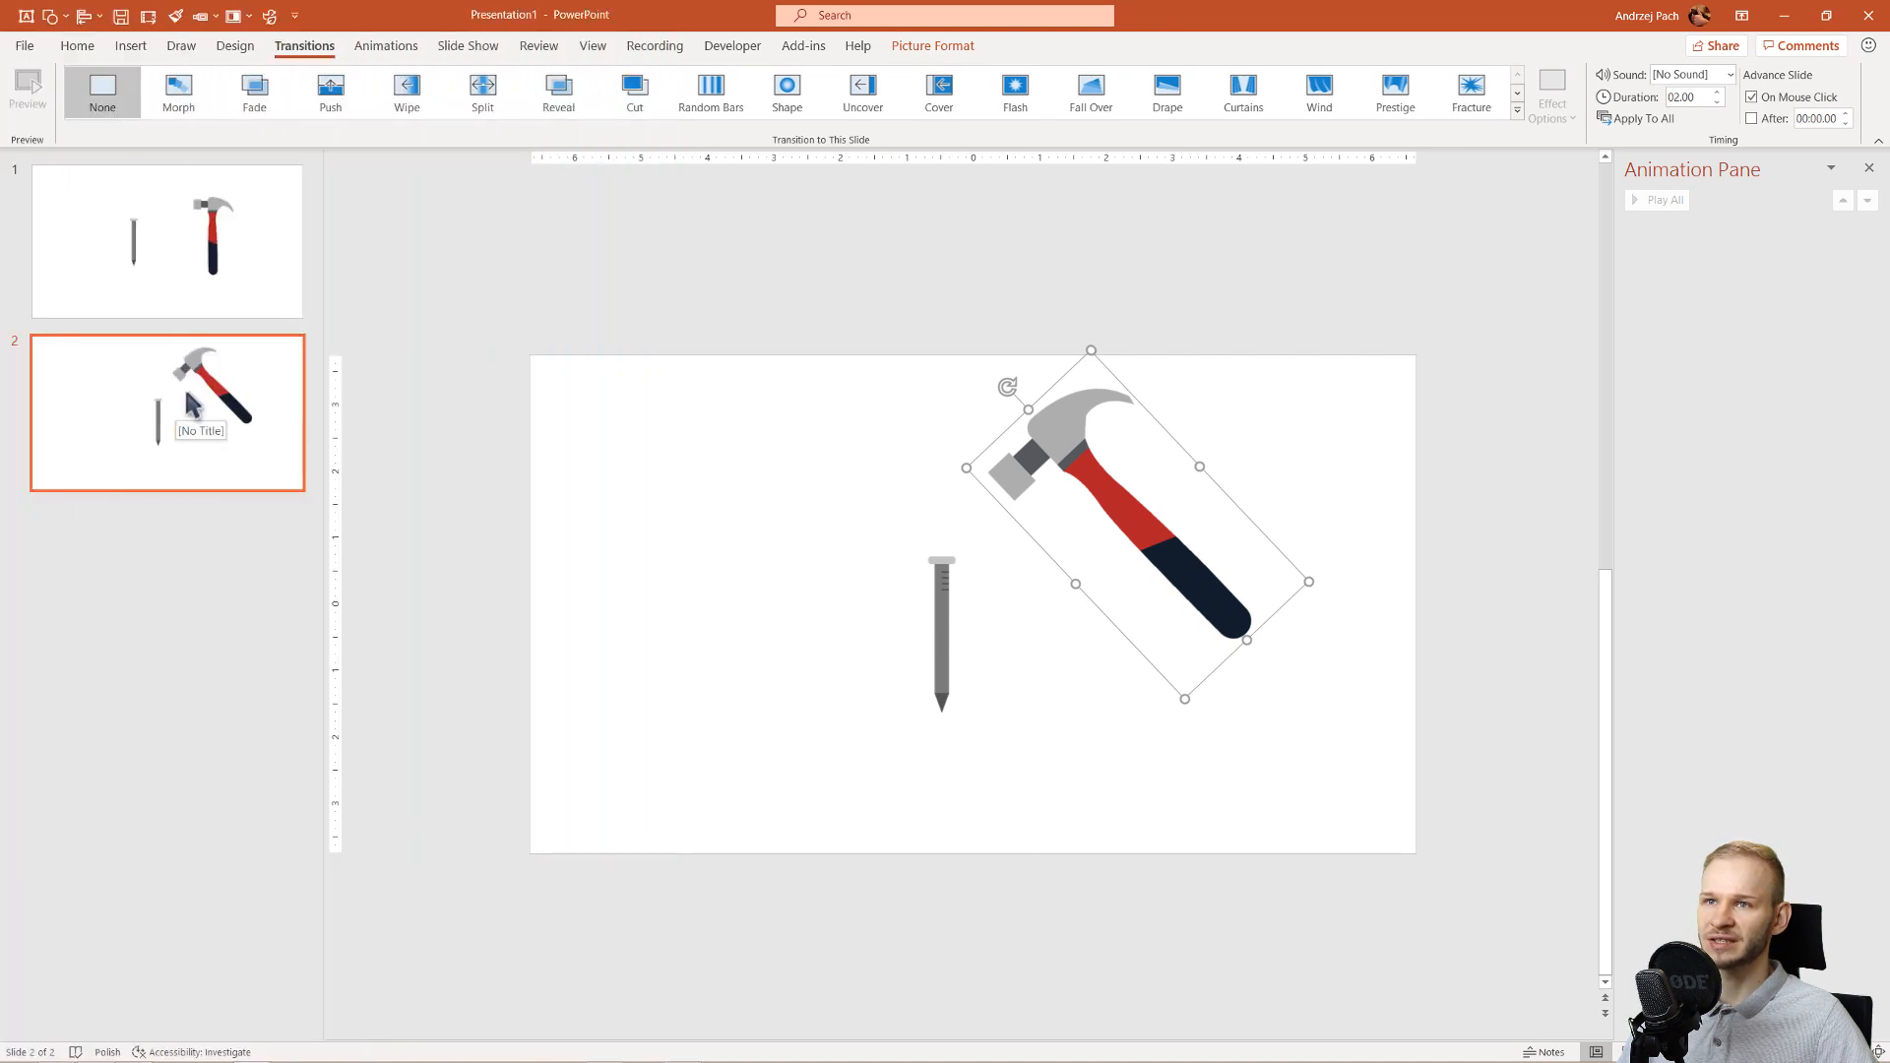
pyautogui.moveTo(863, 93)
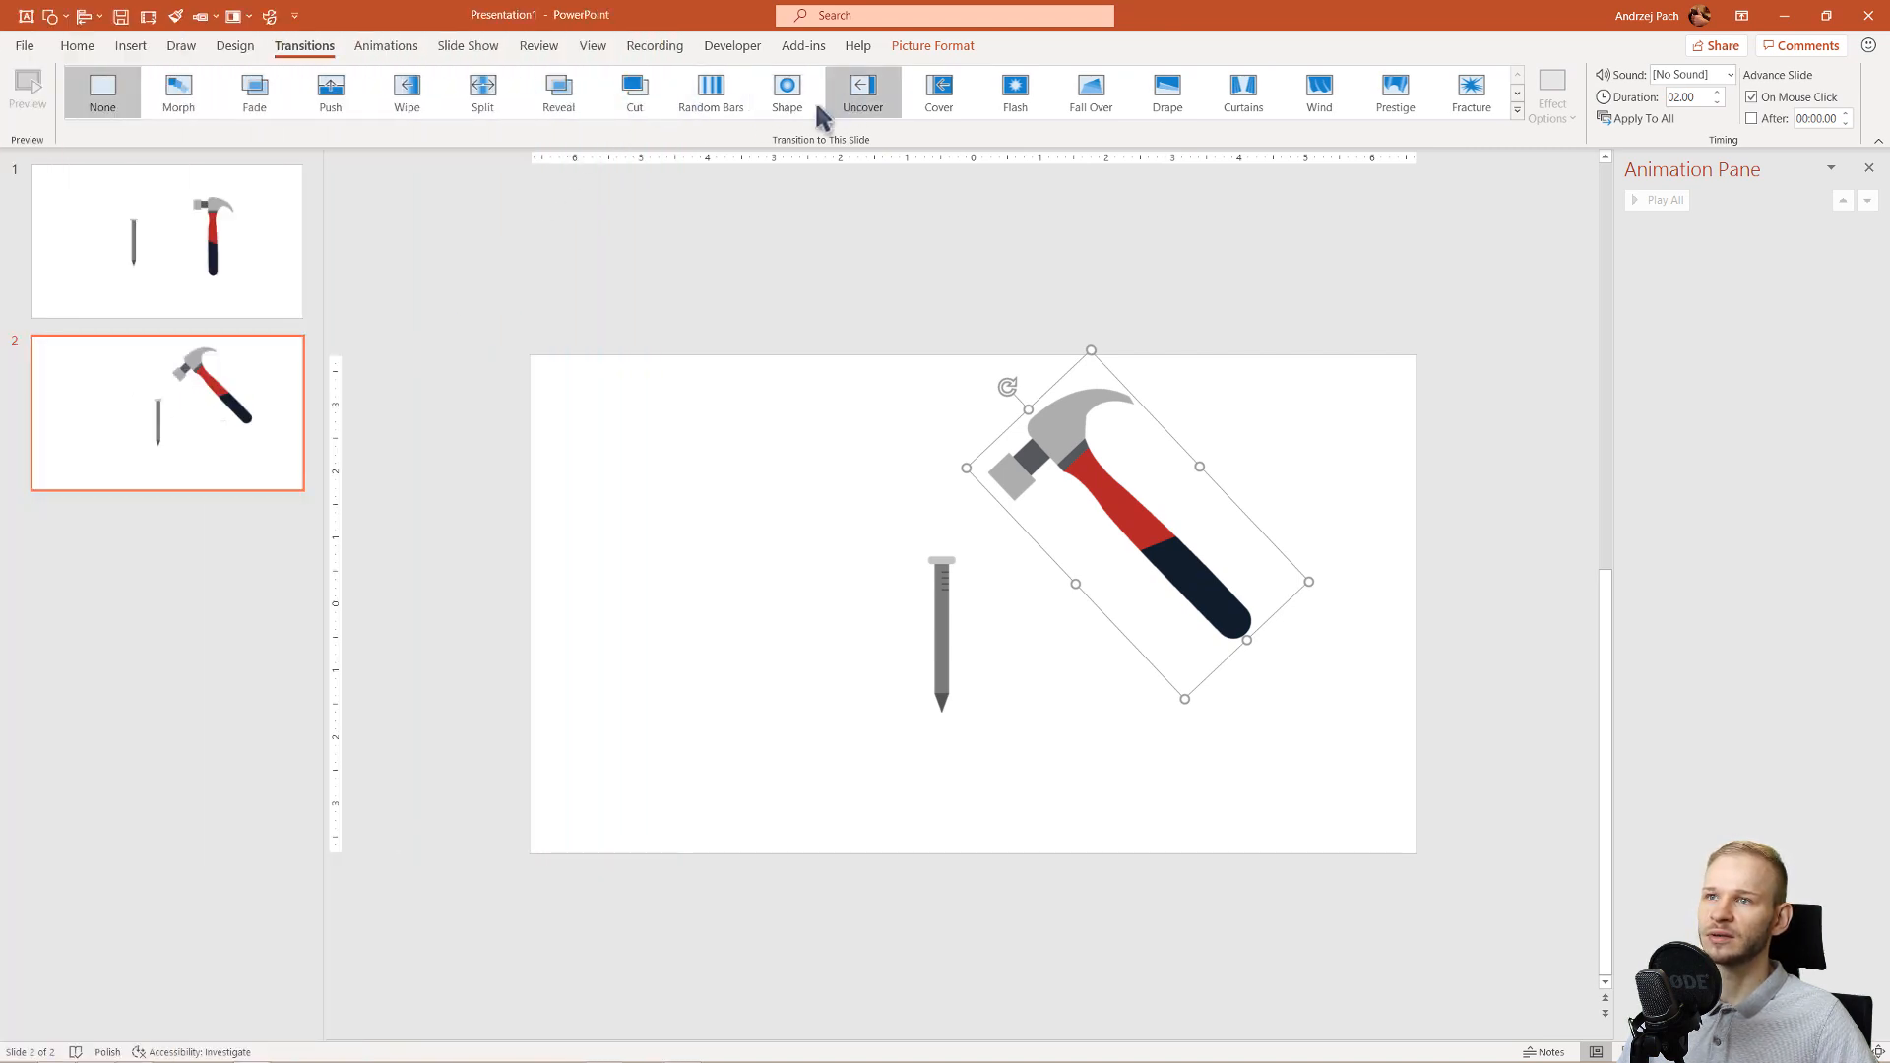
# Step: Apply Morph to slide 2 and preview it by switching from slide 1
pyautogui.click(178, 93)
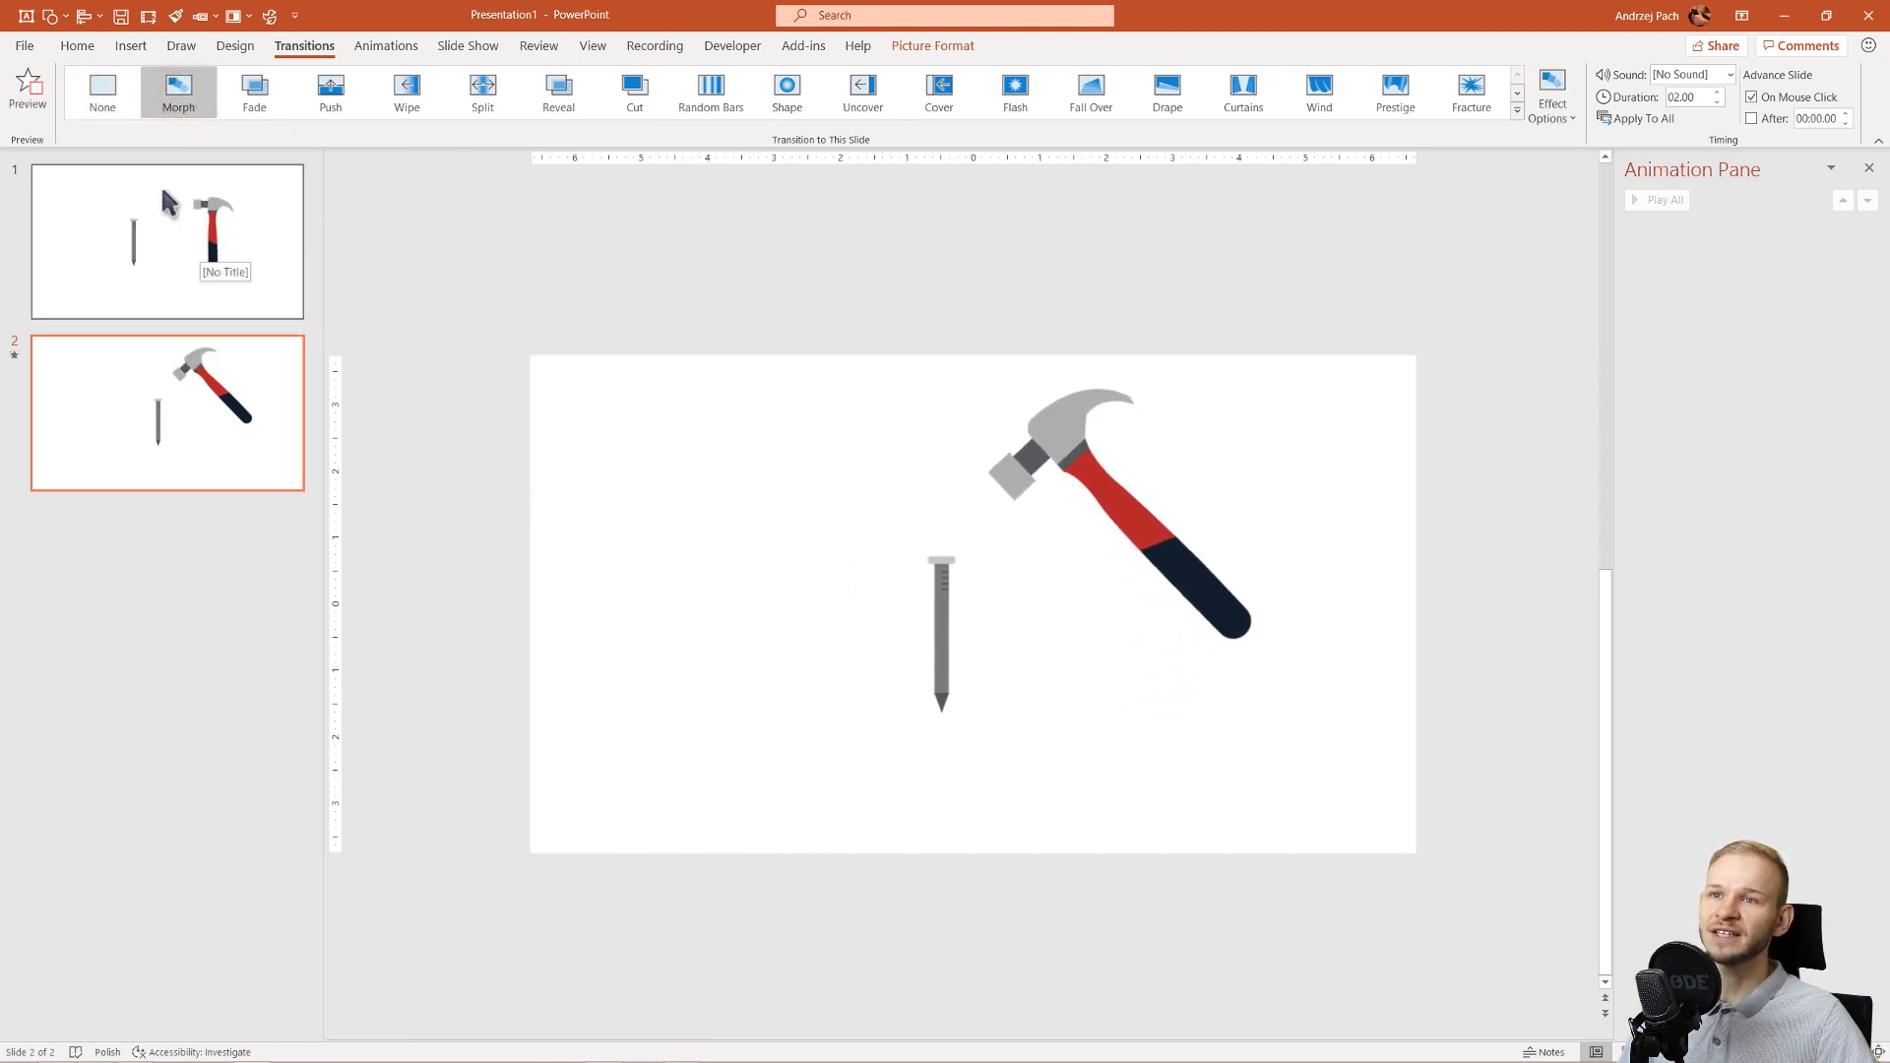
pyautogui.click(167, 241)
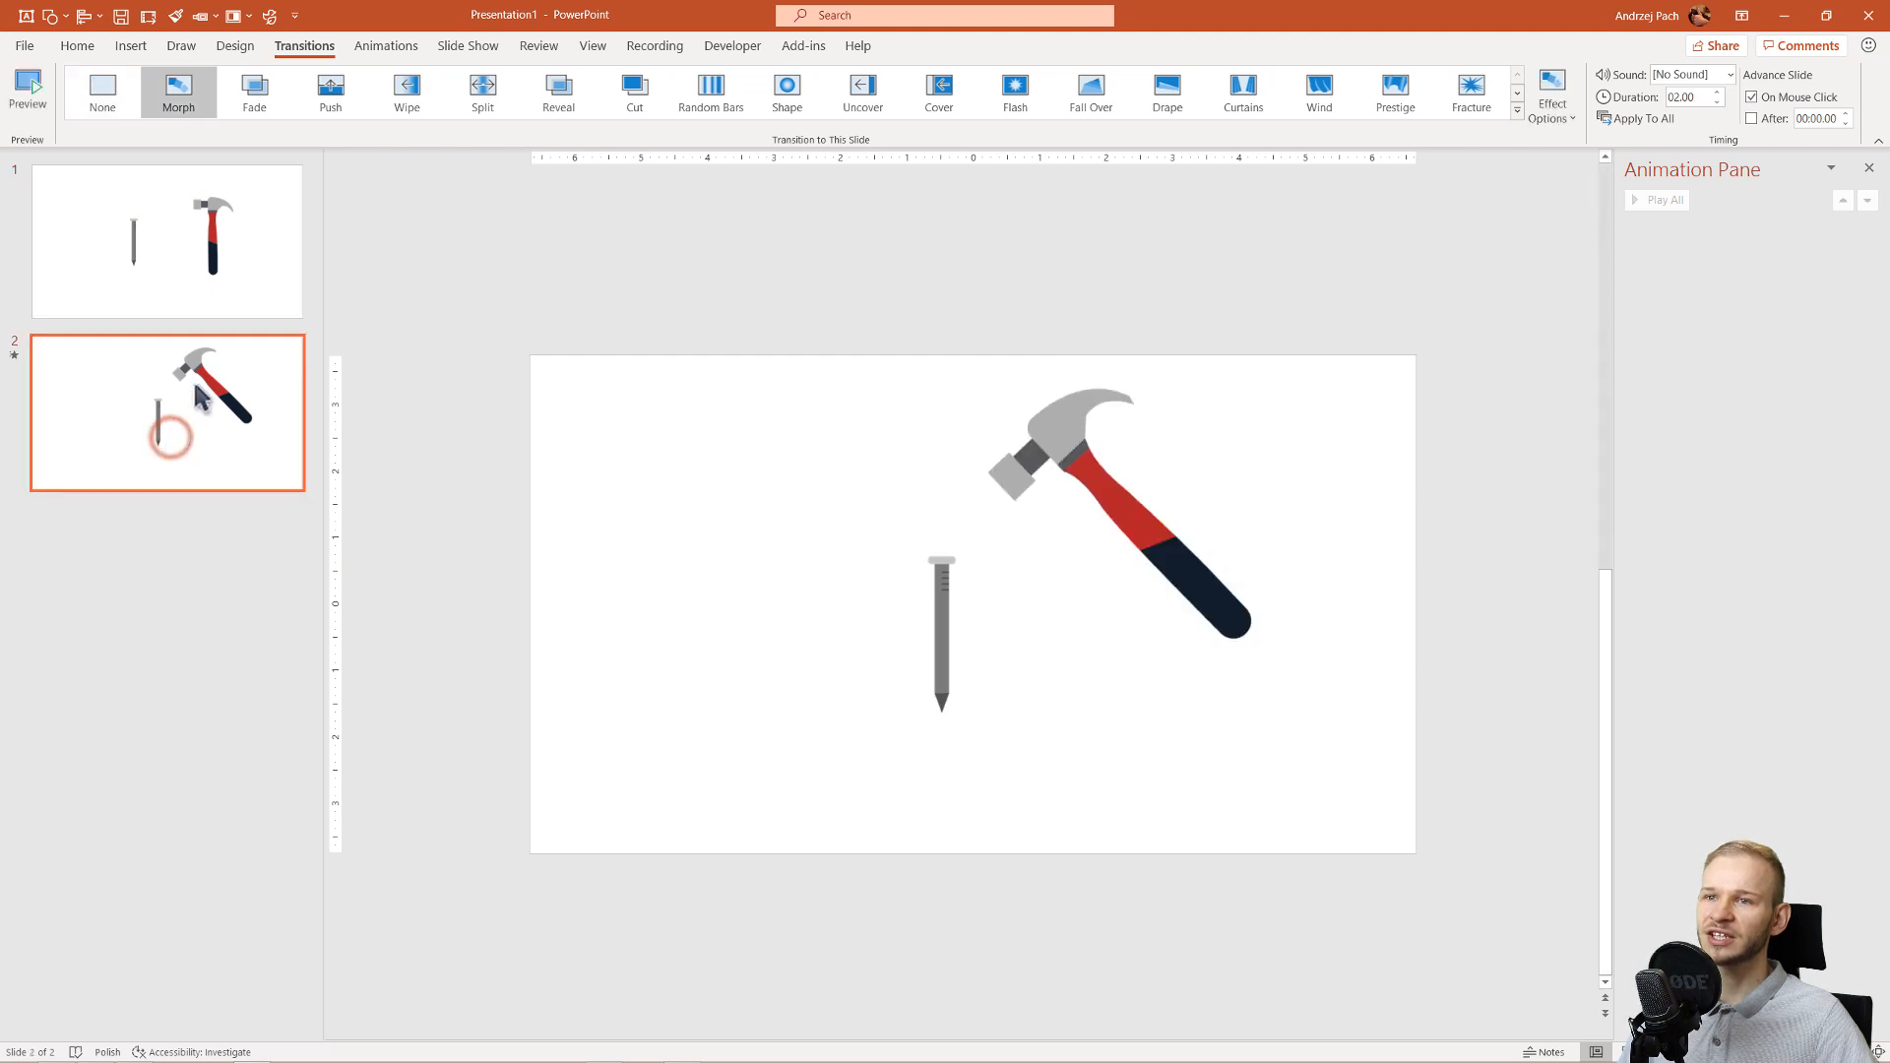
pyautogui.click(166, 241)
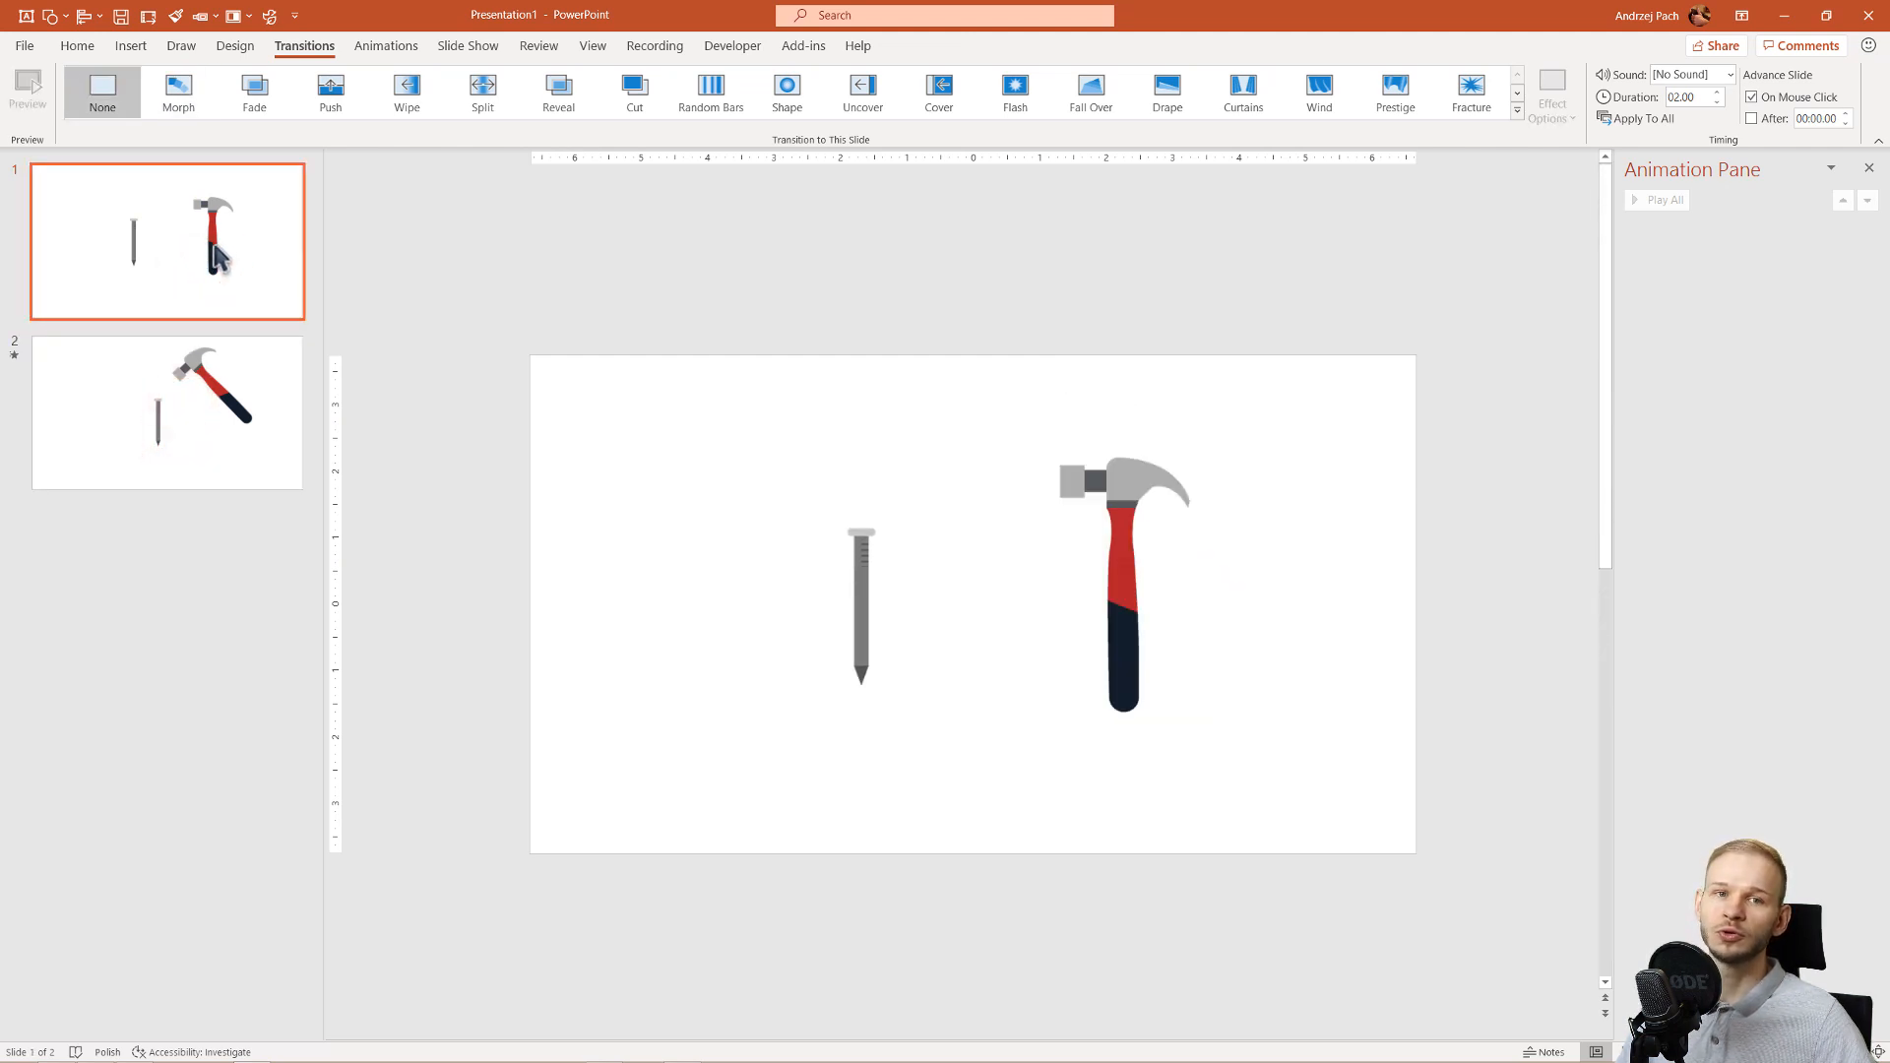
pyautogui.moveTo(678, 390)
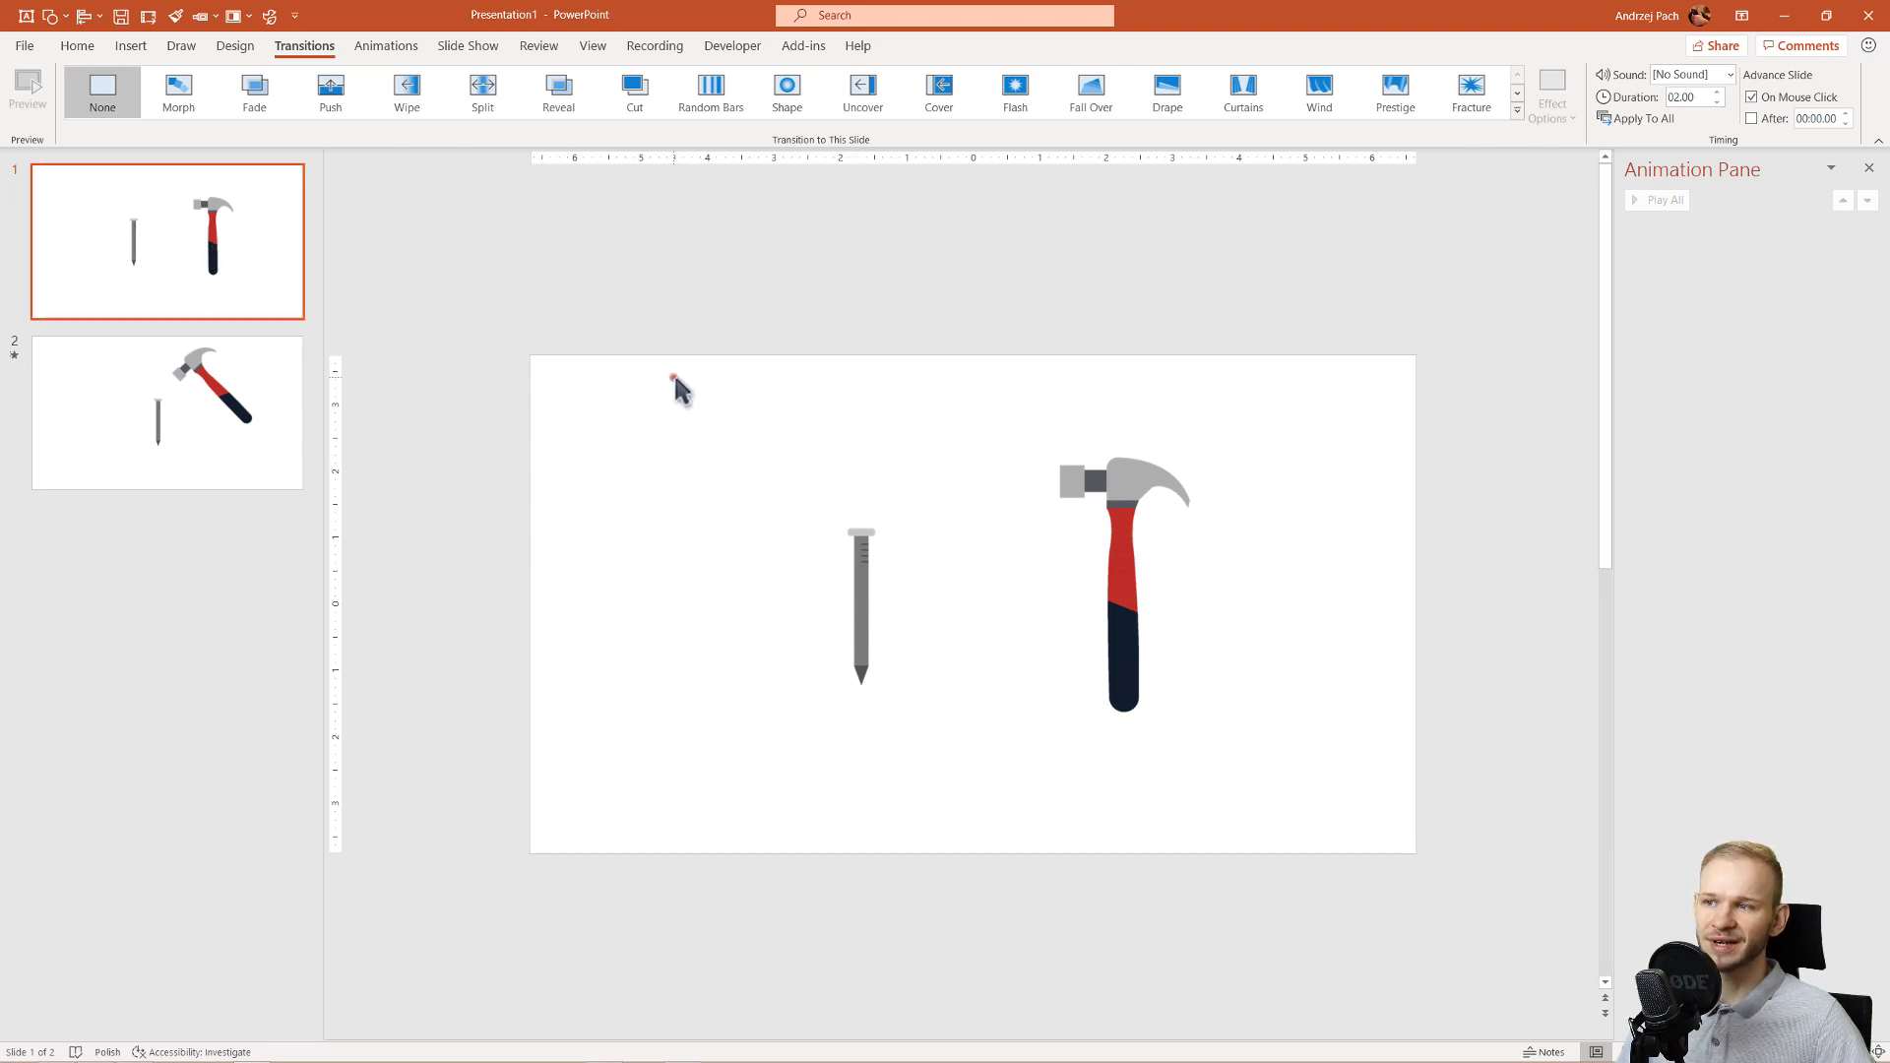
pyautogui.moveTo(709, 476)
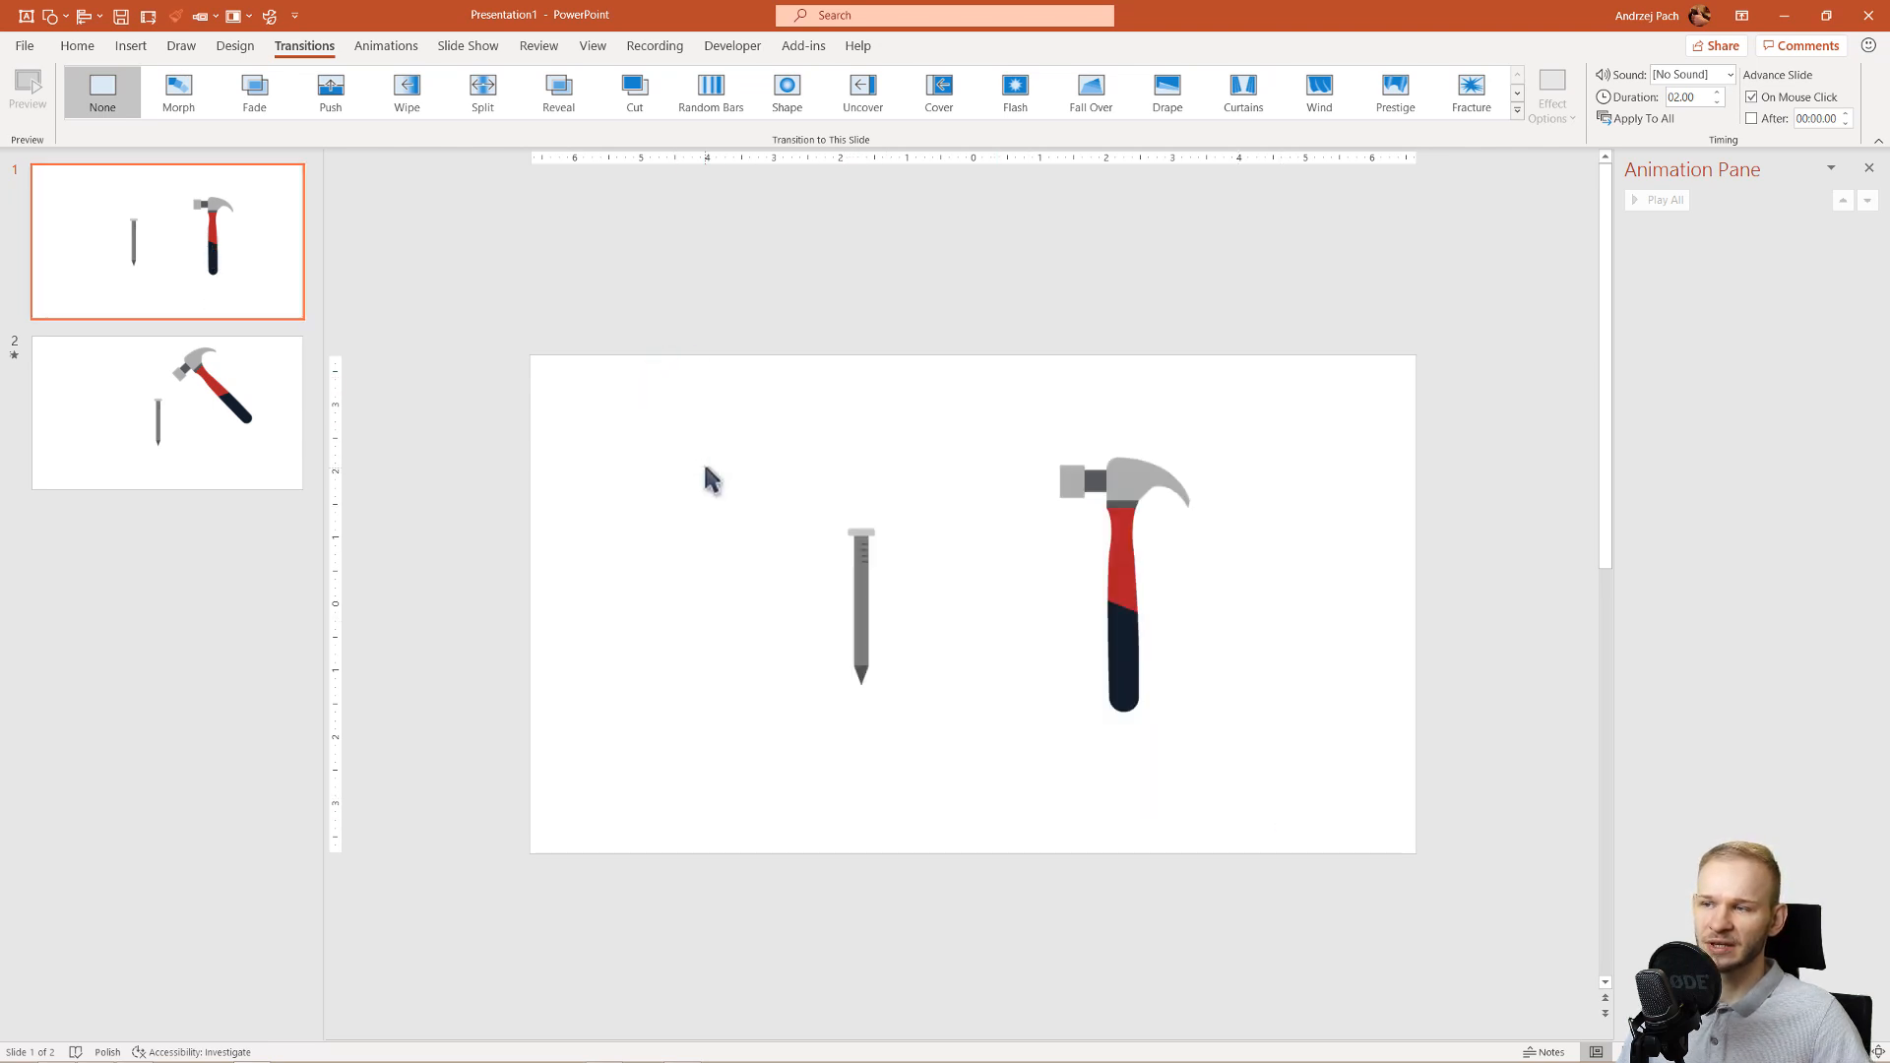
pyautogui.click(177, 91)
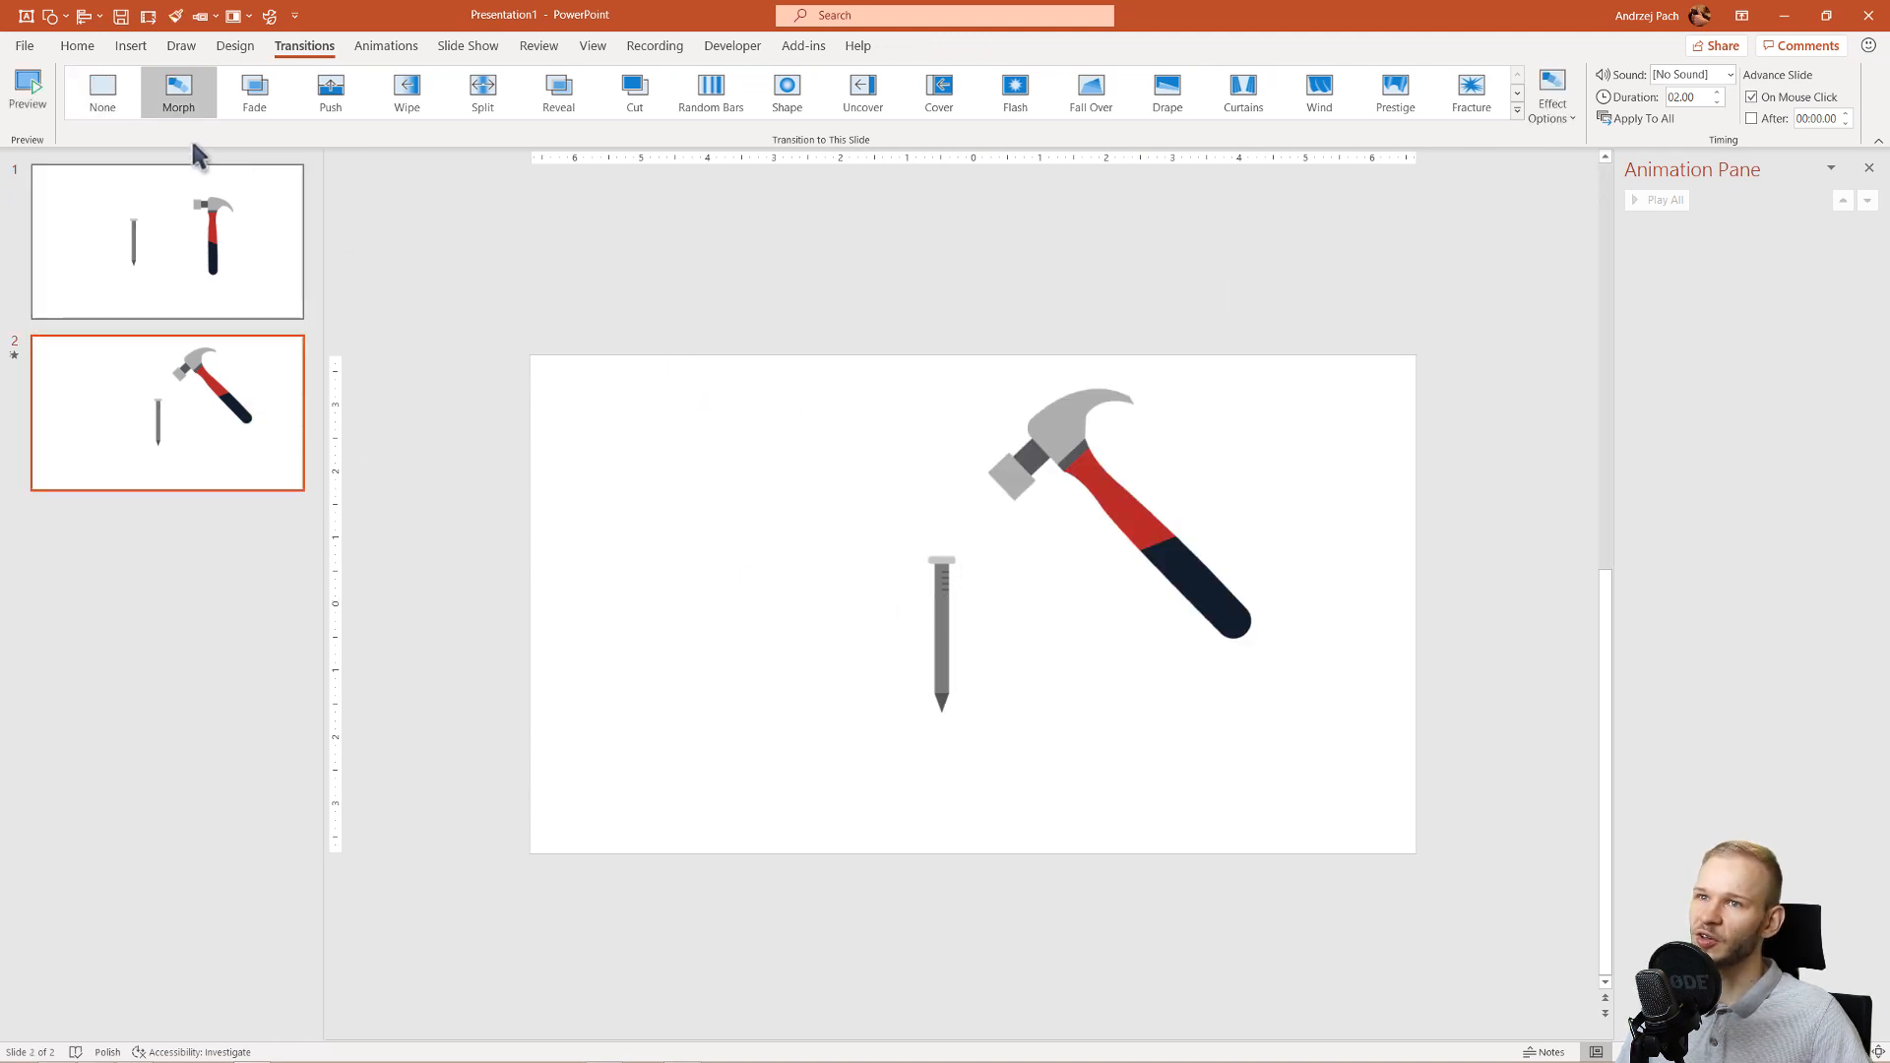
pyautogui.click(177, 91)
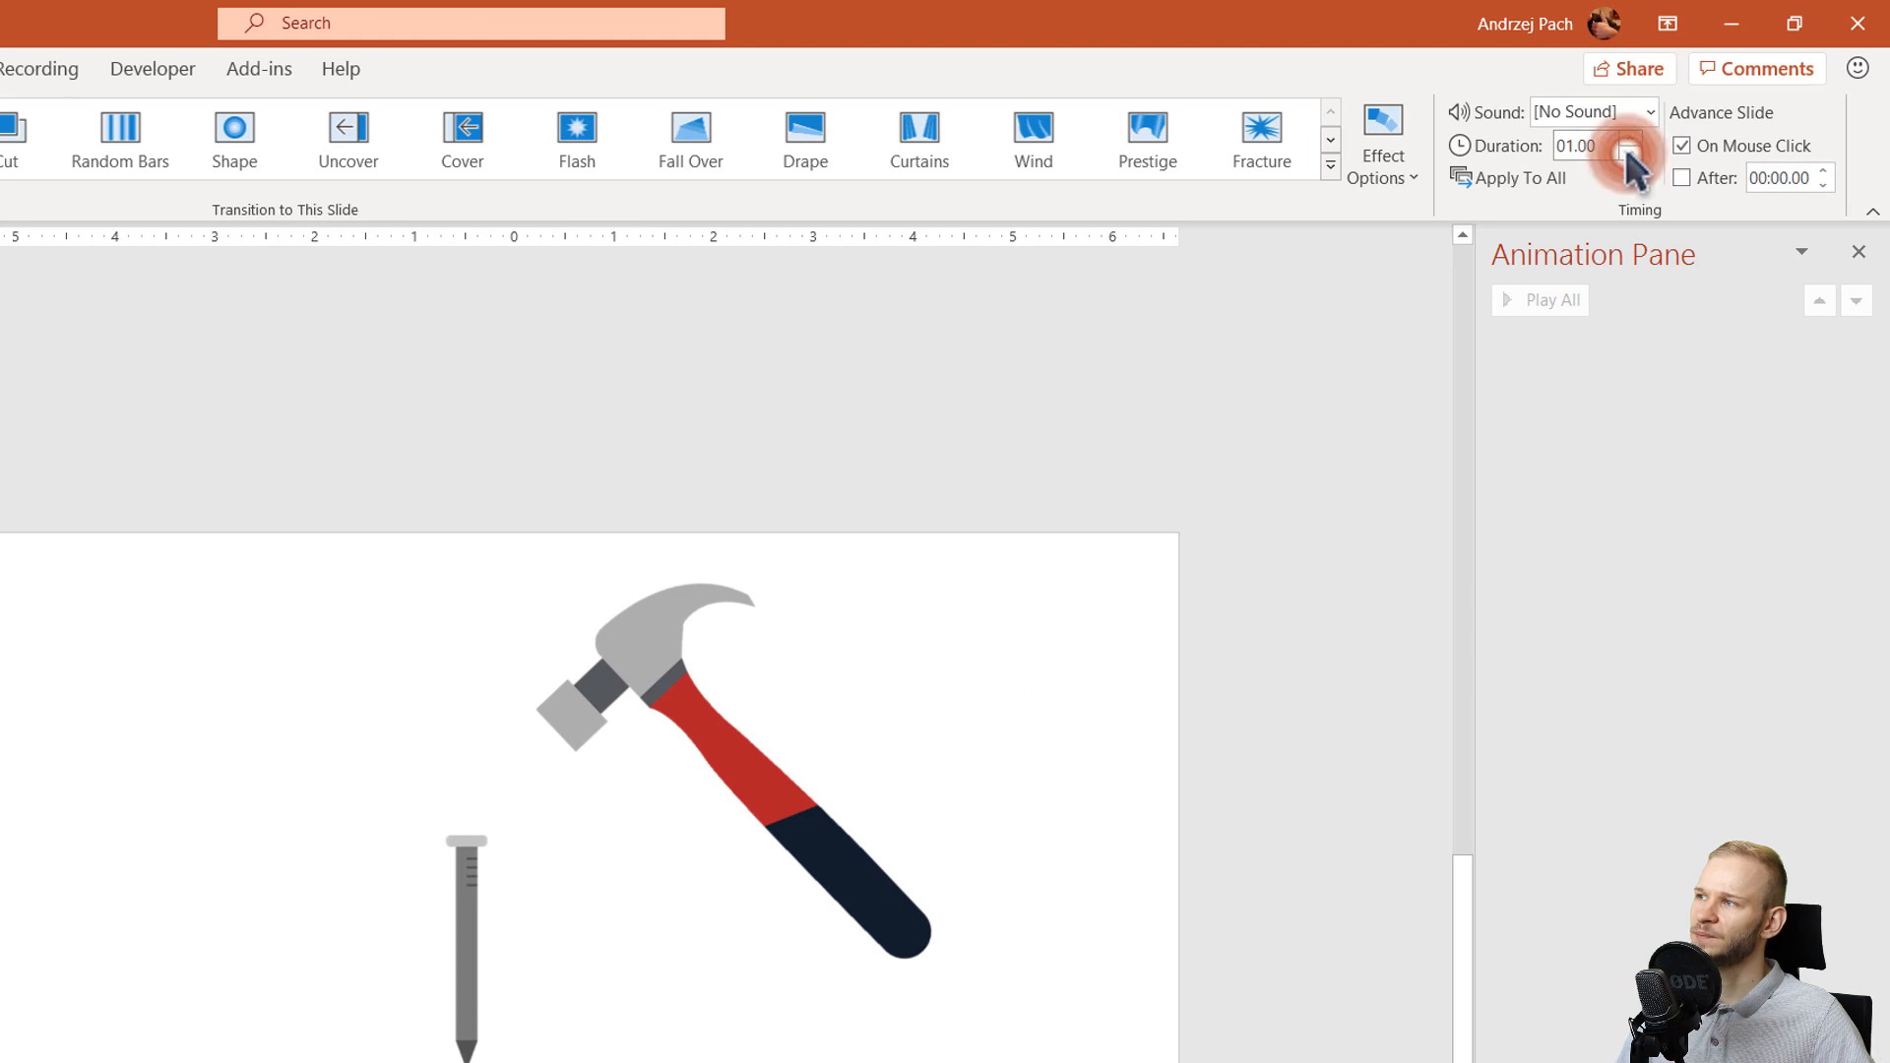
pyautogui.moveTo(762, 741)
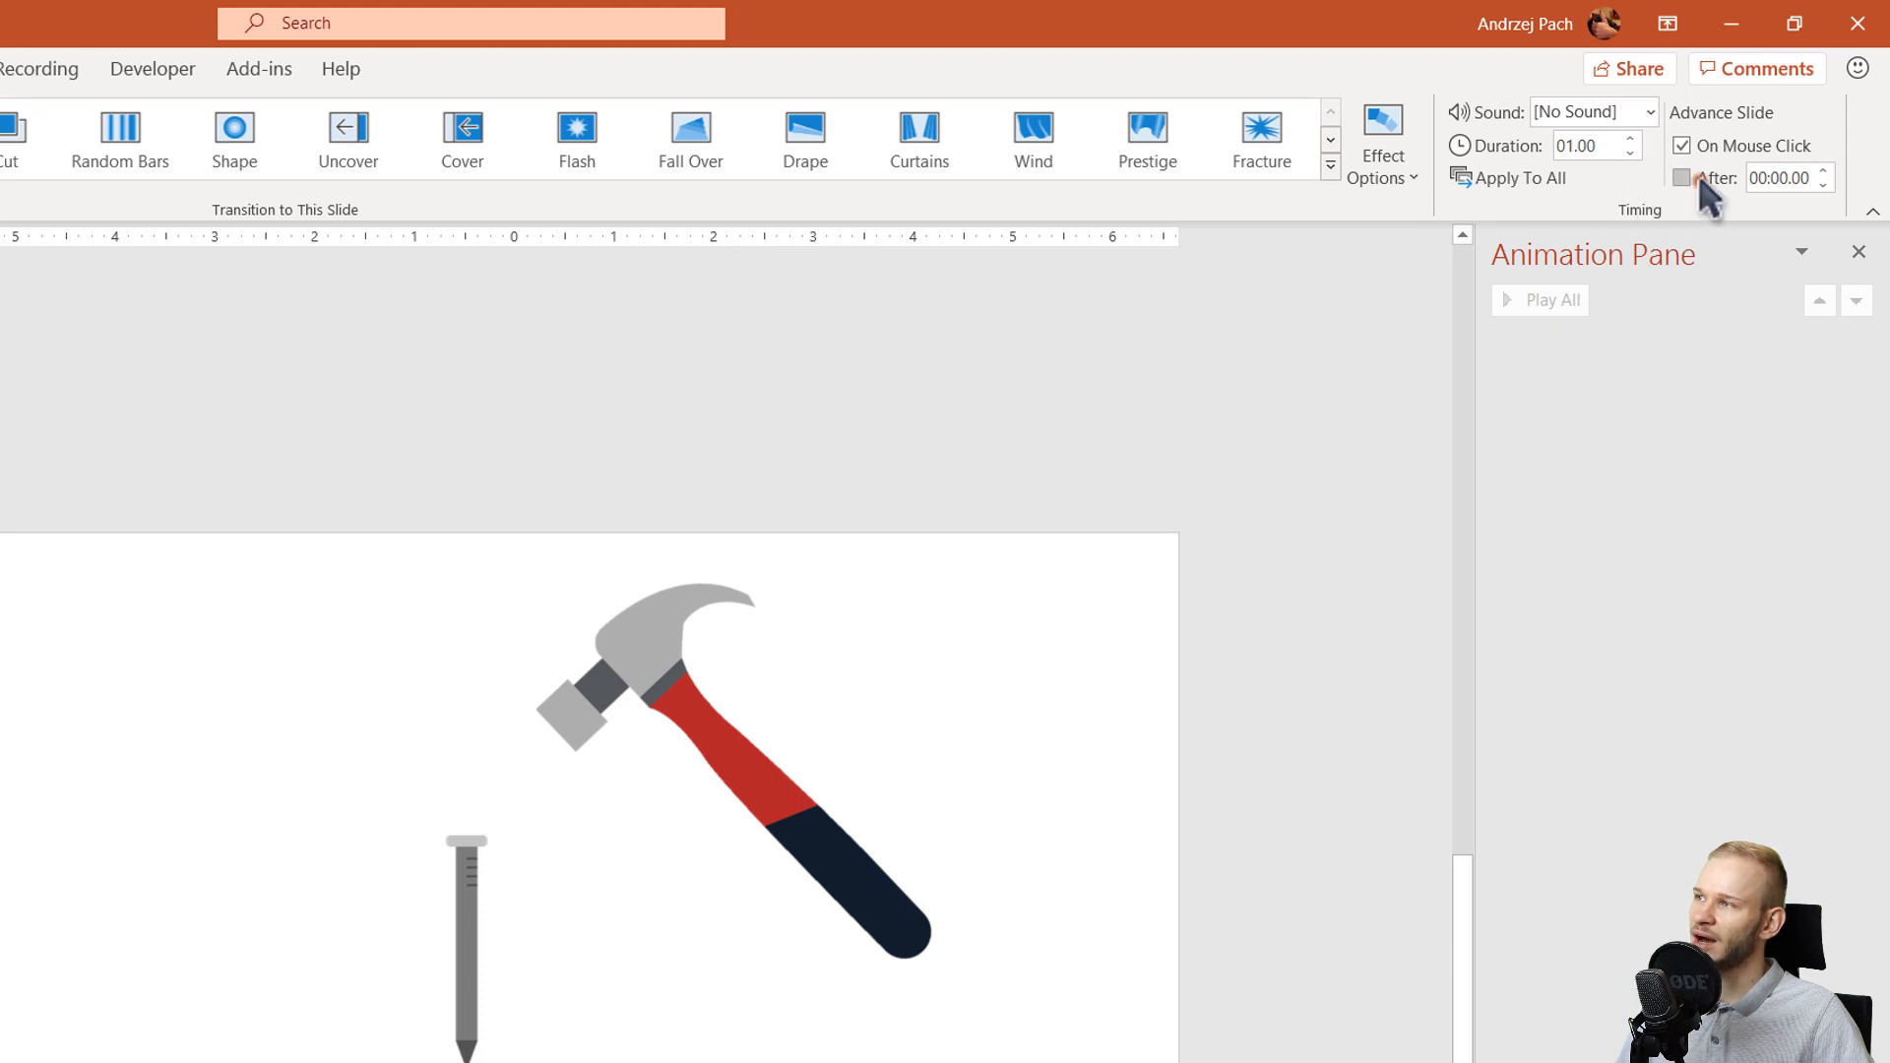
# Step: Make slide 2 advance automatically After 00:00.00 instead of On Mouse Click
pyautogui.click(1682, 177)
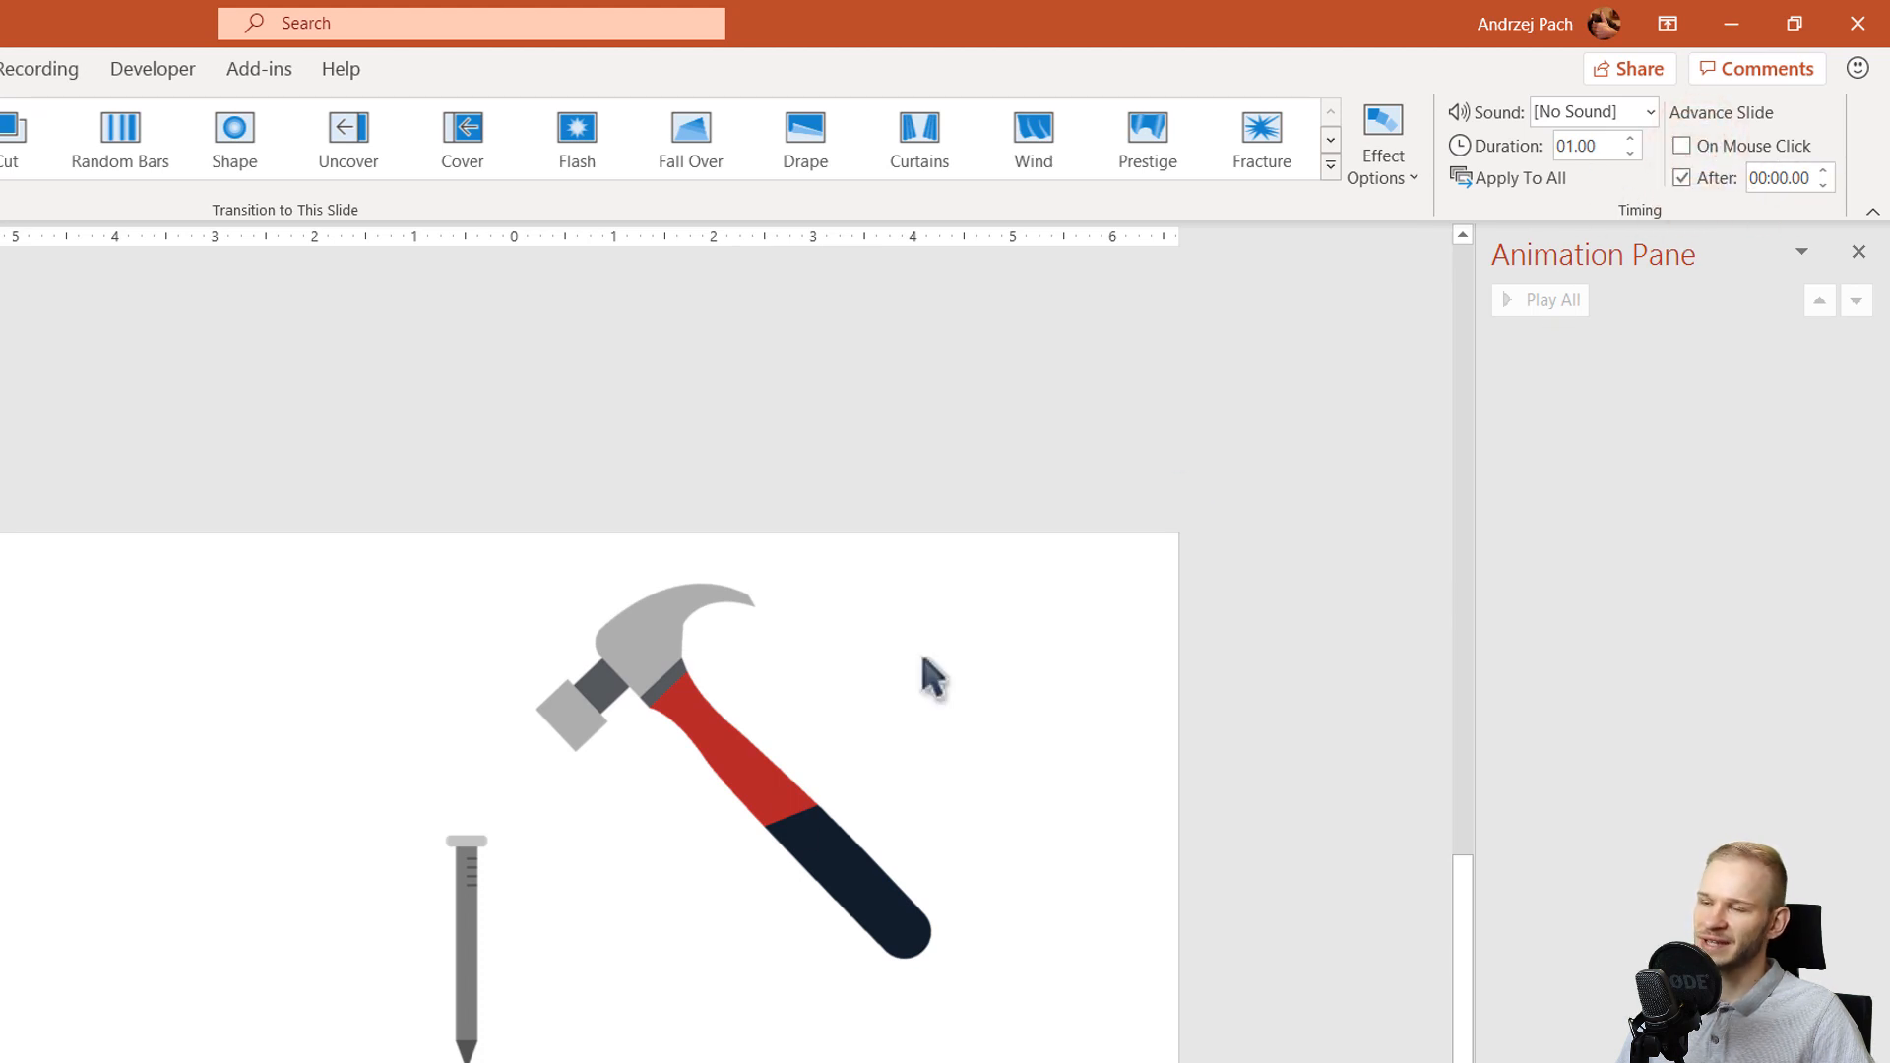
pyautogui.moveTo(769, 904)
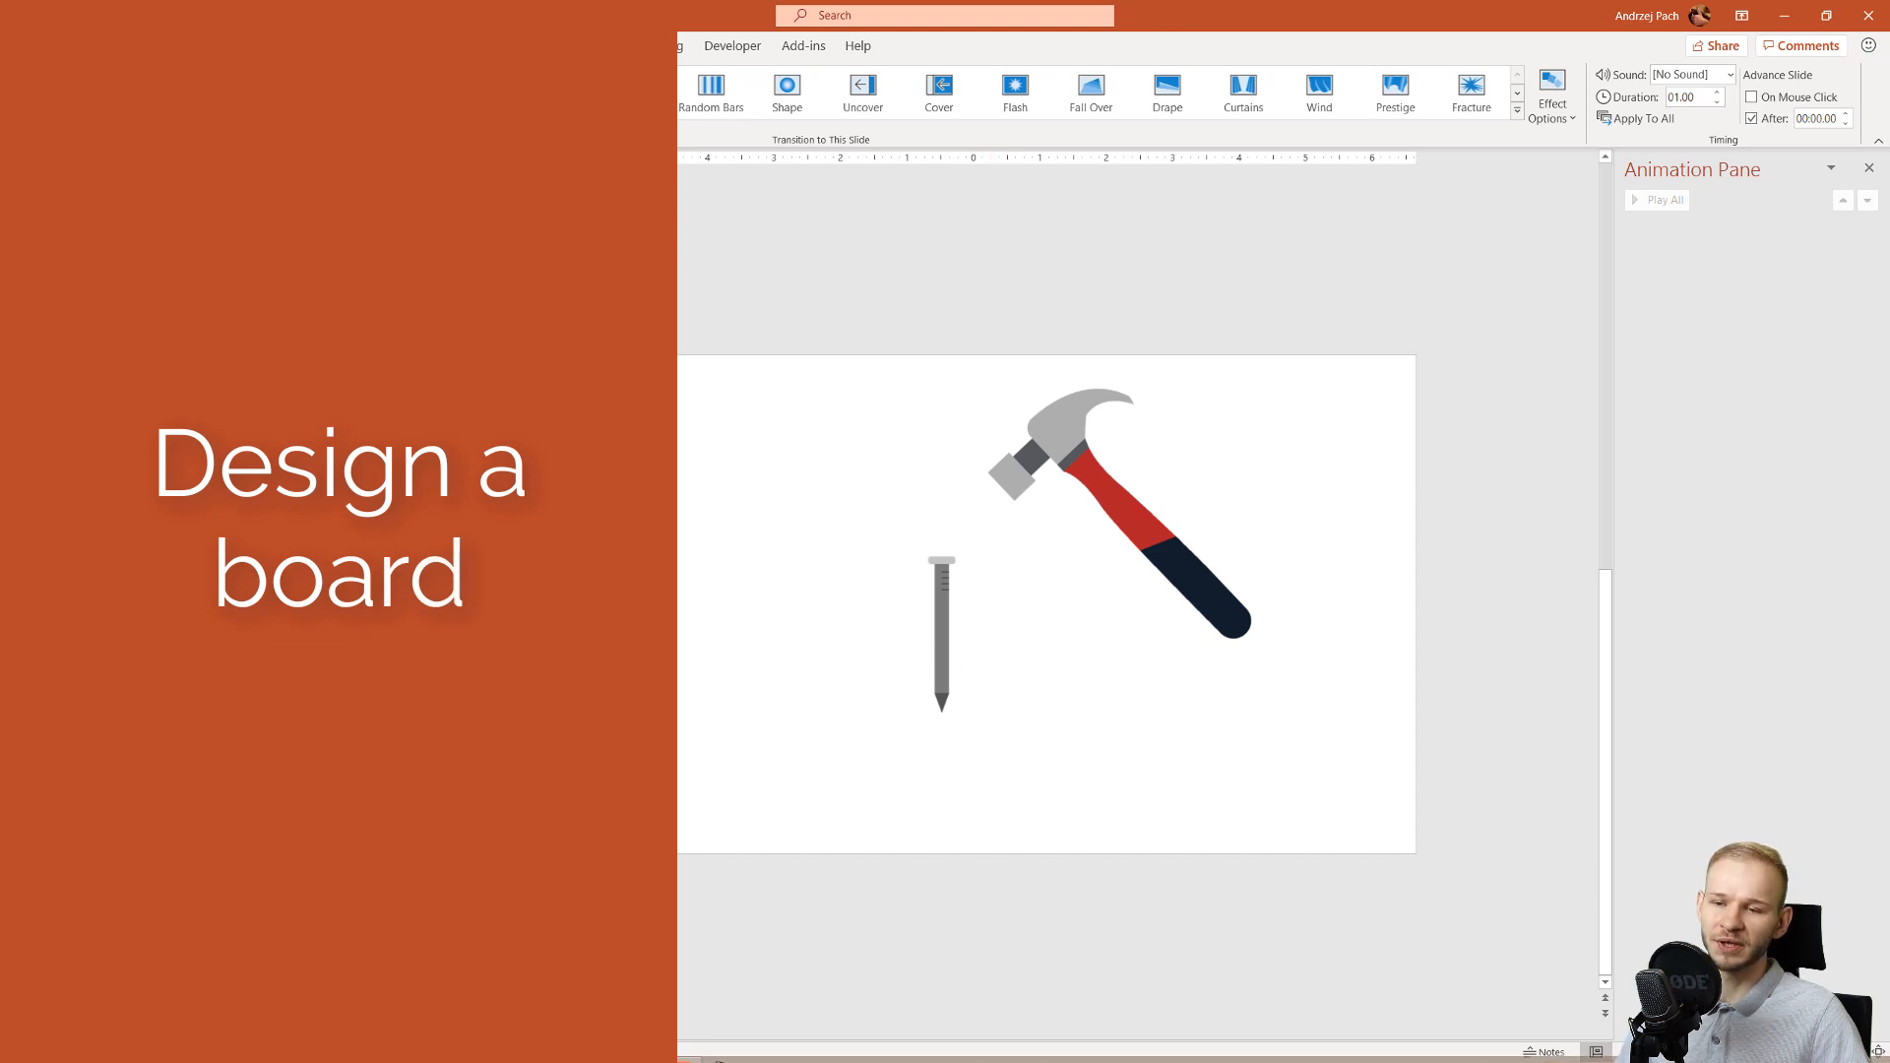
pyautogui.moveTo(816, 805)
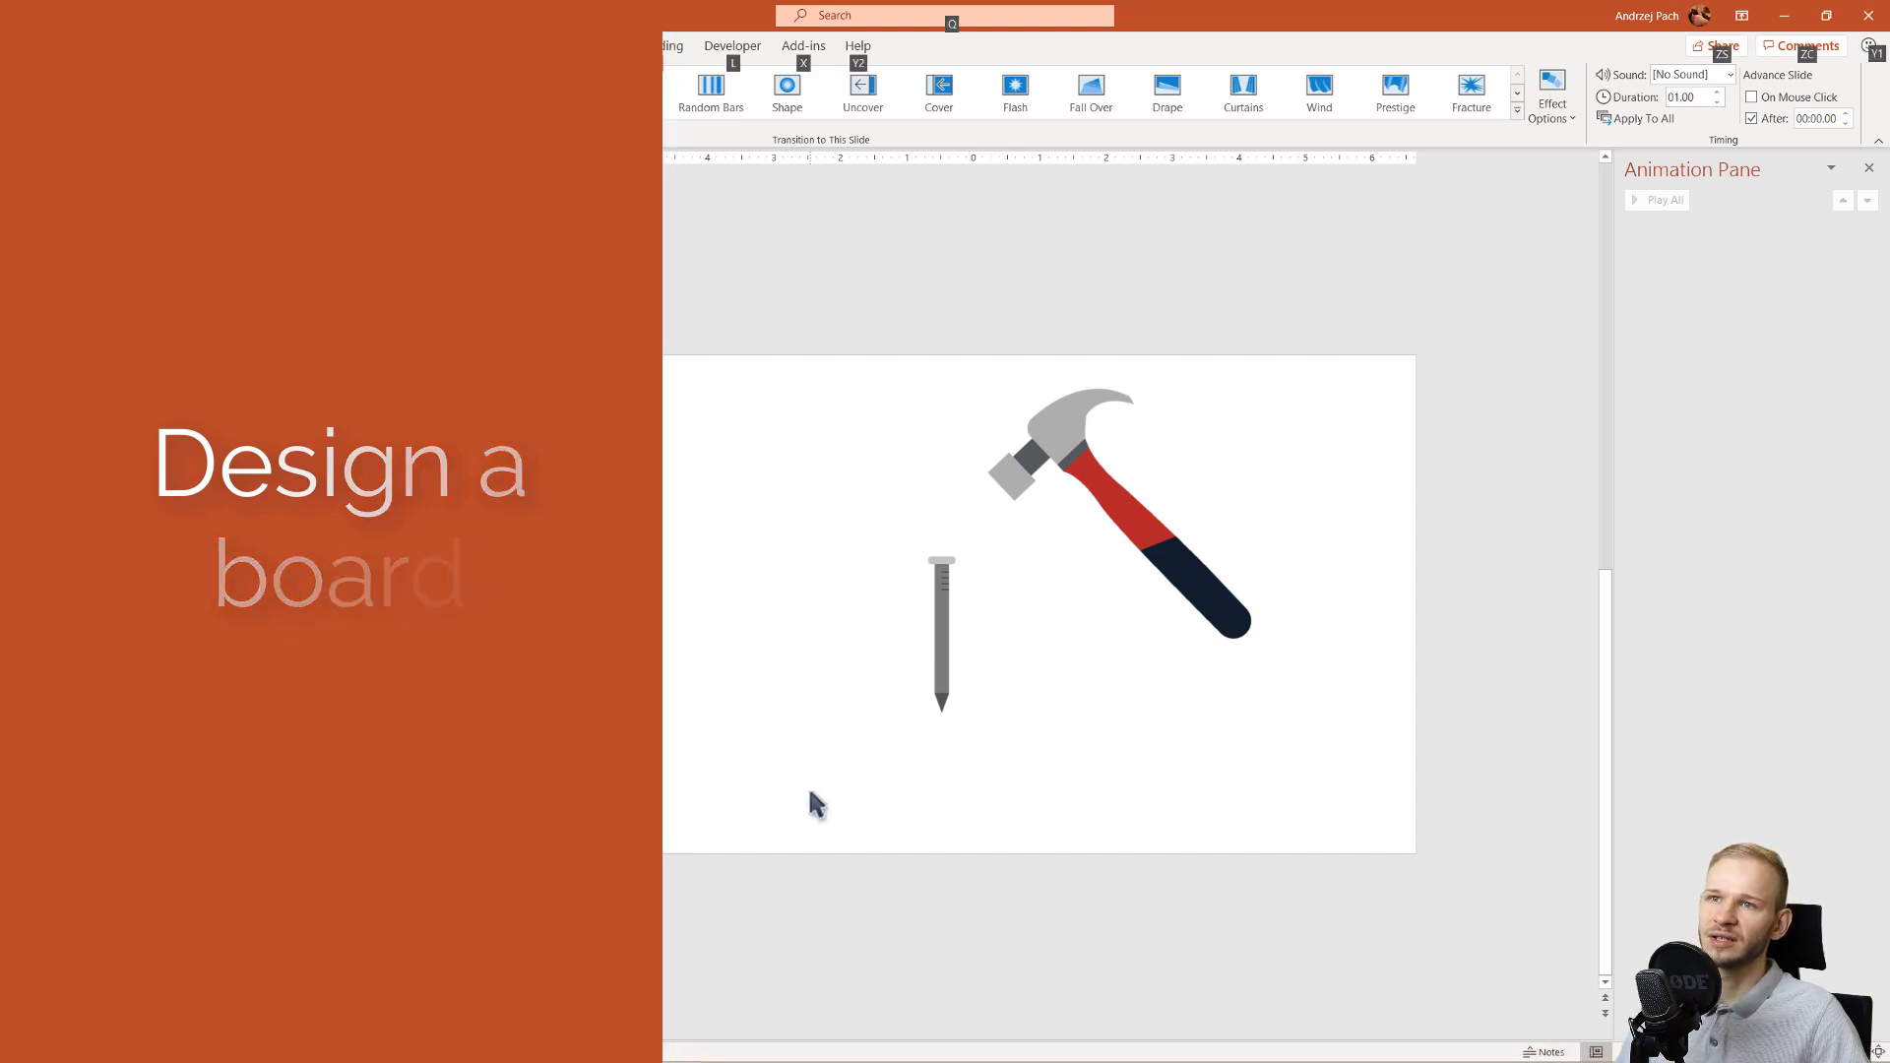
# Step: Fill the board rectangle with a custom wood-brown colour from More Fill Colors
pyautogui.click(51, 16)
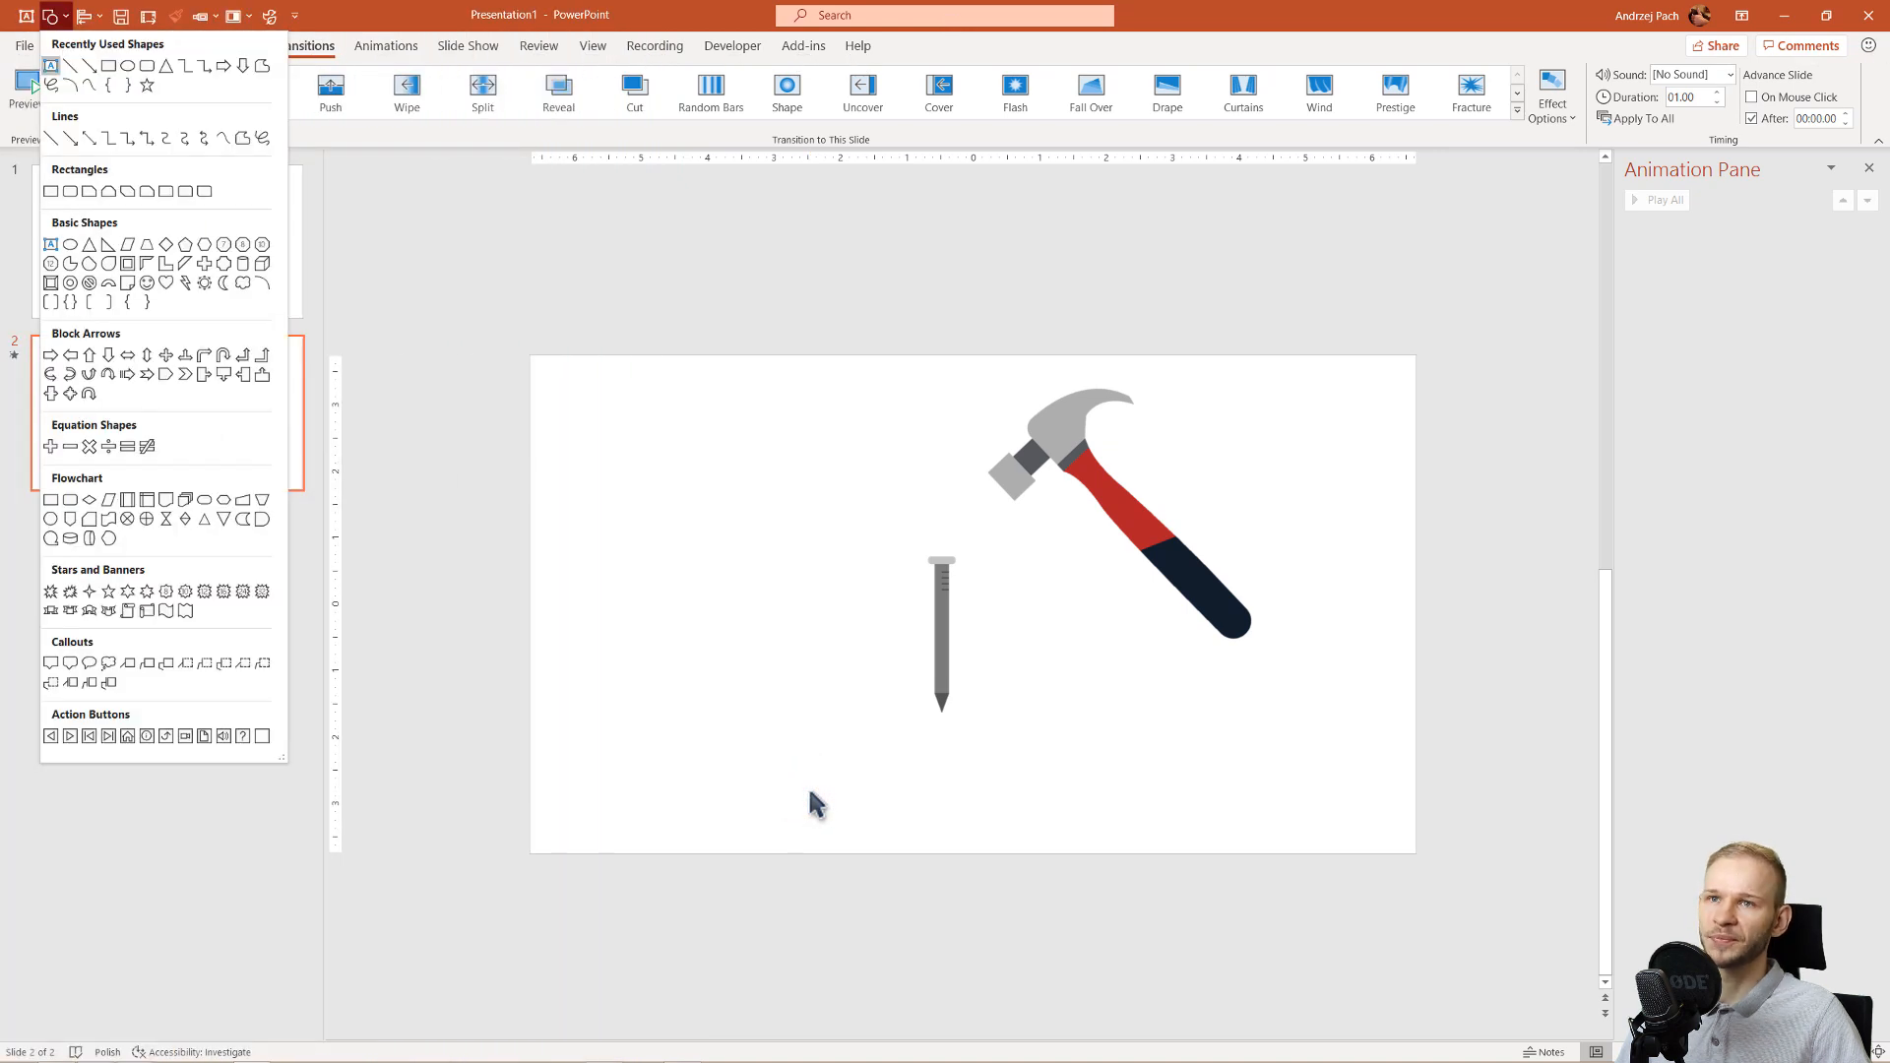
pyautogui.moveTo(60, 70)
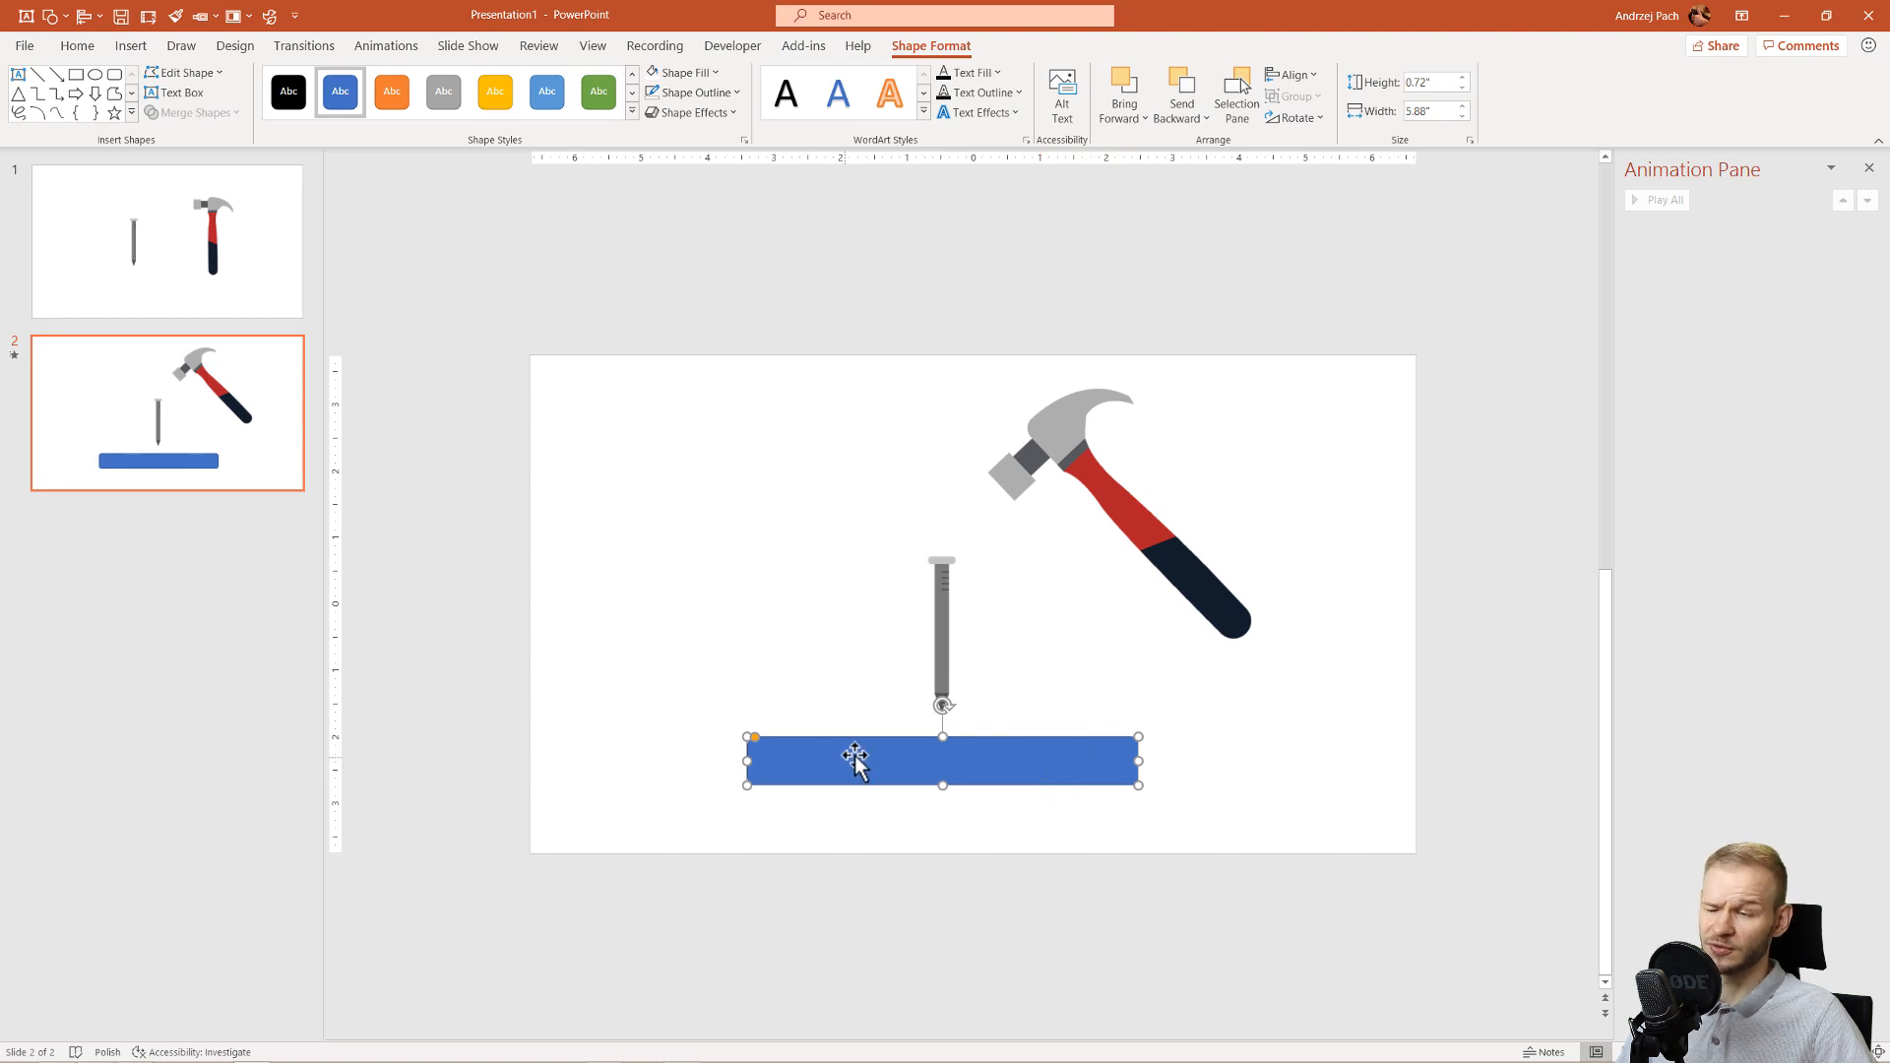
pyautogui.moveTo(708, 289)
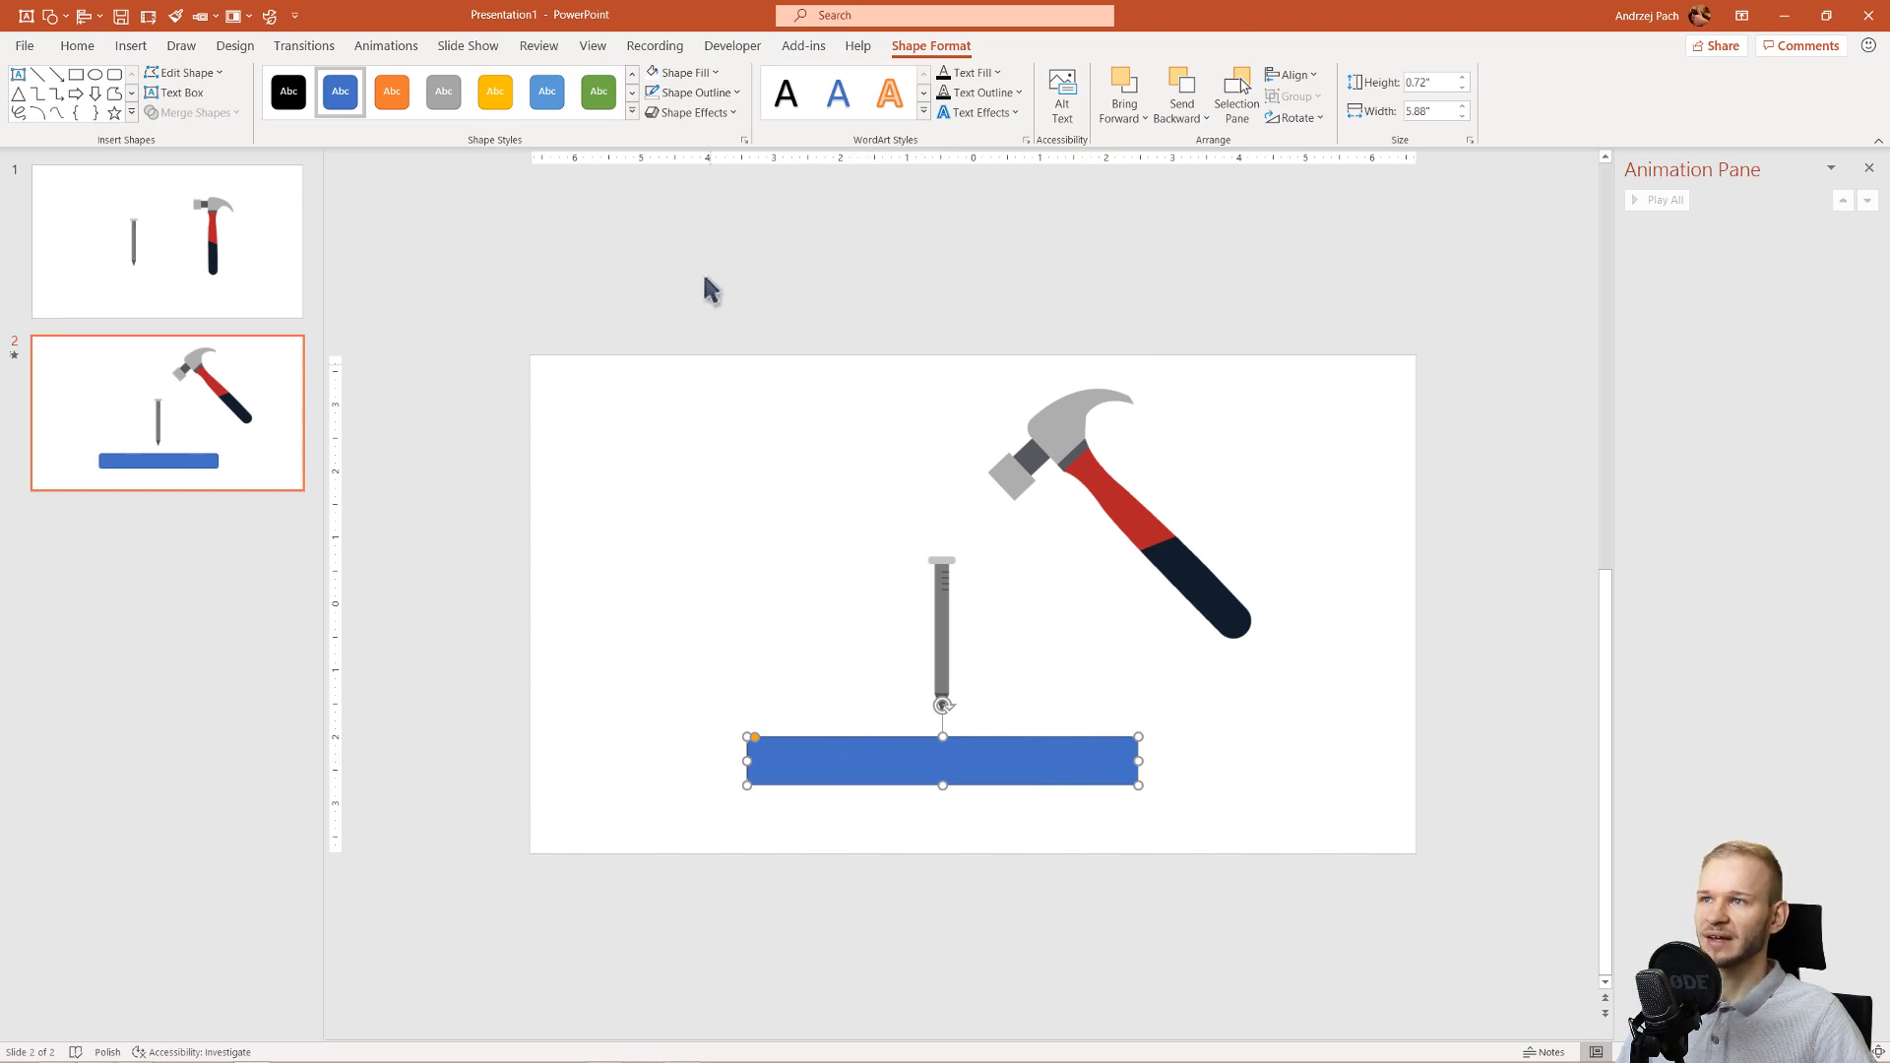
pyautogui.click(689, 91)
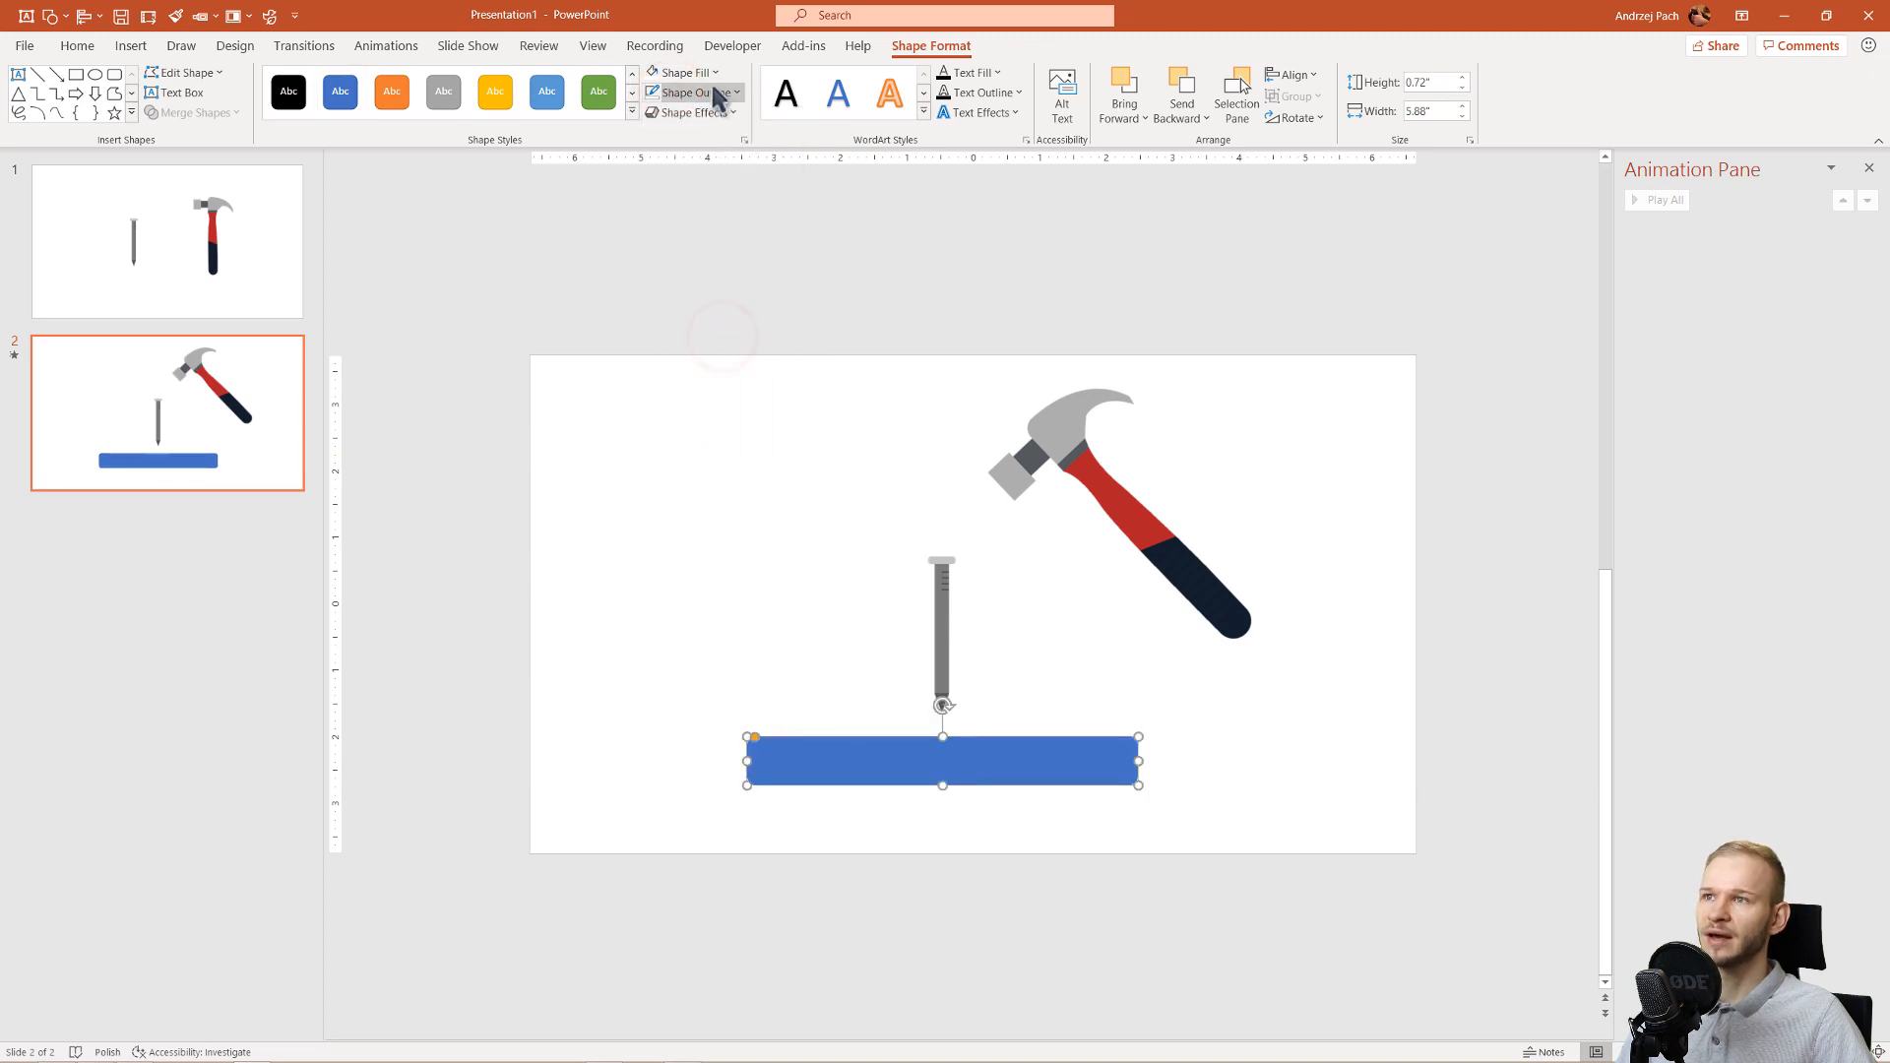
pyautogui.click(681, 71)
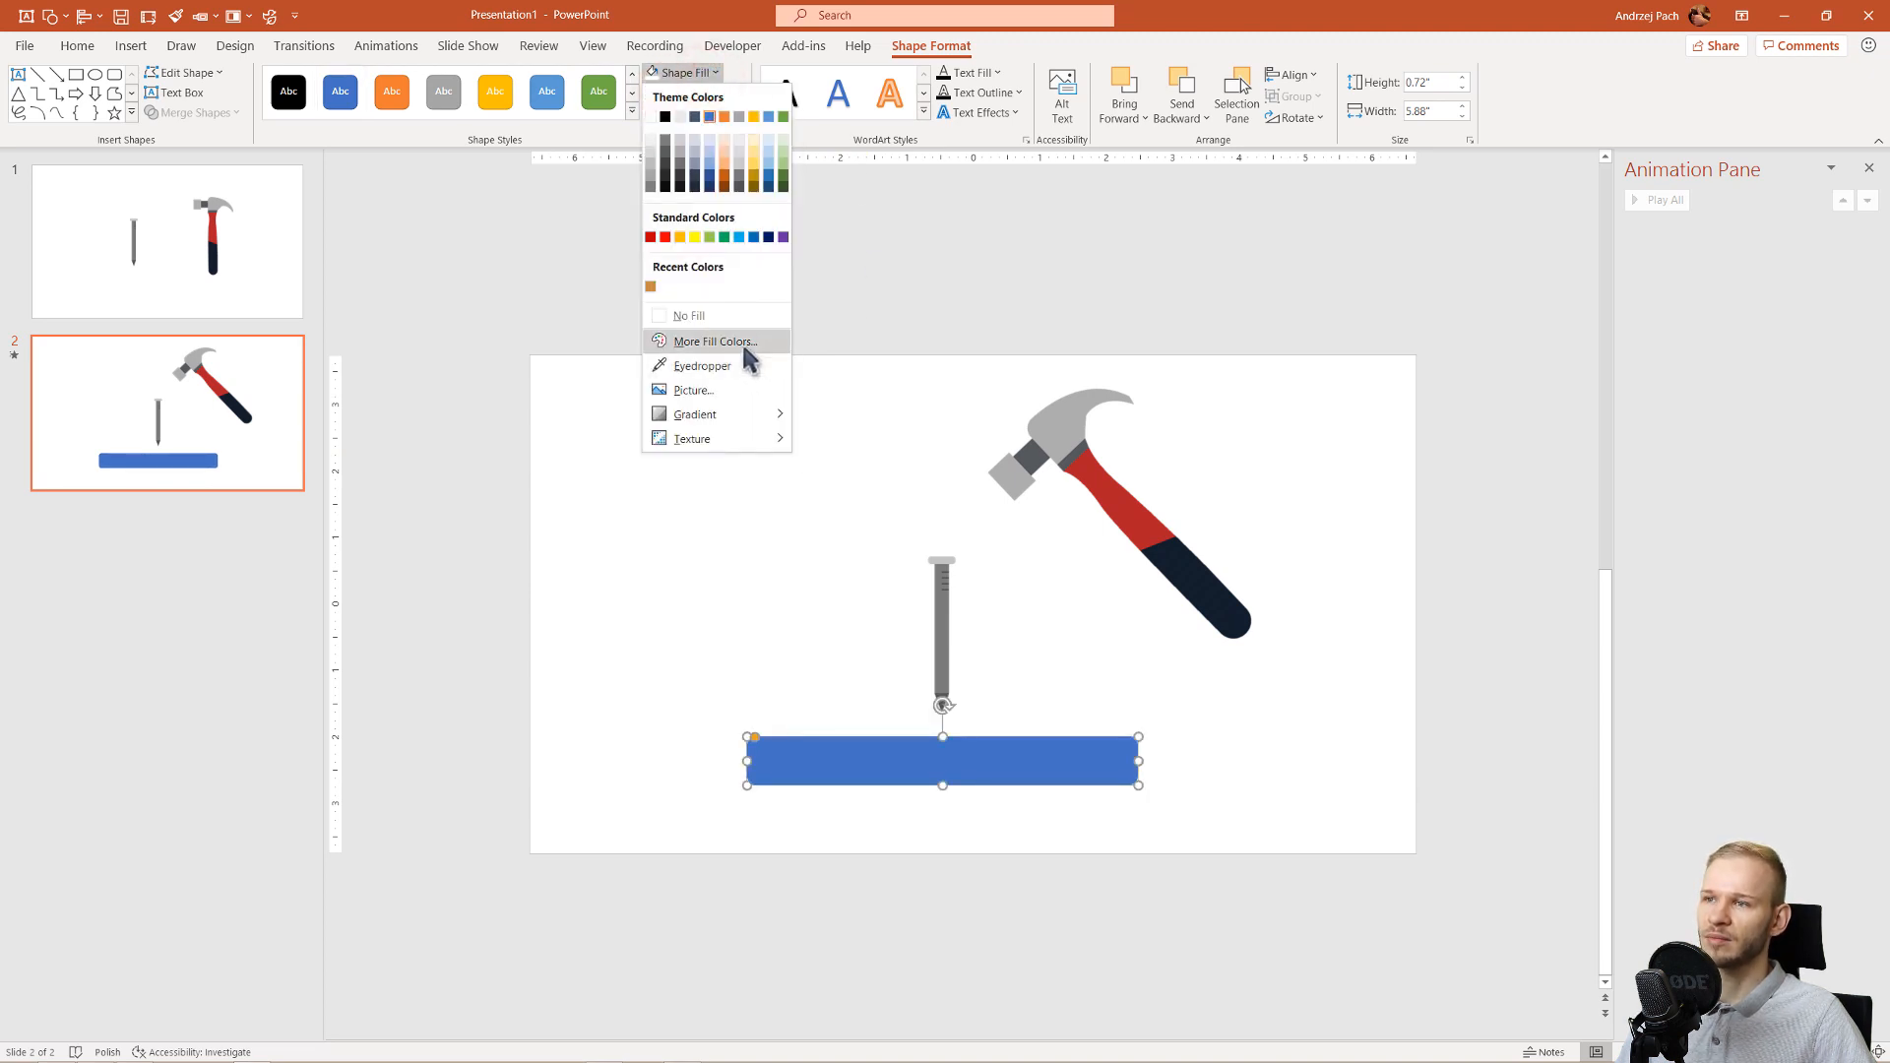
pyautogui.click(713, 342)
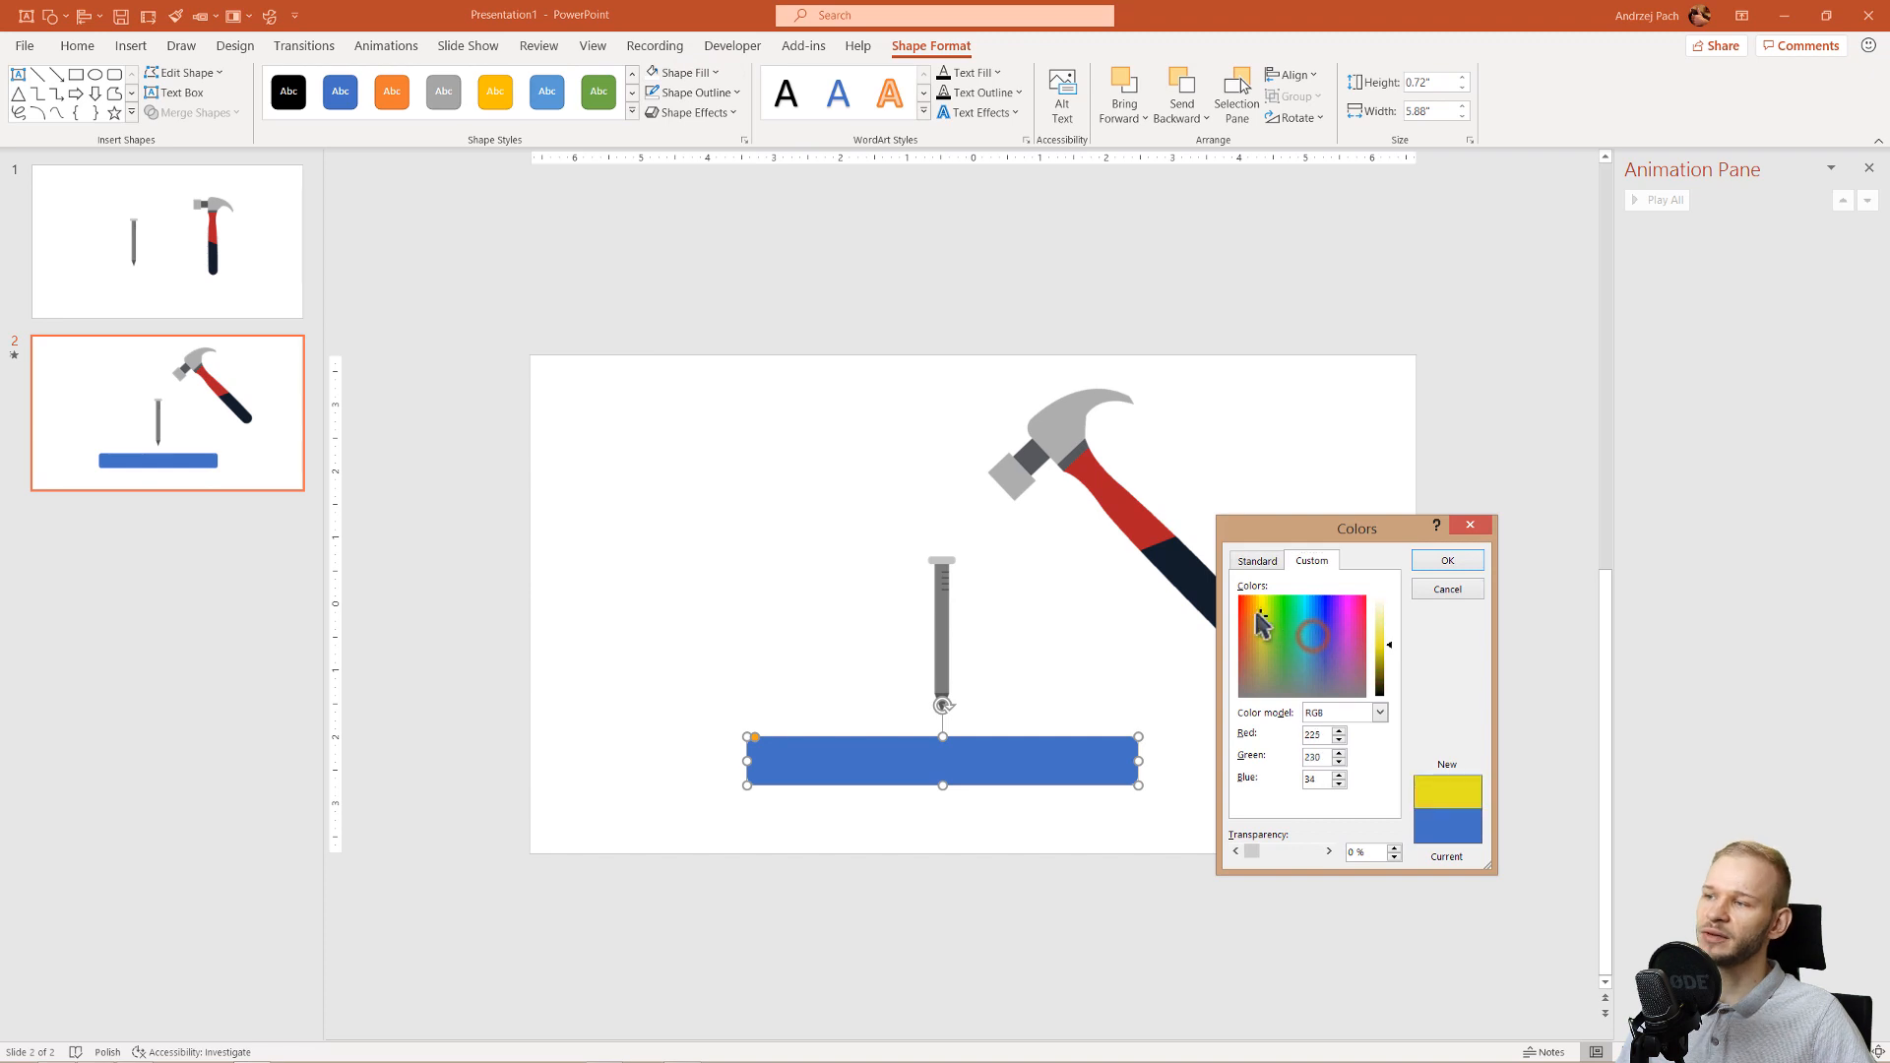
pyautogui.click(1253, 661)
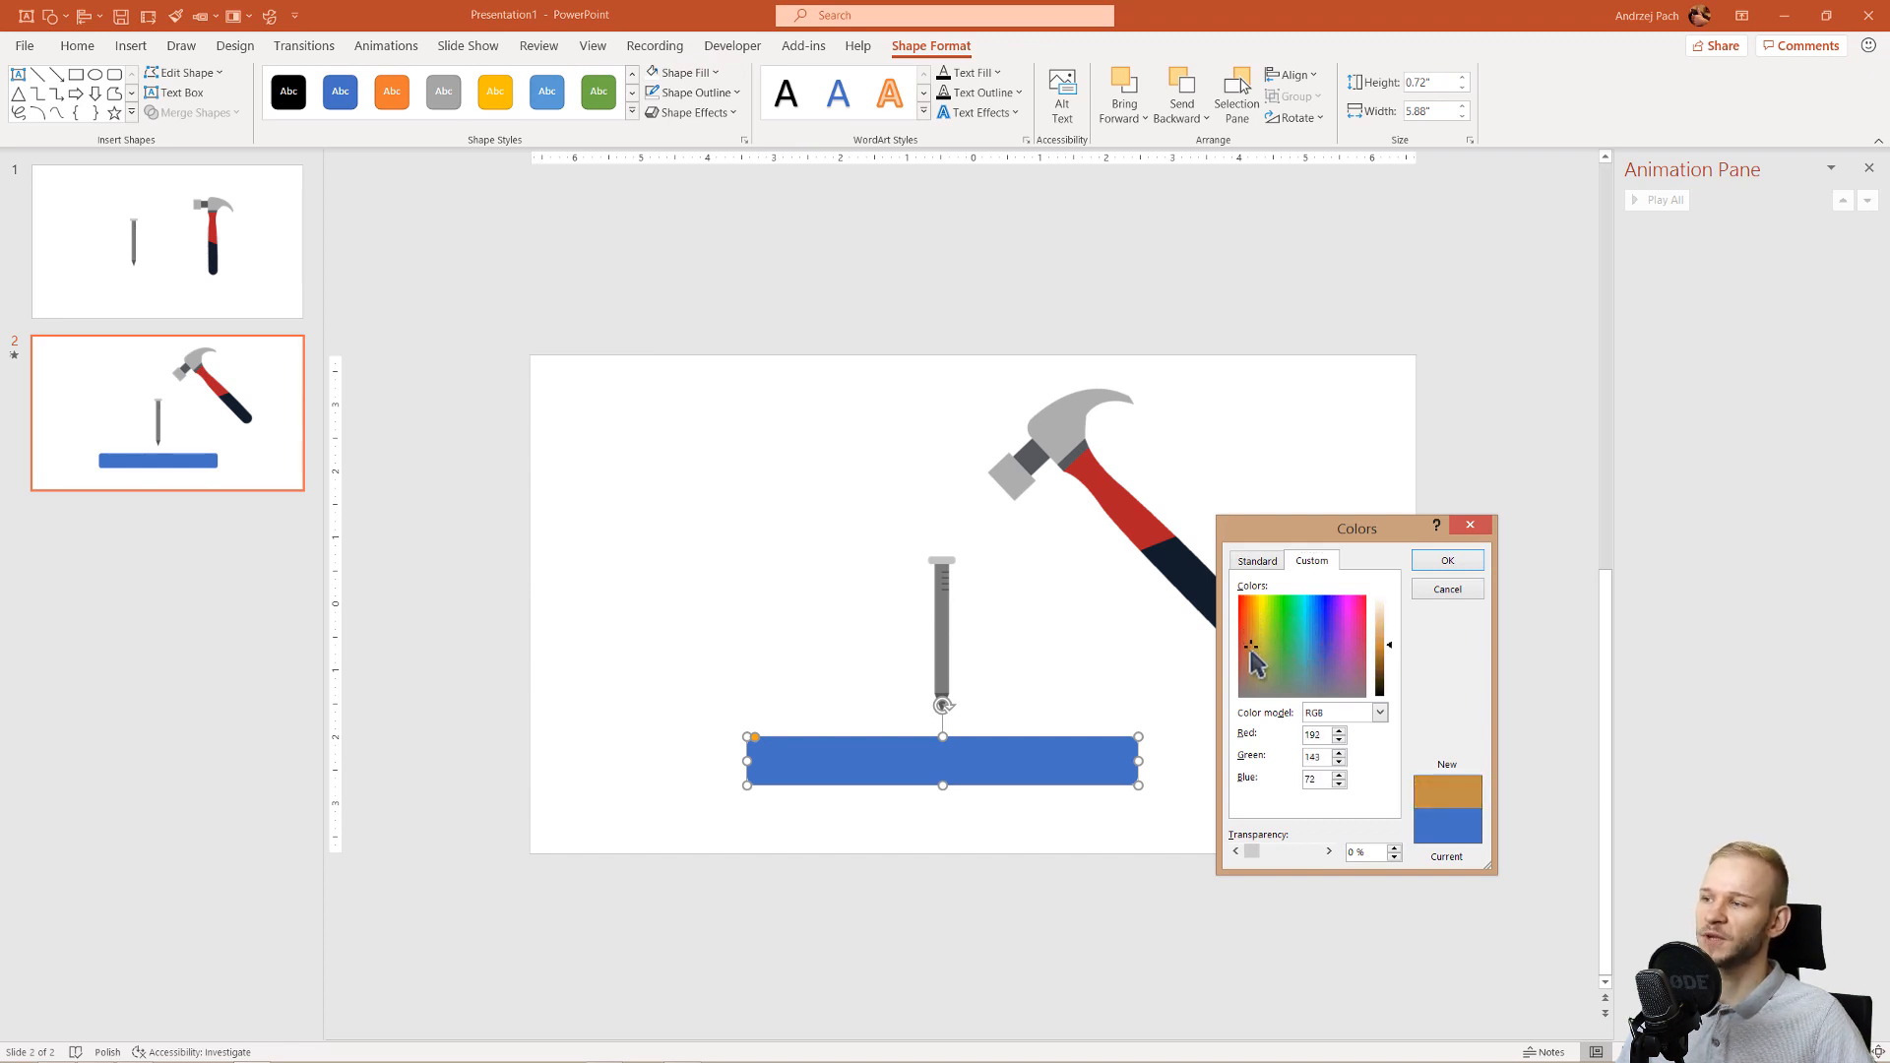
pyautogui.click(1255, 661)
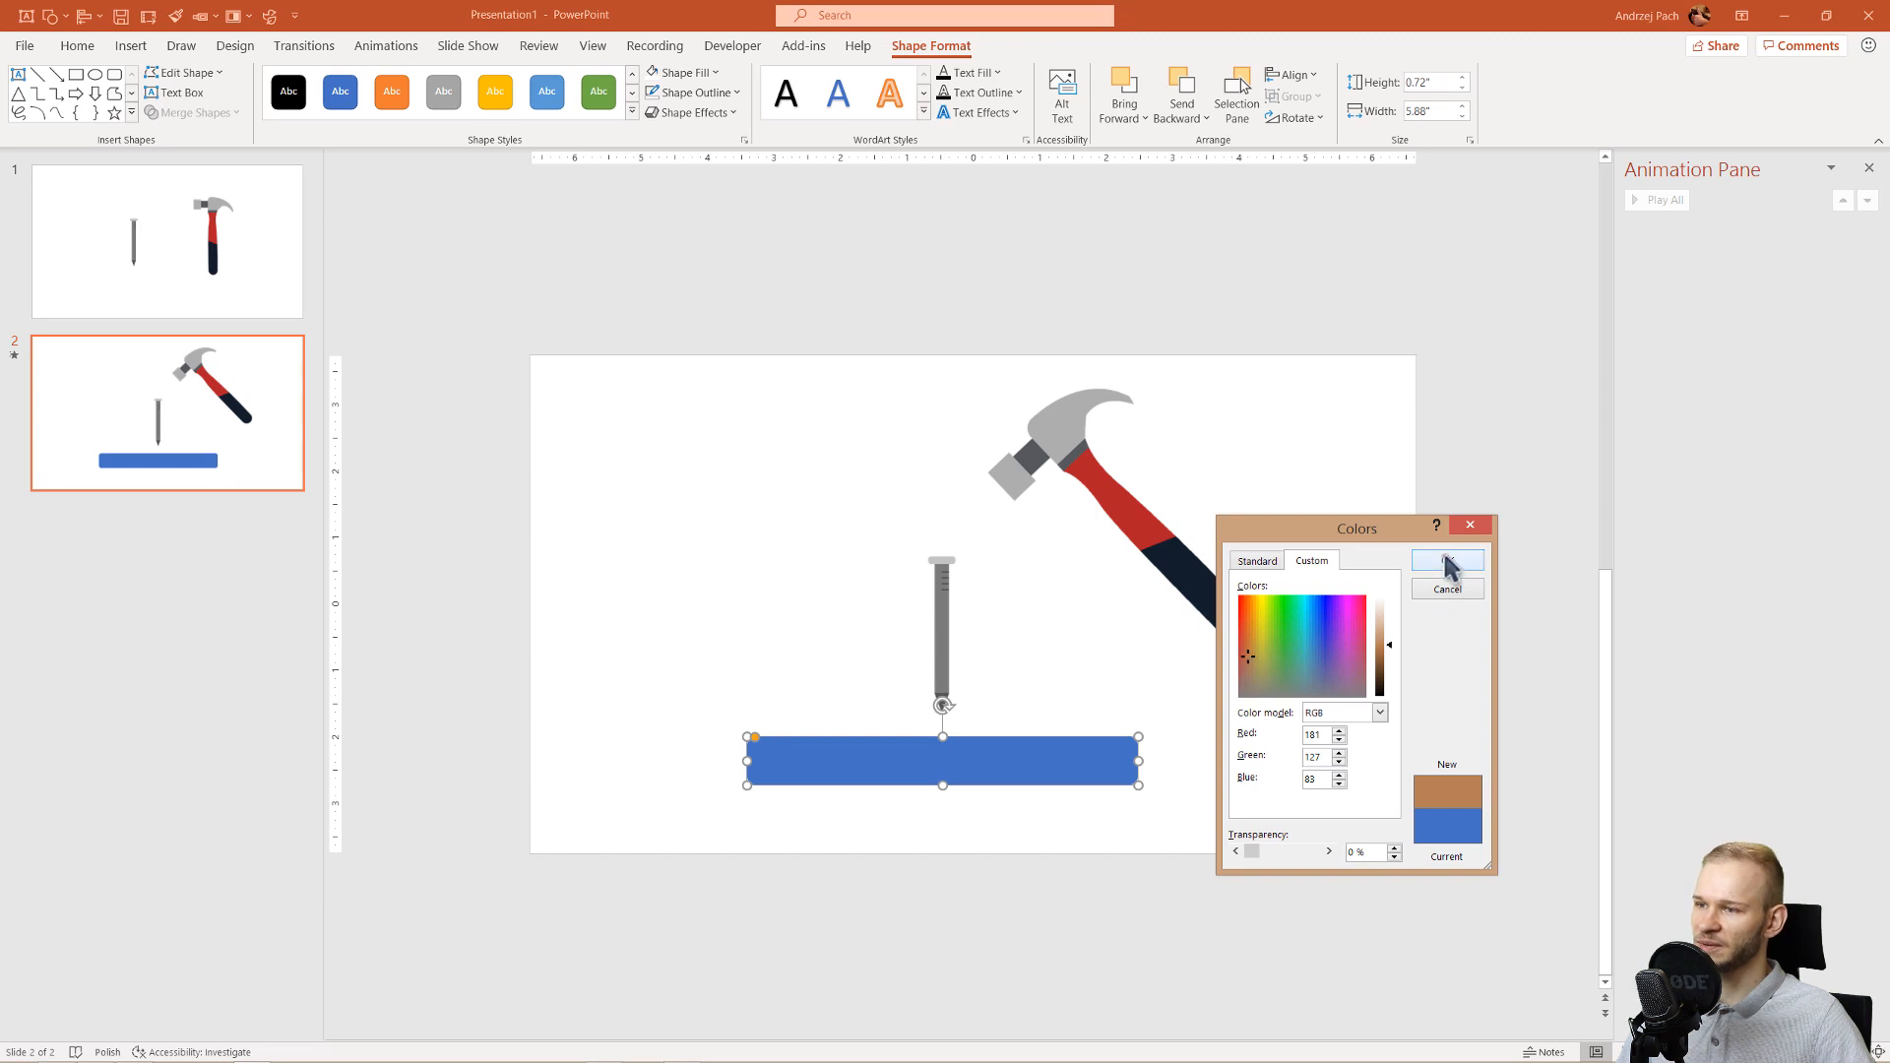
pyautogui.click(1445, 563)
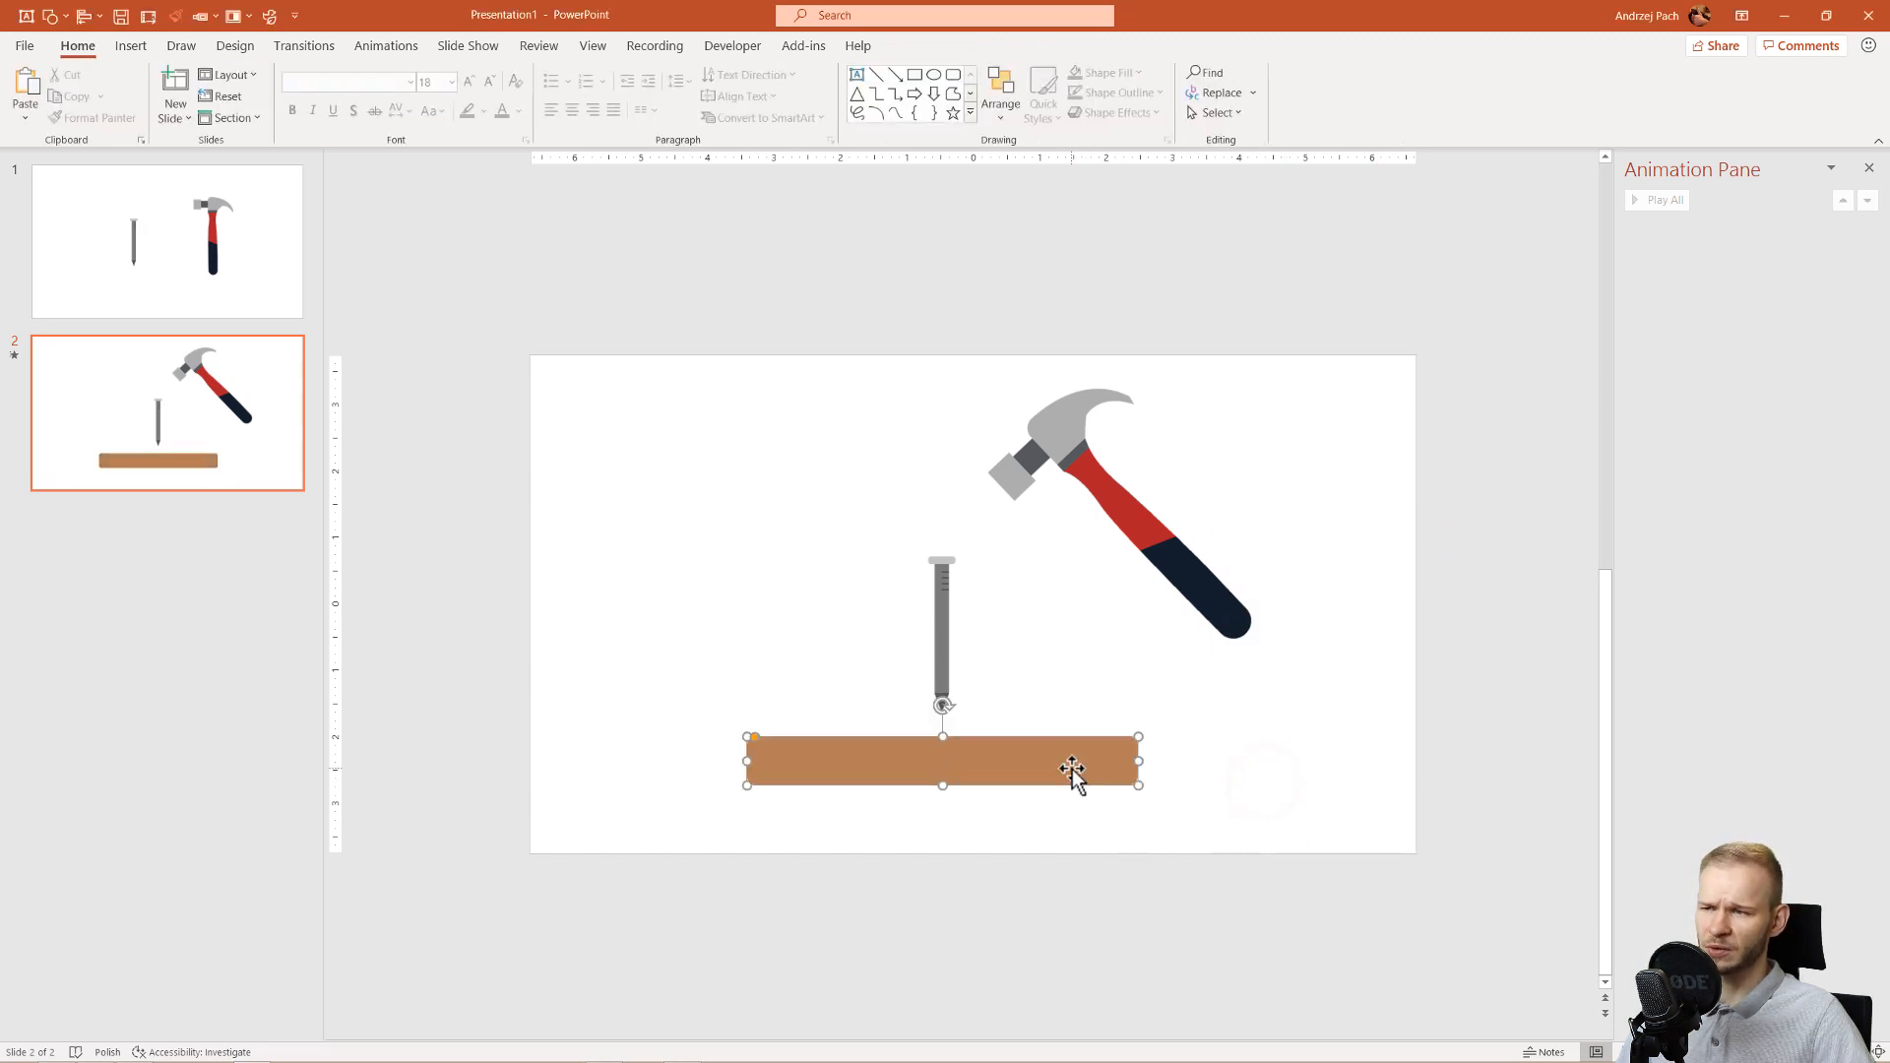
pyautogui.click(1072, 769)
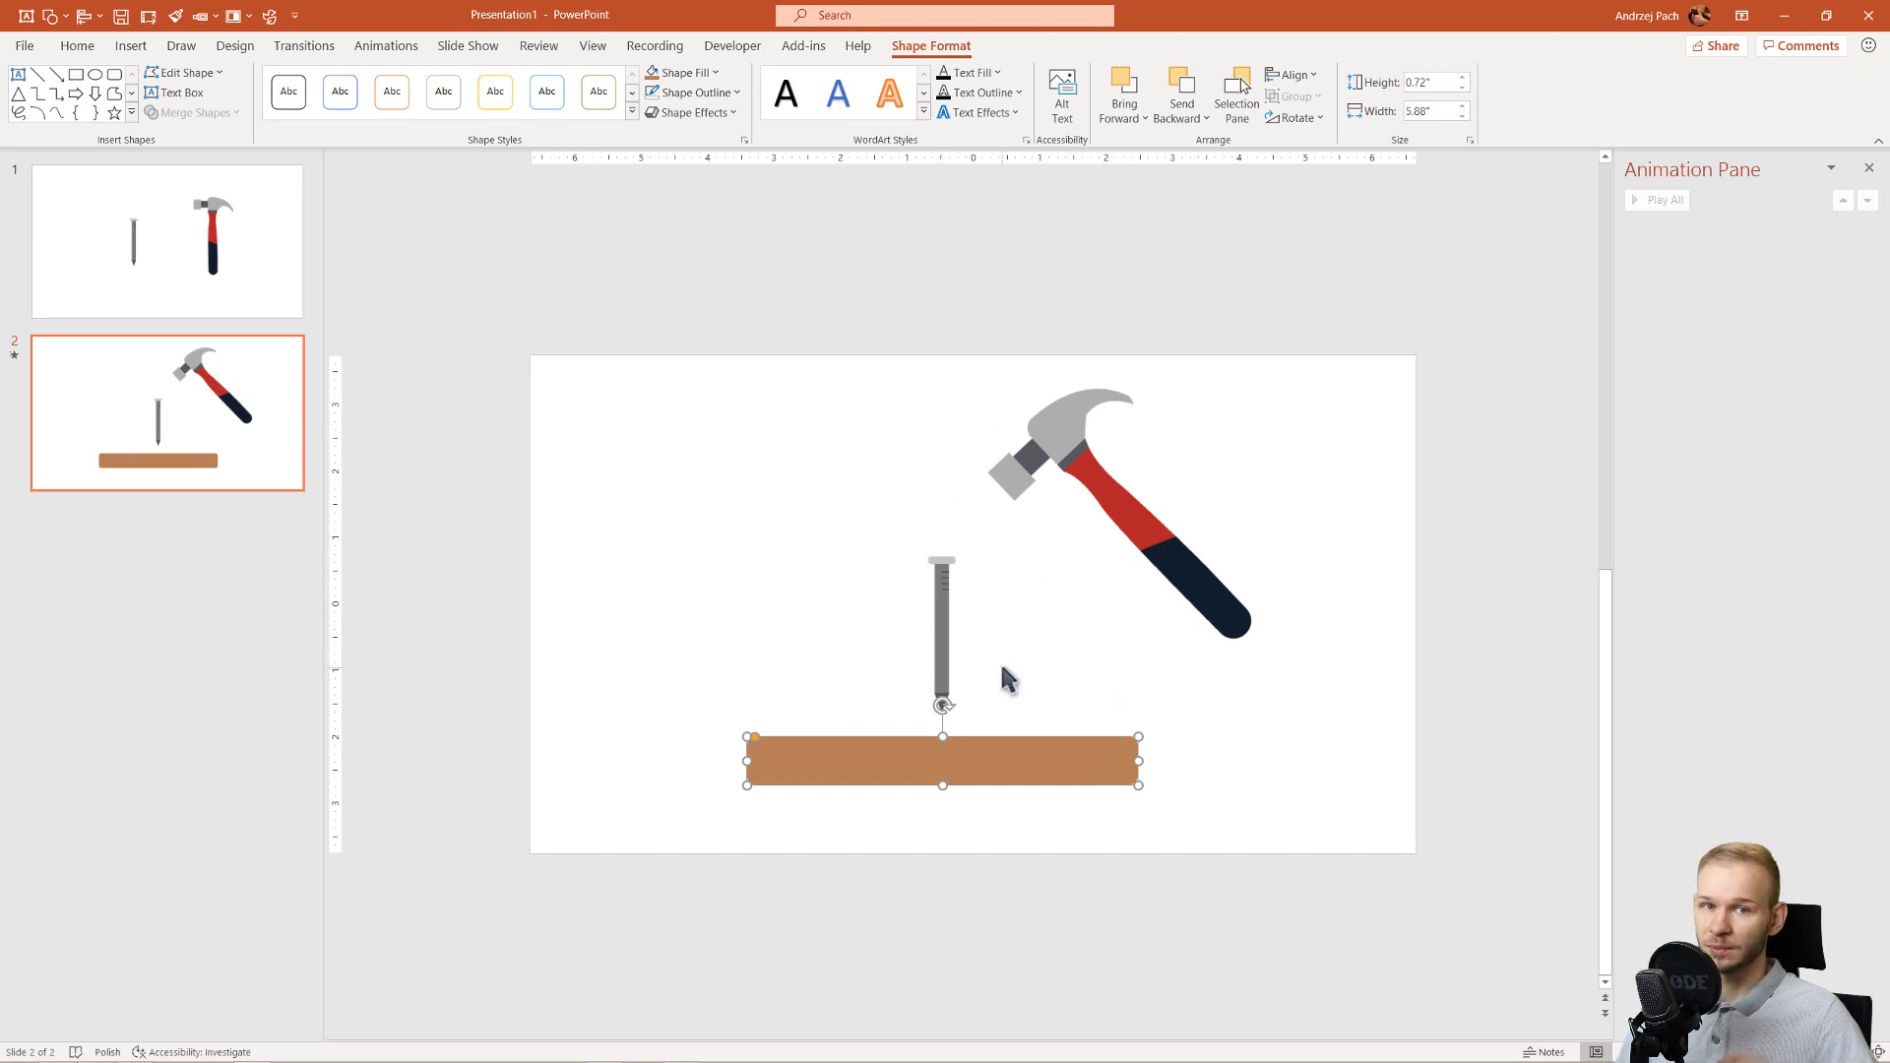
pyautogui.moveTo(1019, 687)
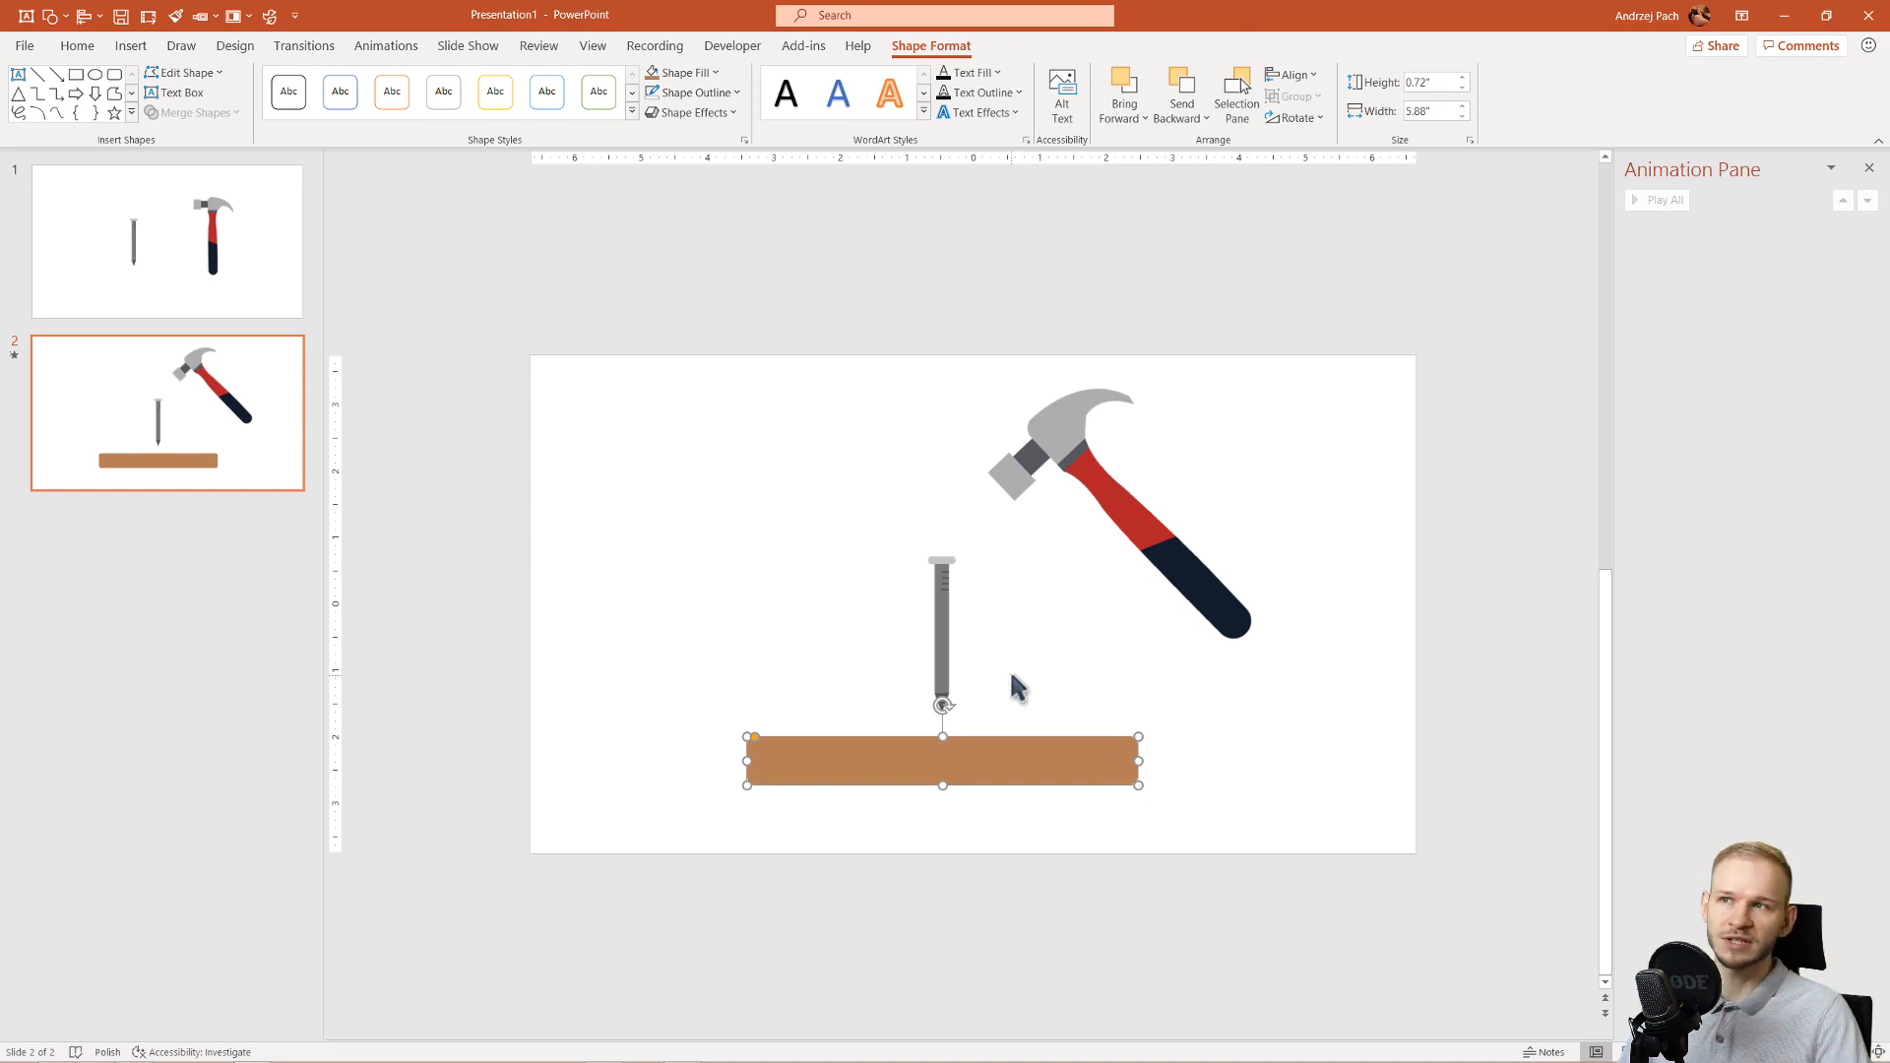
pyautogui.moveTo(1031, 675)
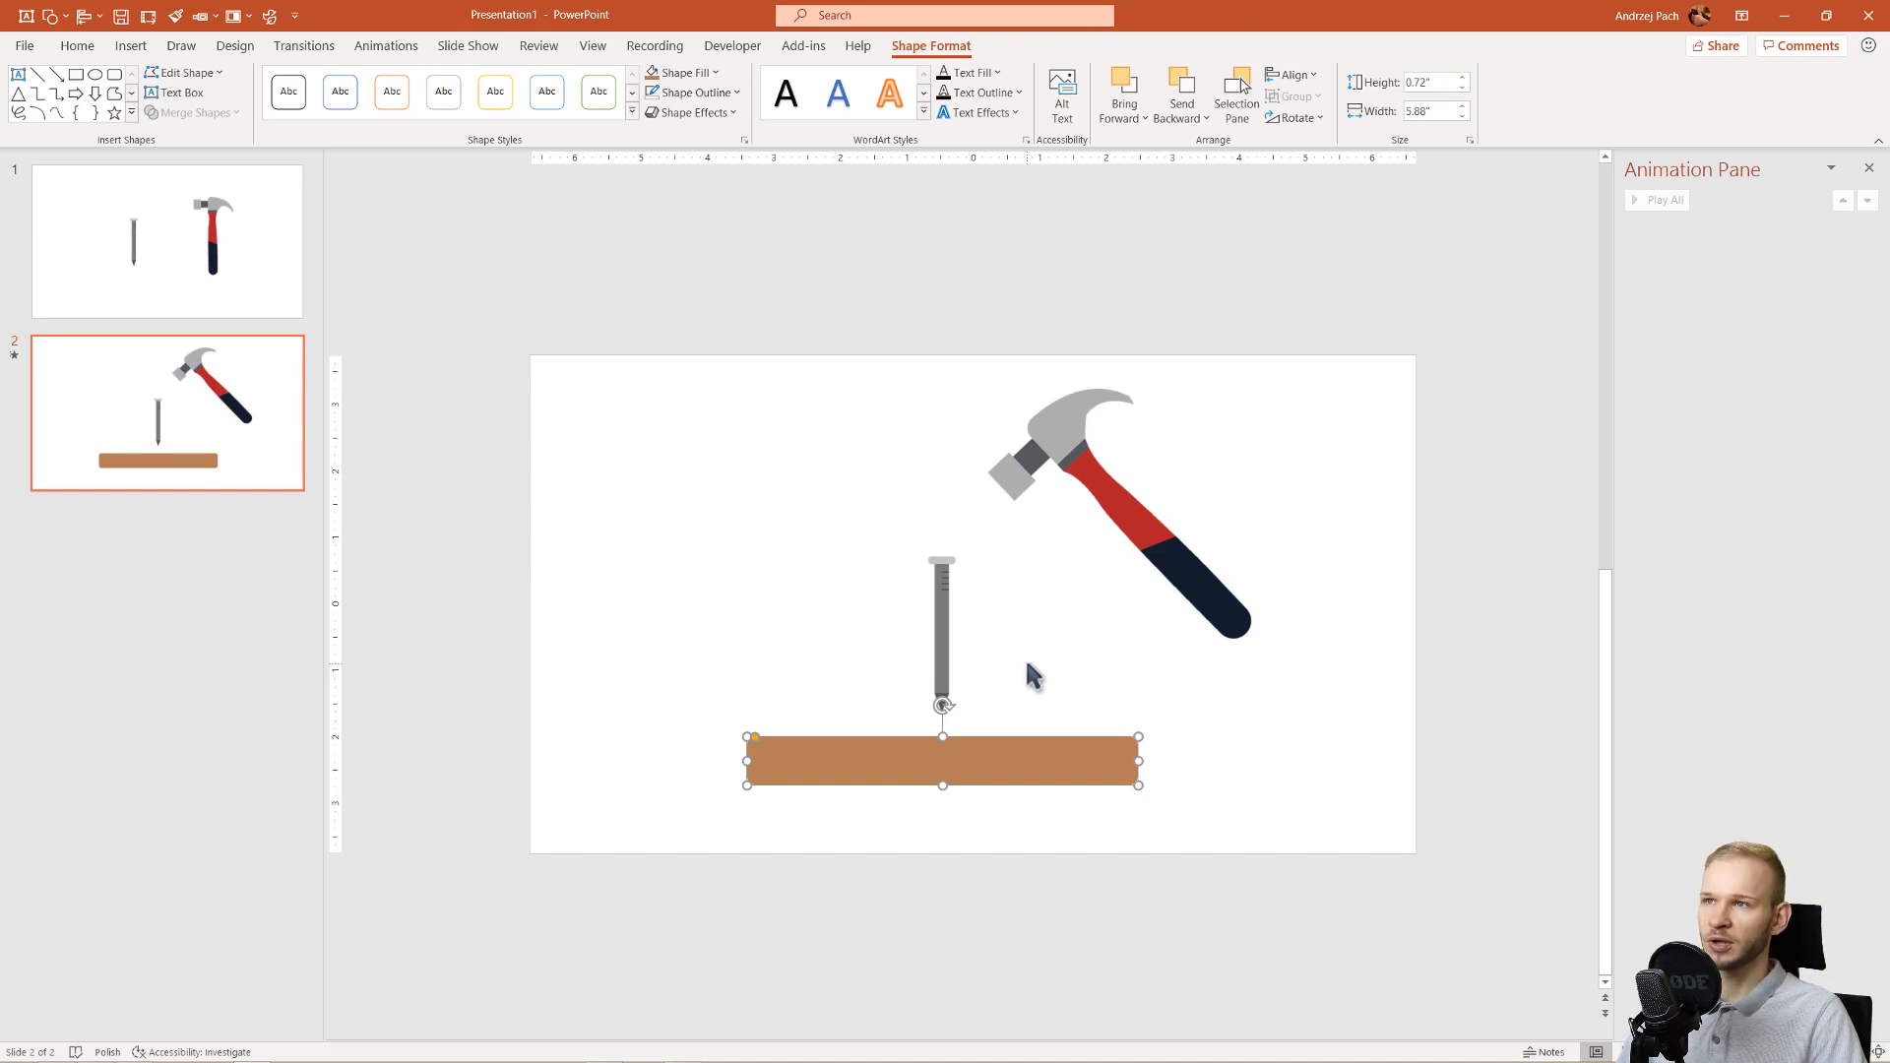
pyautogui.moveTo(693, 113)
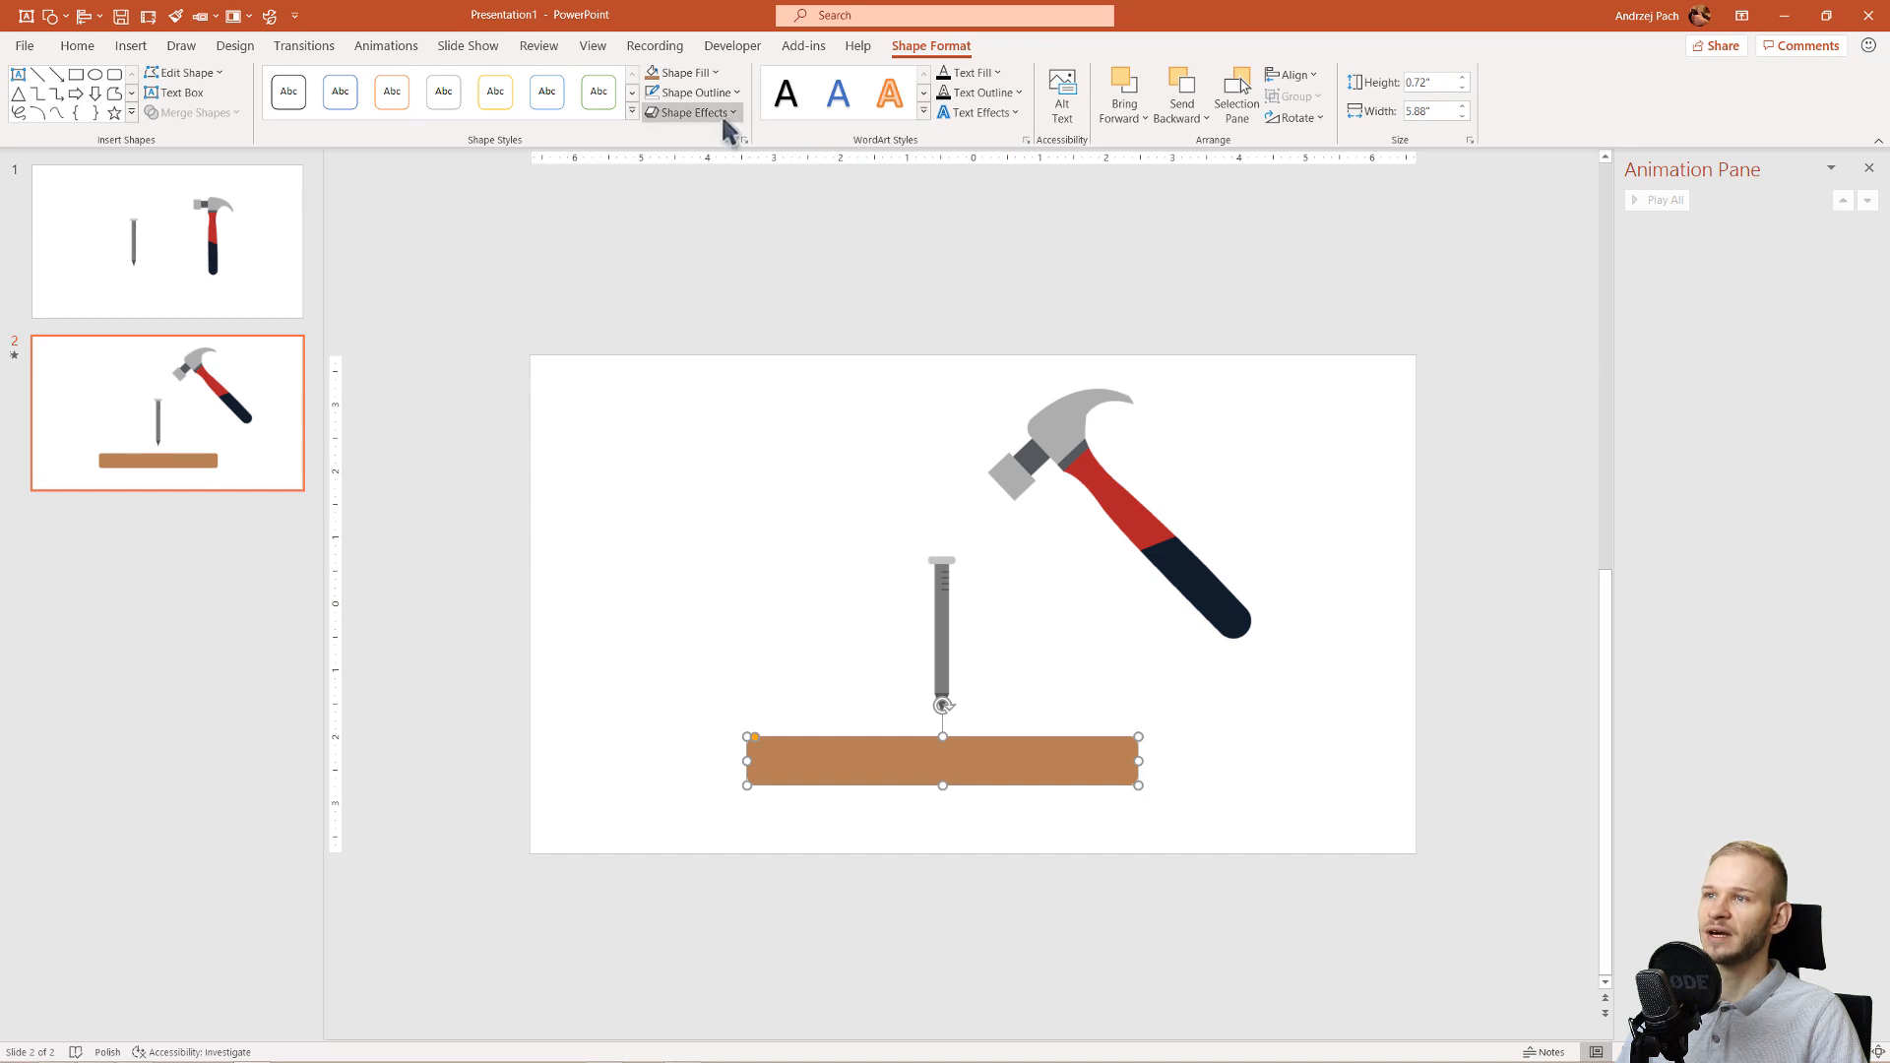
# Step: Apply a Parallel 3-D Rotation preset to the brown board to slant it
pyautogui.click(693, 112)
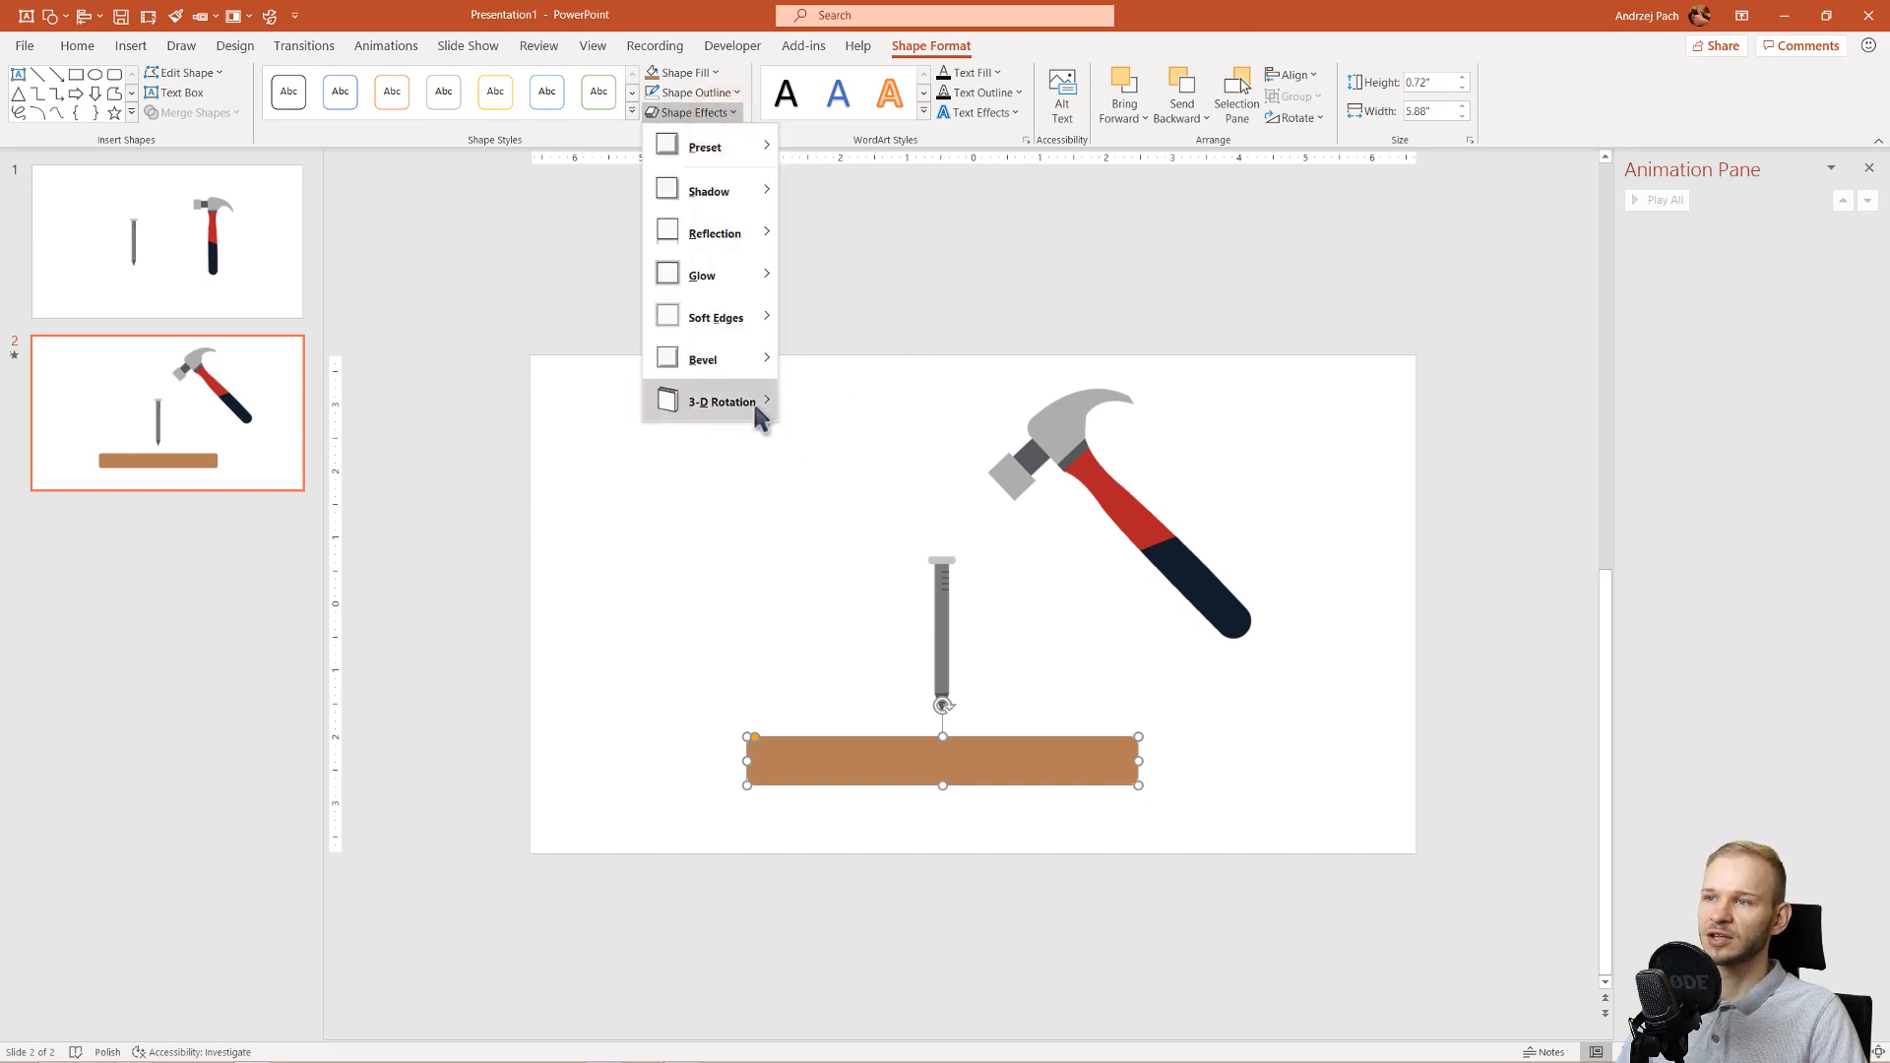
pyautogui.click(718, 402)
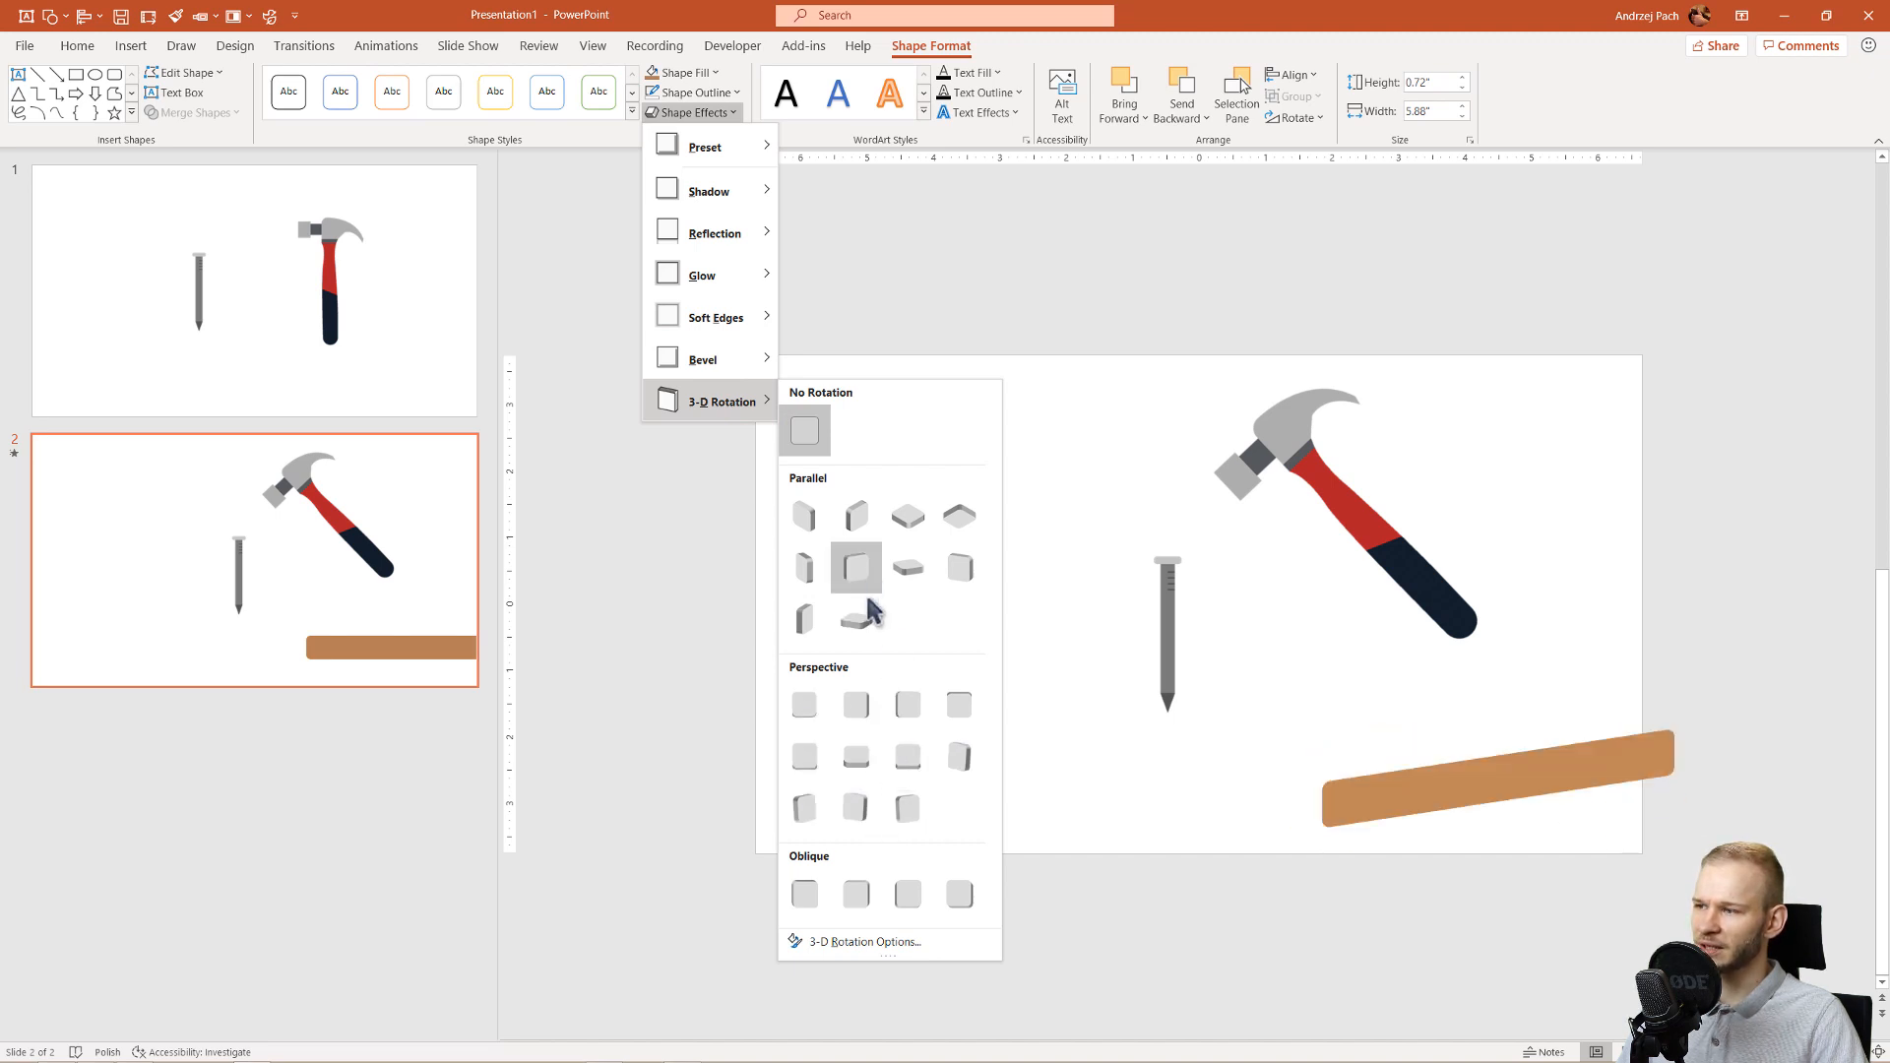
pyautogui.moveTo(849, 579)
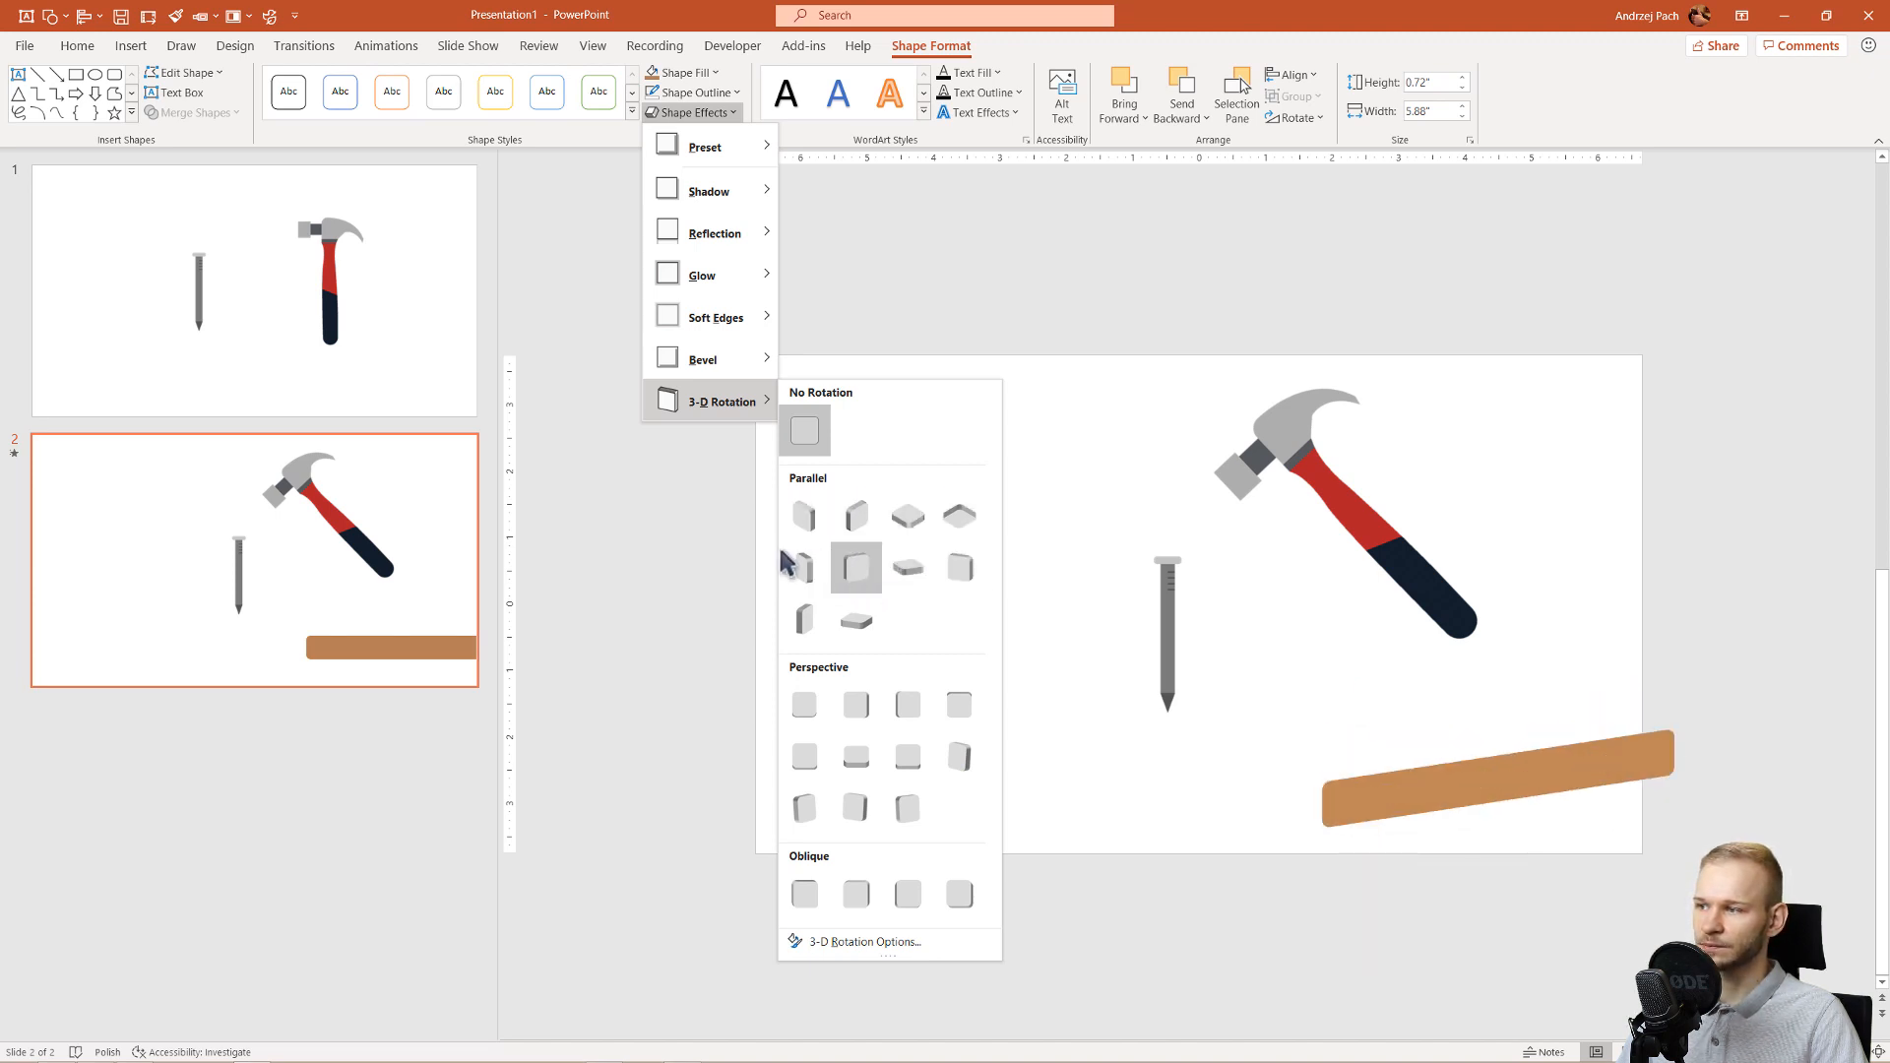
pyautogui.click(855, 516)
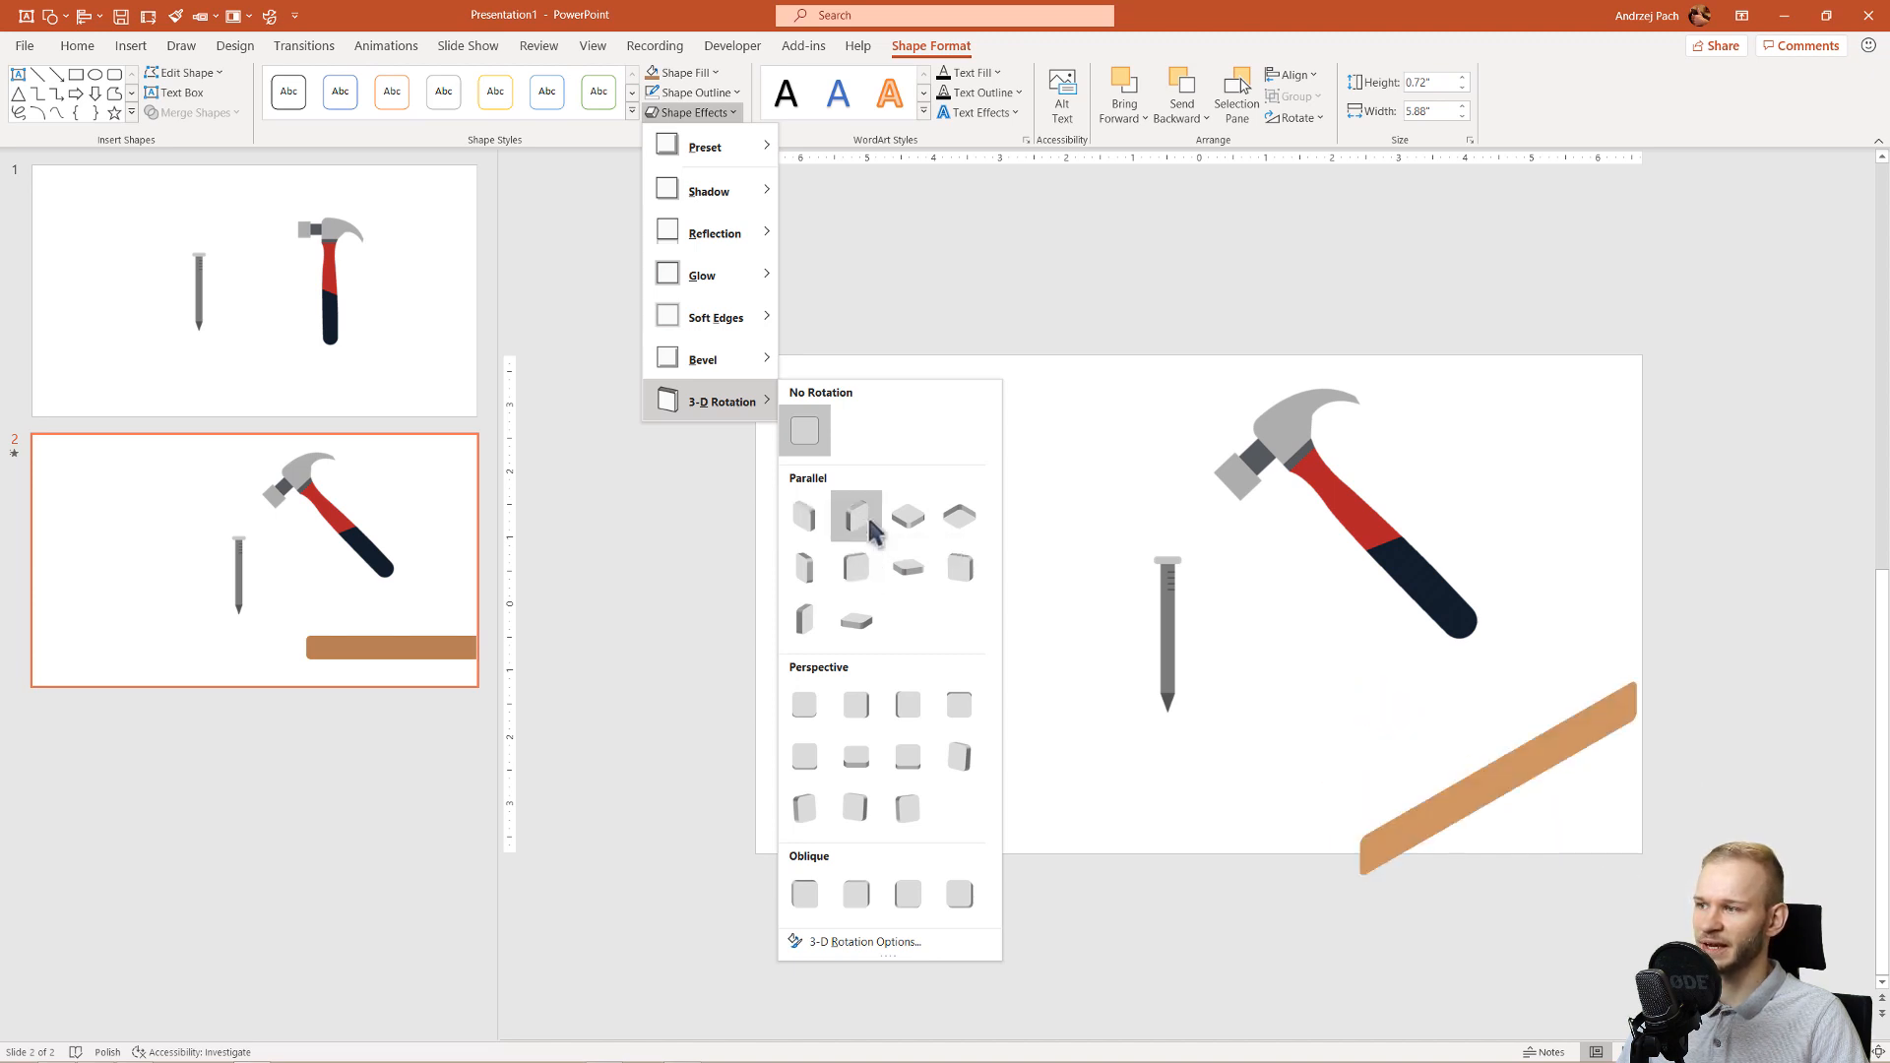
pyautogui.click(856, 515)
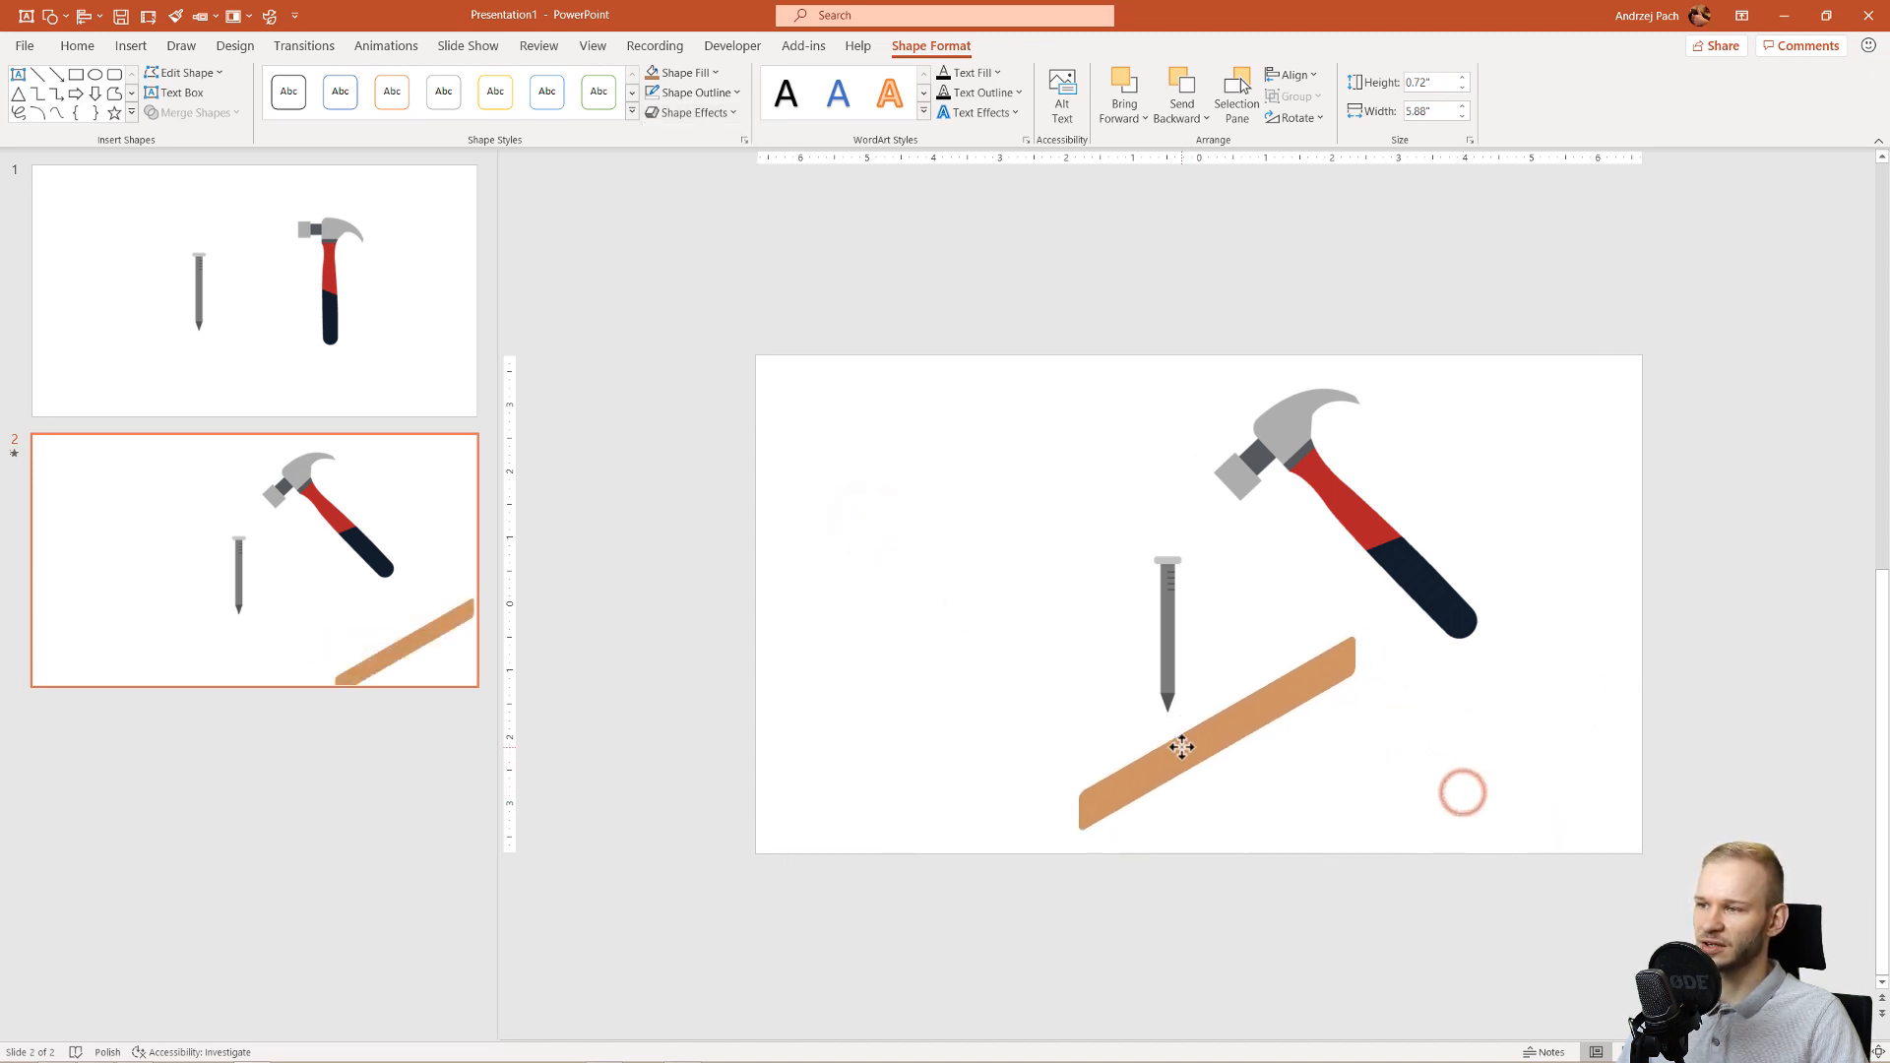
# Step: Adjust the board's Y Rotation to slope down-right and move it under the nail tip
pyautogui.rightClick(1181, 747)
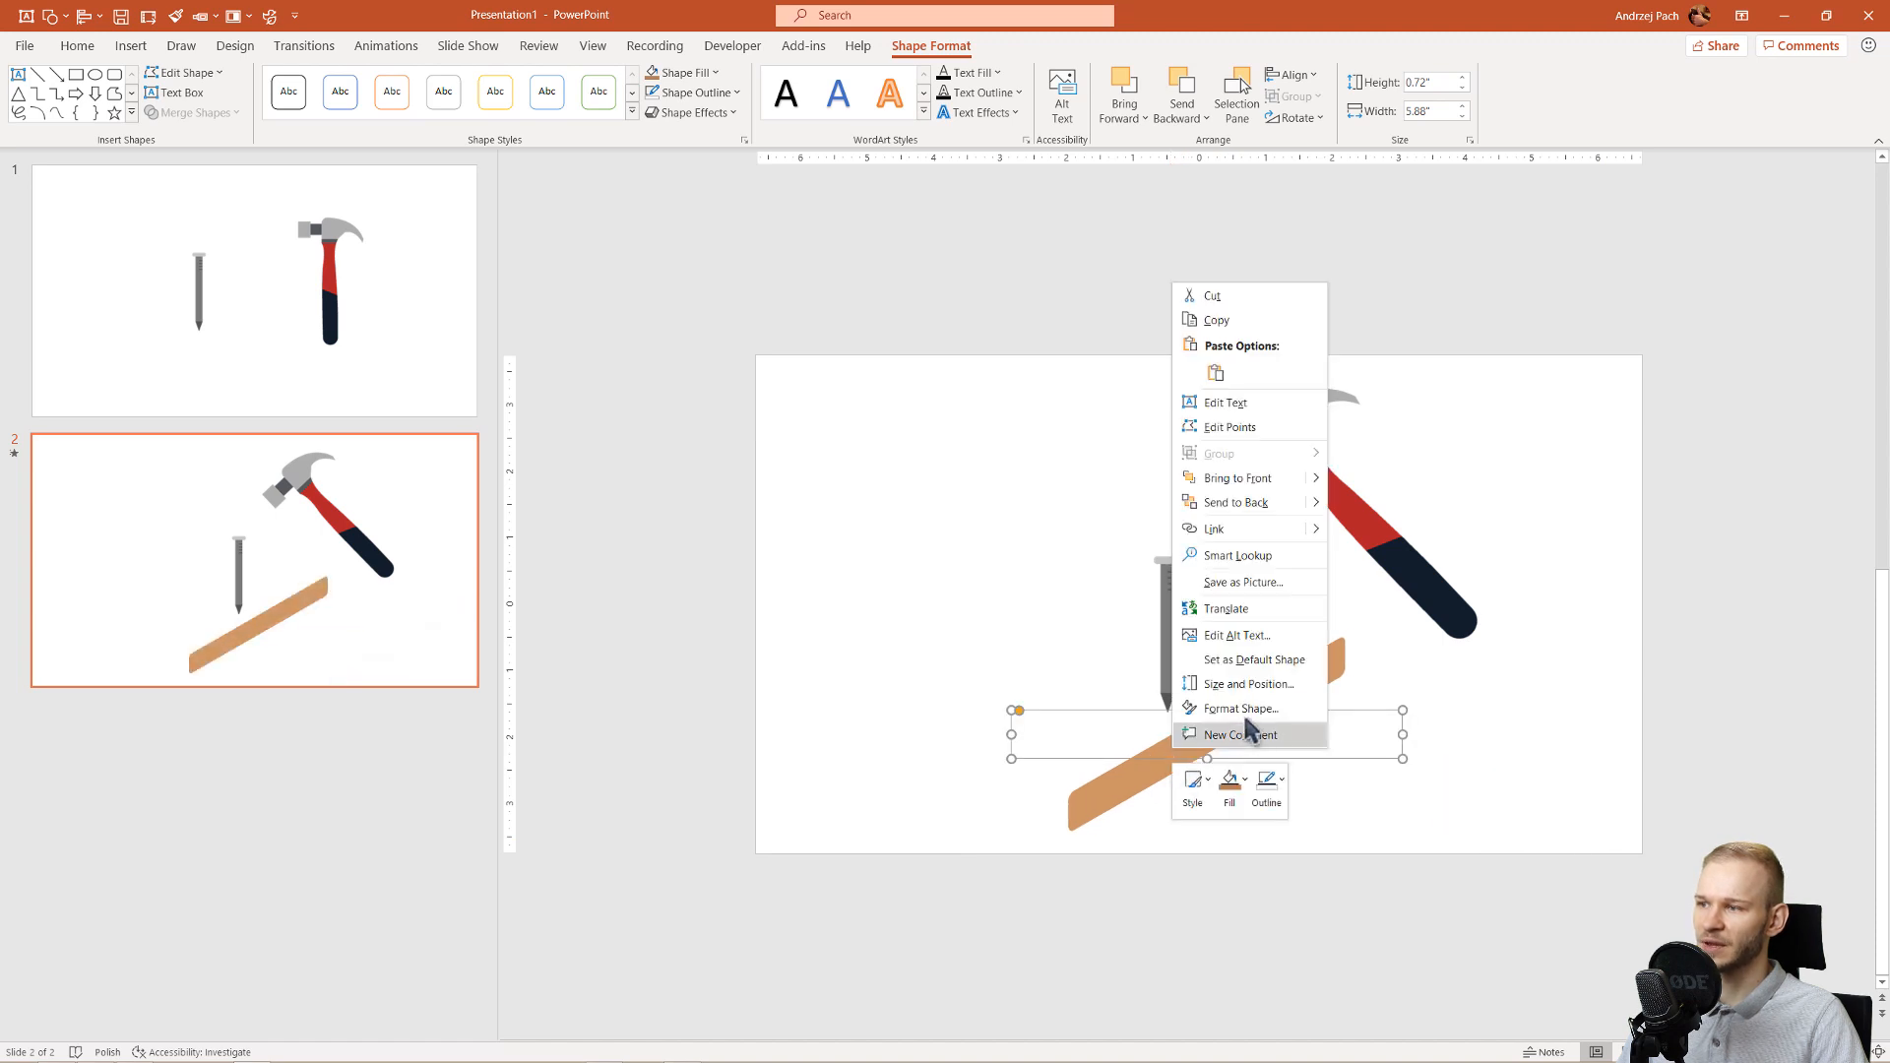
pyautogui.click(1239, 708)
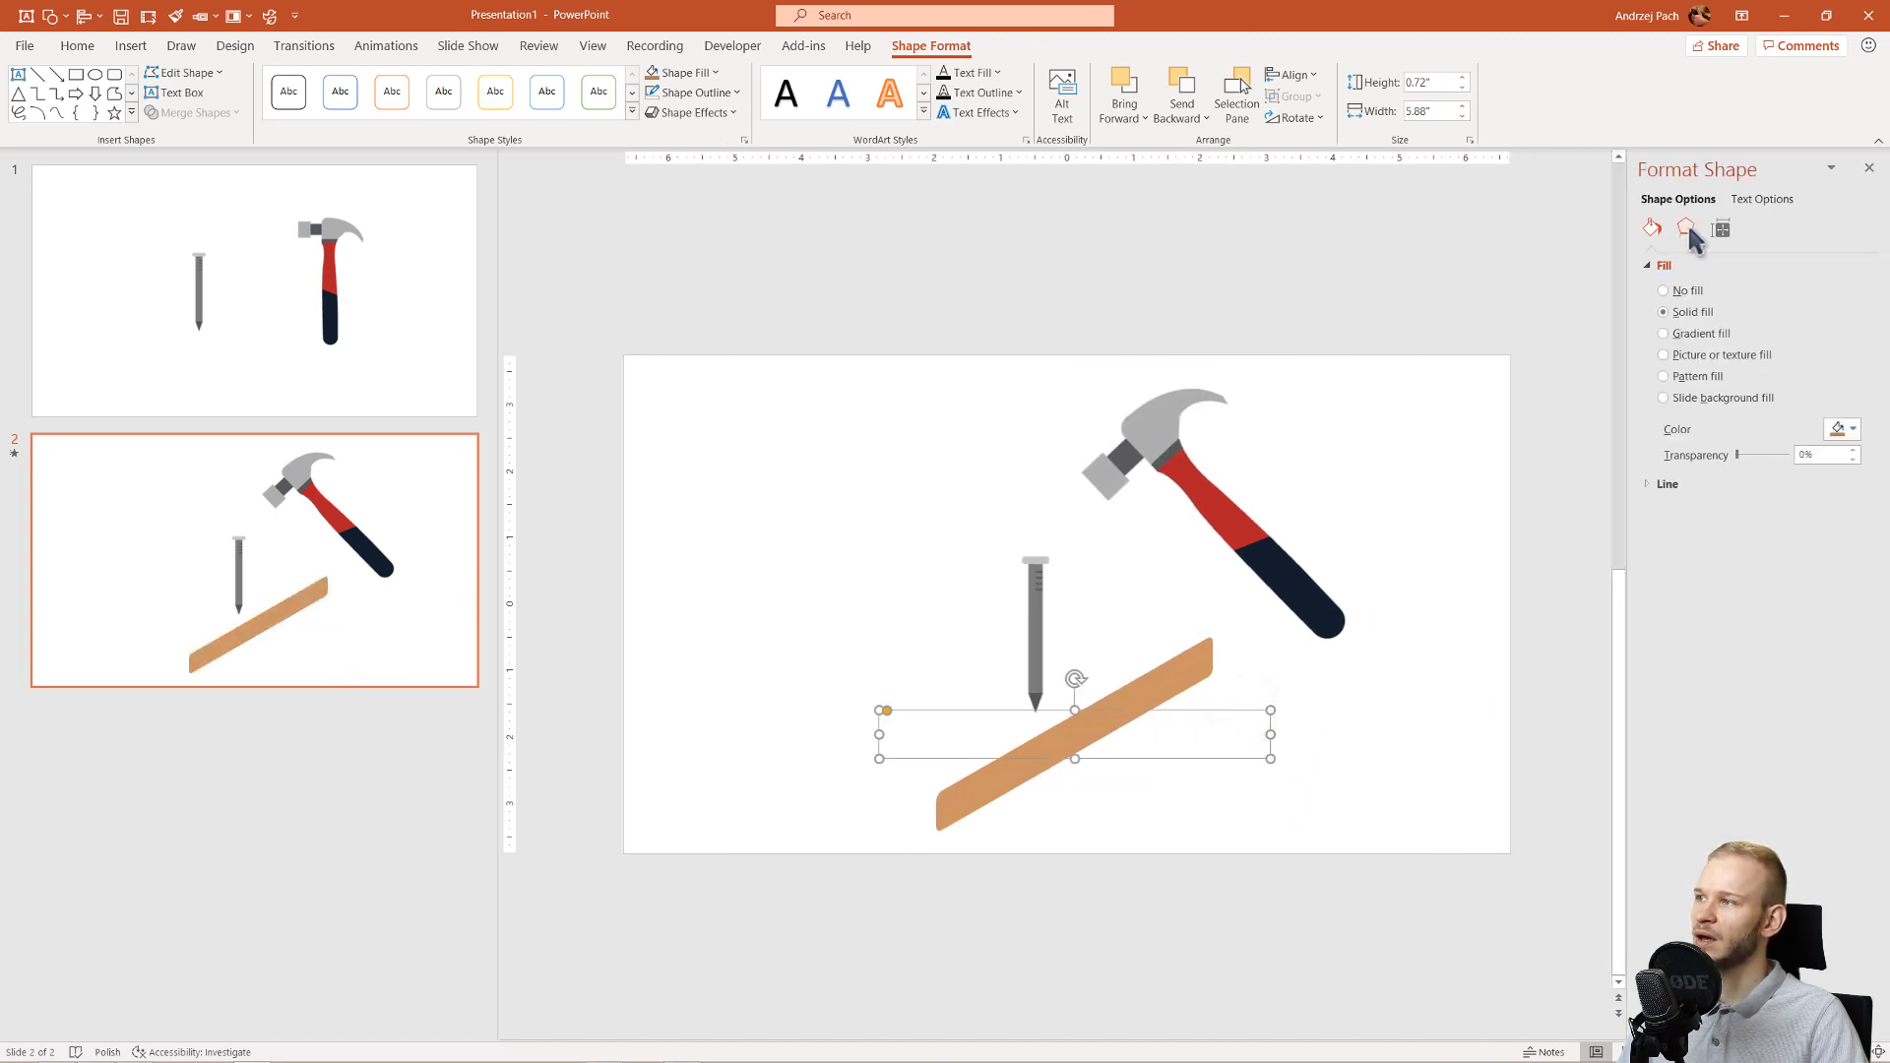
pyautogui.click(1686, 228)
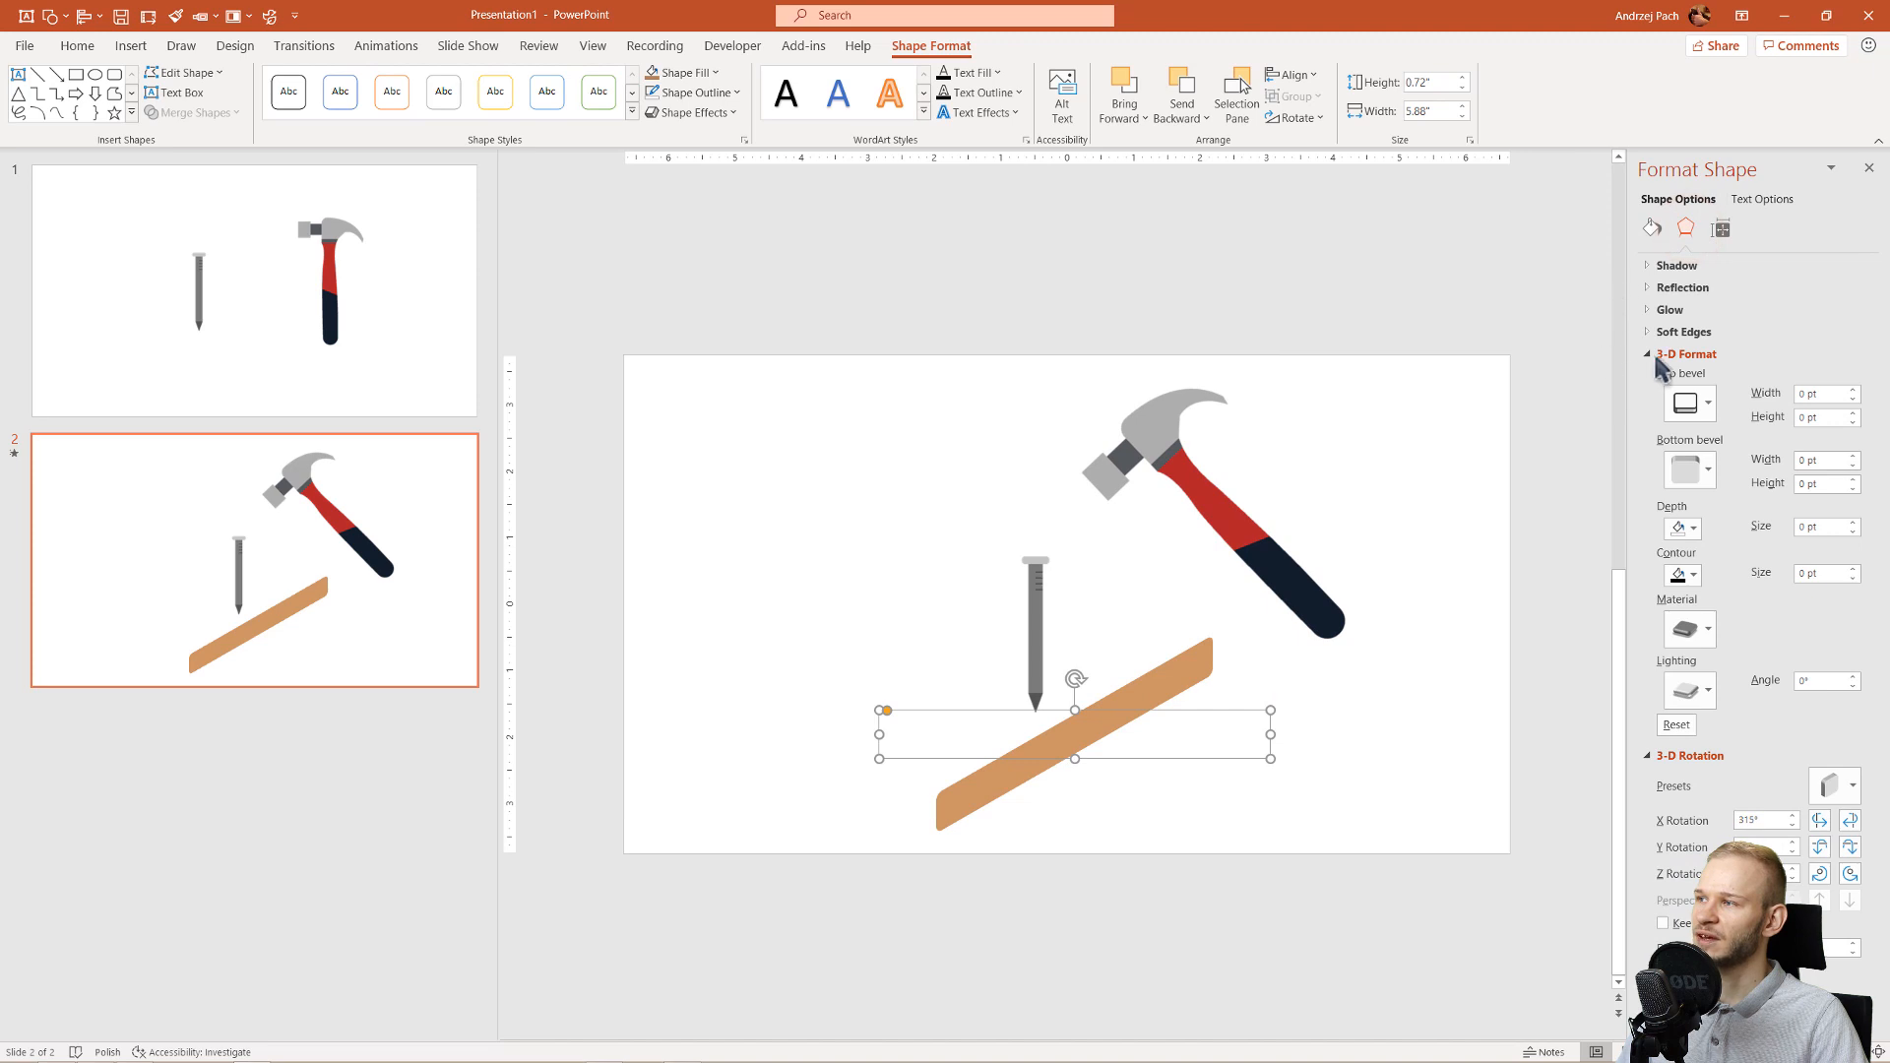
pyautogui.click(1685, 354)
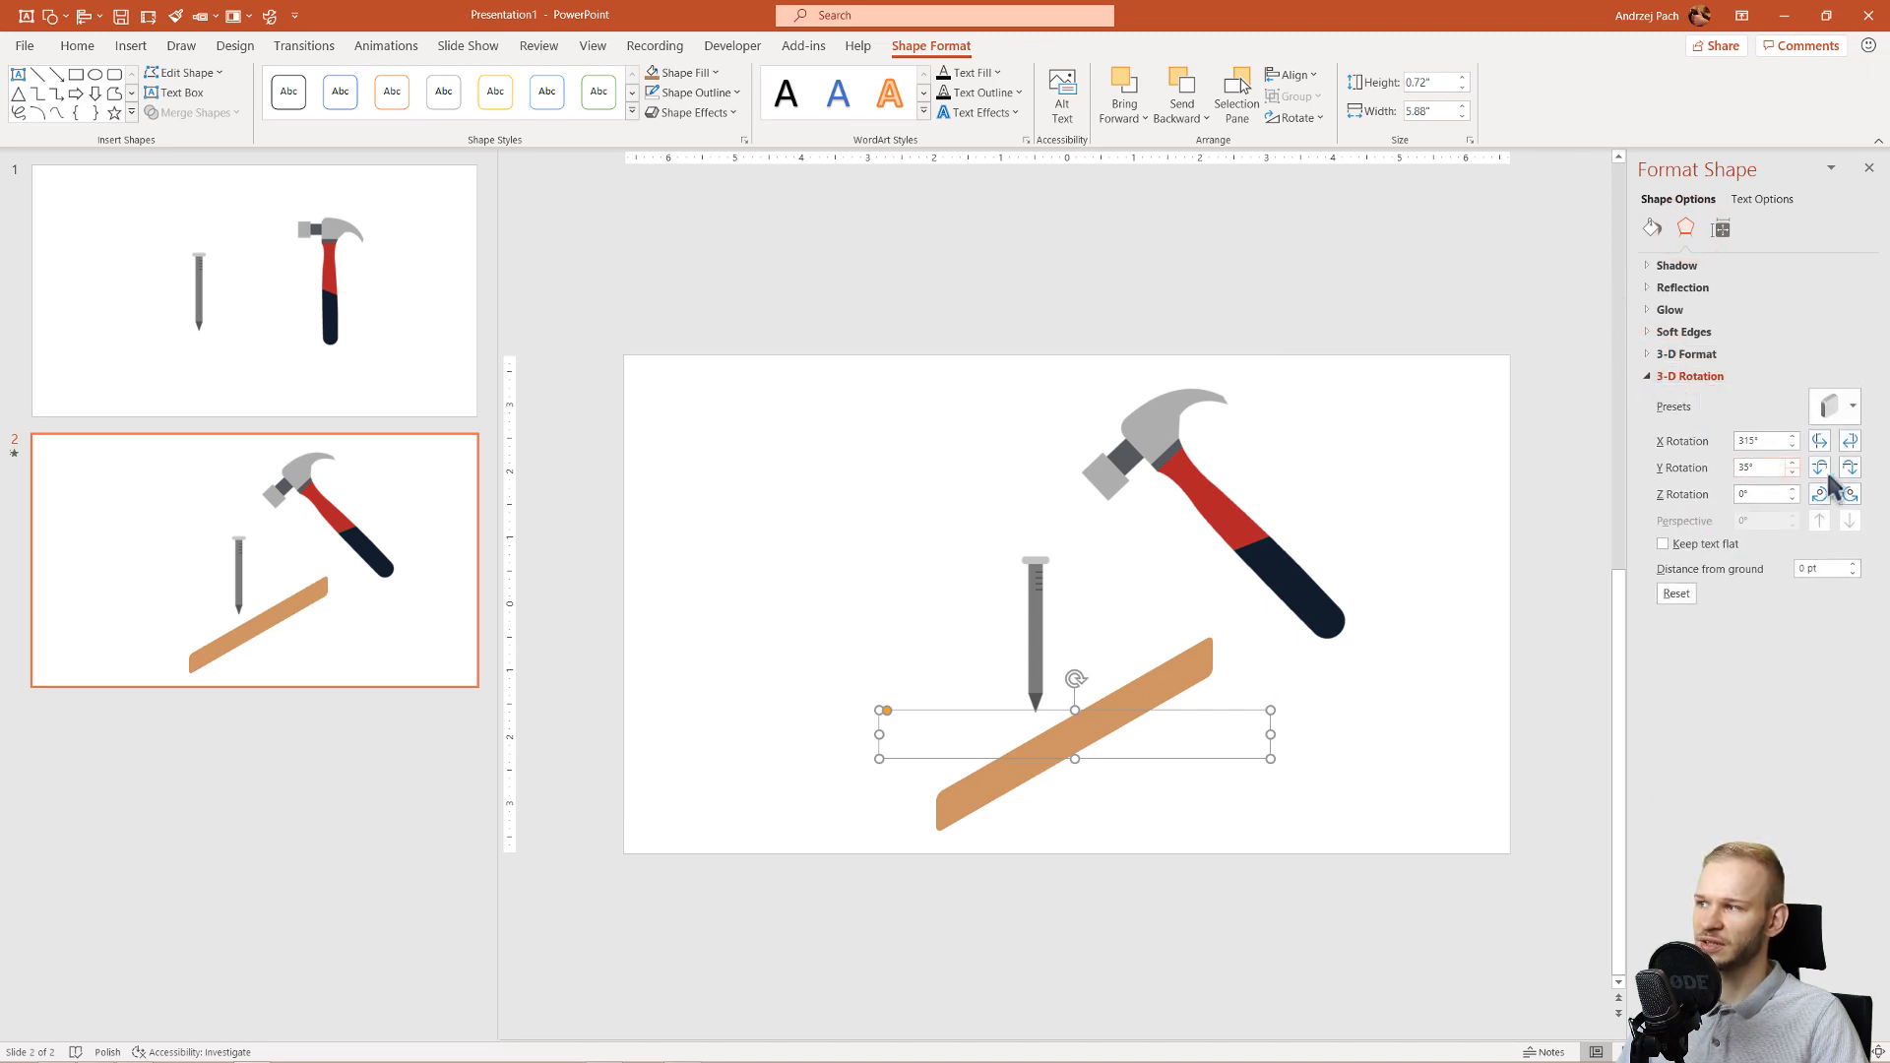
pyautogui.click(1851, 468)
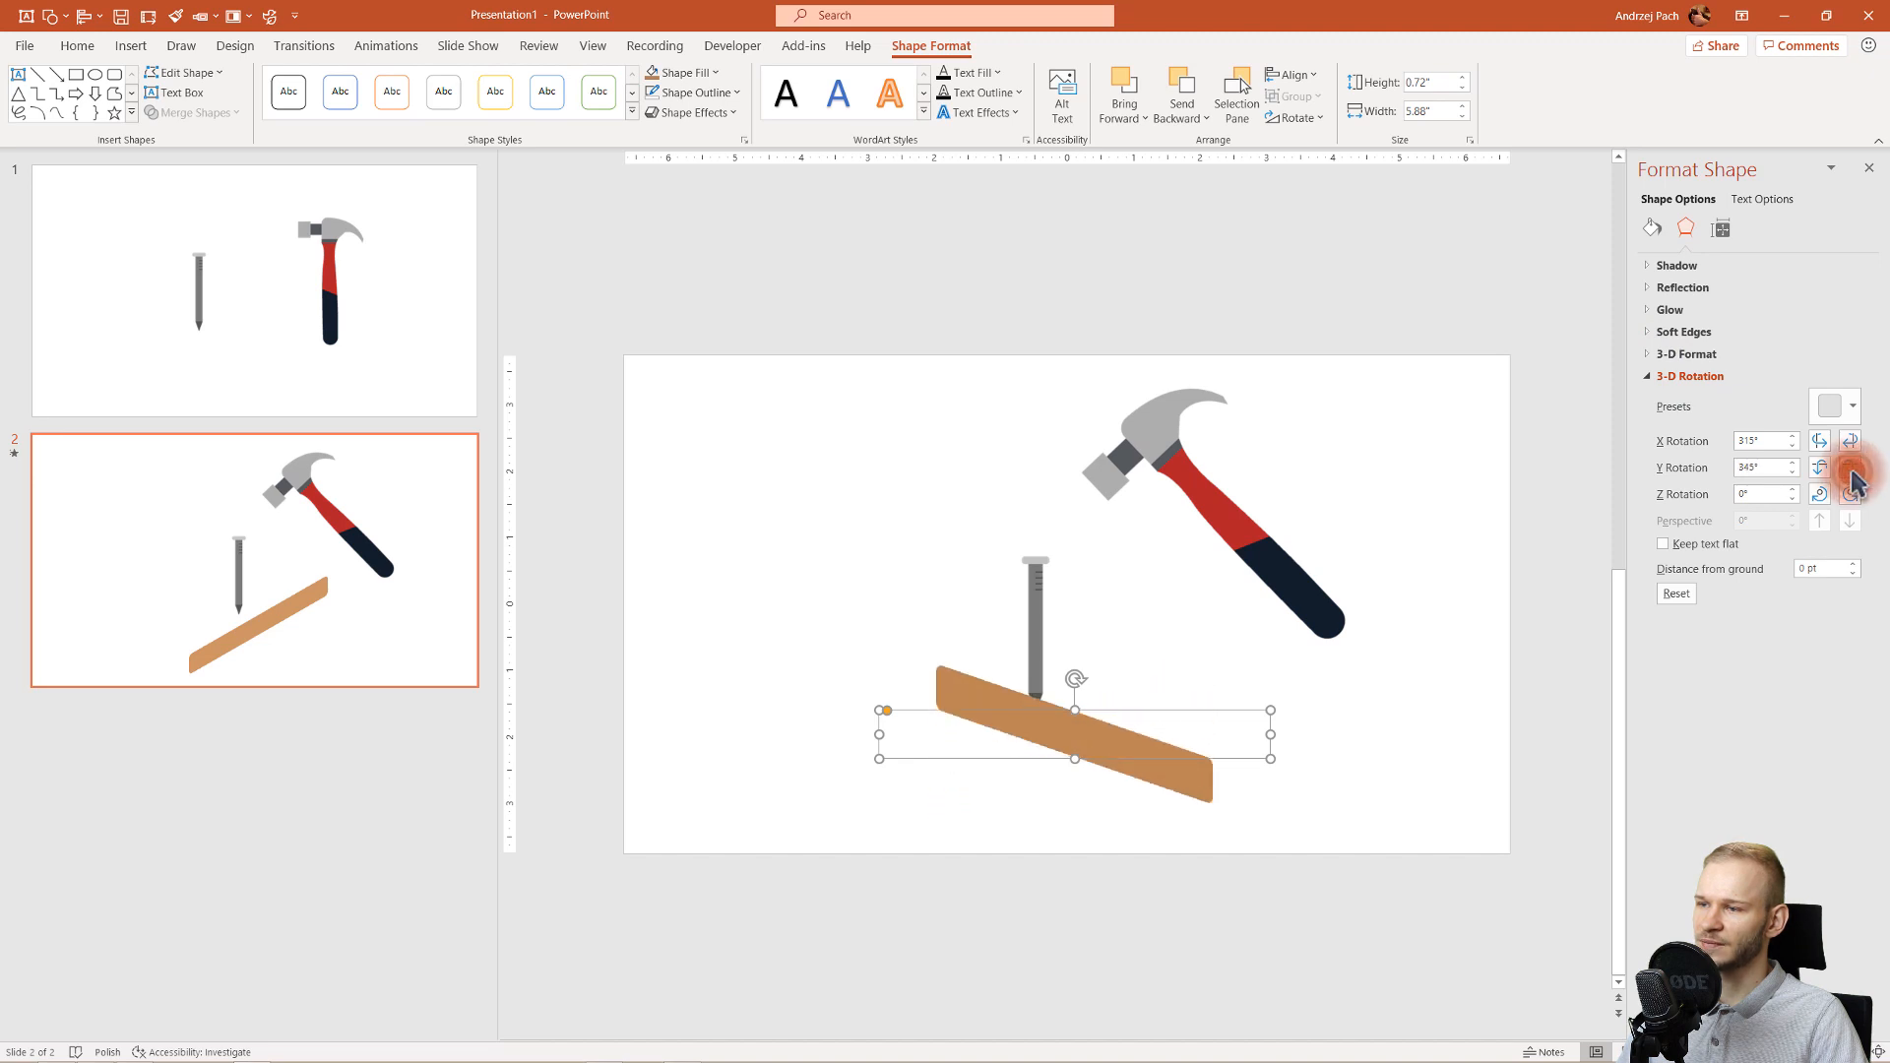
pyautogui.click(1820, 467)
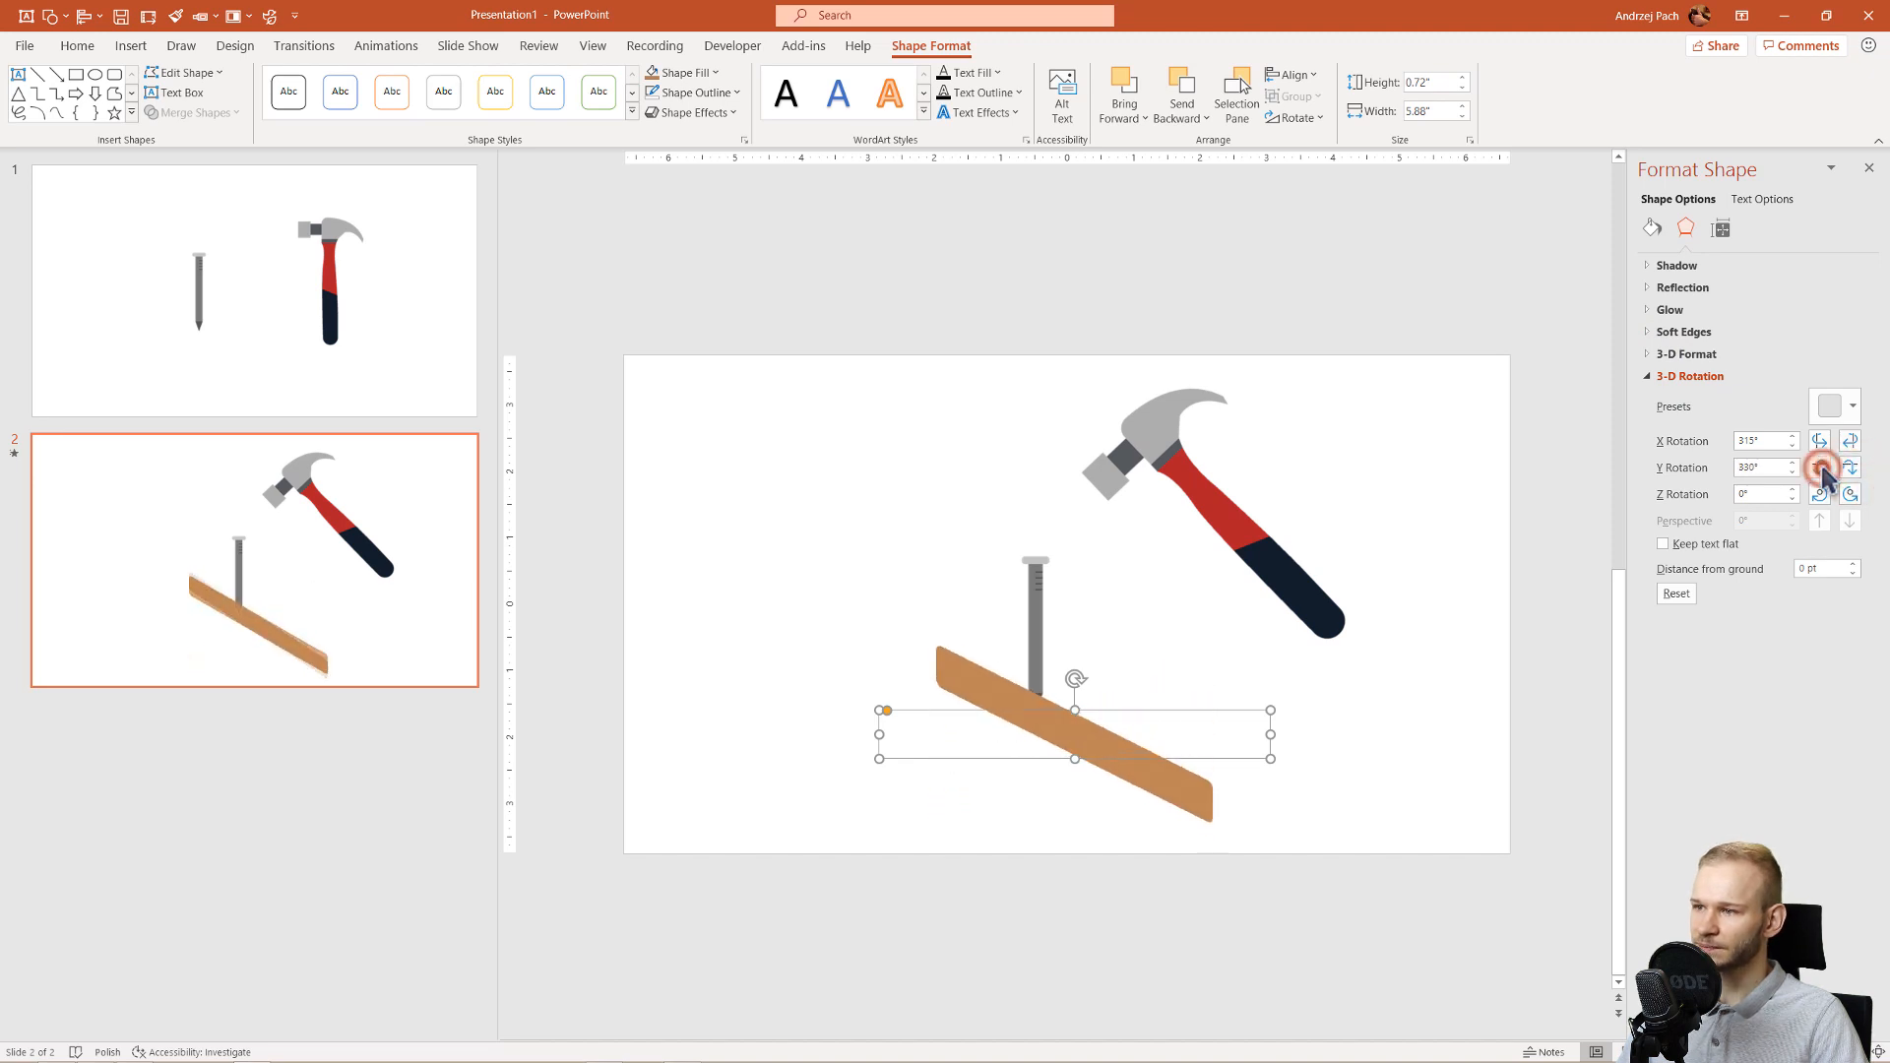
pyautogui.click(1822, 463)
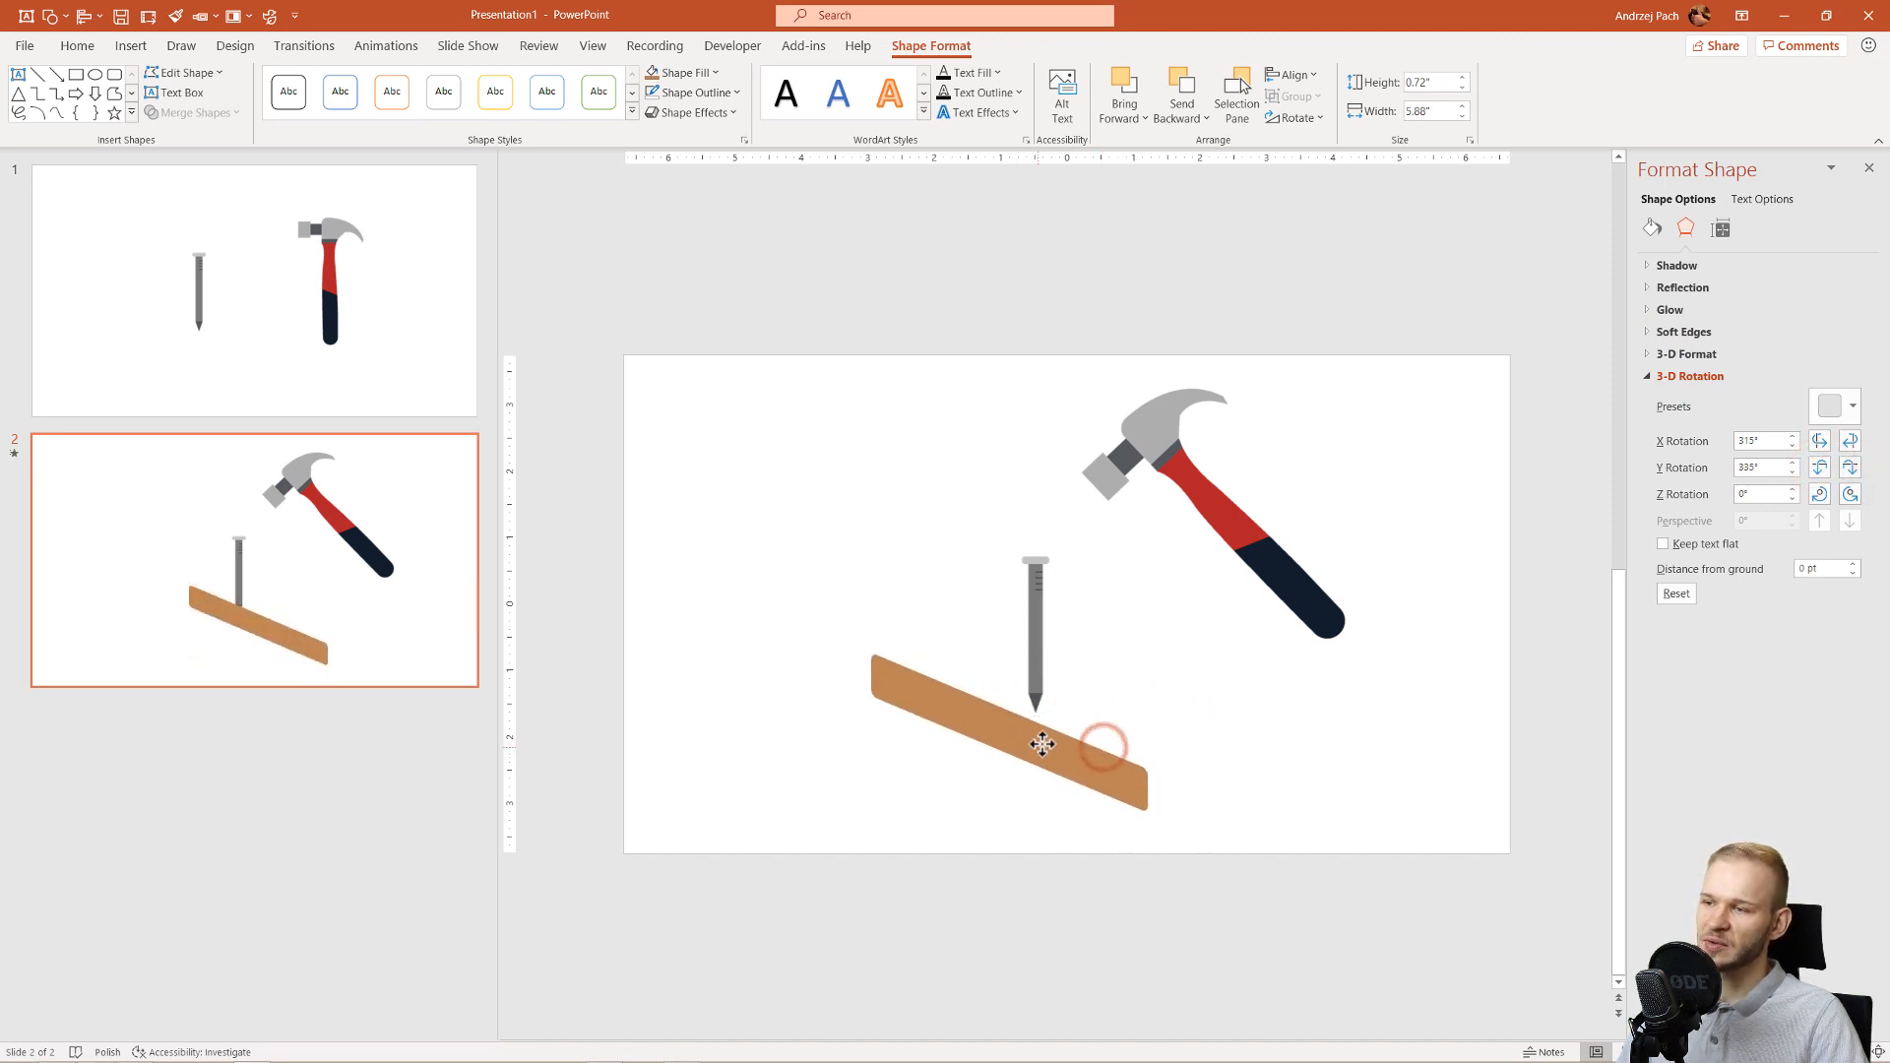
pyautogui.click(1040, 744)
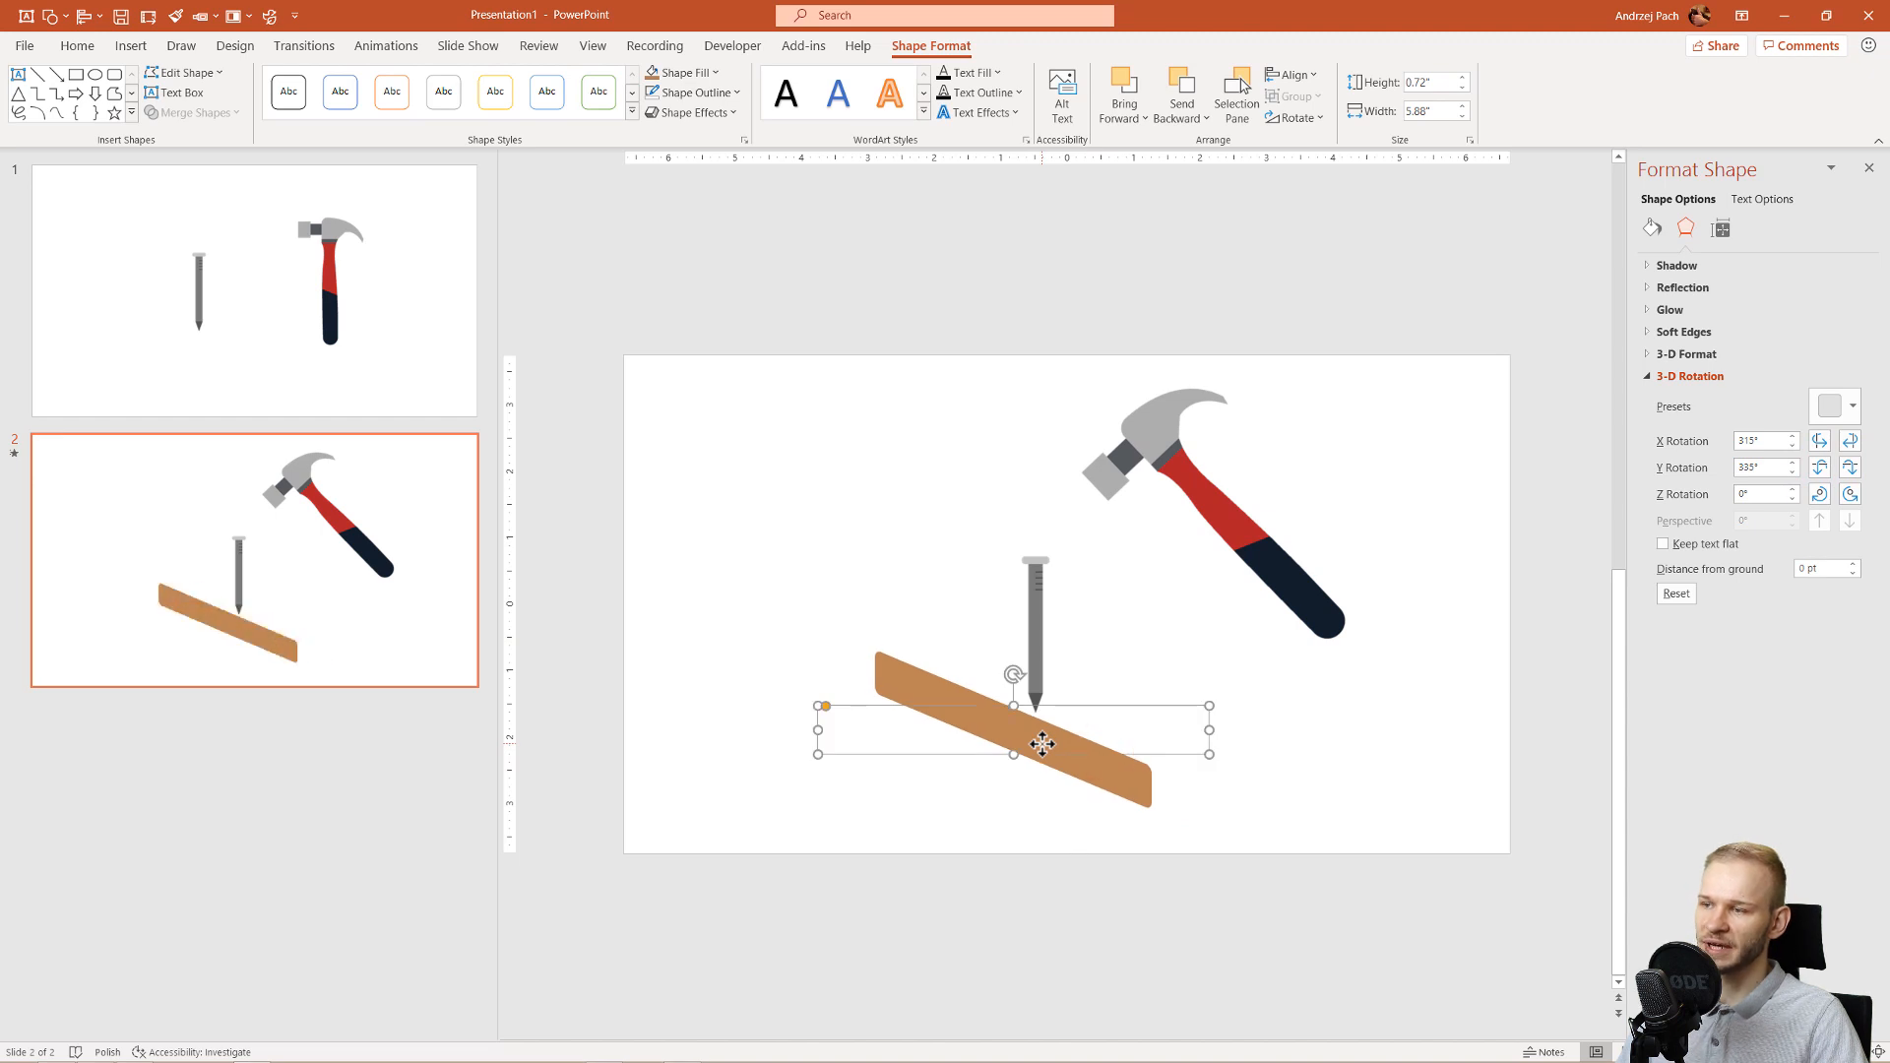
pyautogui.moveTo(1048, 762)
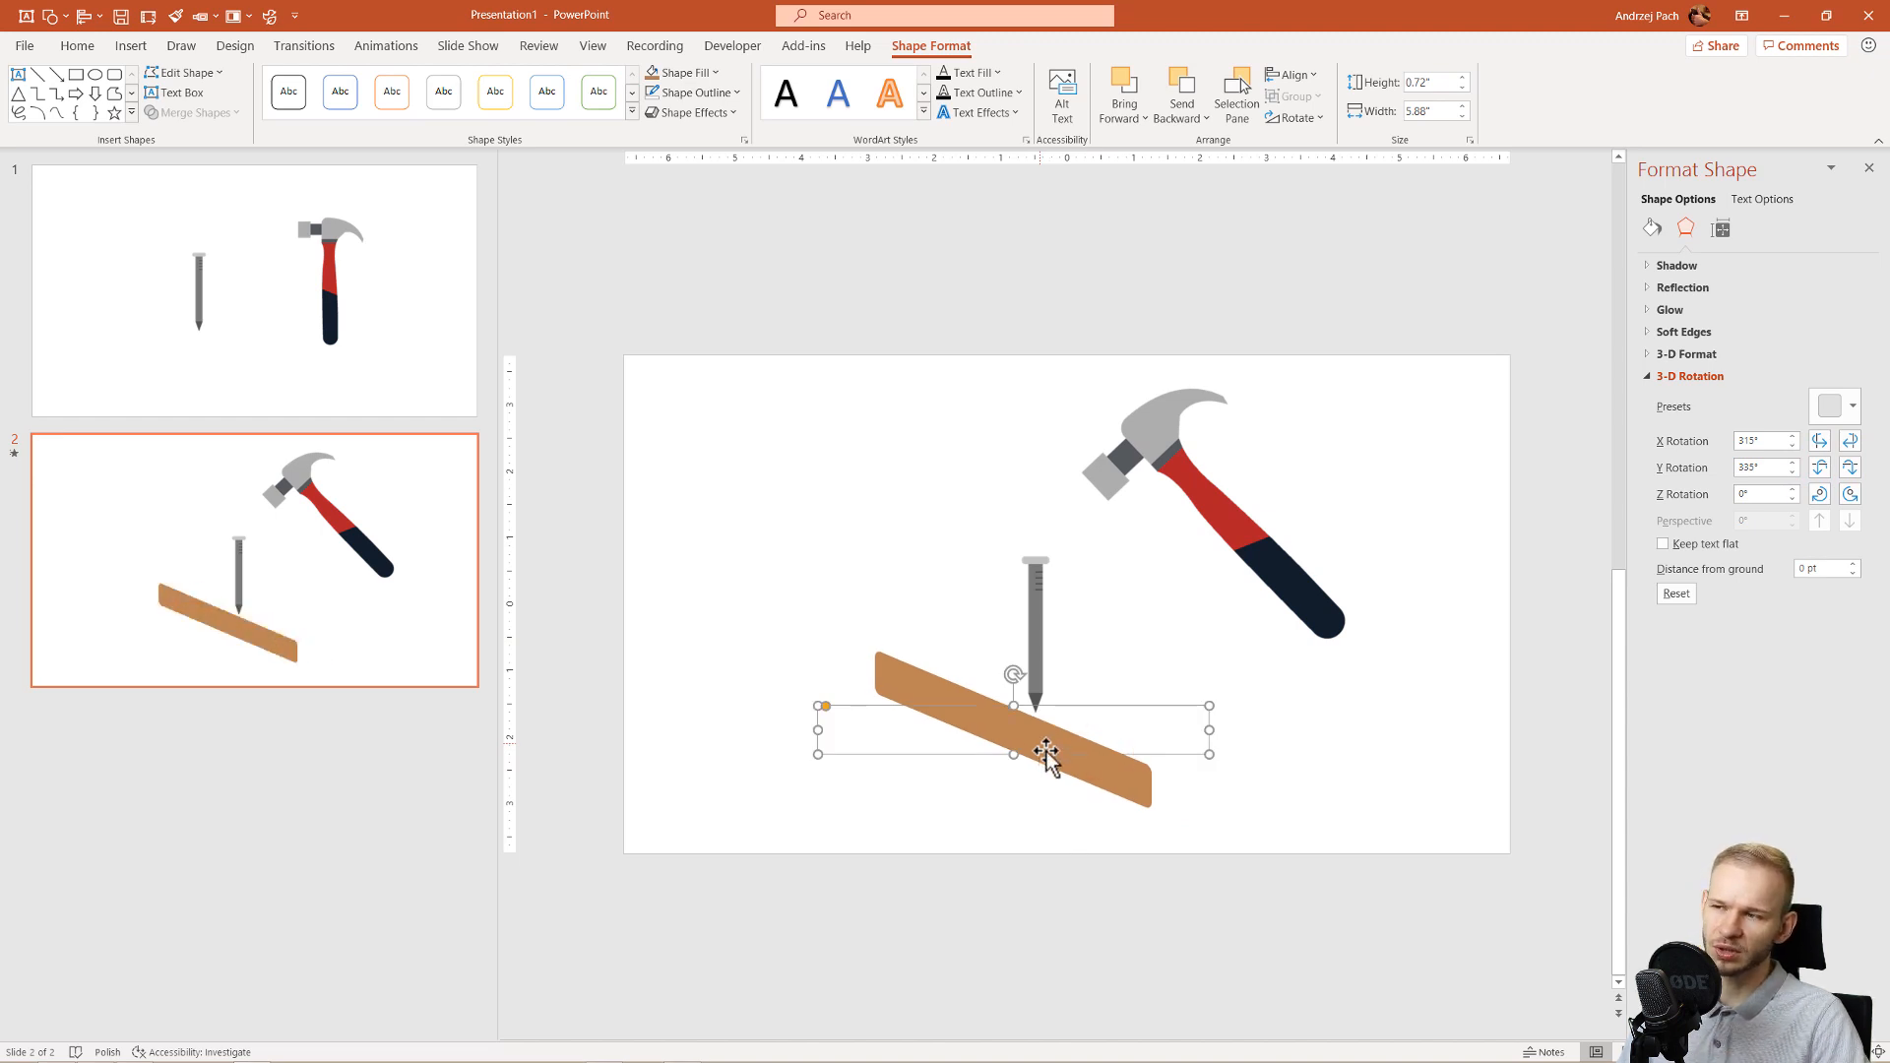
pyautogui.click(687, 112)
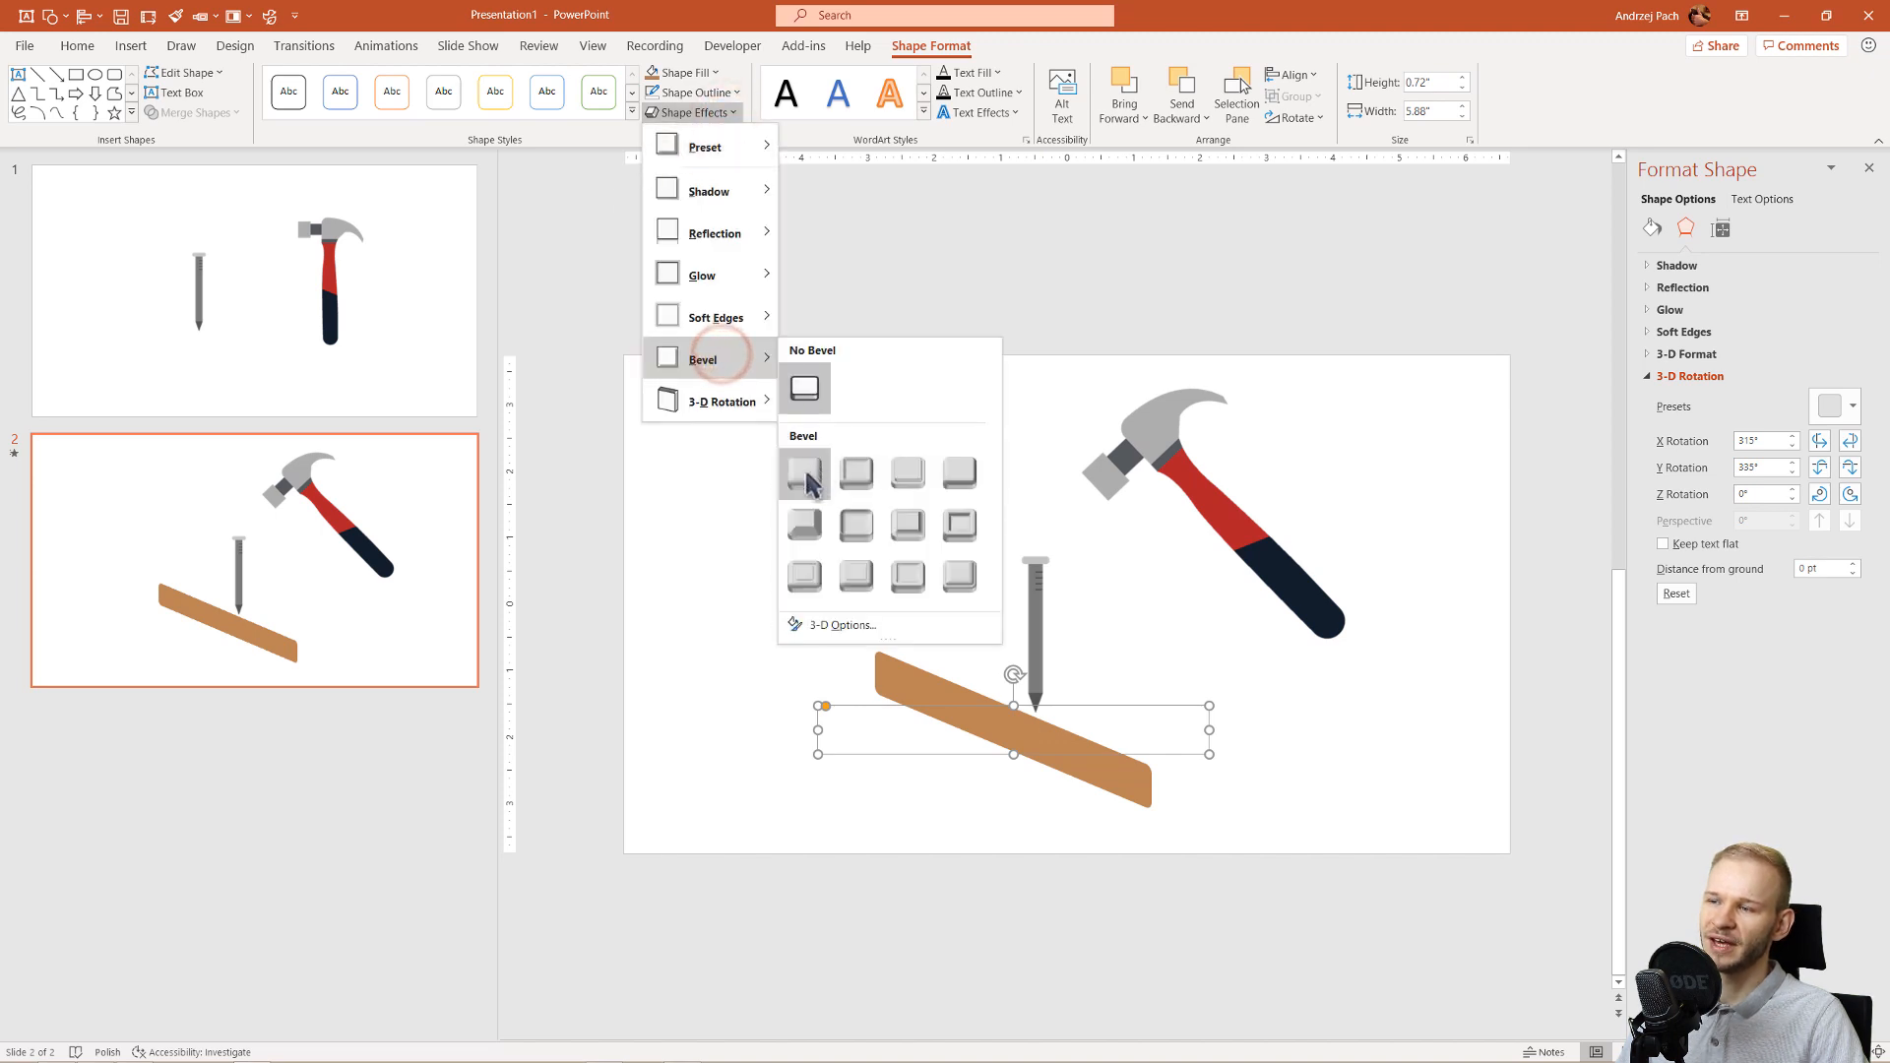
# Step: Refine the board's X, Y and Z 3-D rotation for a gentler perspective slope
pyautogui.click(957, 472)
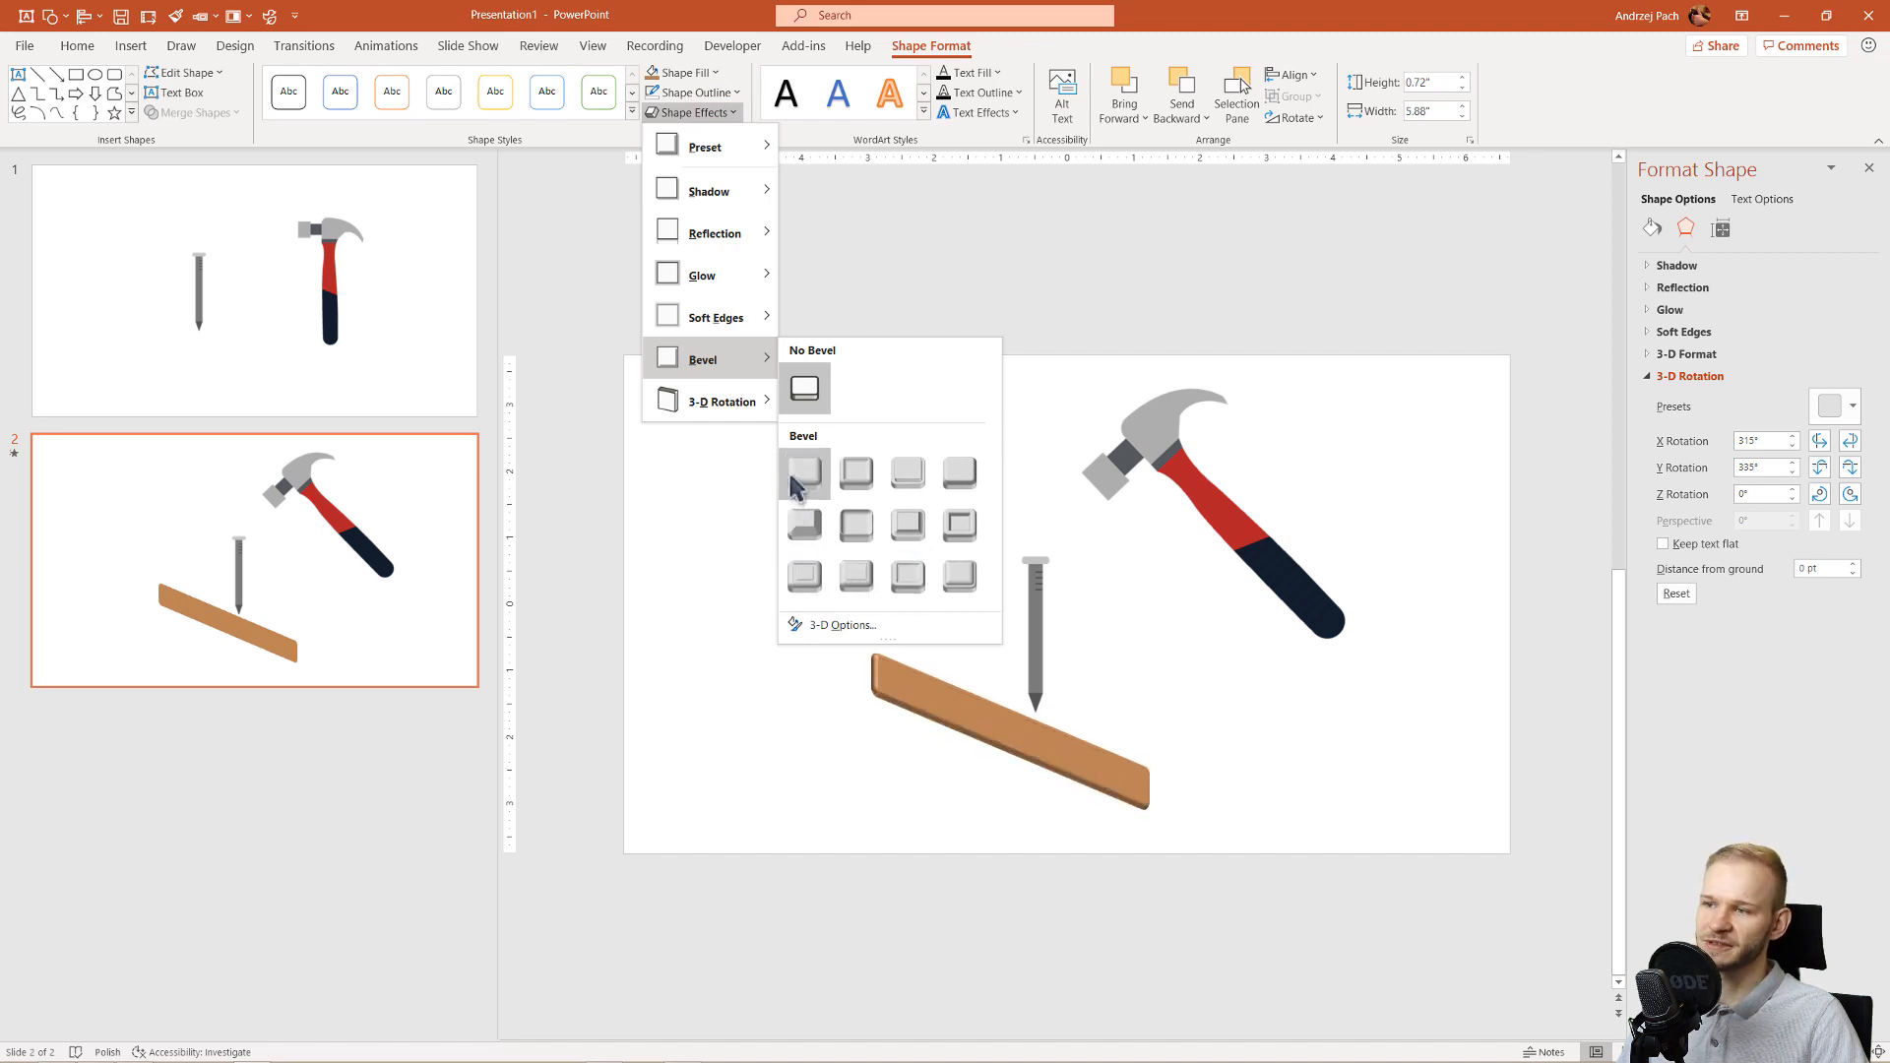
pyautogui.click(790, 477)
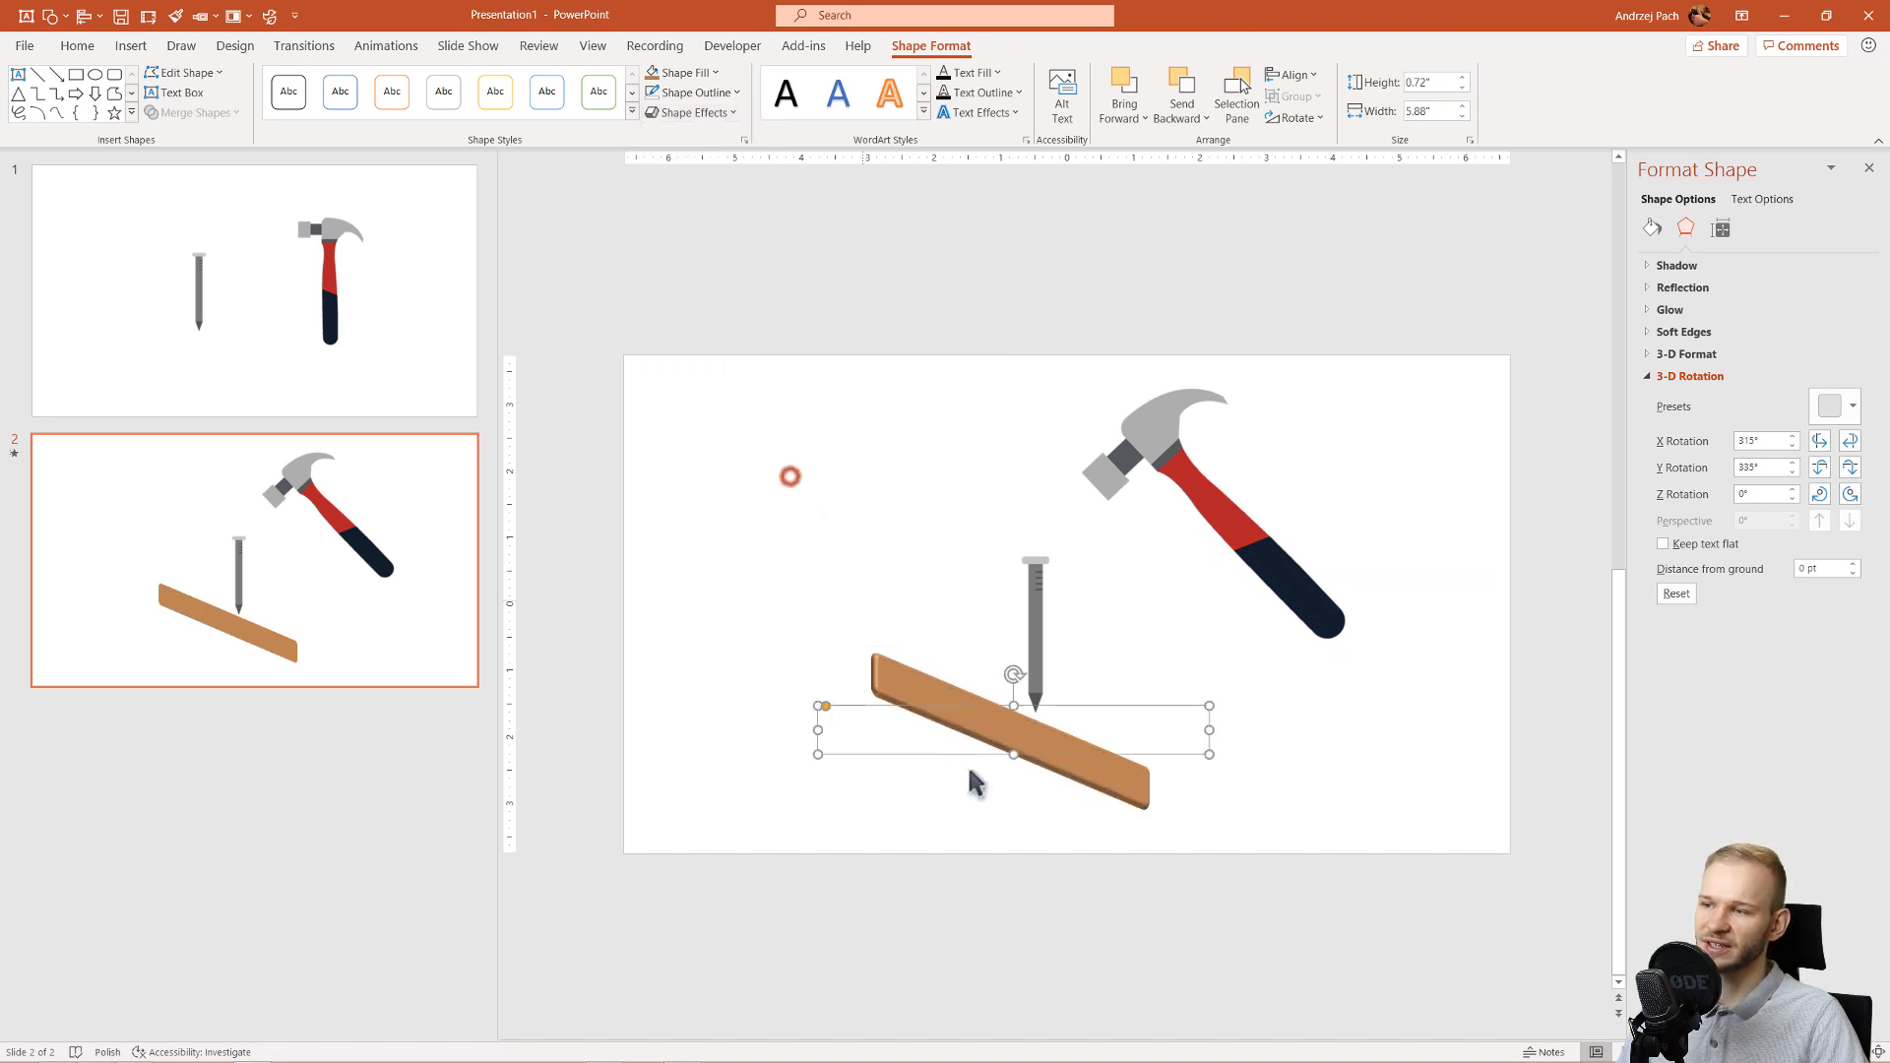
pyautogui.click(1820, 469)
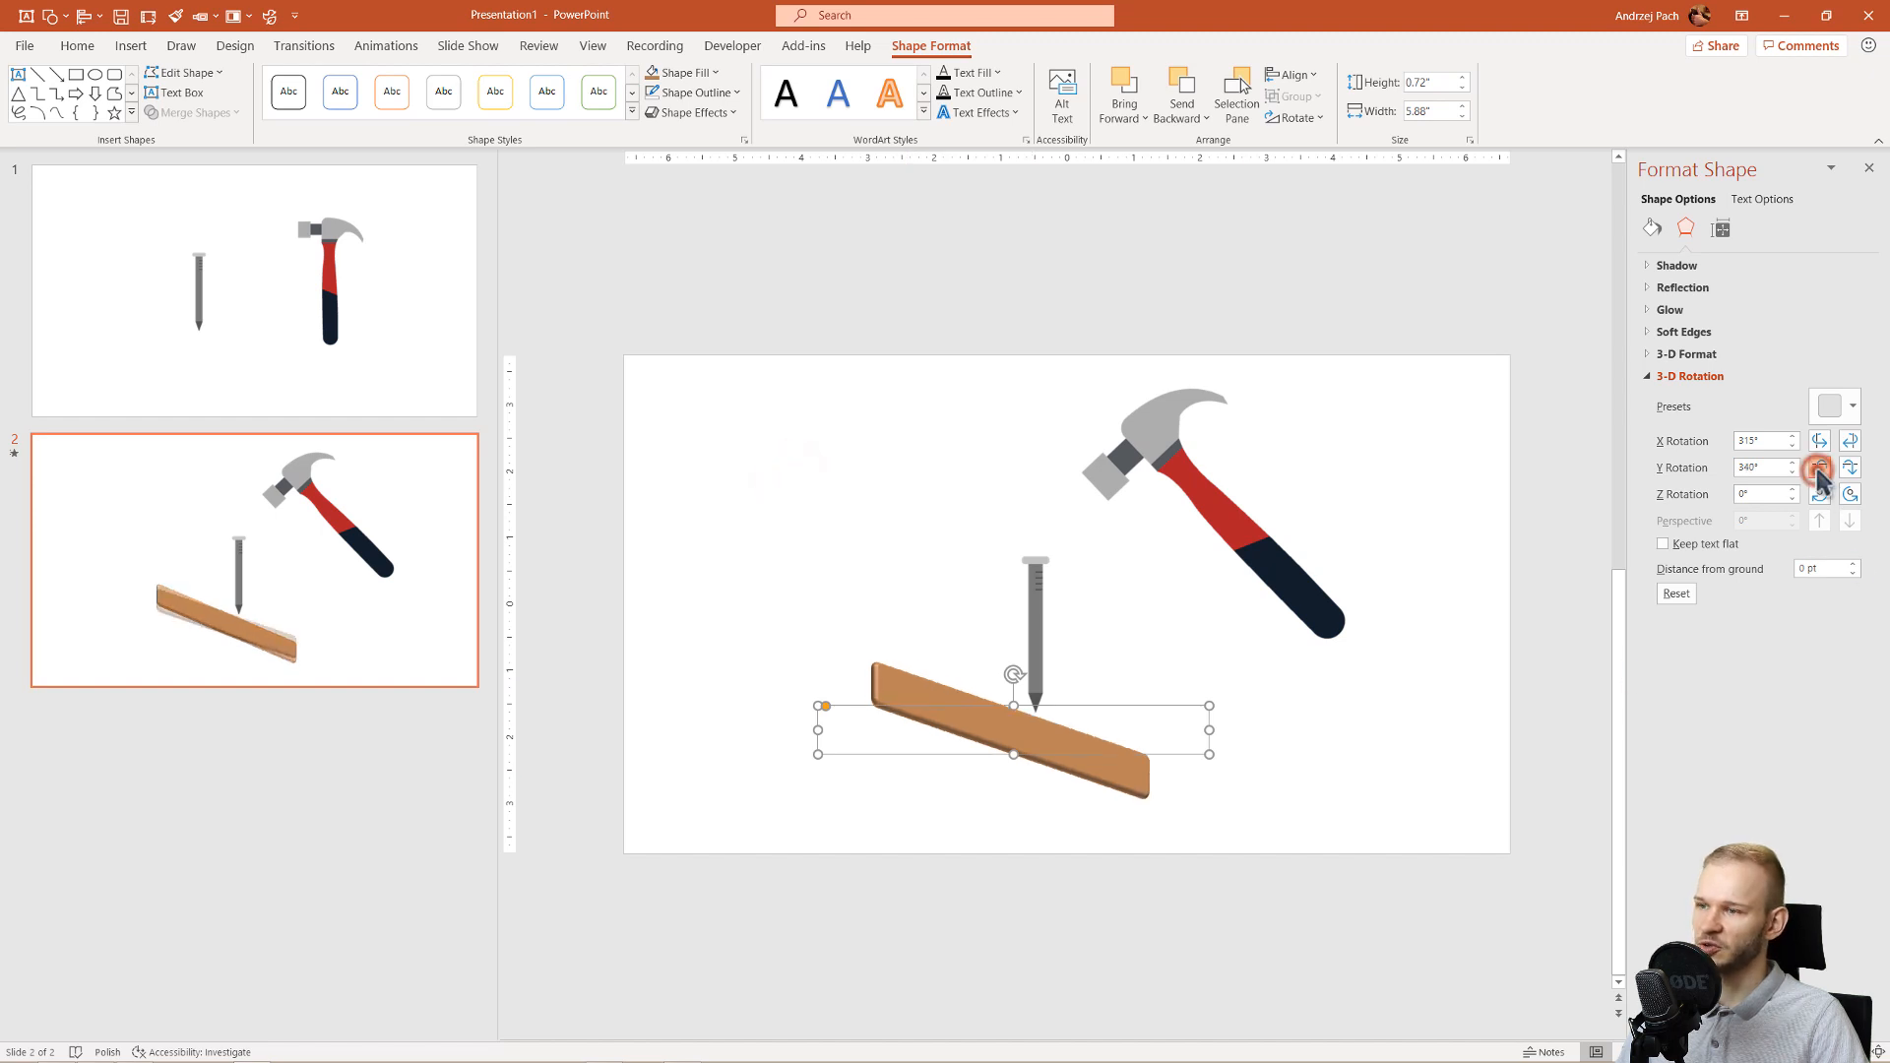
pyautogui.click(1820, 472)
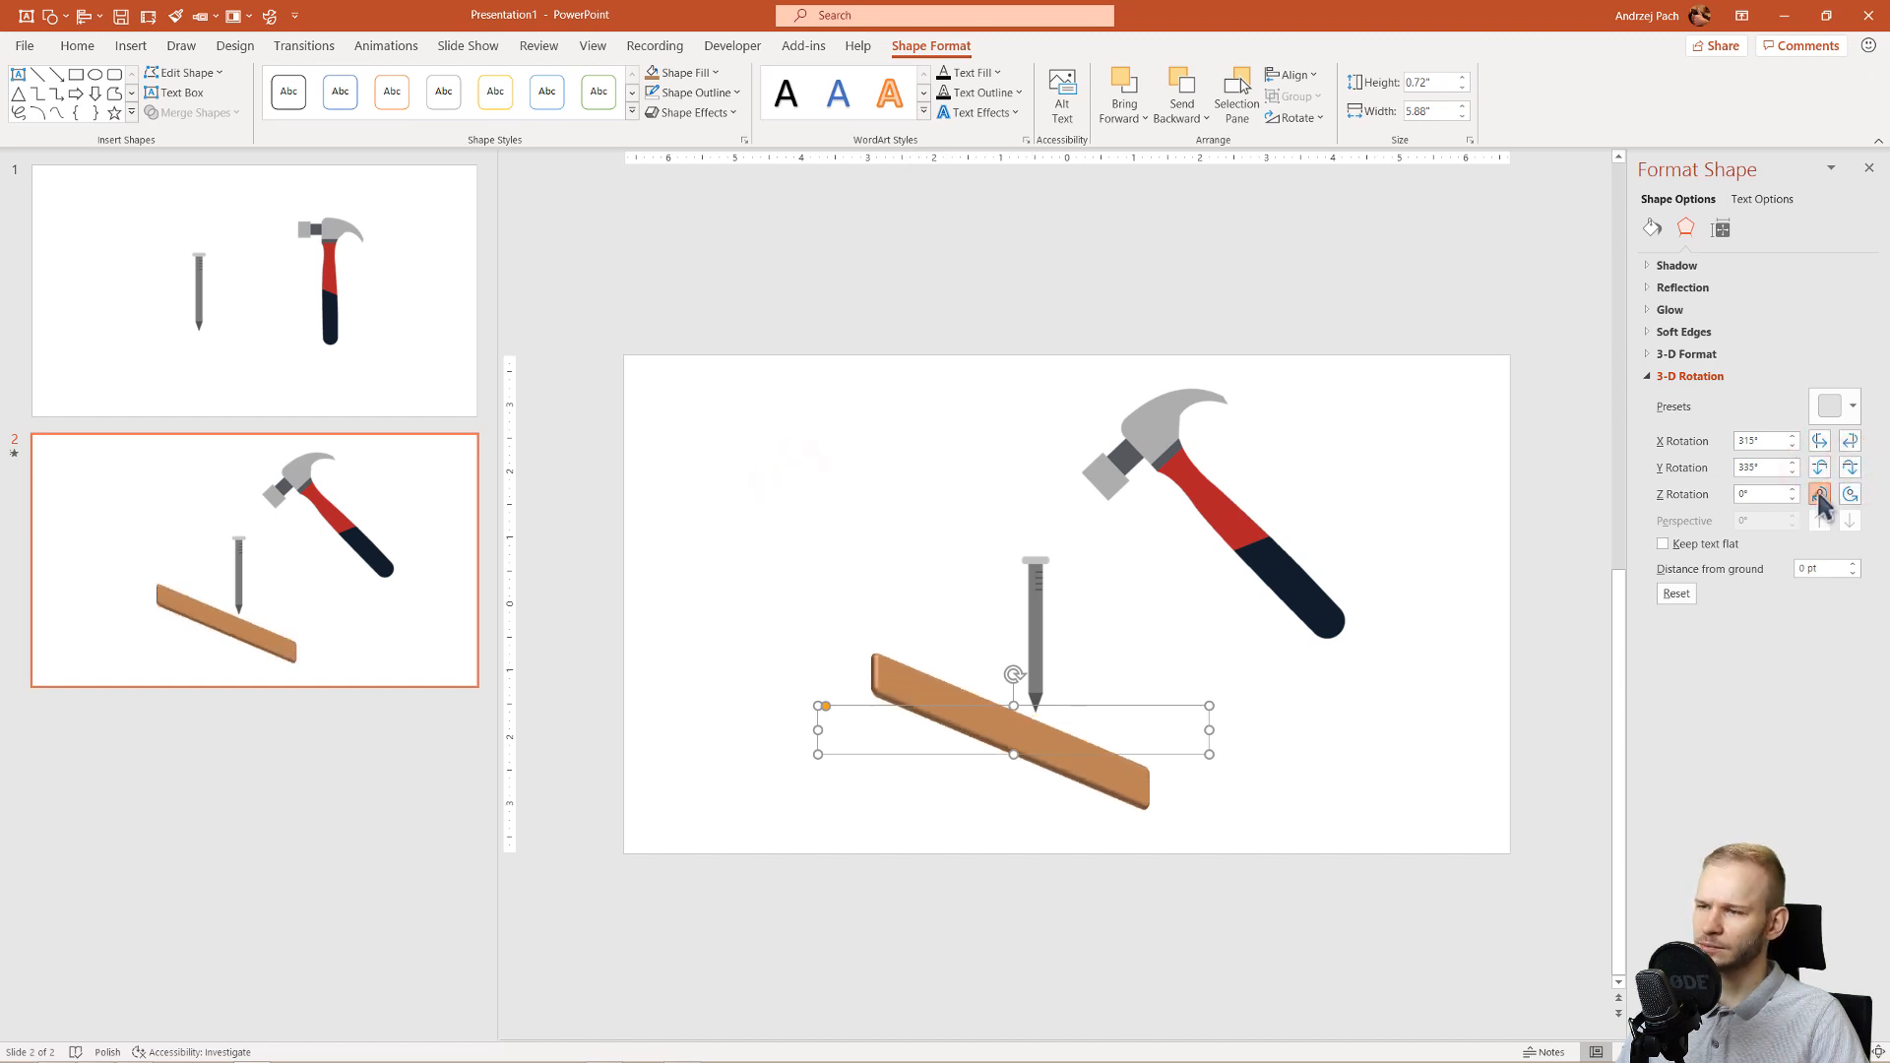
pyautogui.click(1852, 447)
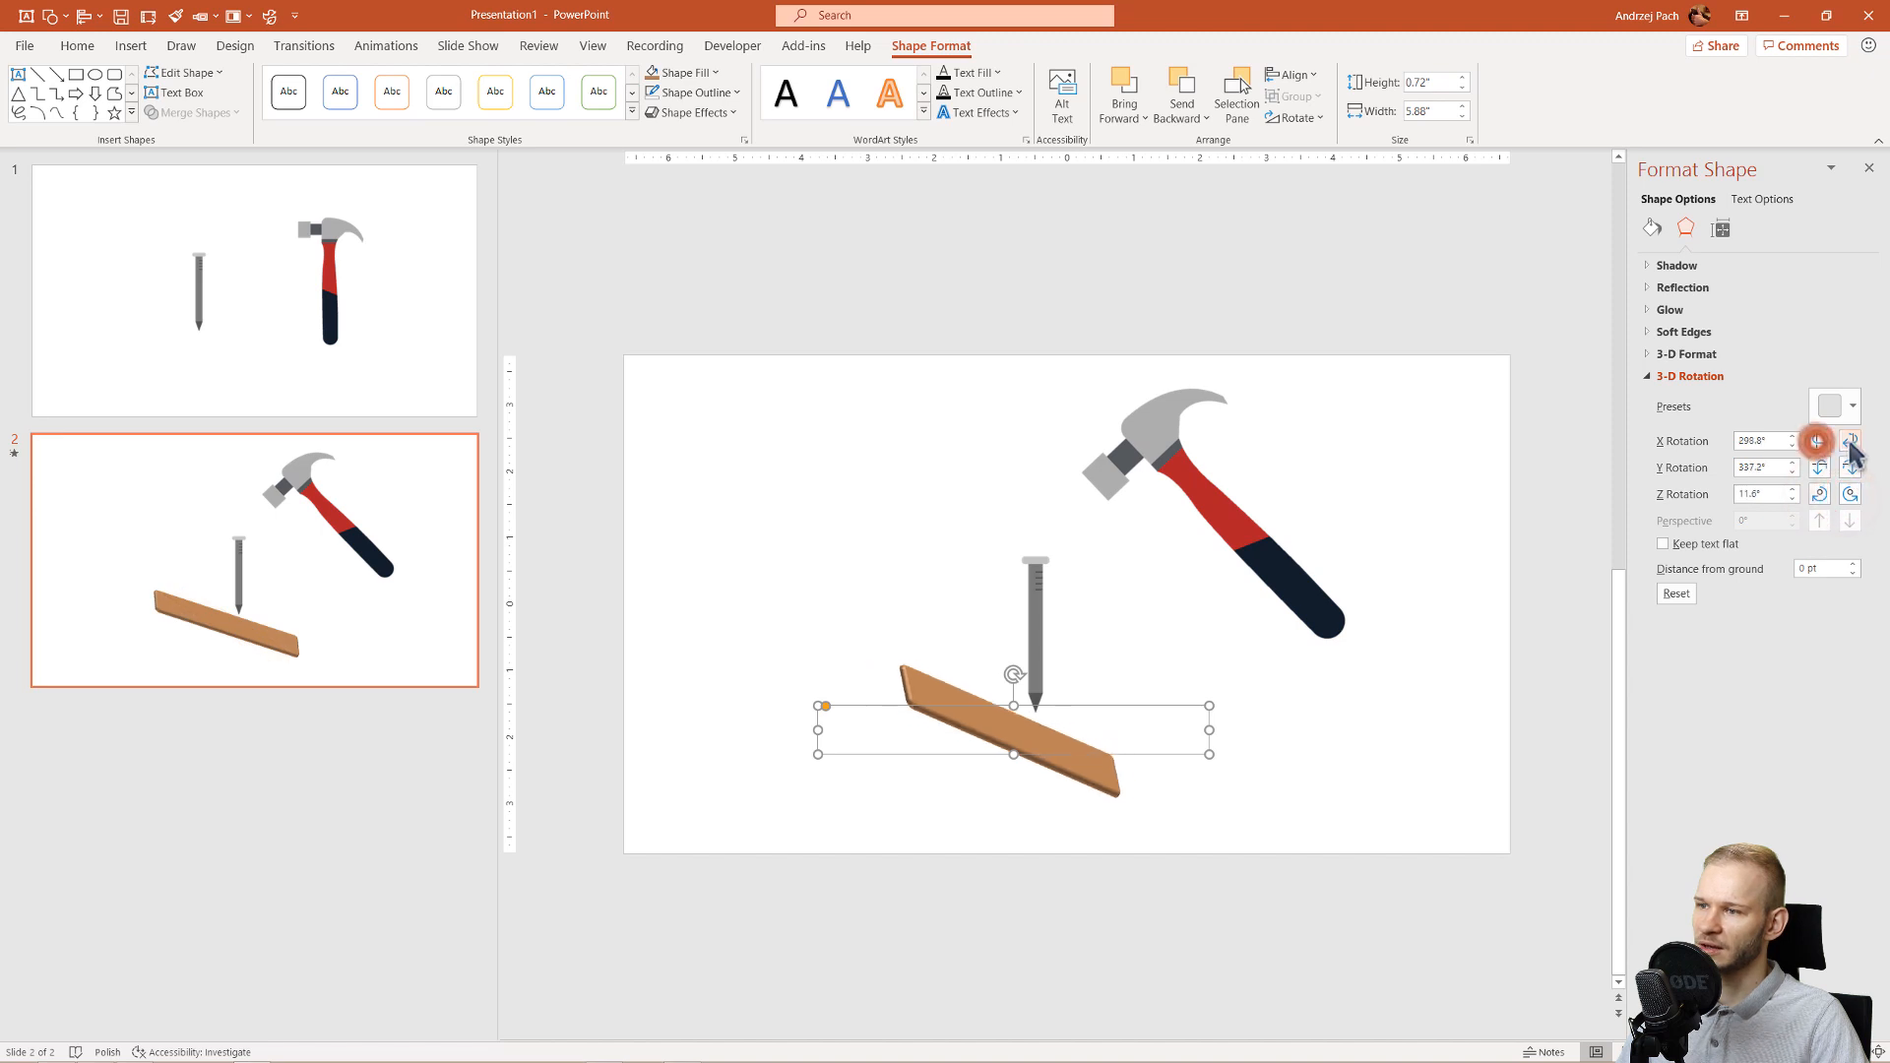
pyautogui.click(1851, 440)
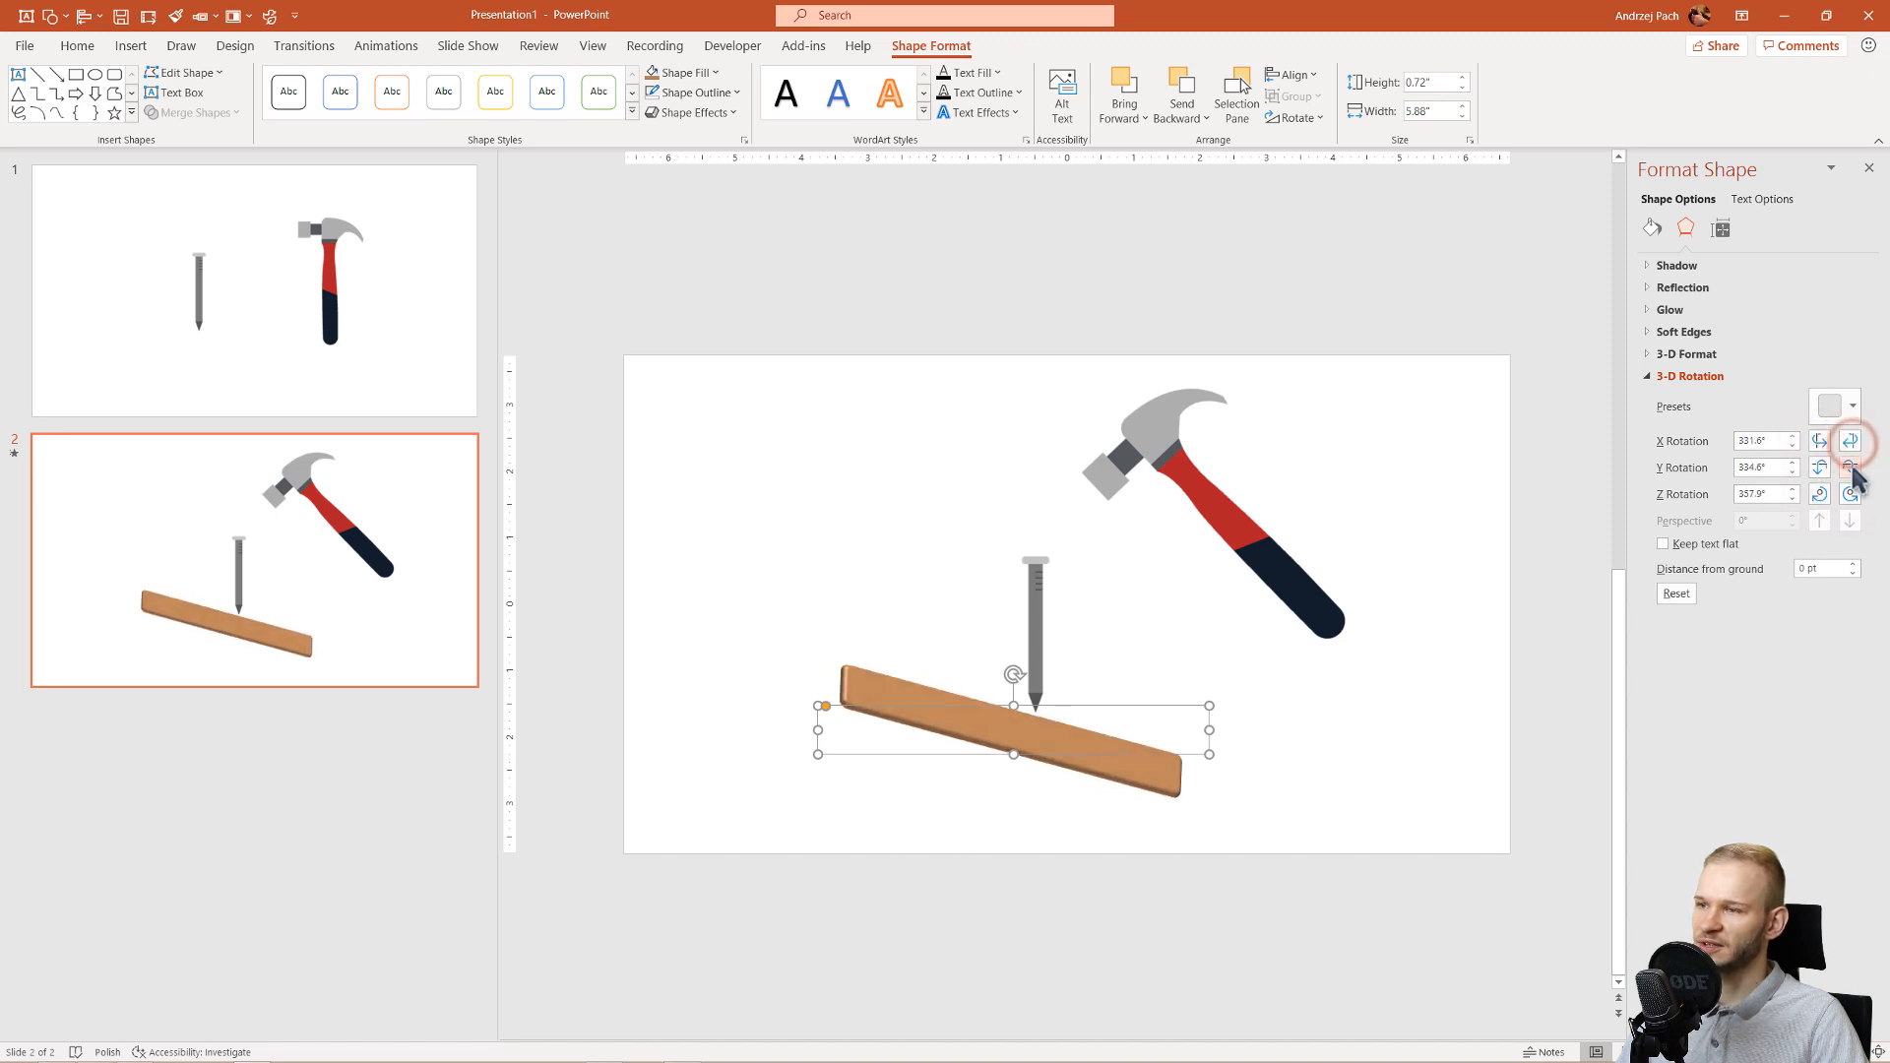
pyautogui.click(1853, 477)
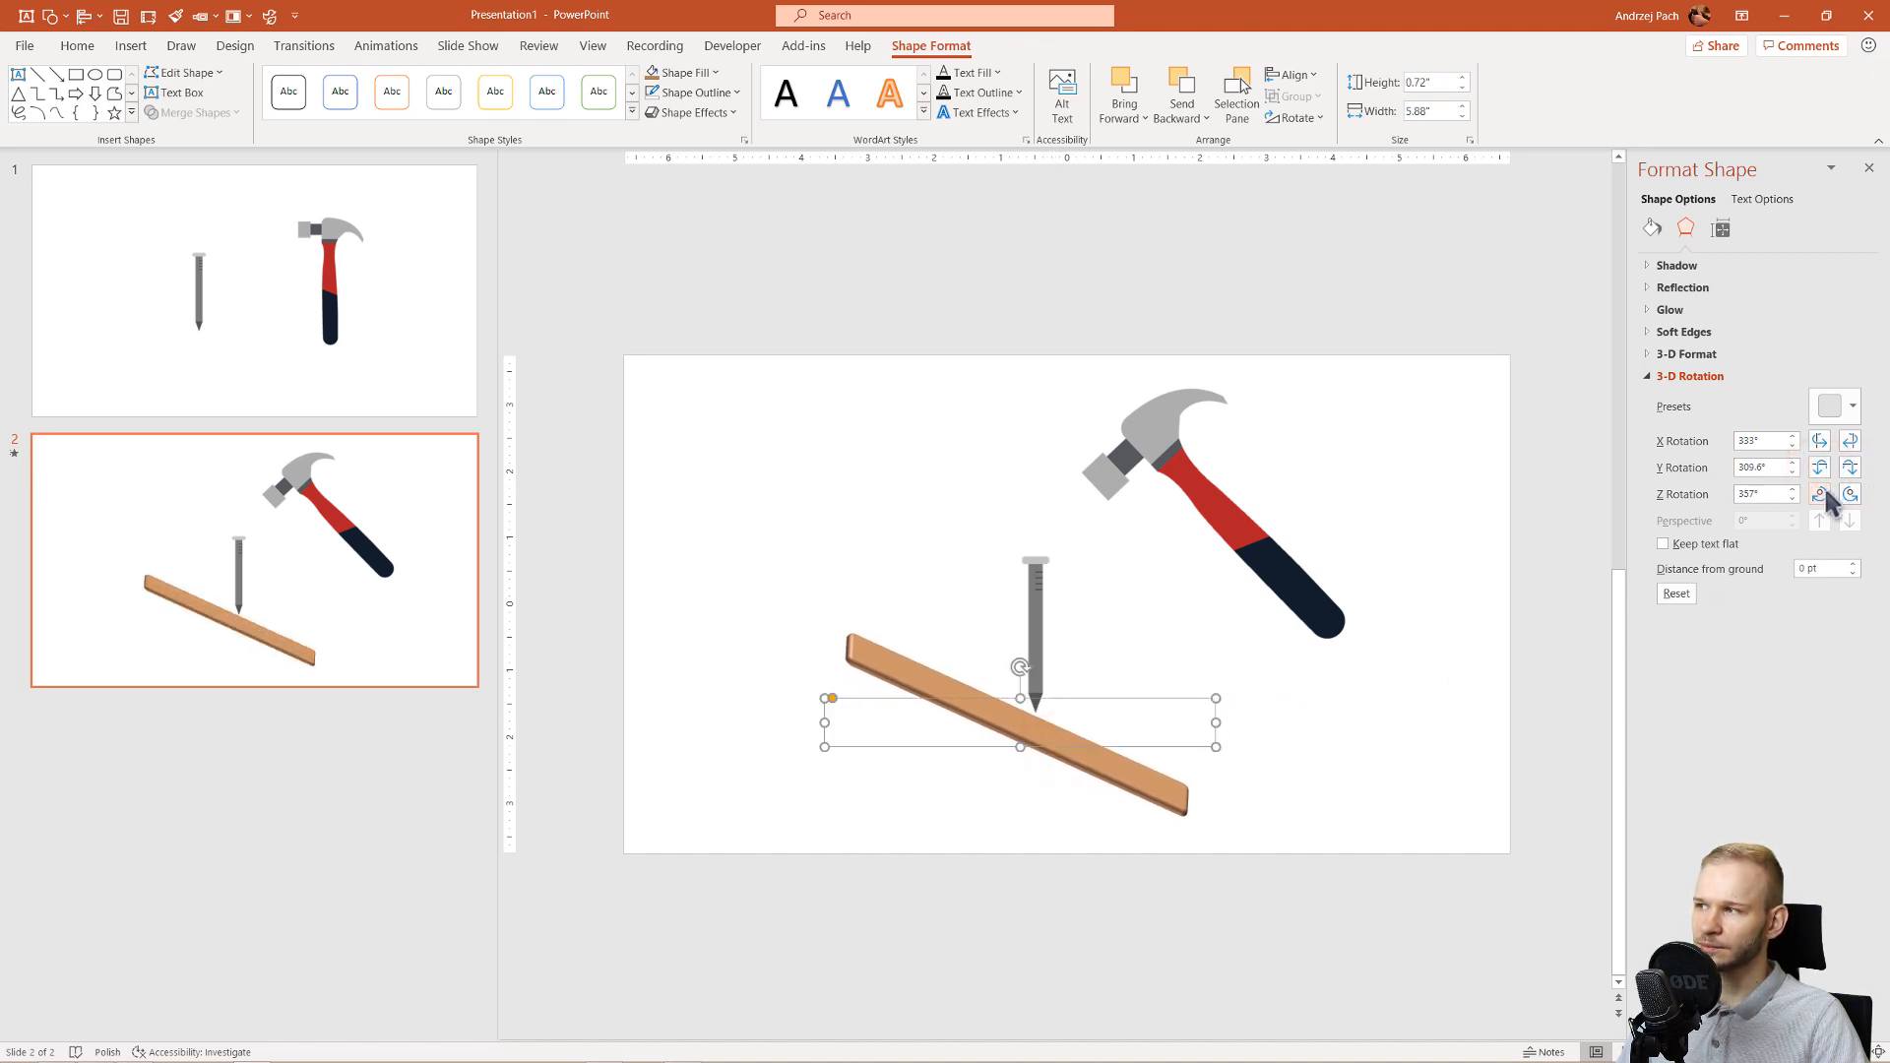
pyautogui.click(1851, 446)
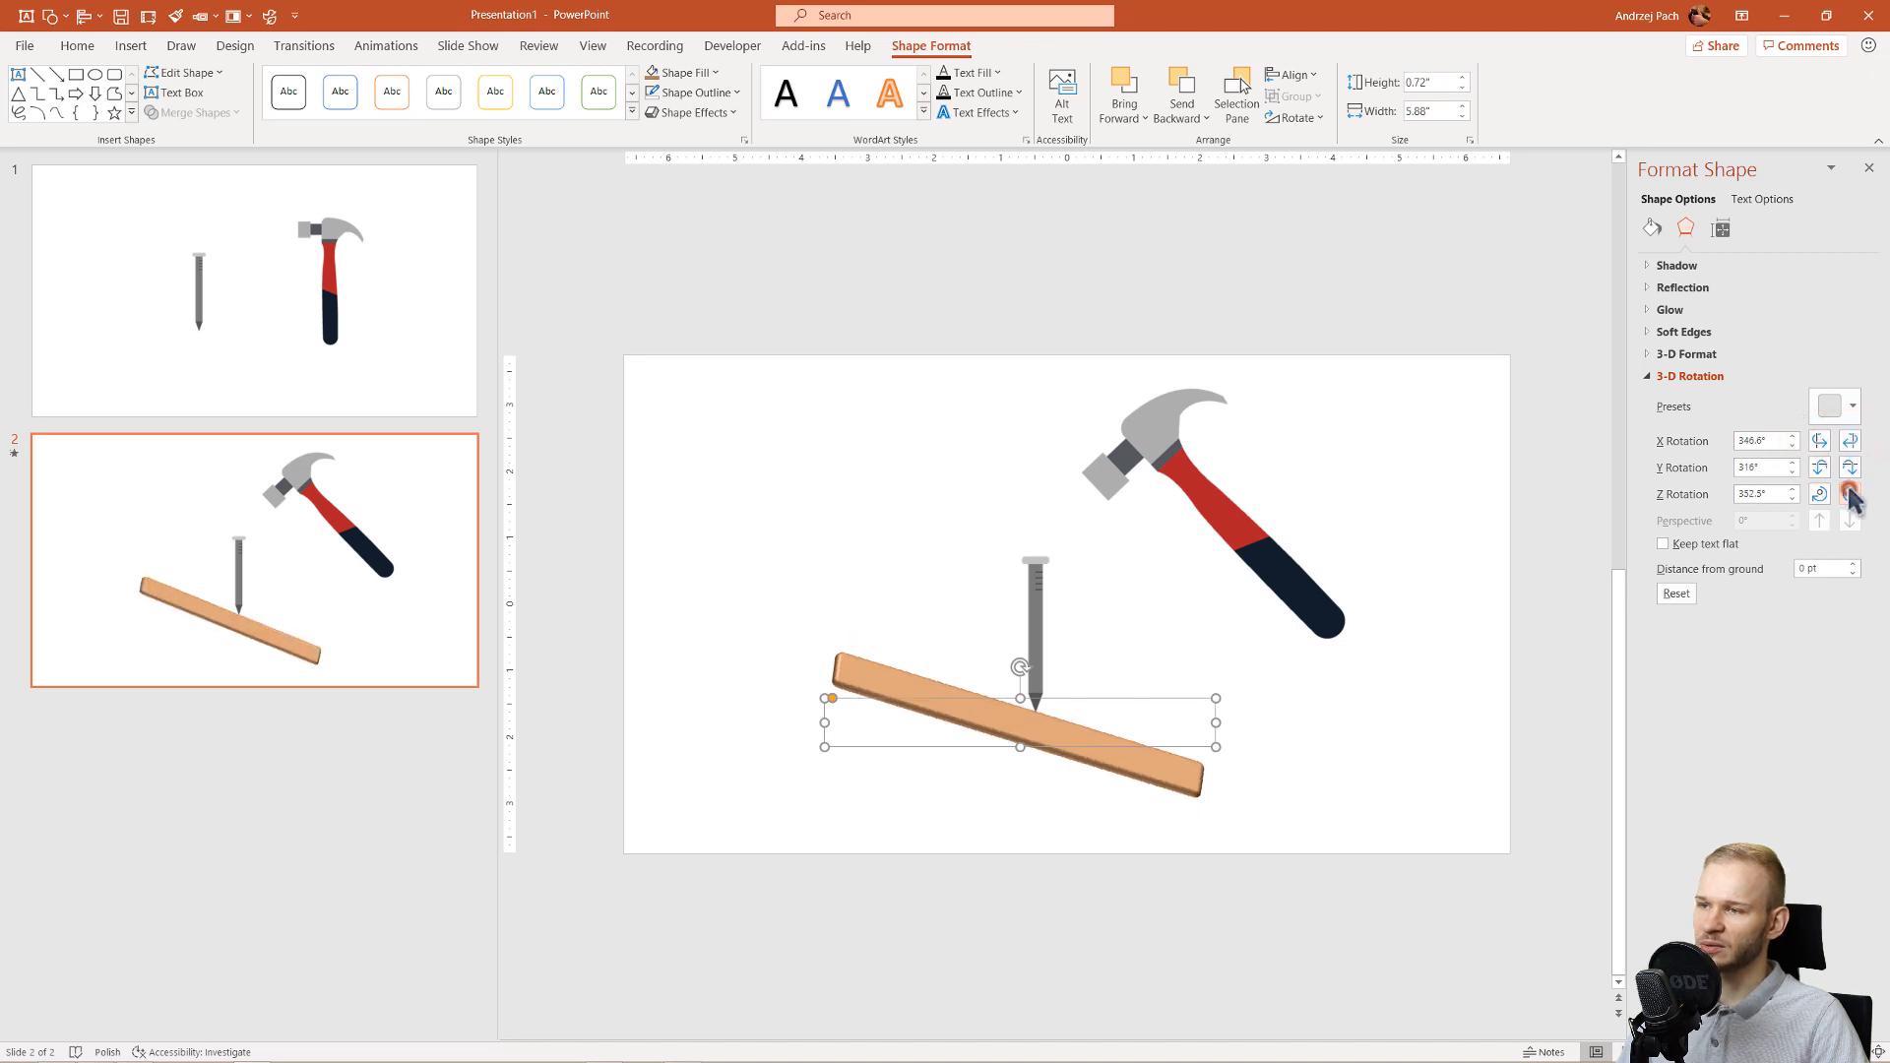
pyautogui.click(1820, 488)
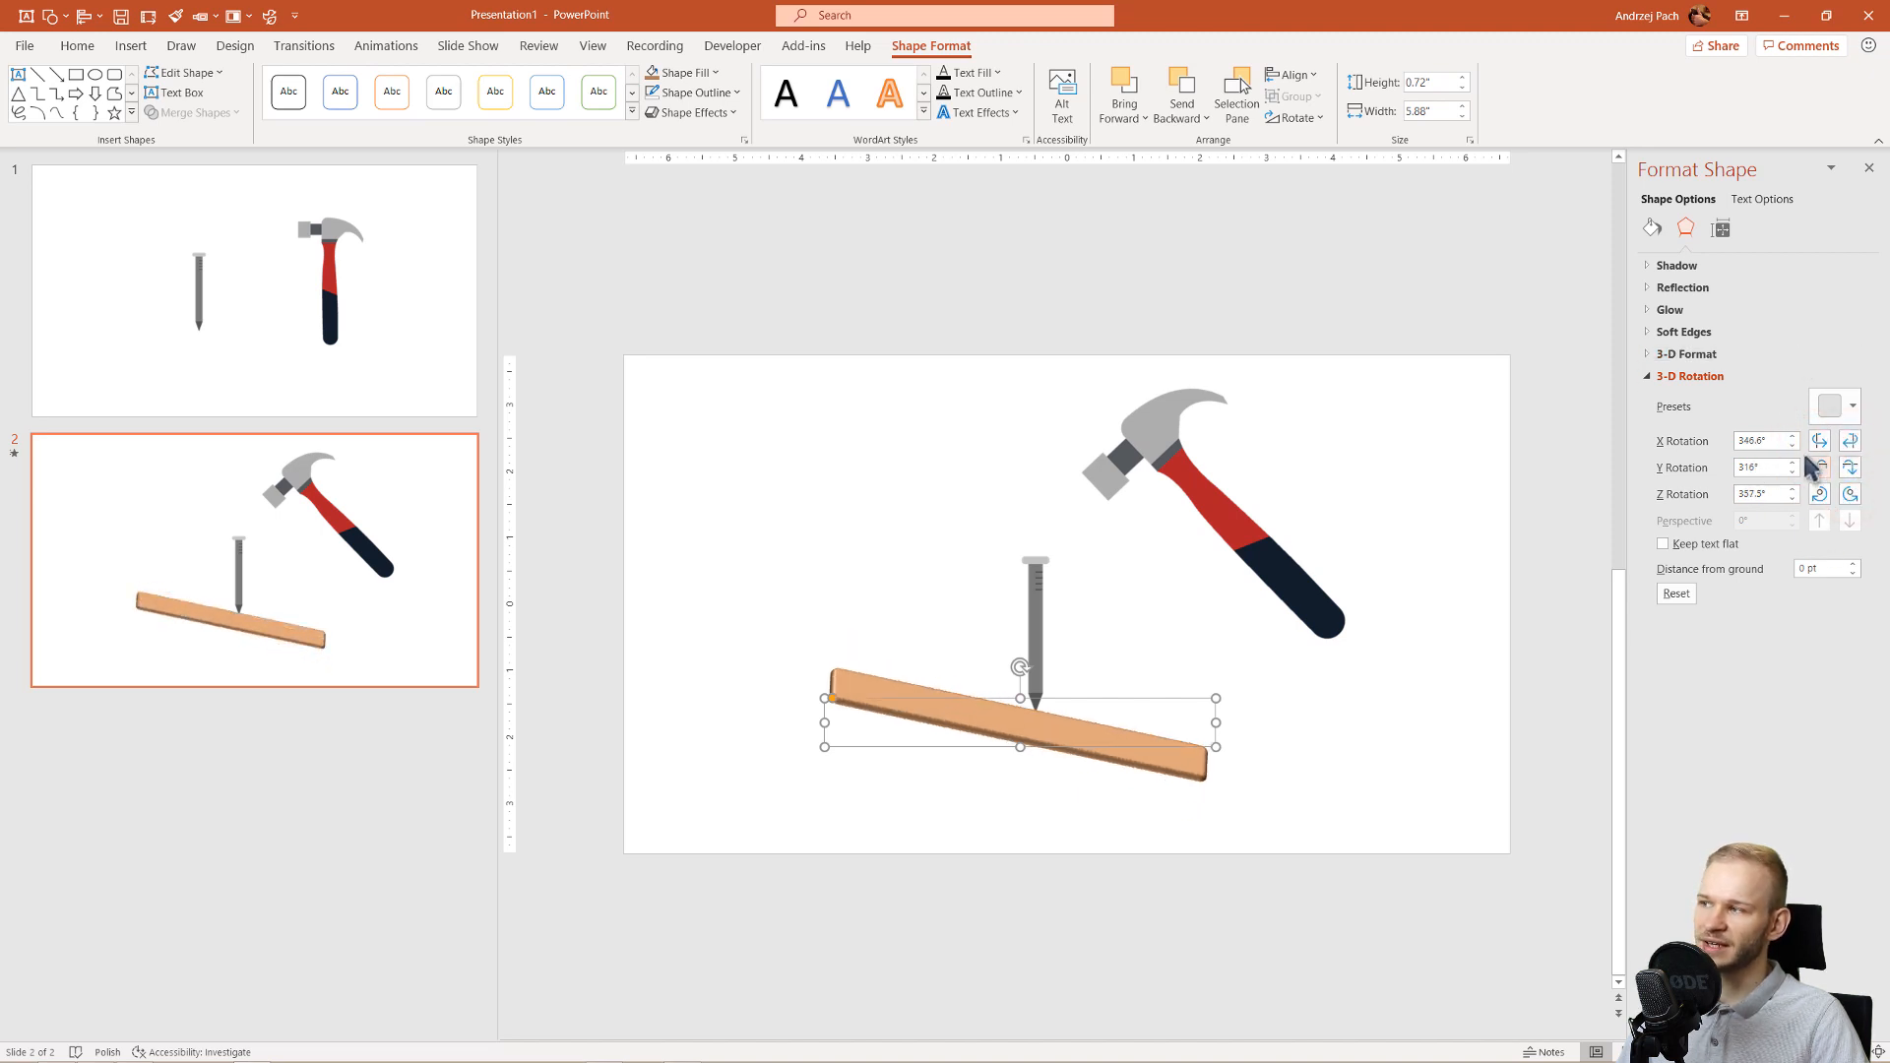
pyautogui.click(1449, 709)
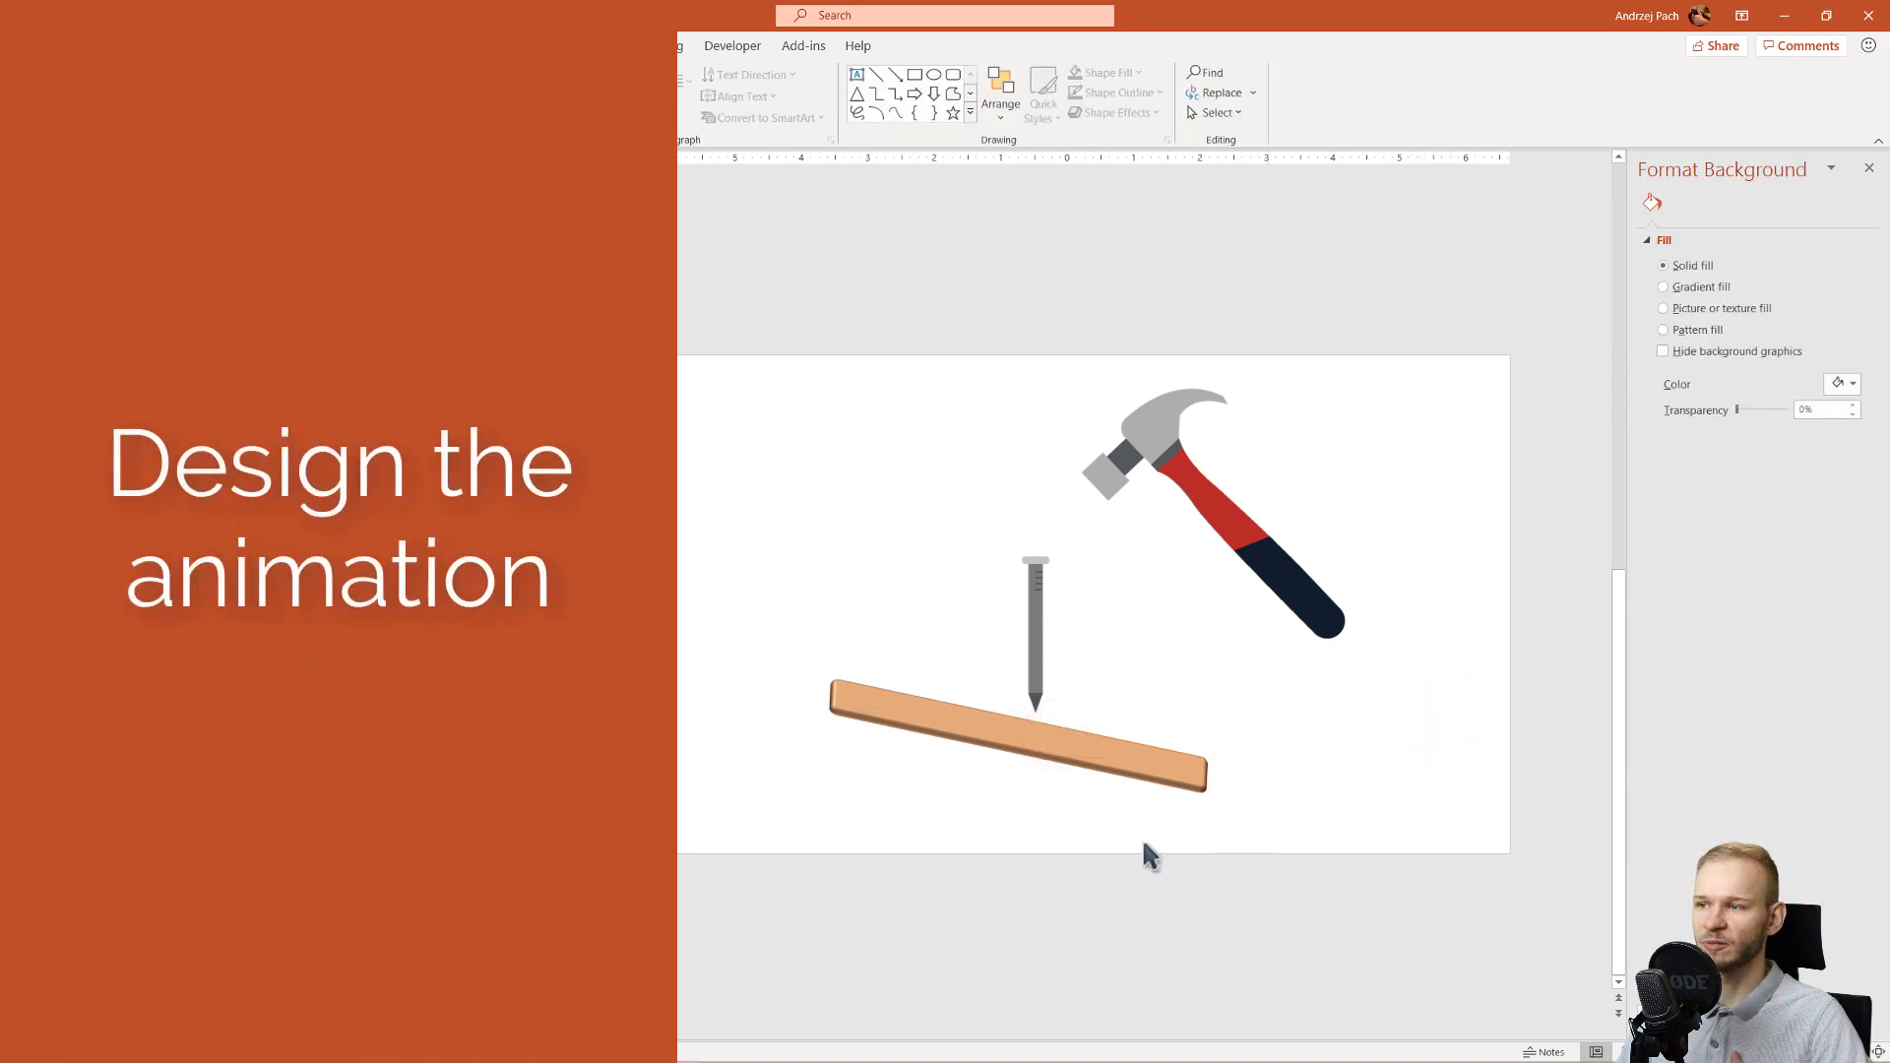
# Step: Duplicate slide 2 into slides 3 and 4, resting the hammer head on the nail on slide 4
pyautogui.click(992, 740)
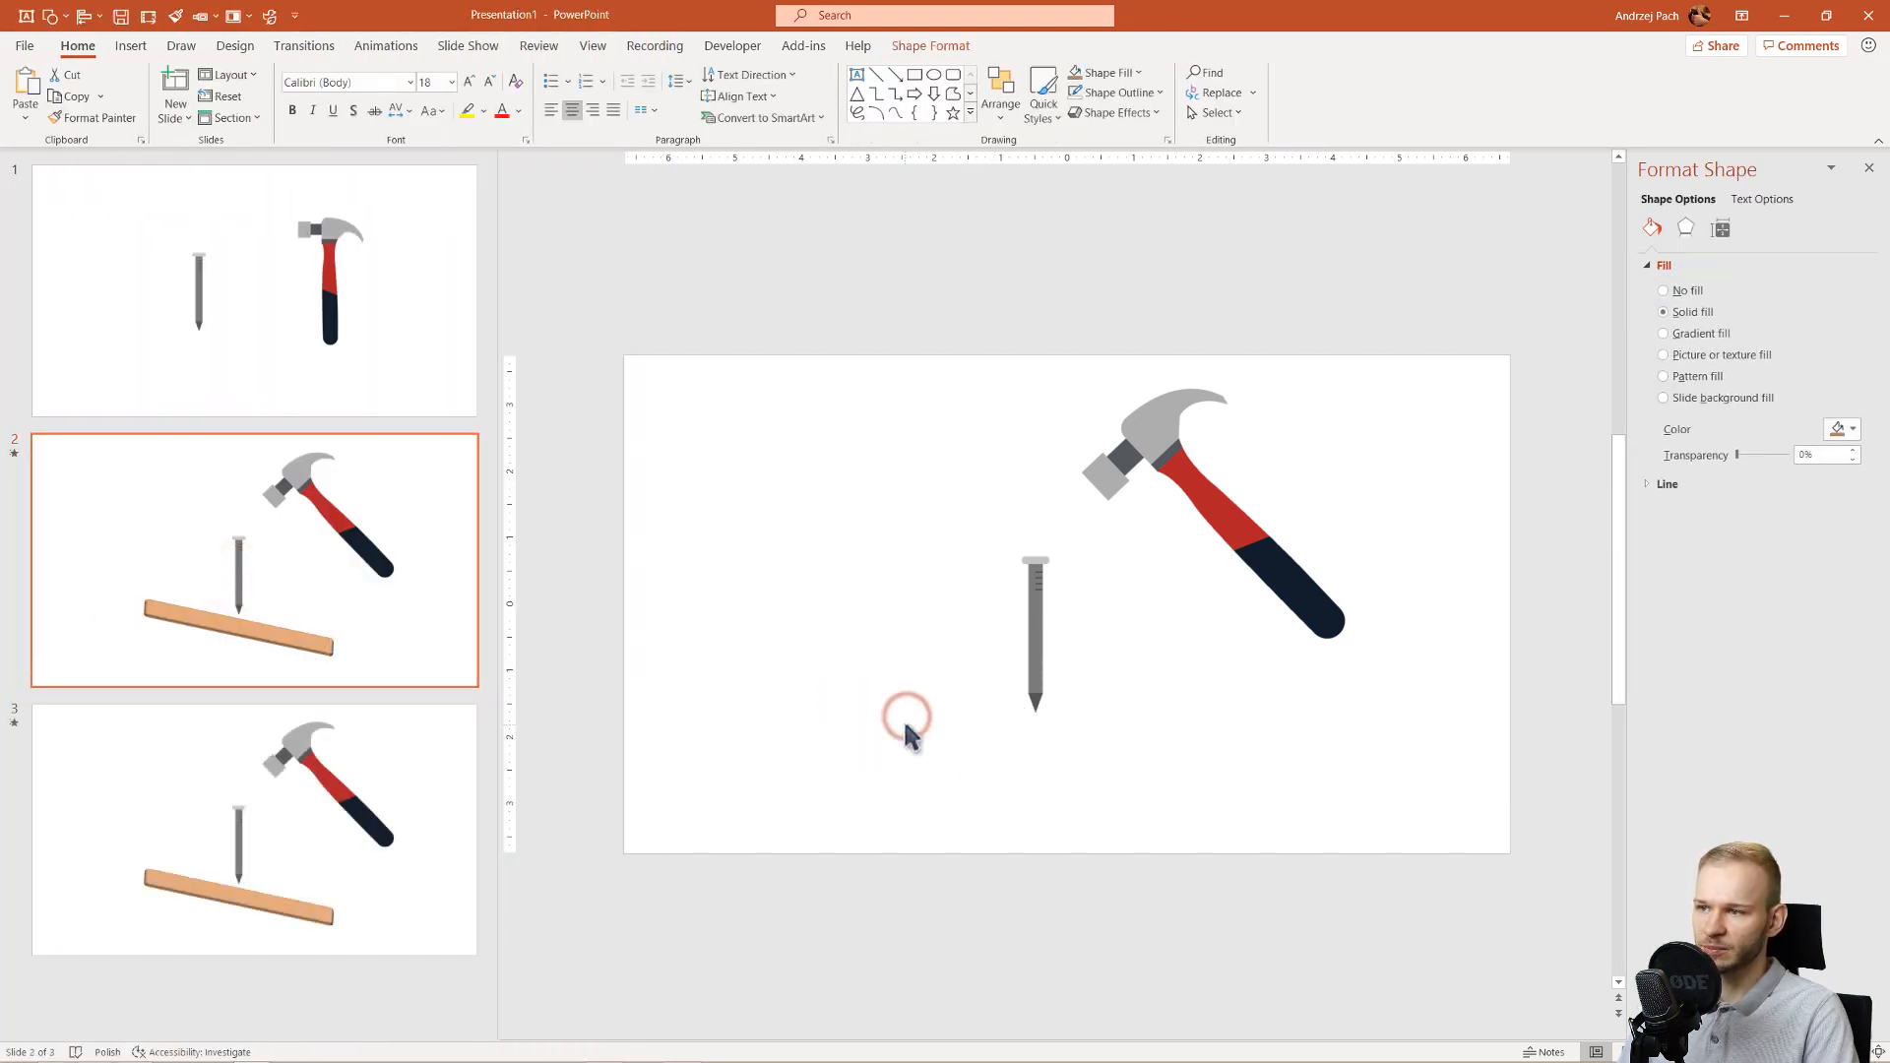
pyautogui.click(254, 828)
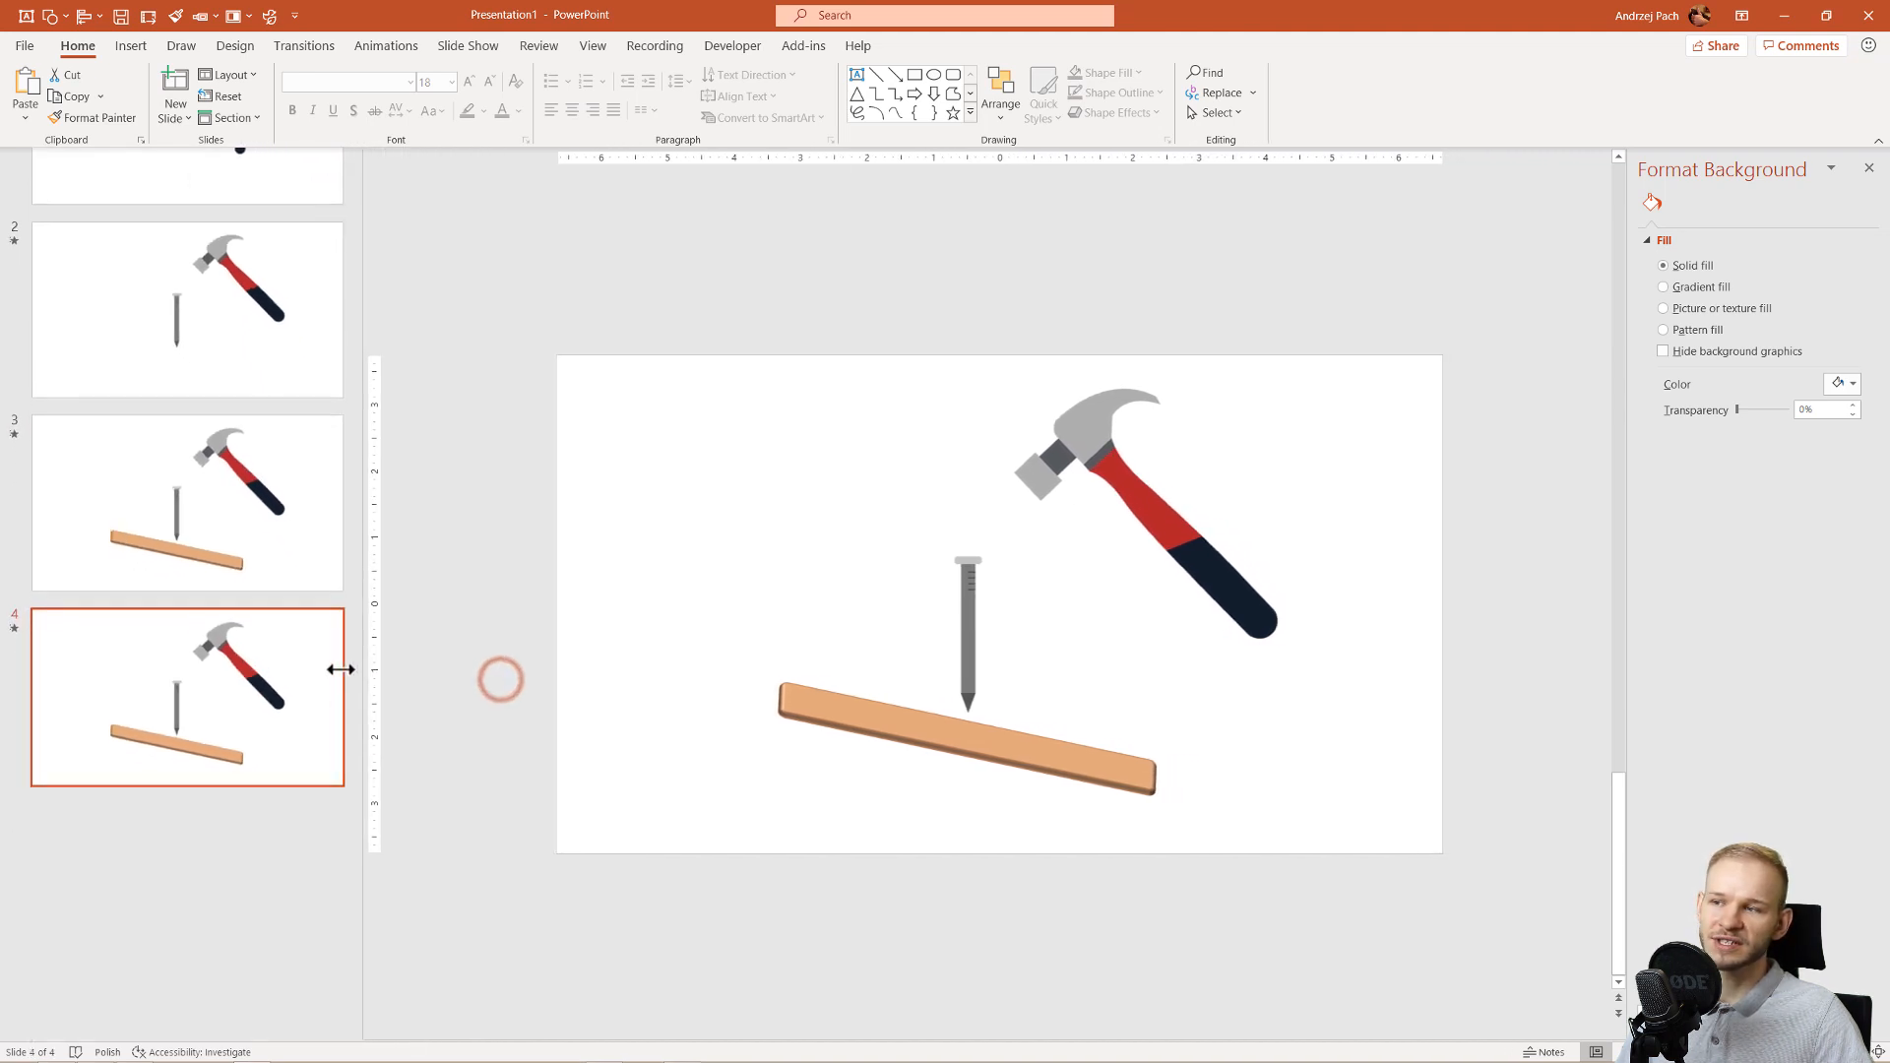
pyautogui.click(1133, 506)
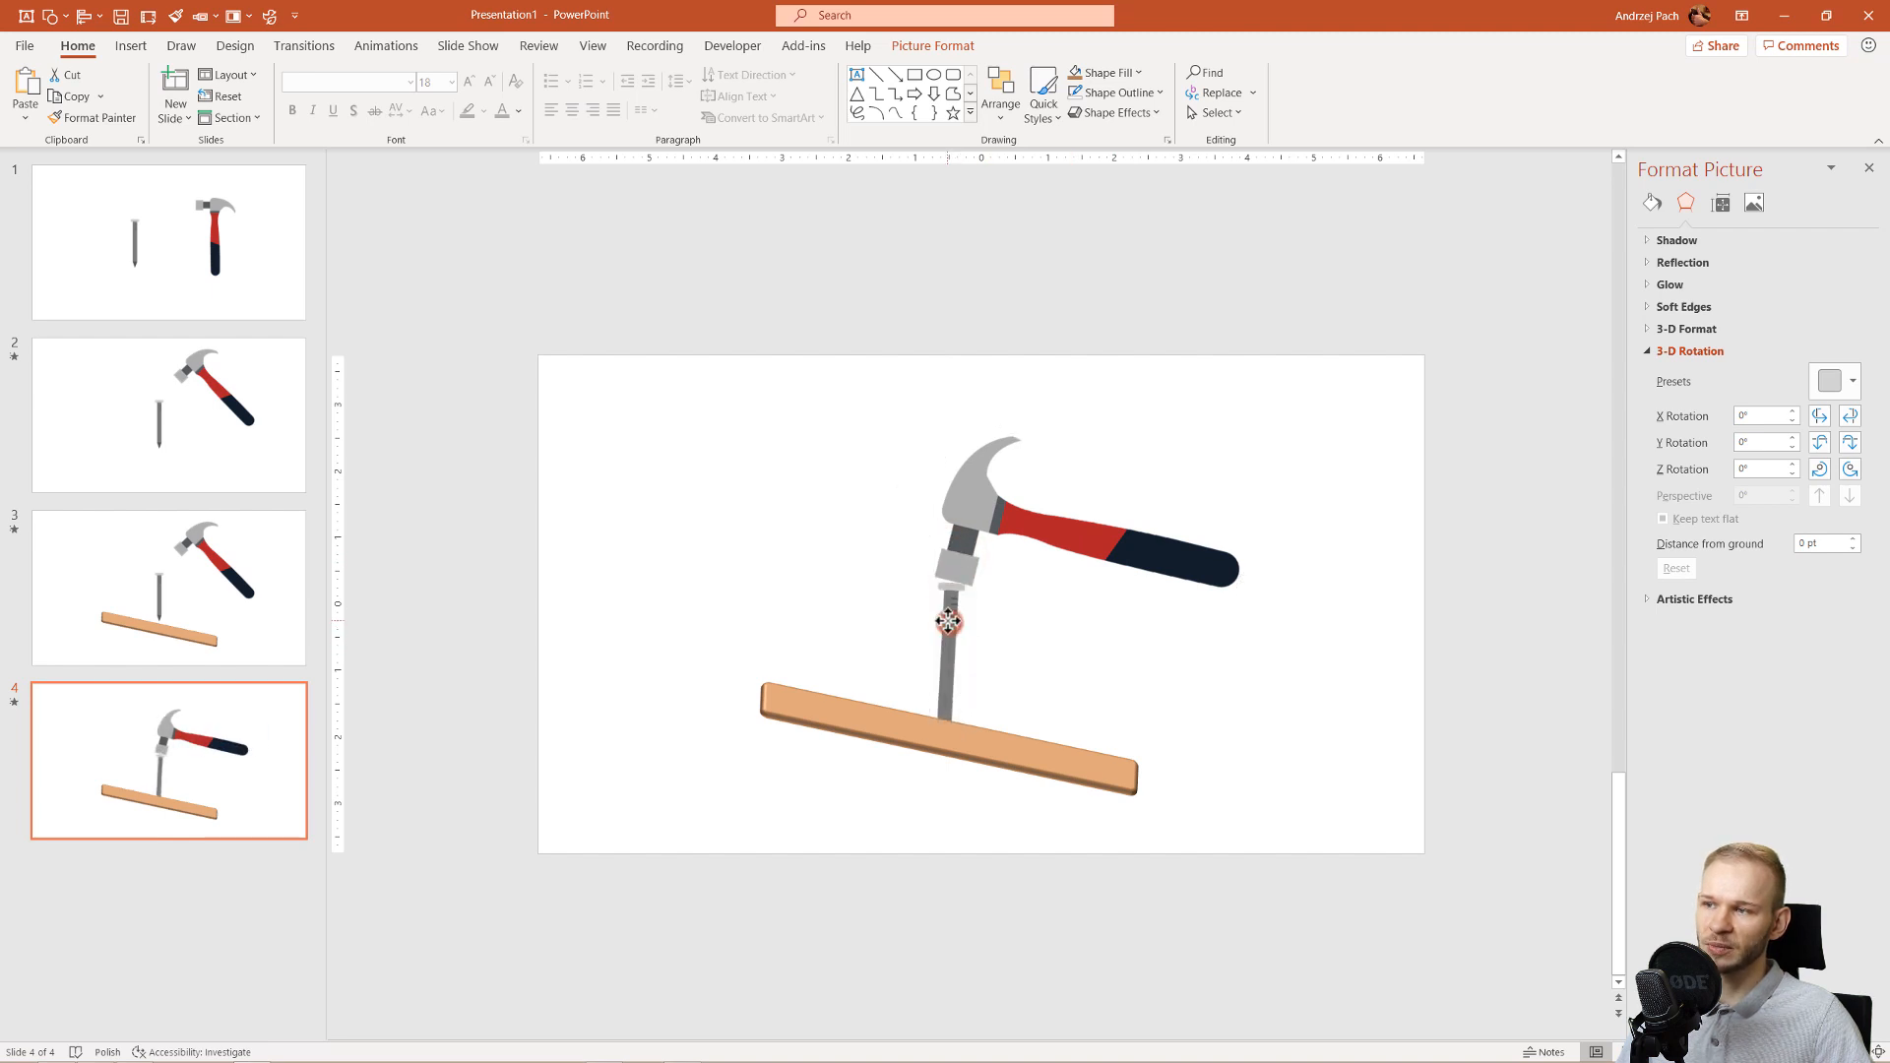
pyautogui.click(947, 622)
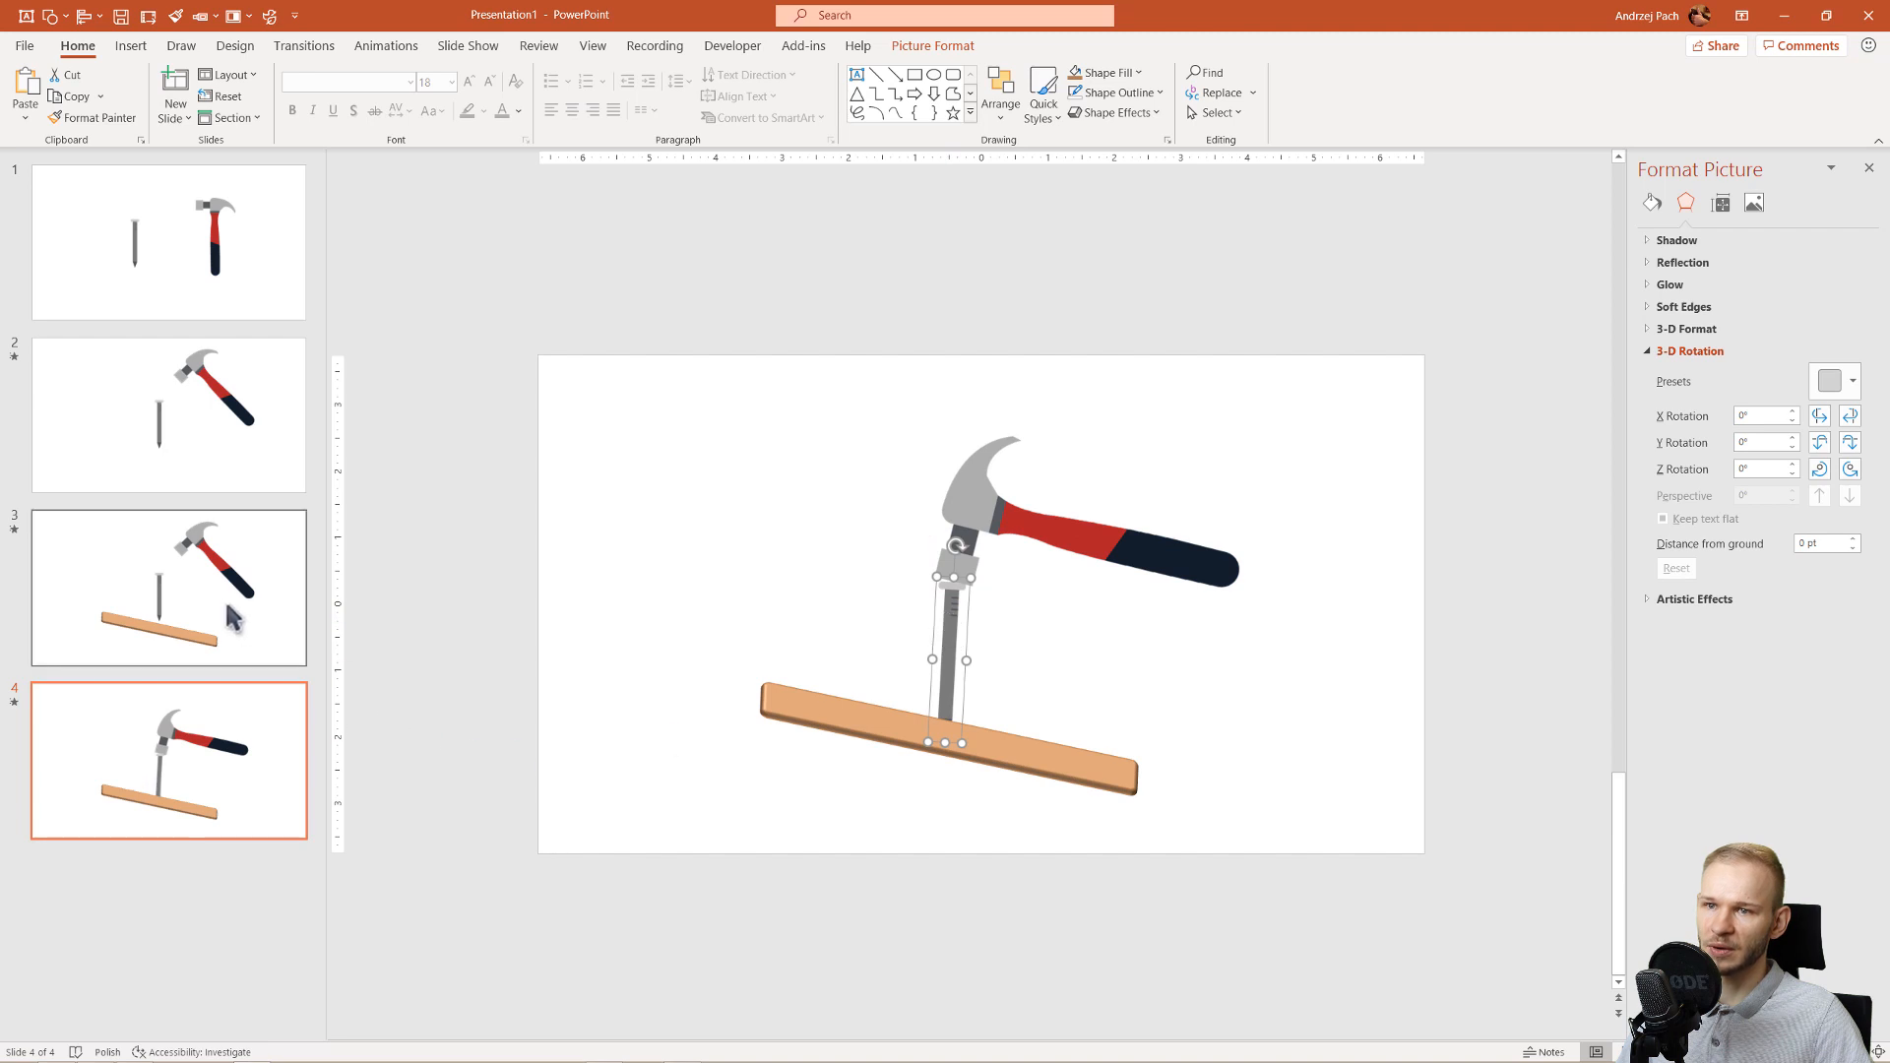
pyautogui.click(168, 588)
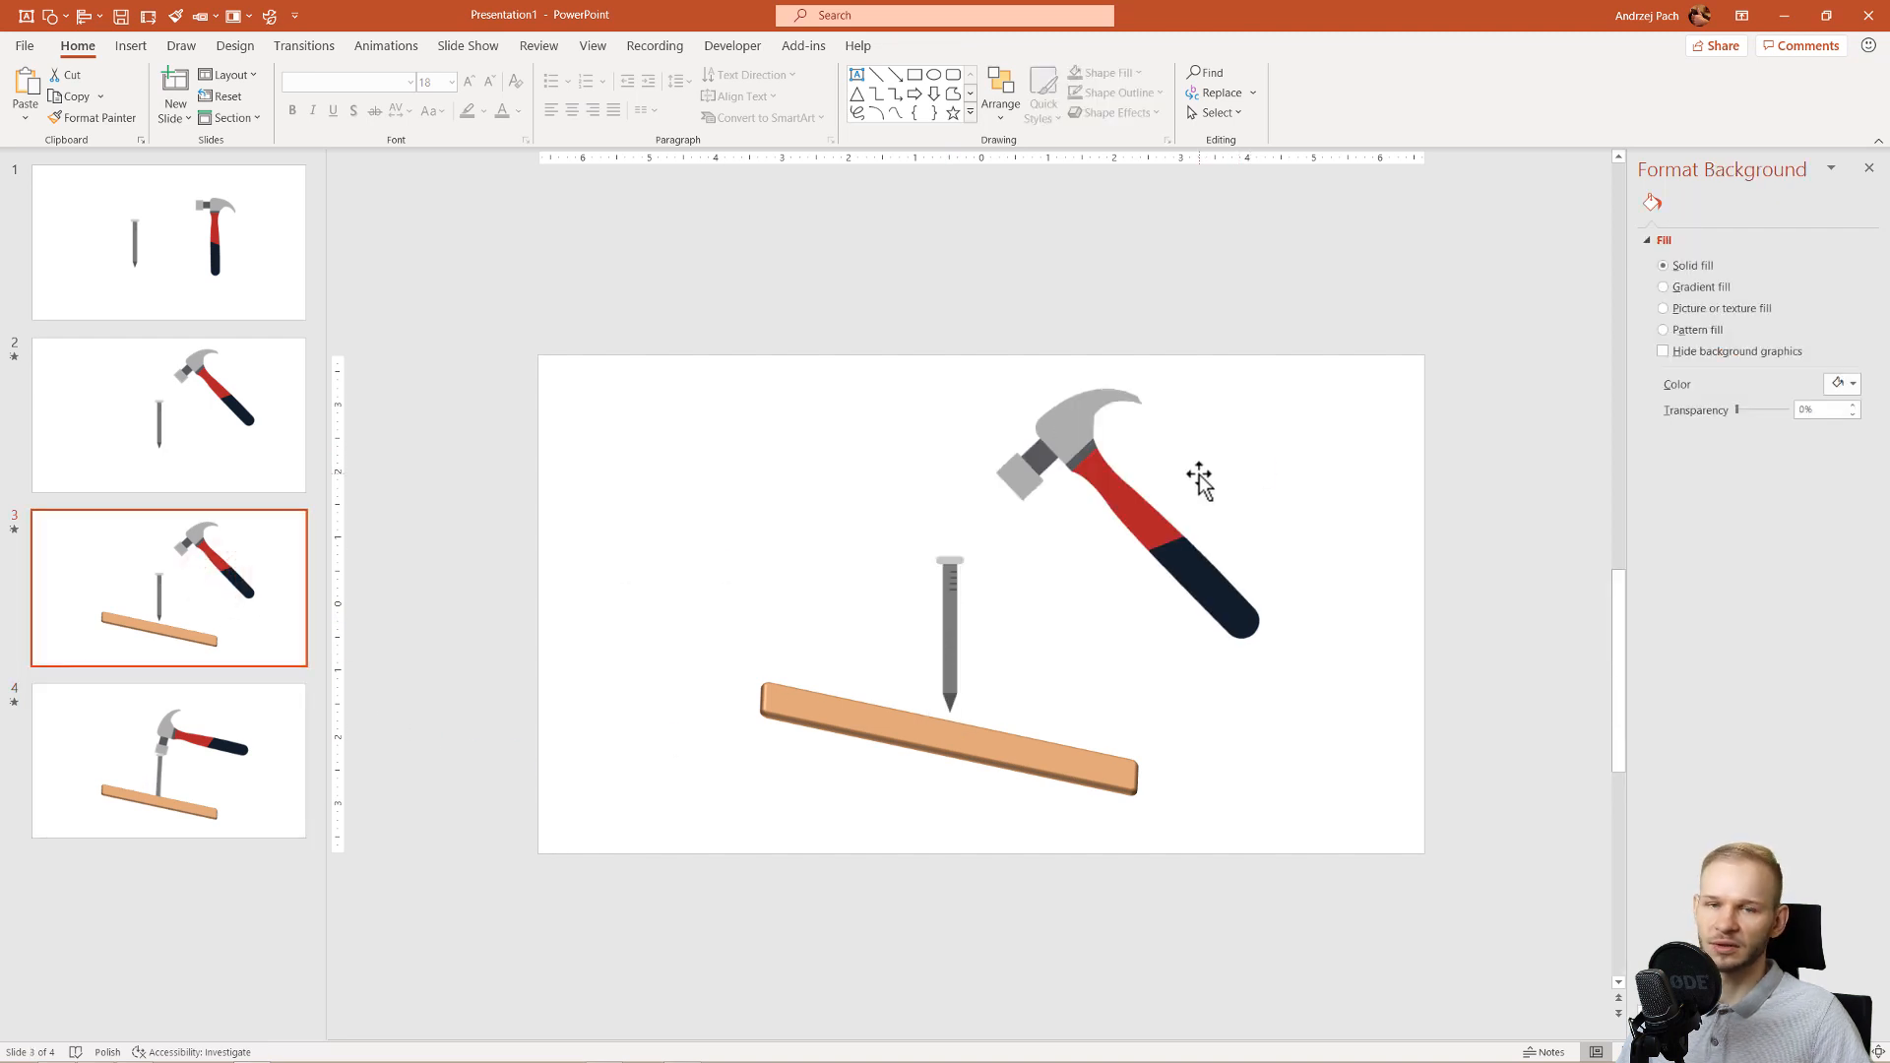
pyautogui.click(303, 46)
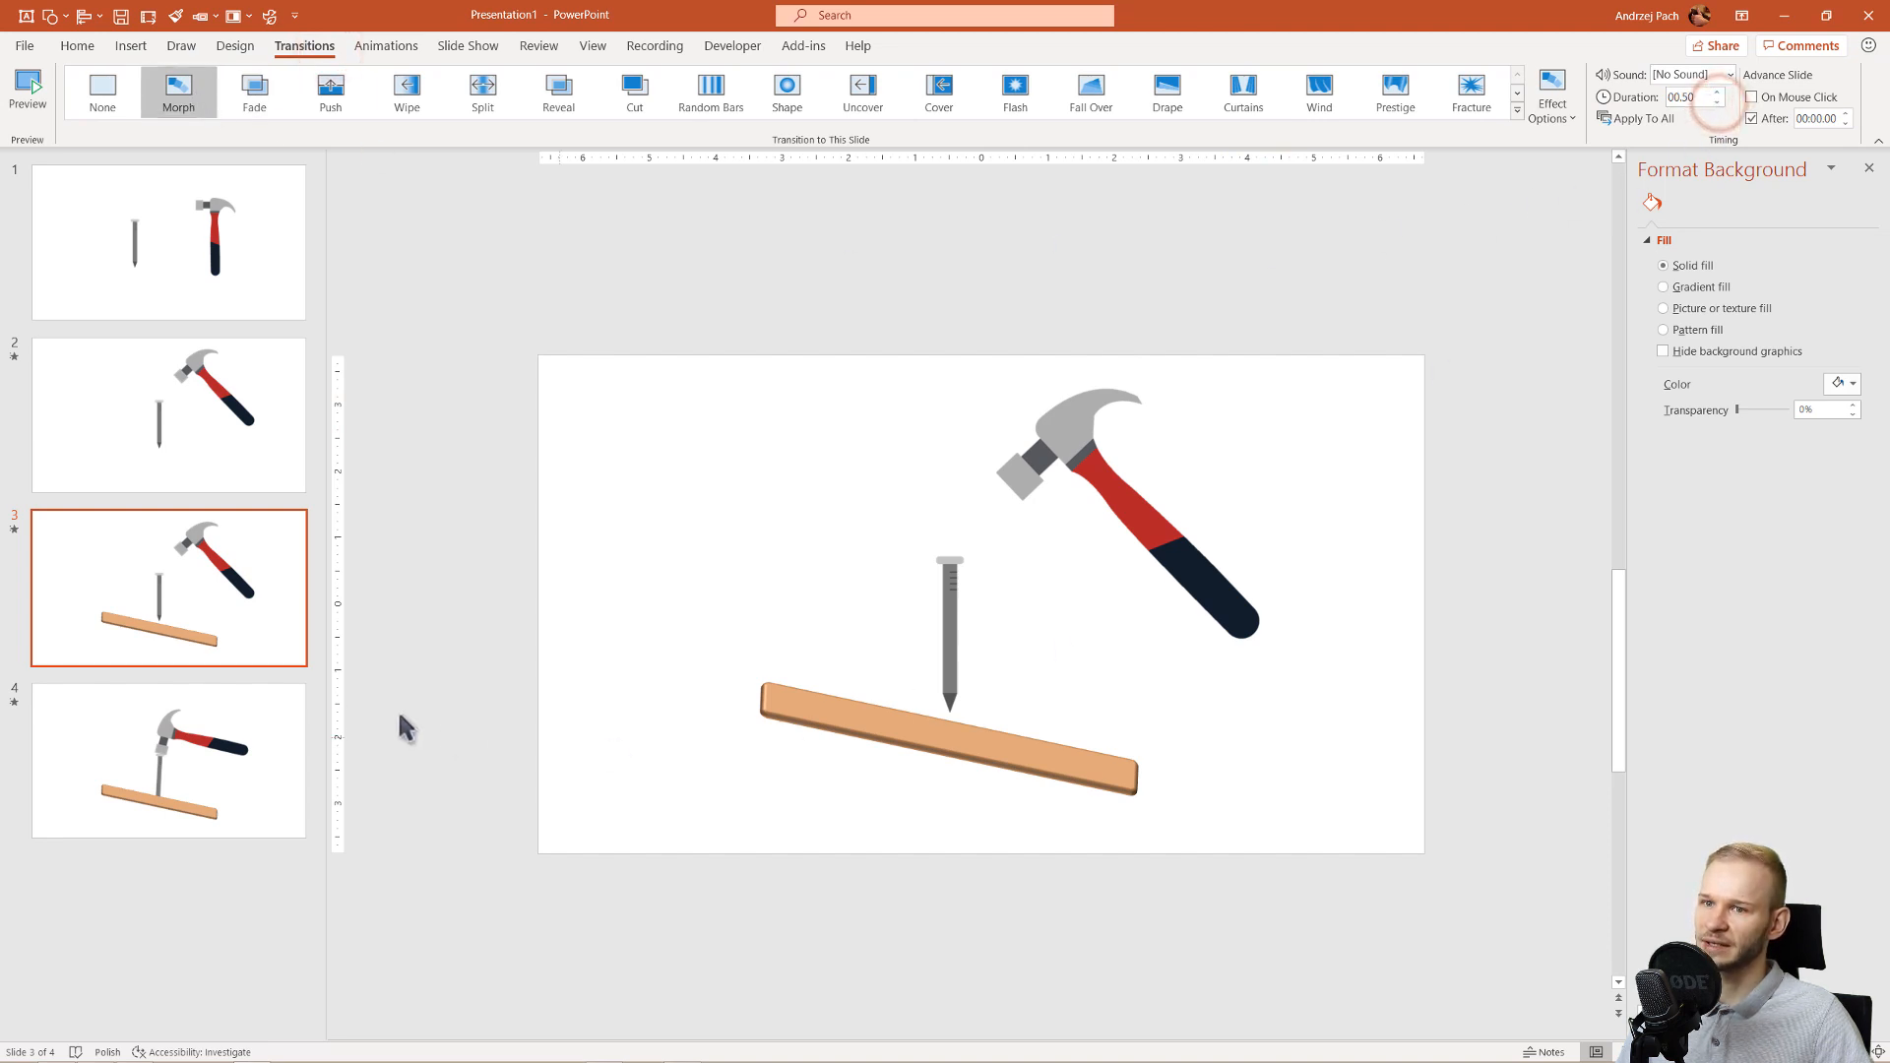
# Step: Set Morph durations and add slides 5 and 6, lifting the hammer then driving the nail deeper
pyautogui.click(169, 761)
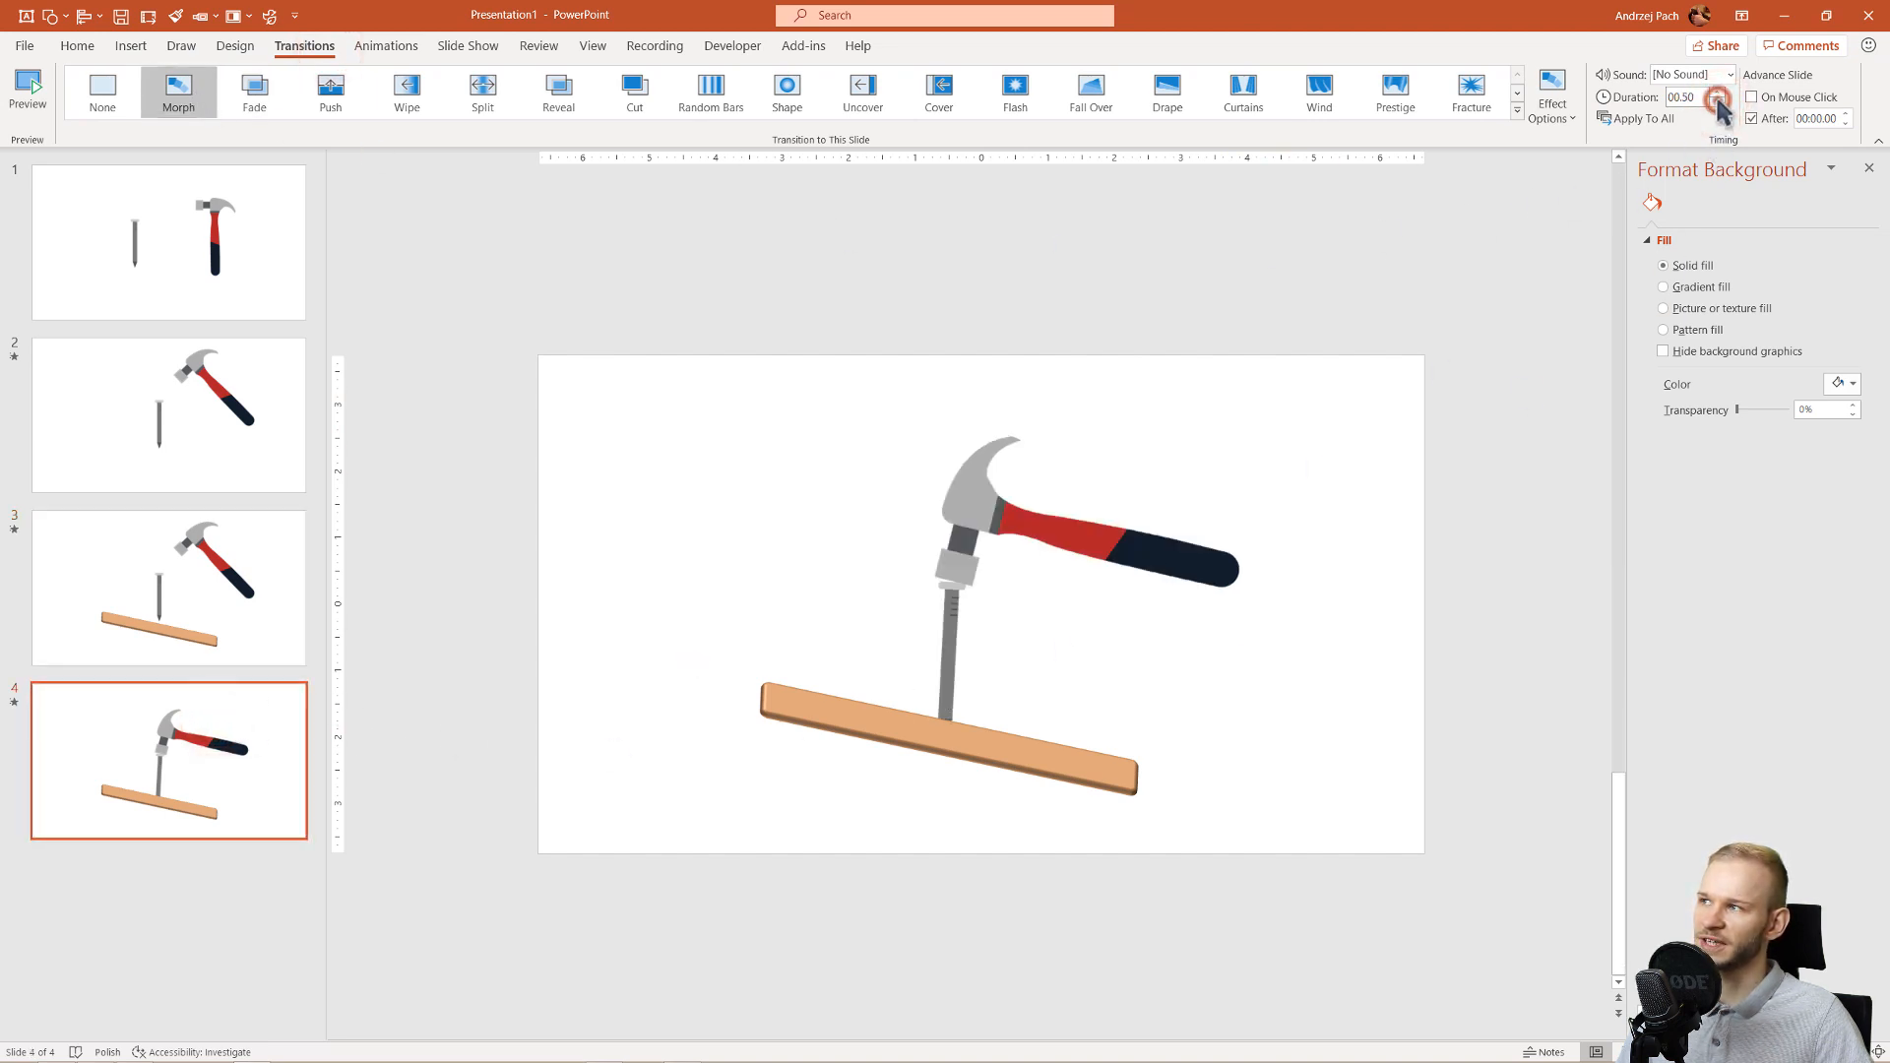
pyautogui.click(167, 241)
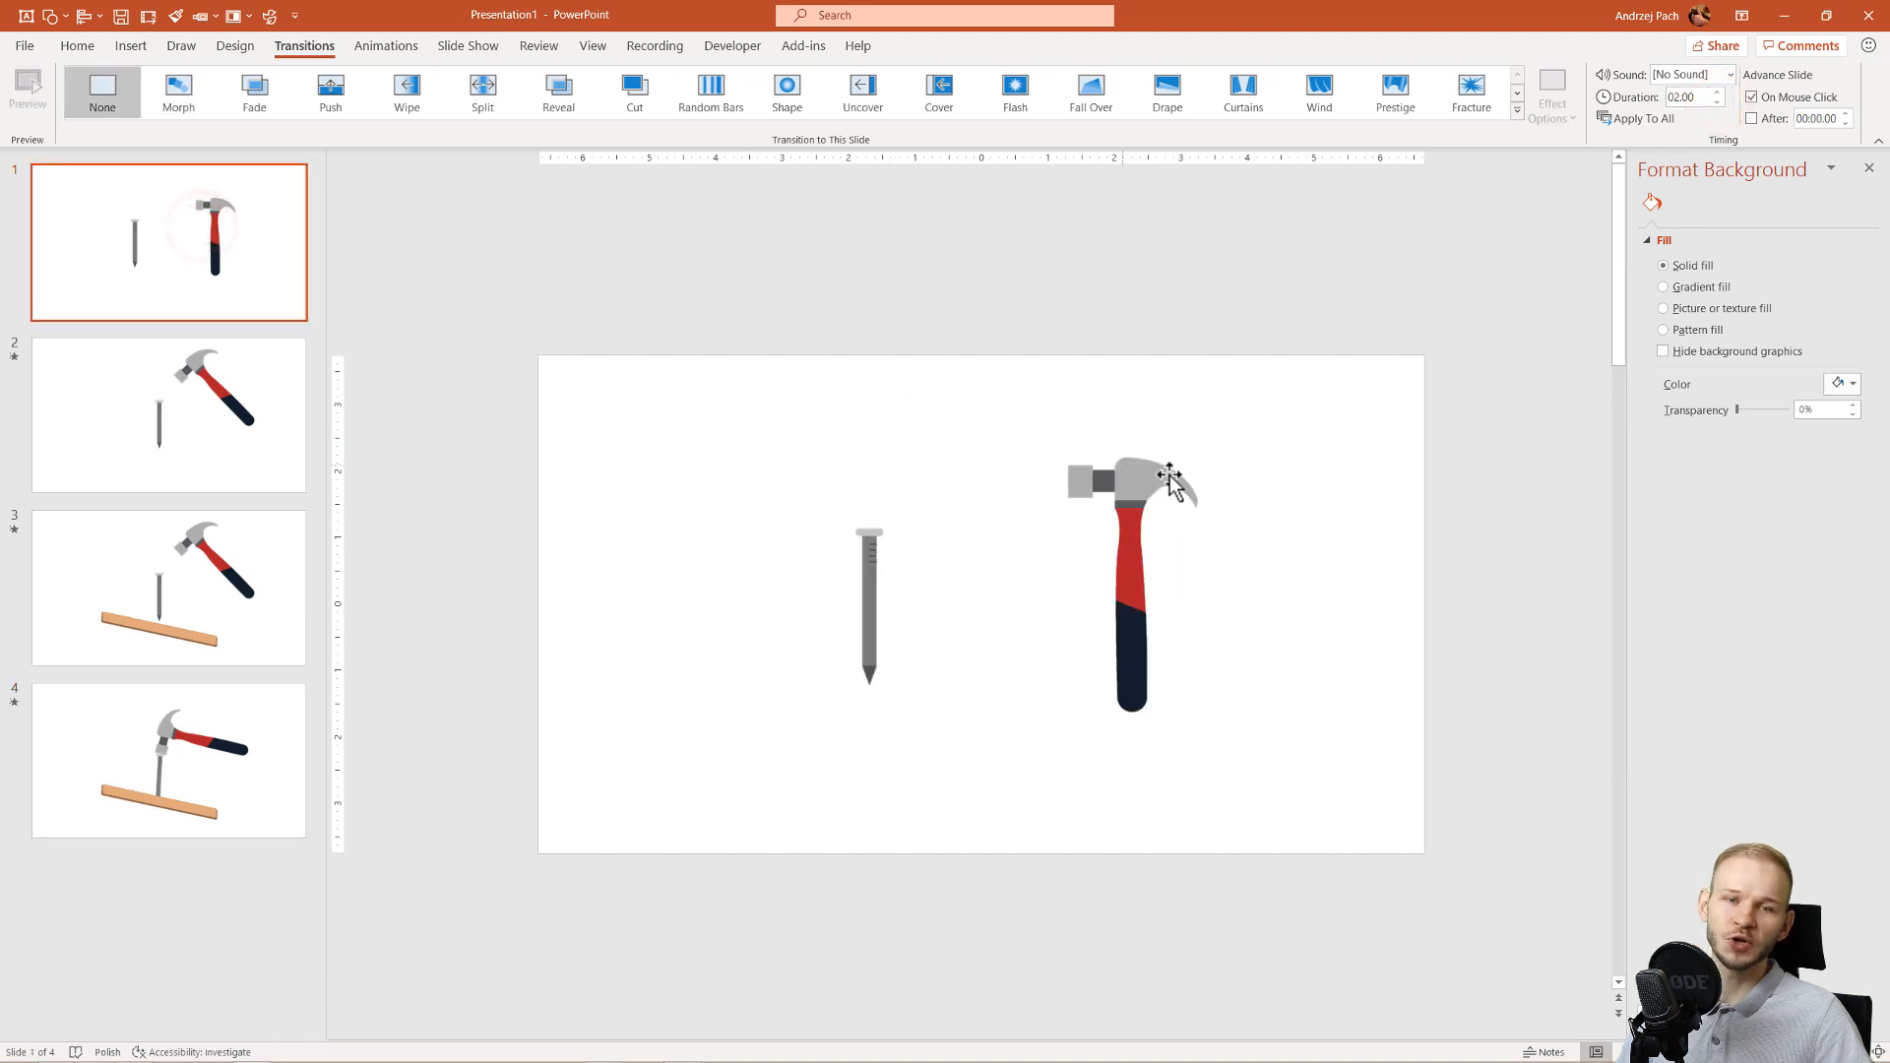
pyautogui.moveTo(162, 249)
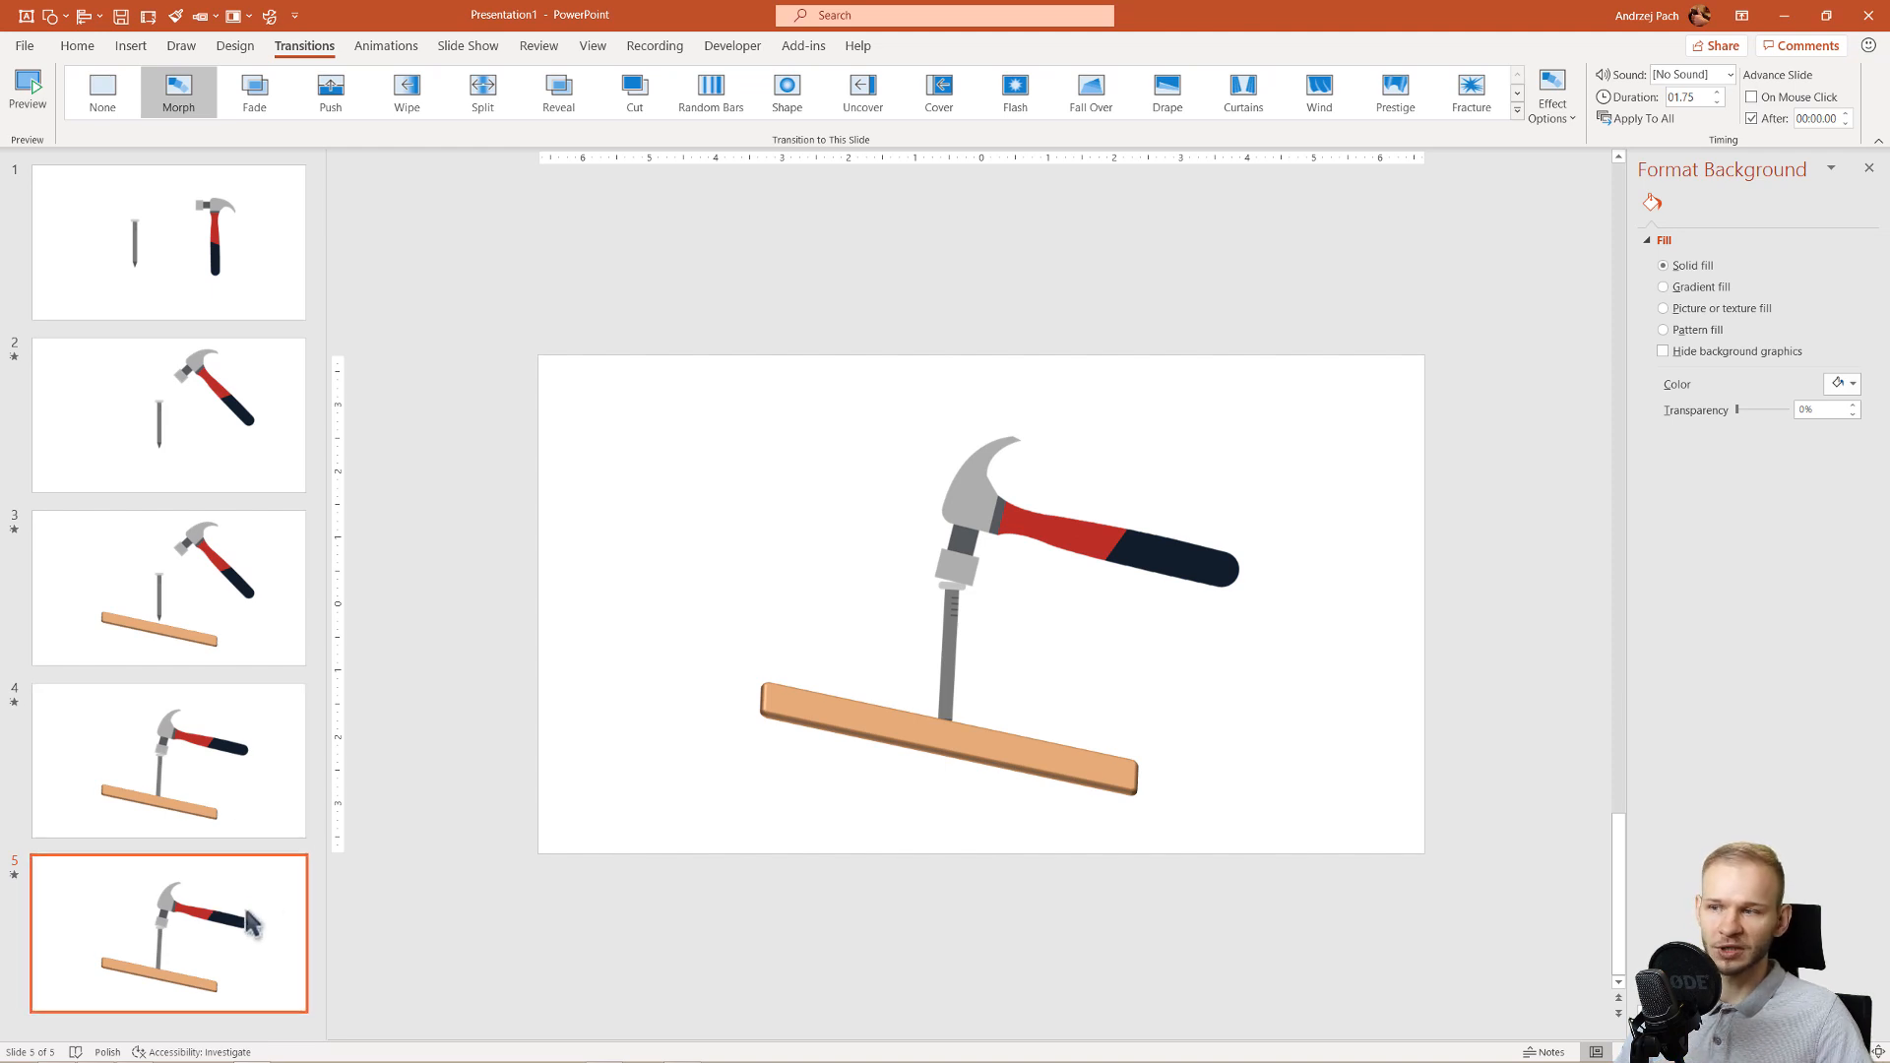
pyautogui.click(1061, 531)
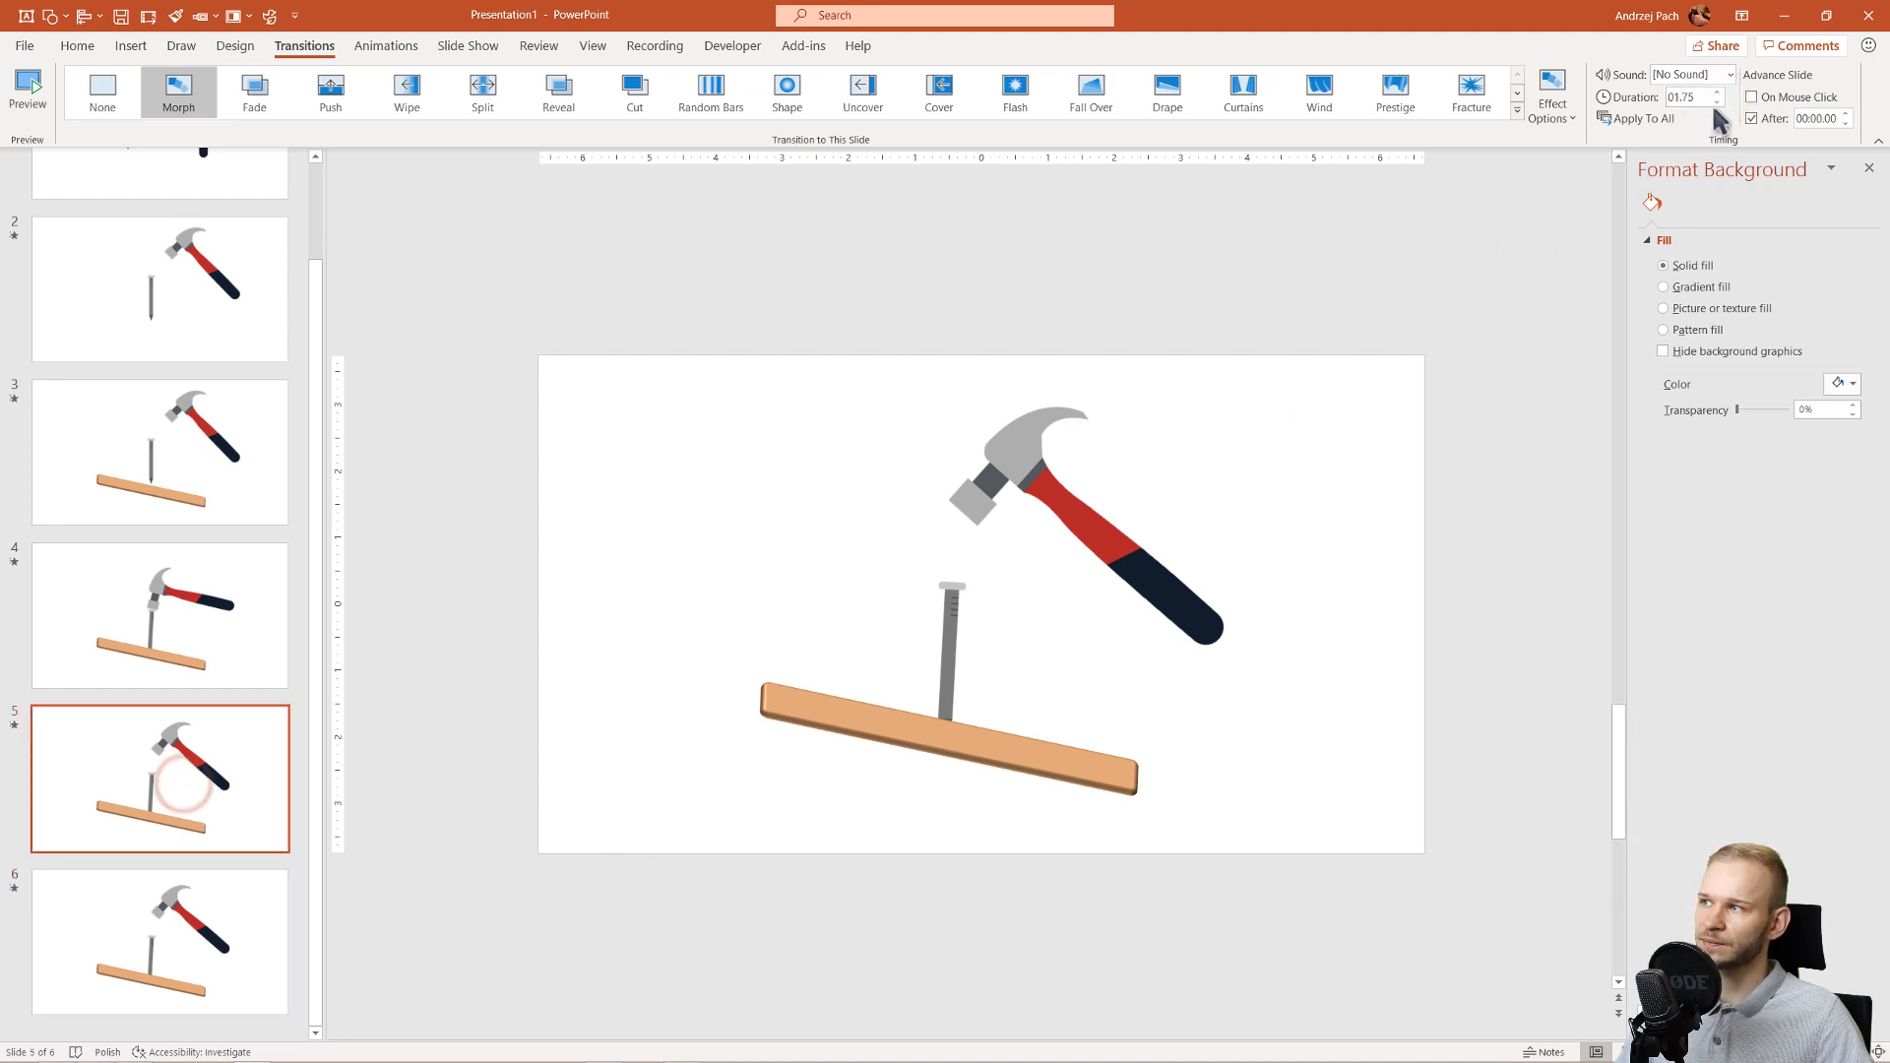
pyautogui.click(159, 940)
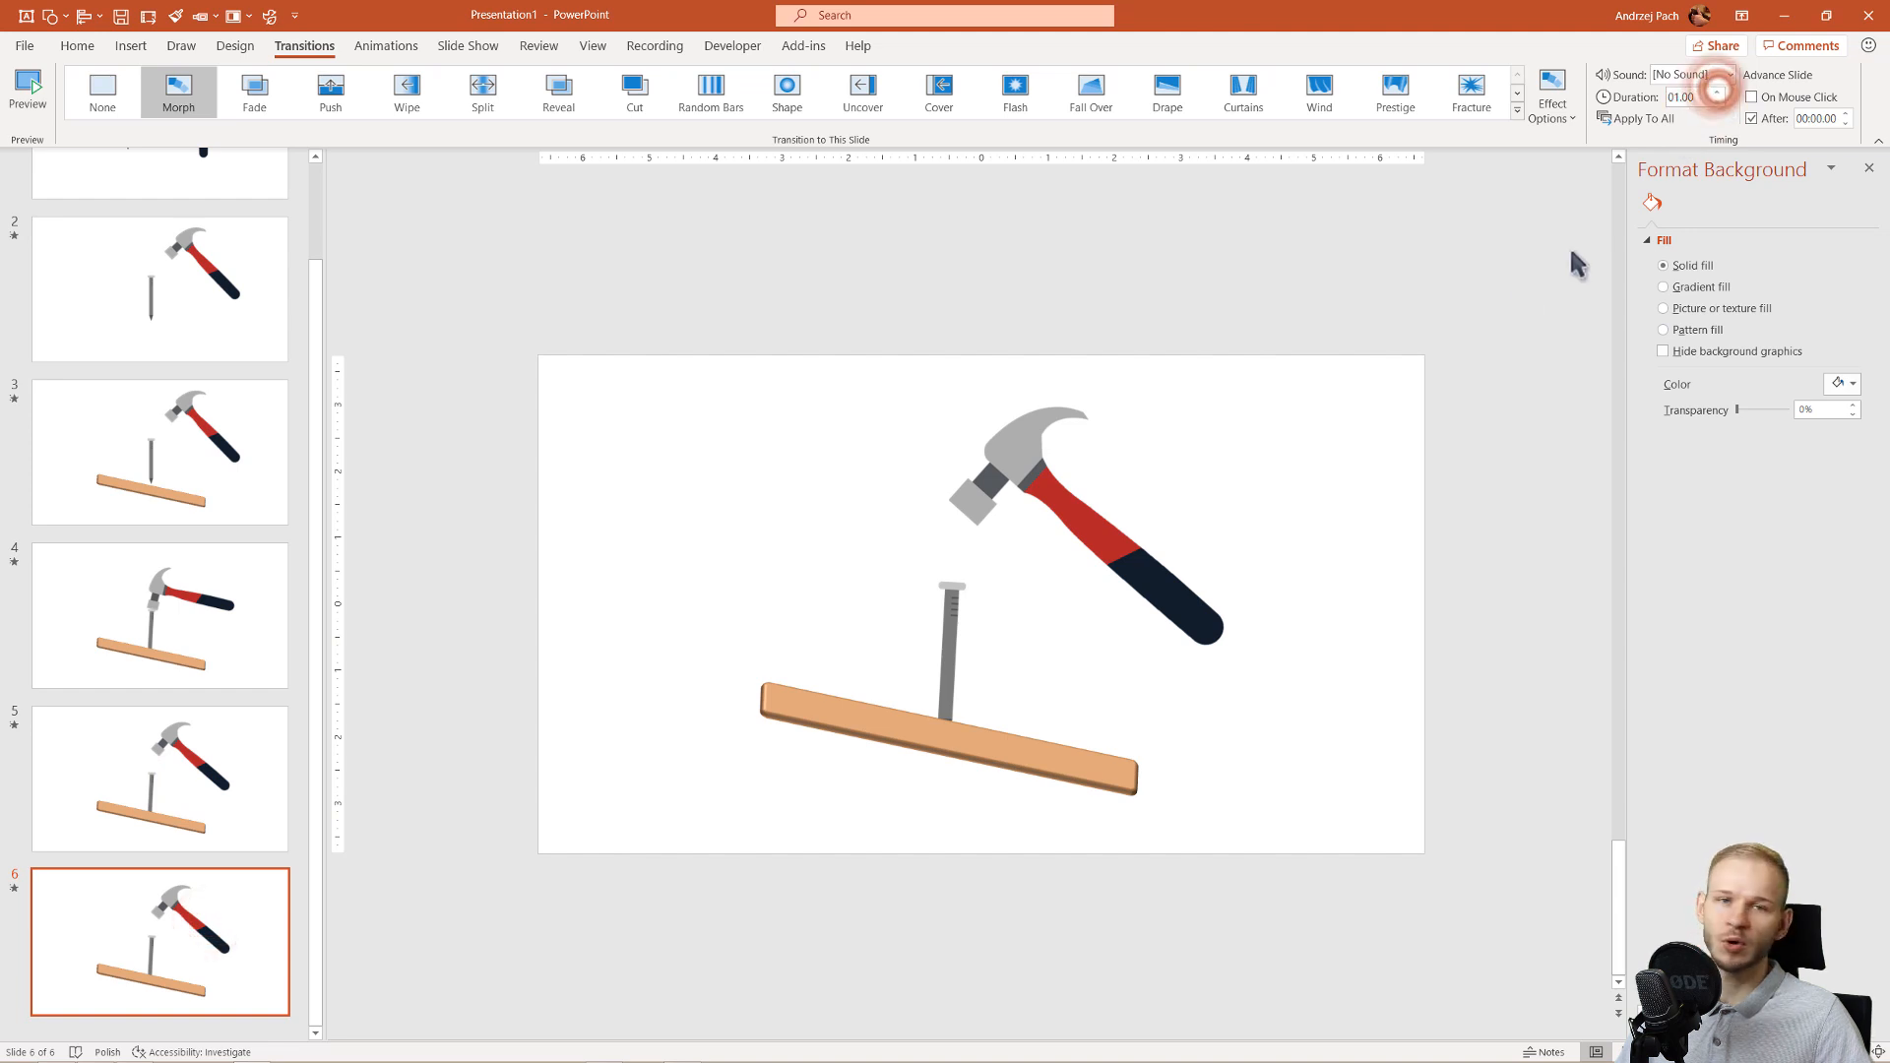
pyautogui.moveTo(1278, 552)
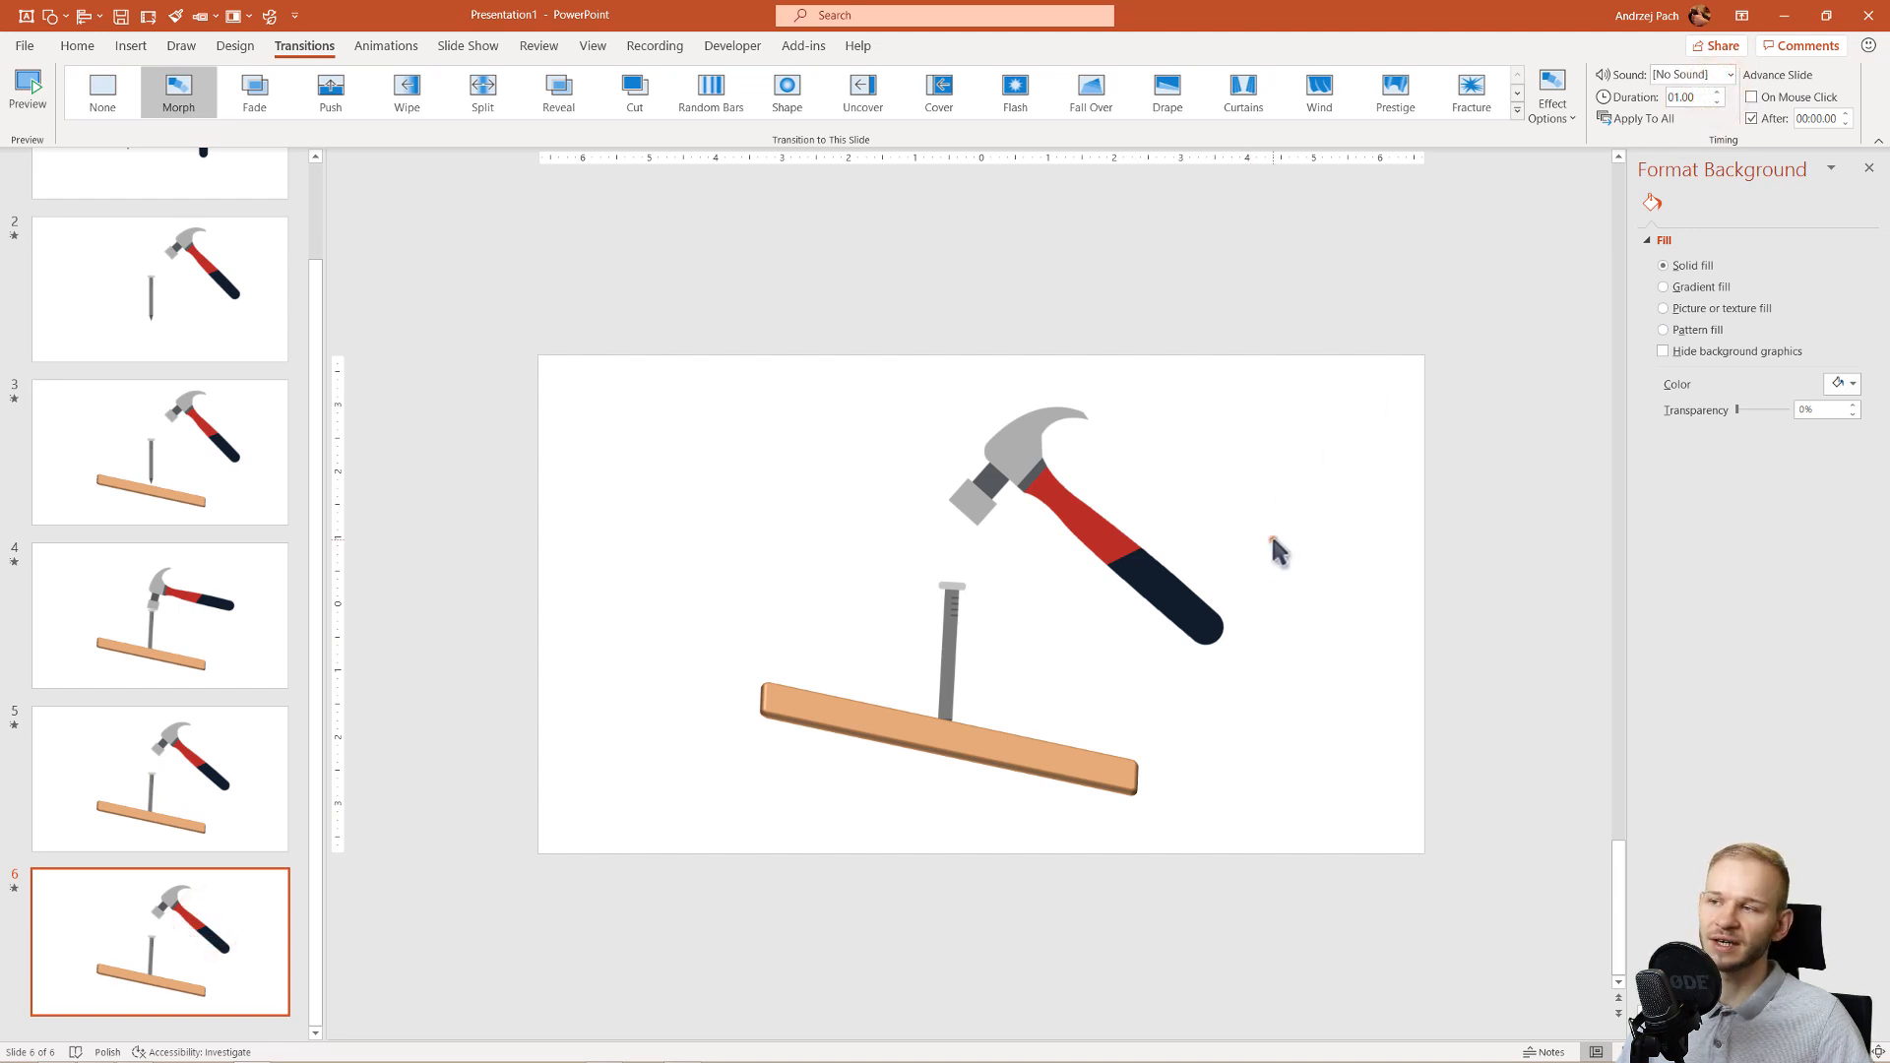
pyautogui.moveTo(1032, 525)
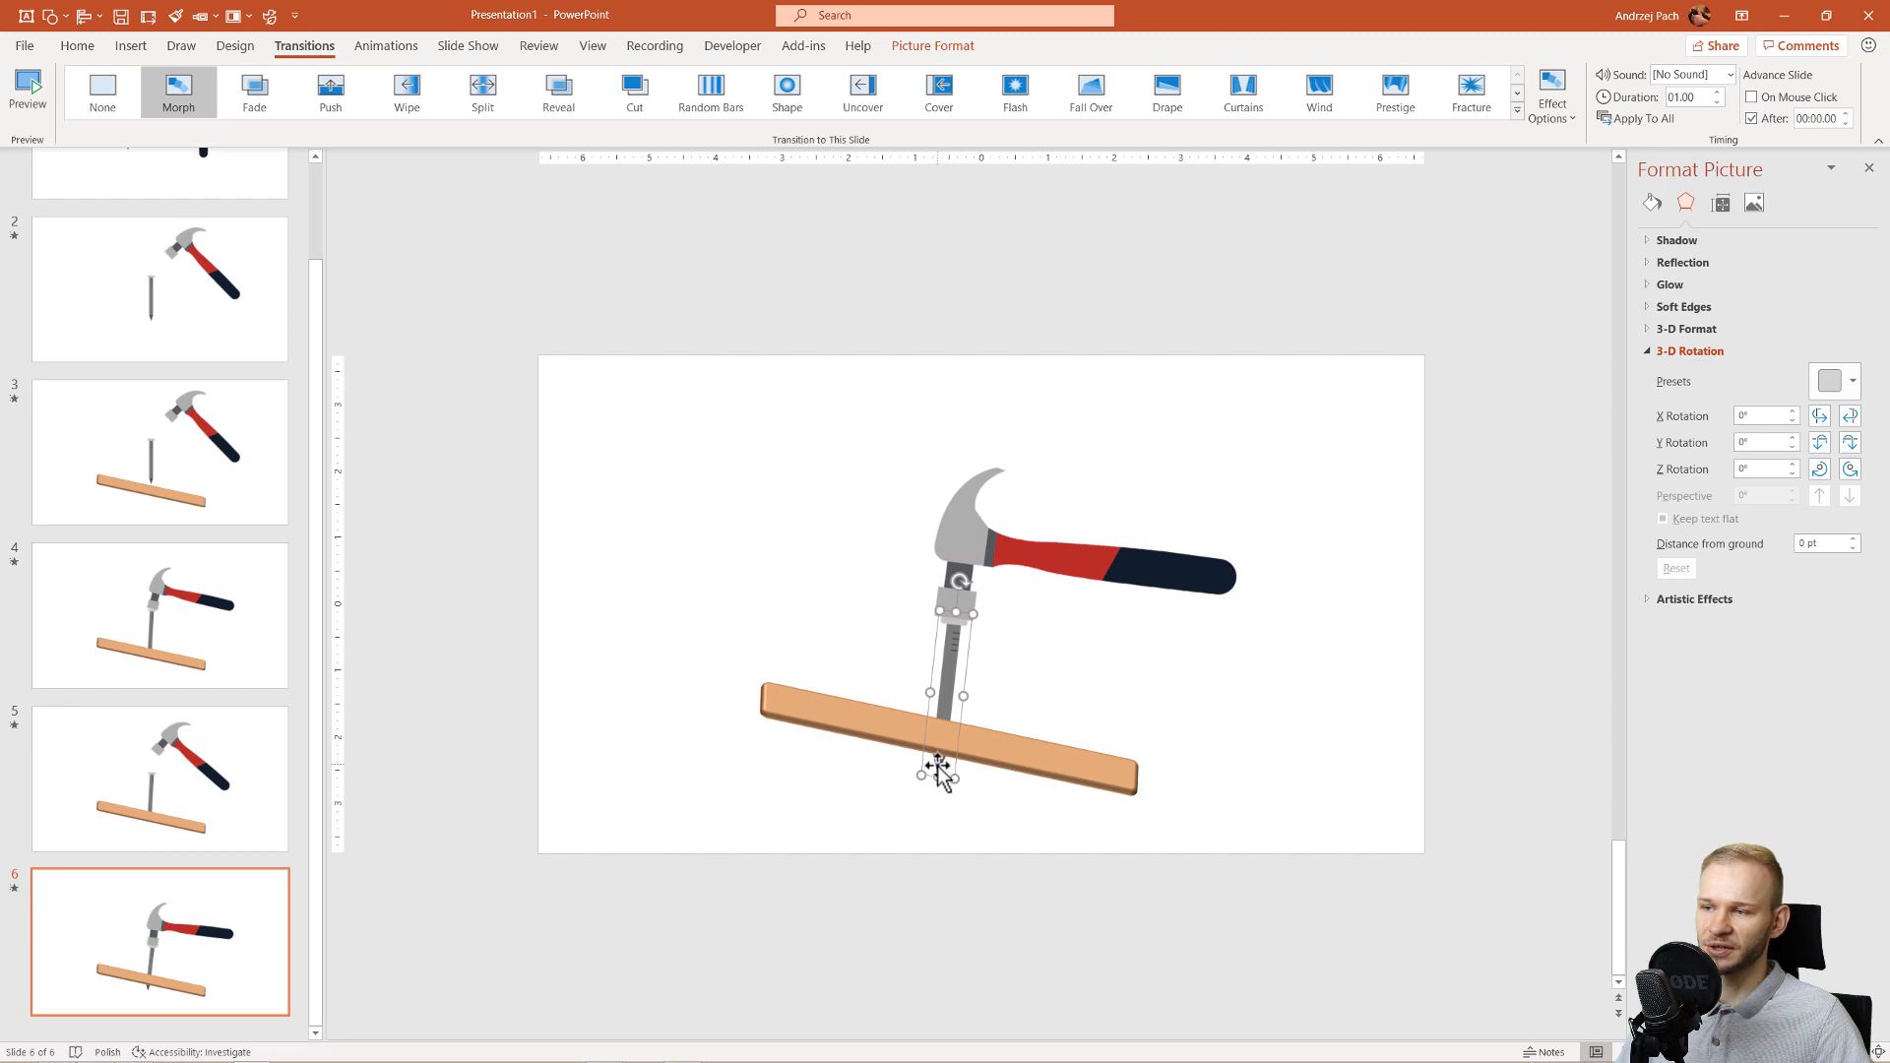
pyautogui.click(952, 843)
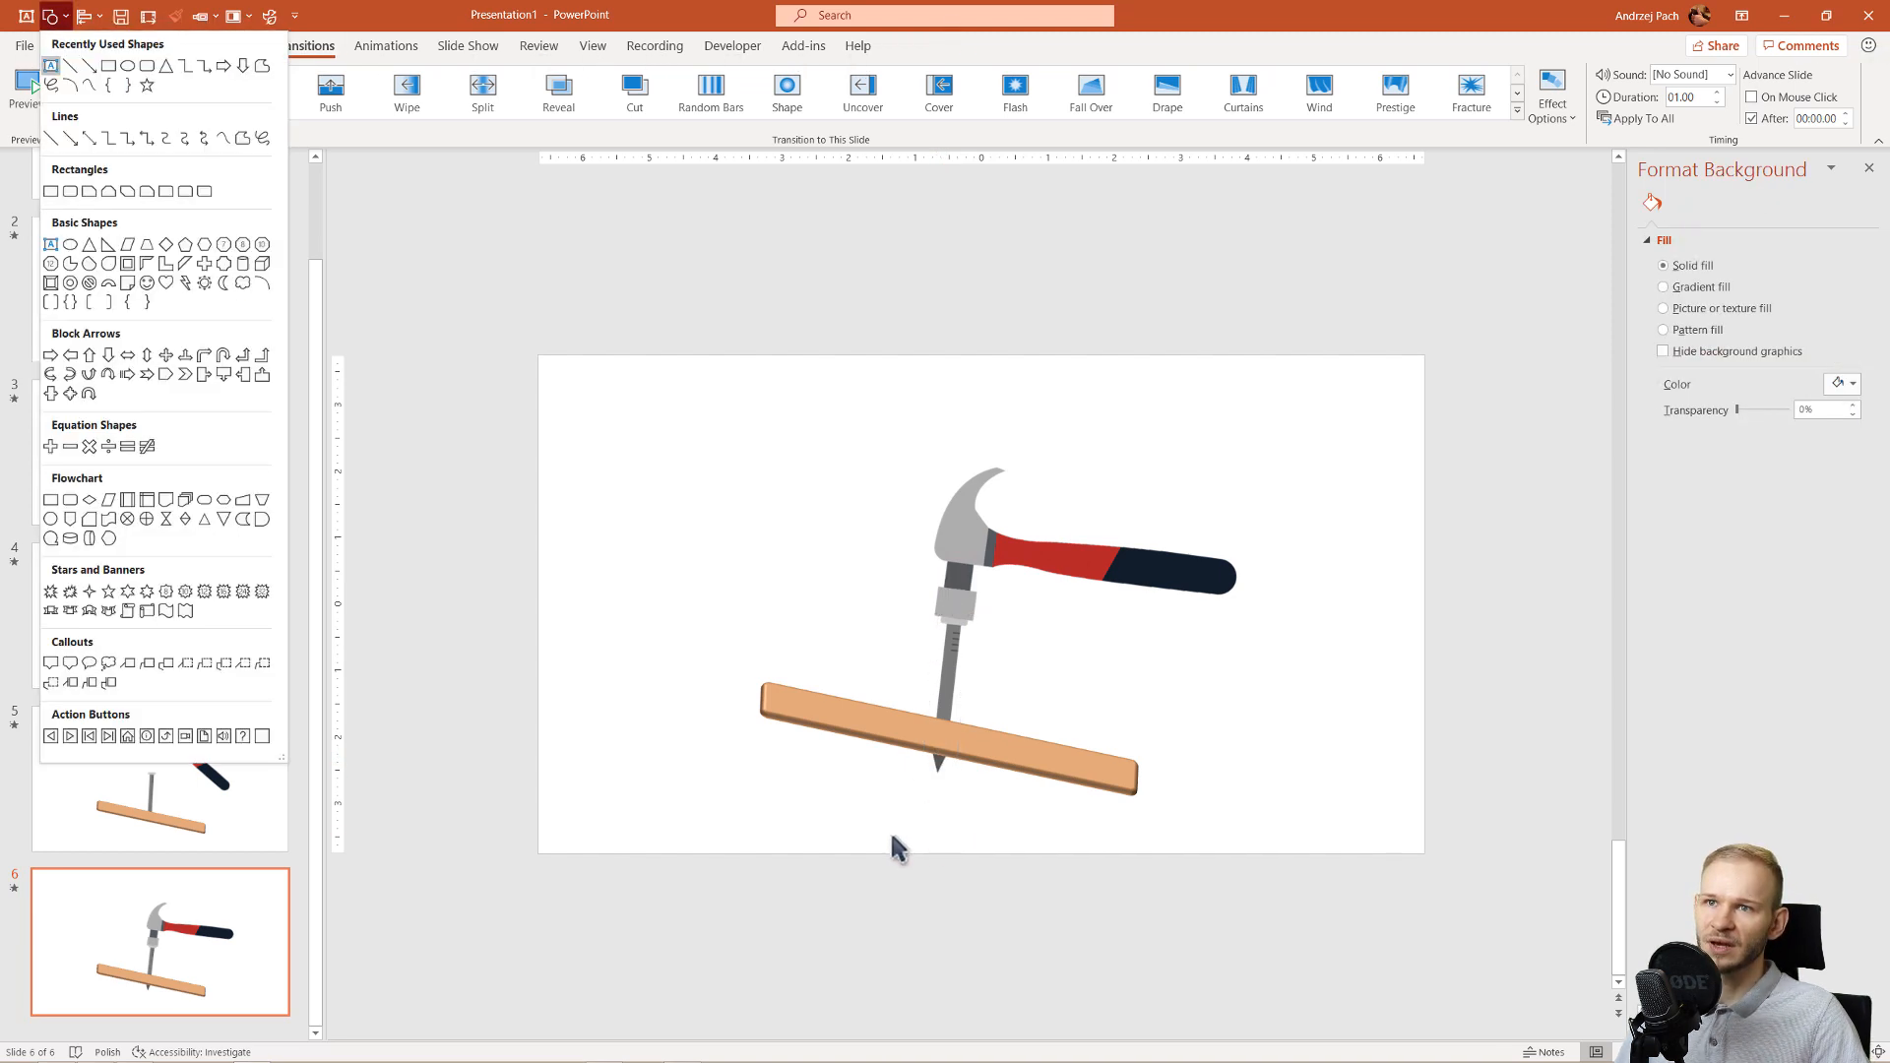
pyautogui.moveTo(50, 190)
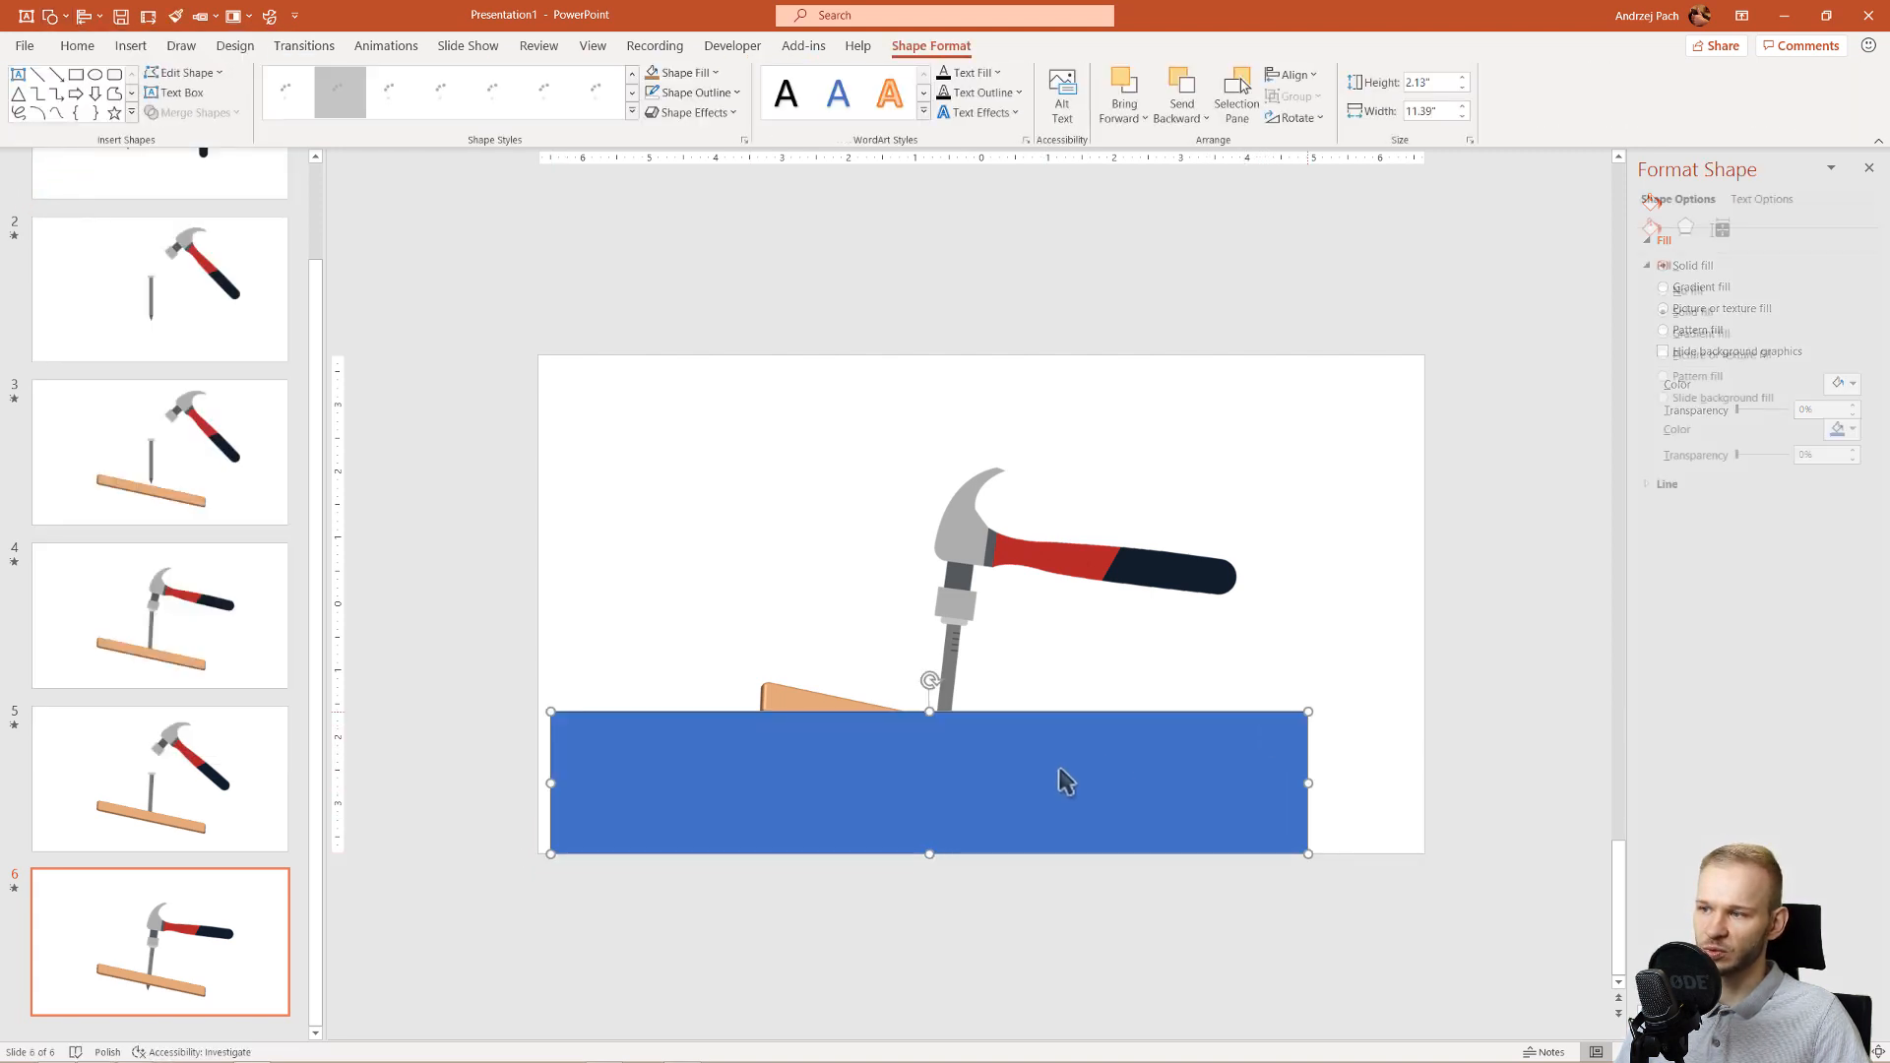
# Step: Reshape a cover rectangle along the board's slope and fill it with the background colour
pyautogui.rightClick(1064, 780)
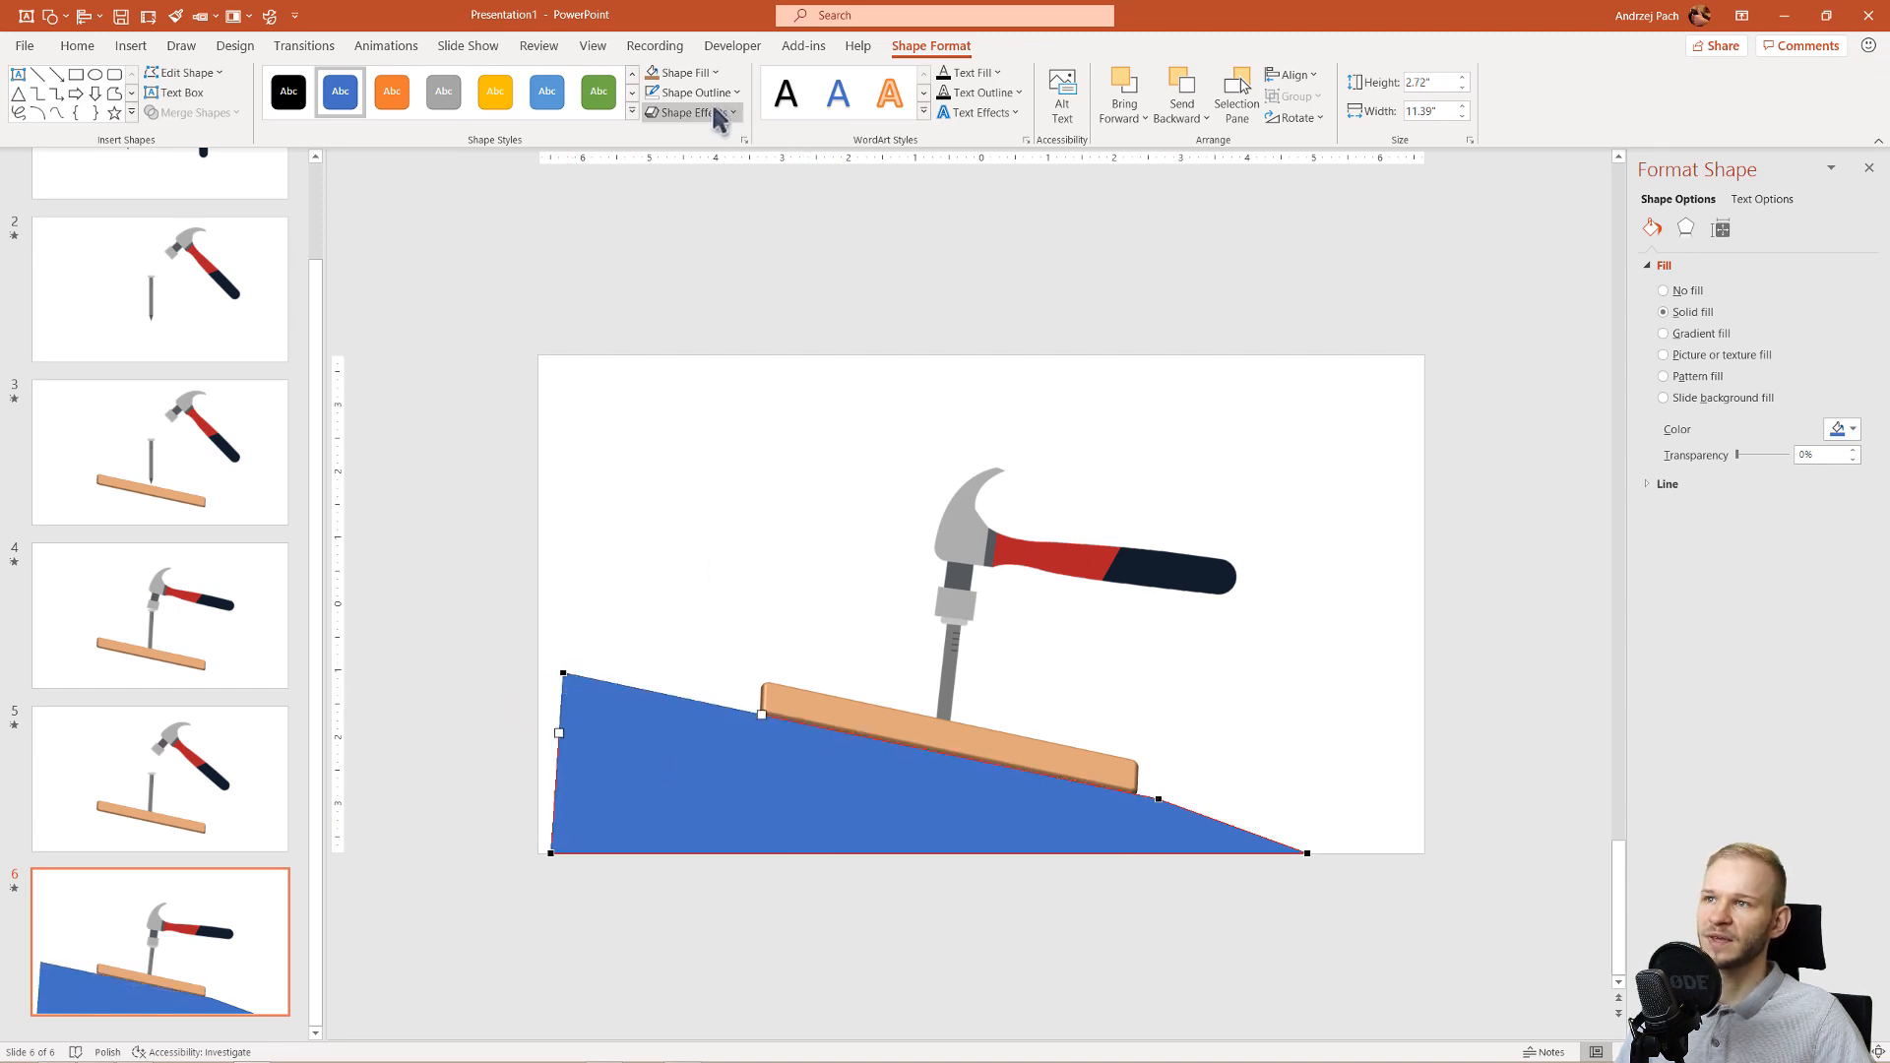
pyautogui.click(682, 71)
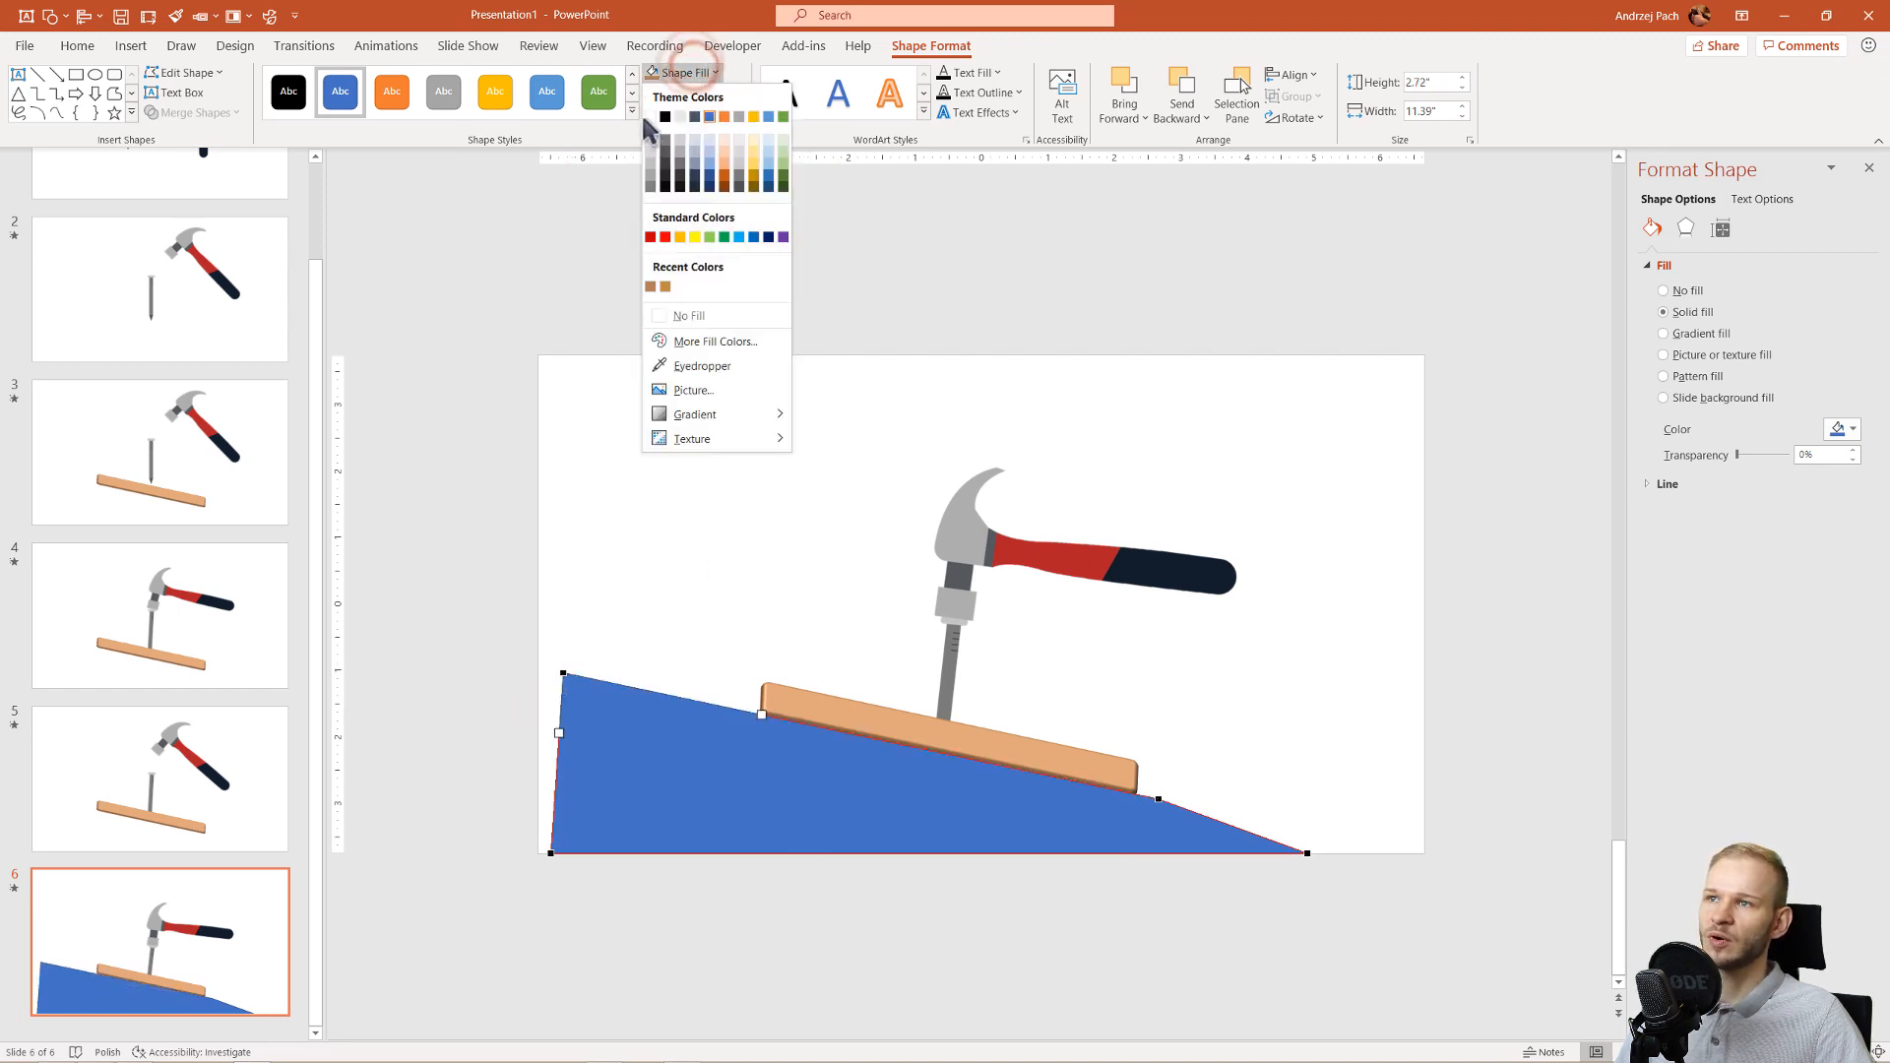
pyautogui.click(688, 315)
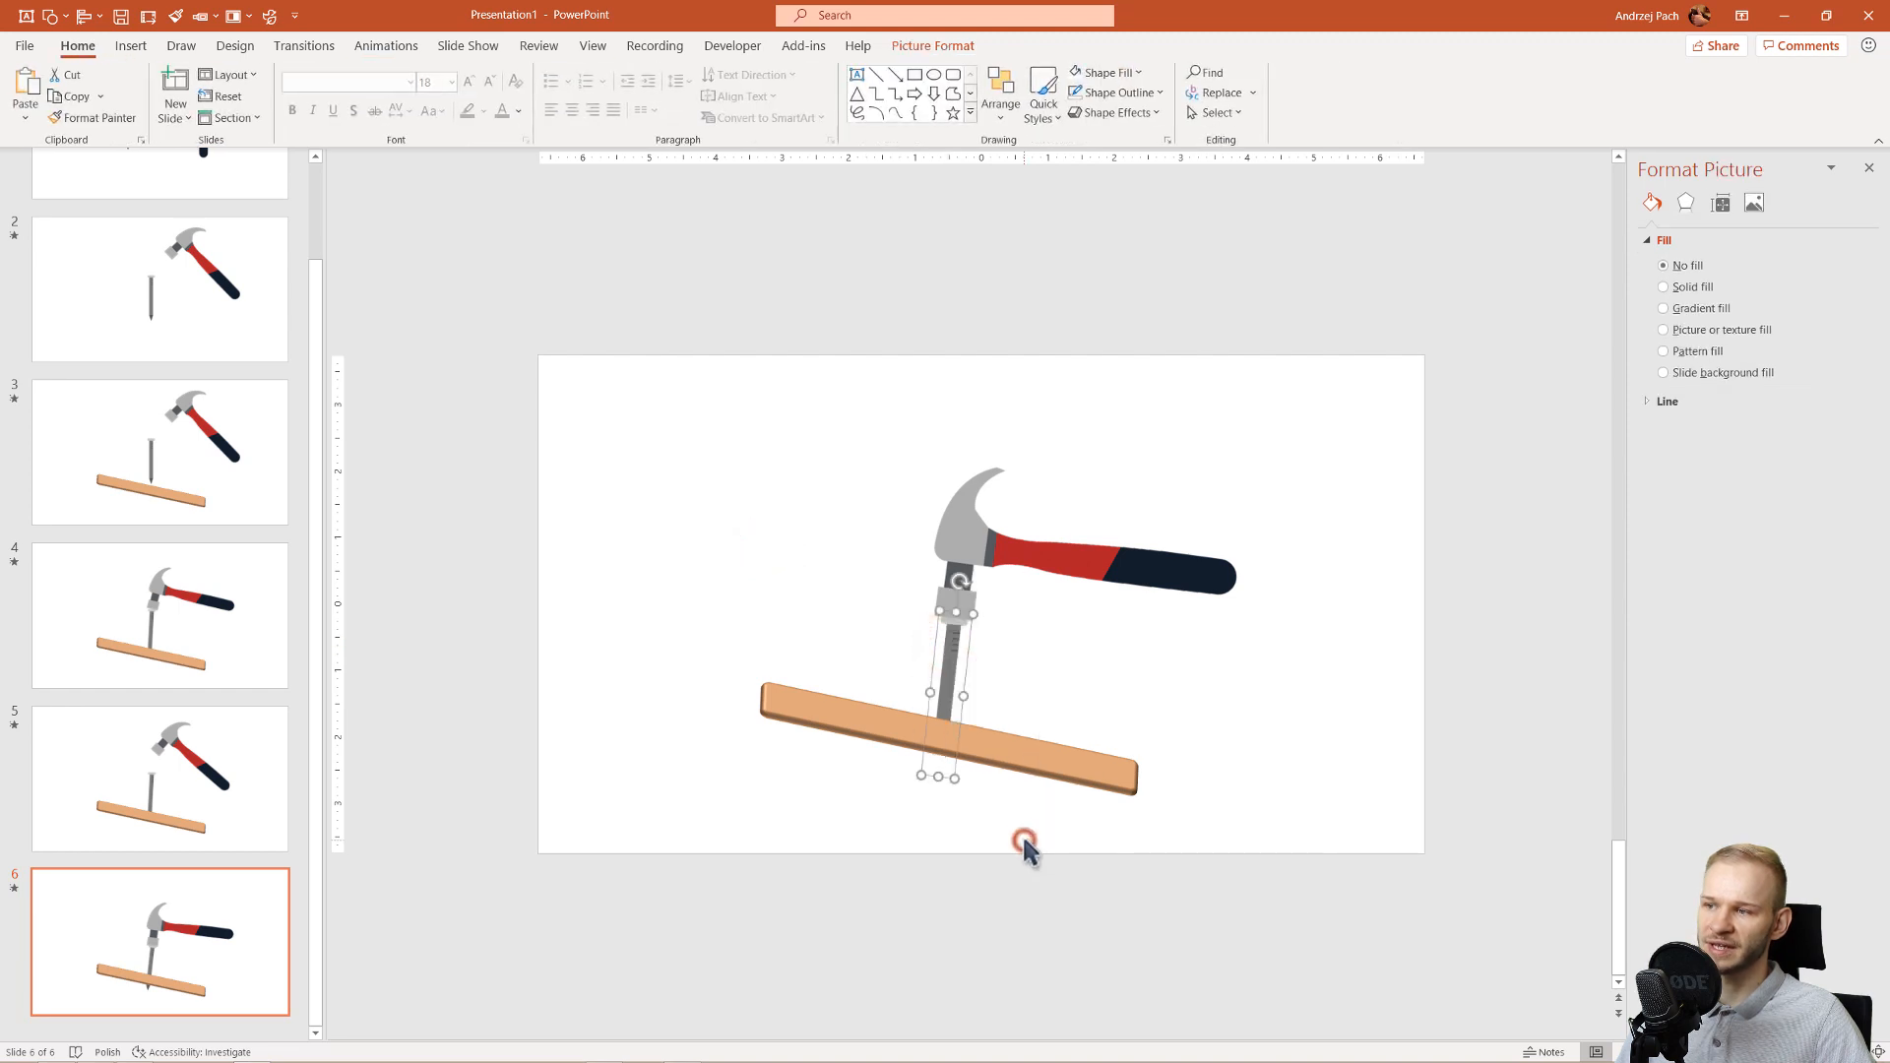
pyautogui.click(1250, 680)
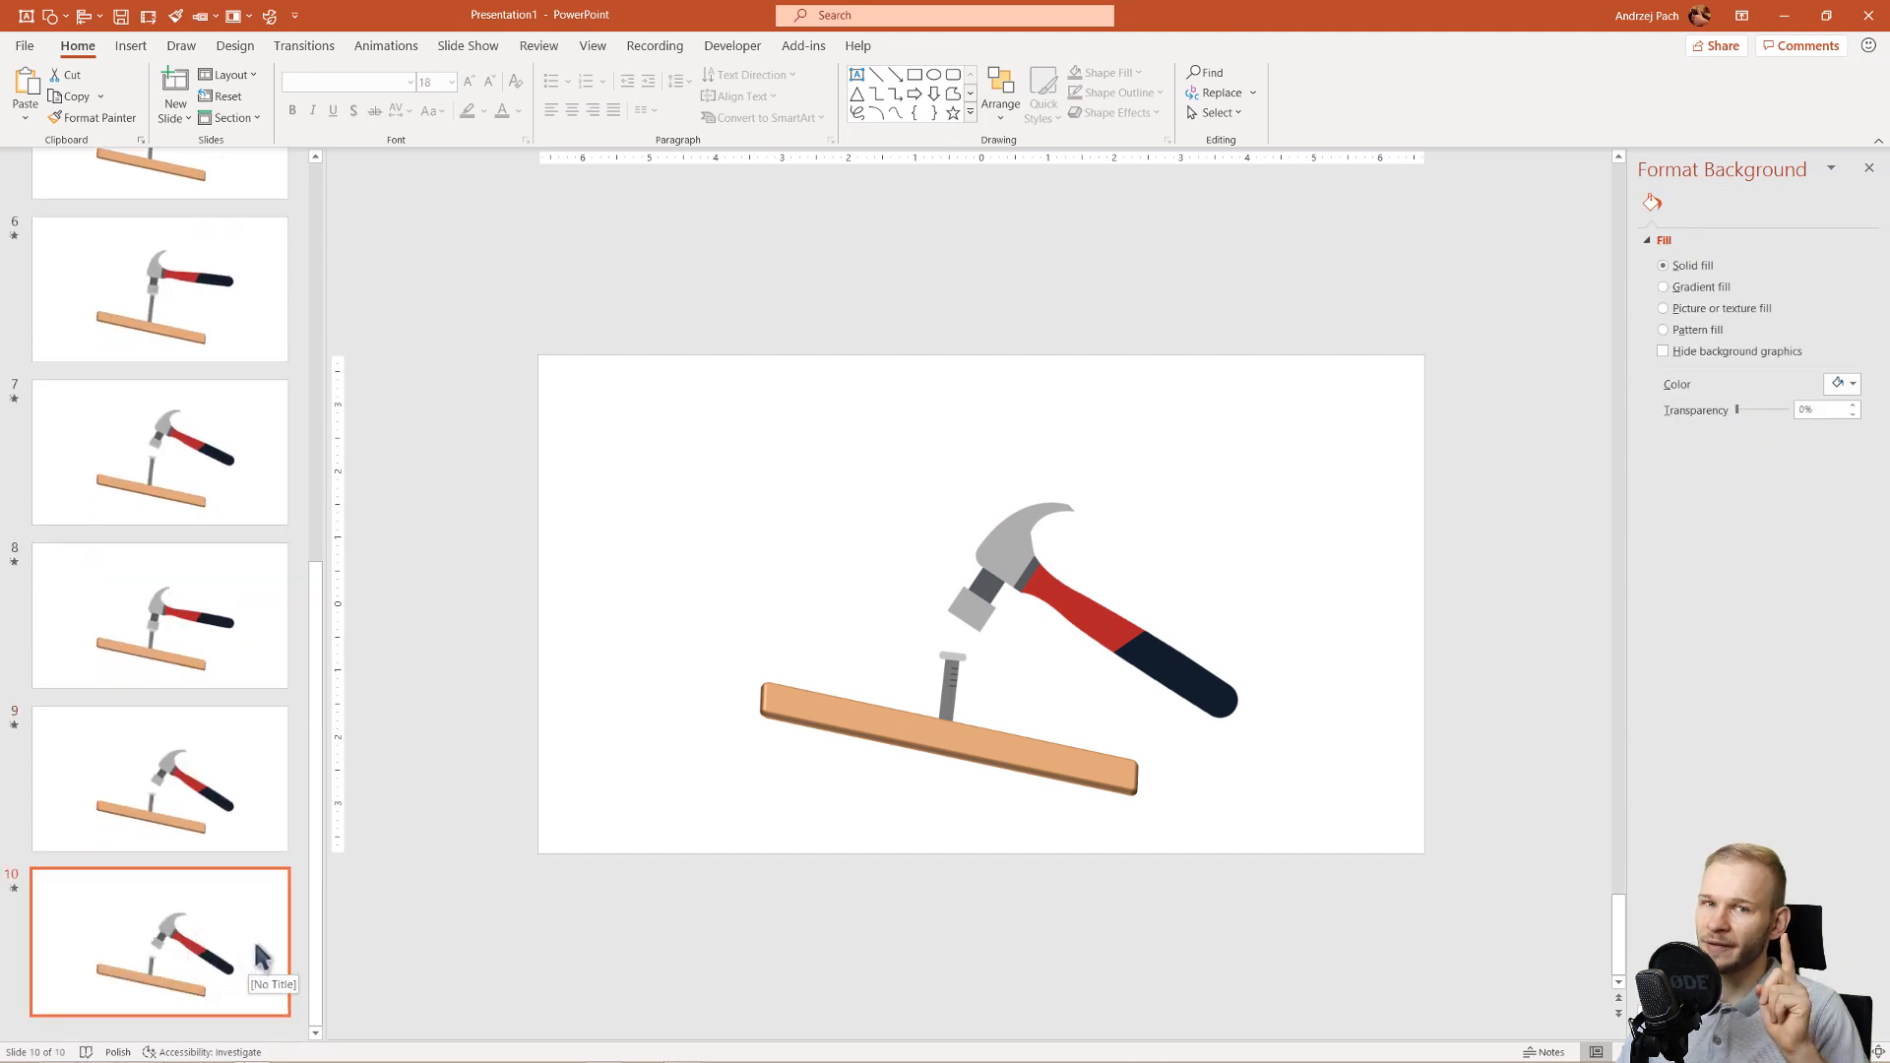
# Step: Select slide 10, where the hammer rests on the nail head
pyautogui.click(950, 675)
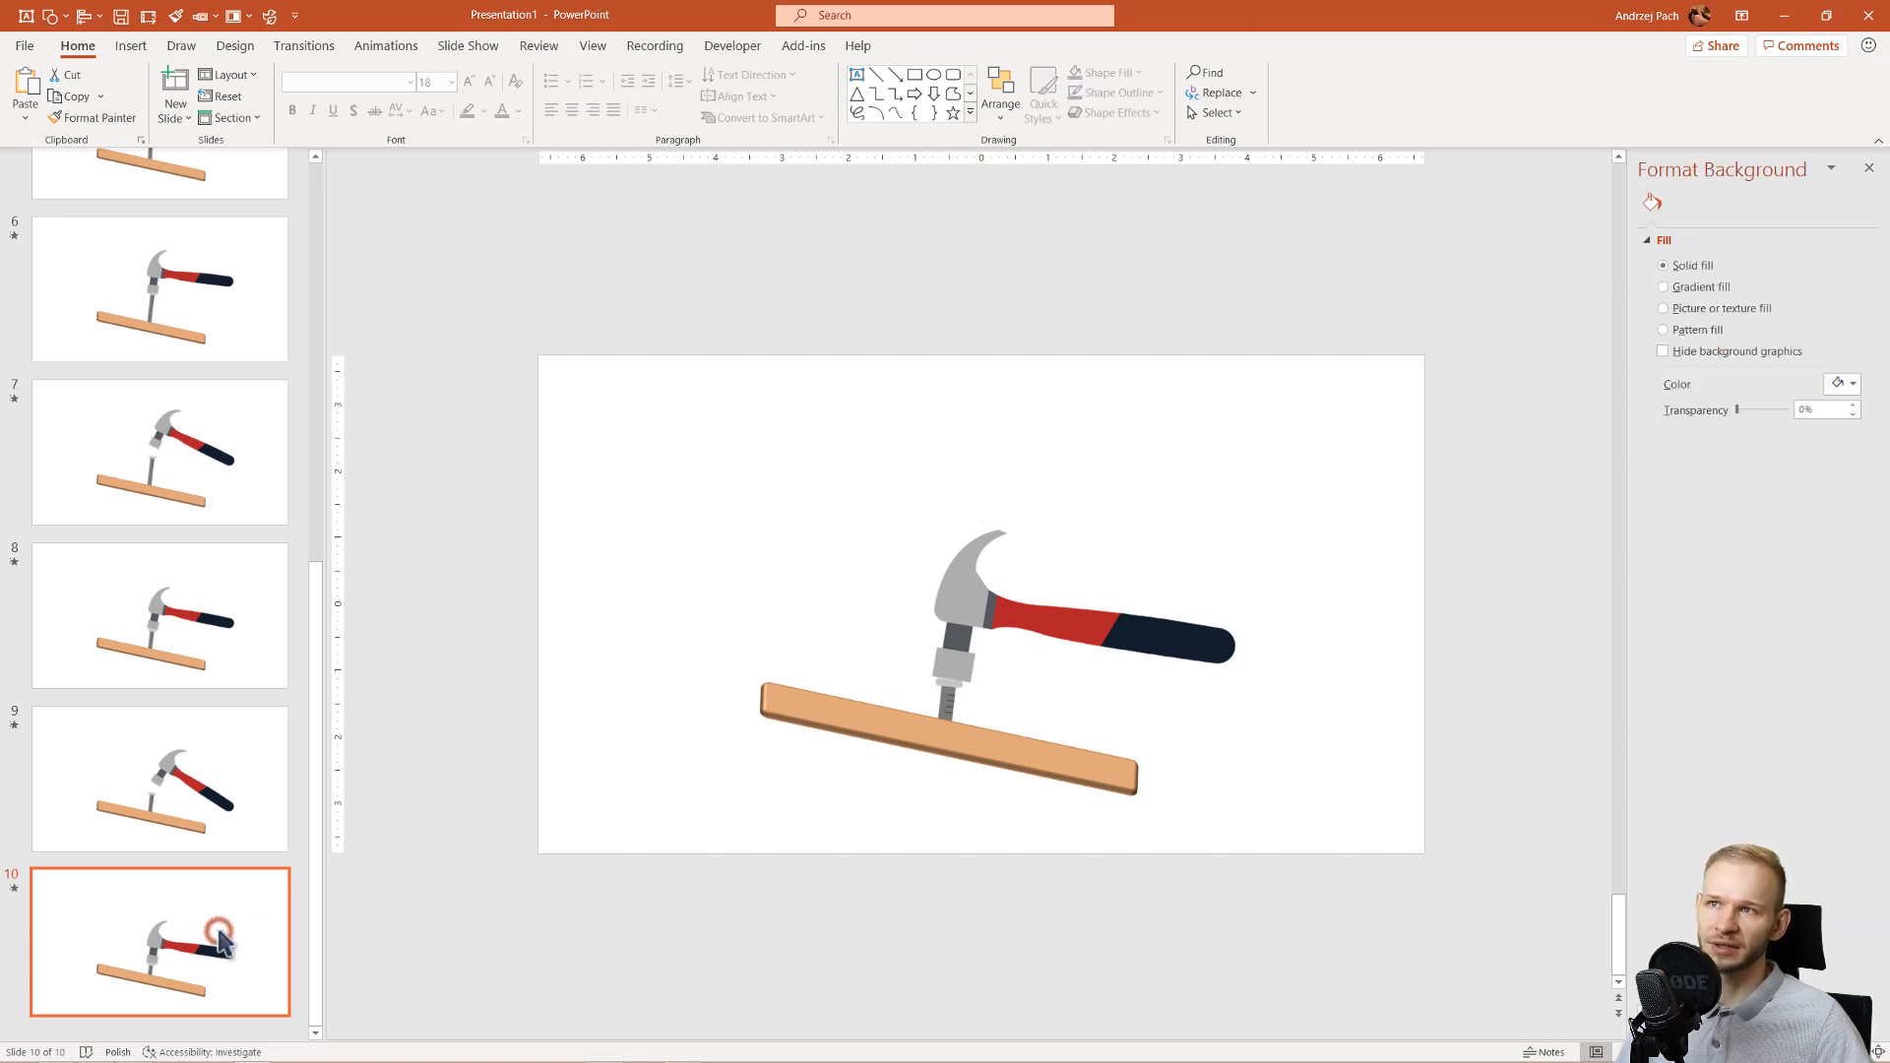
# Step: Apply the Morph transition to slide 10 from the Transitions tab
pyautogui.click(302, 46)
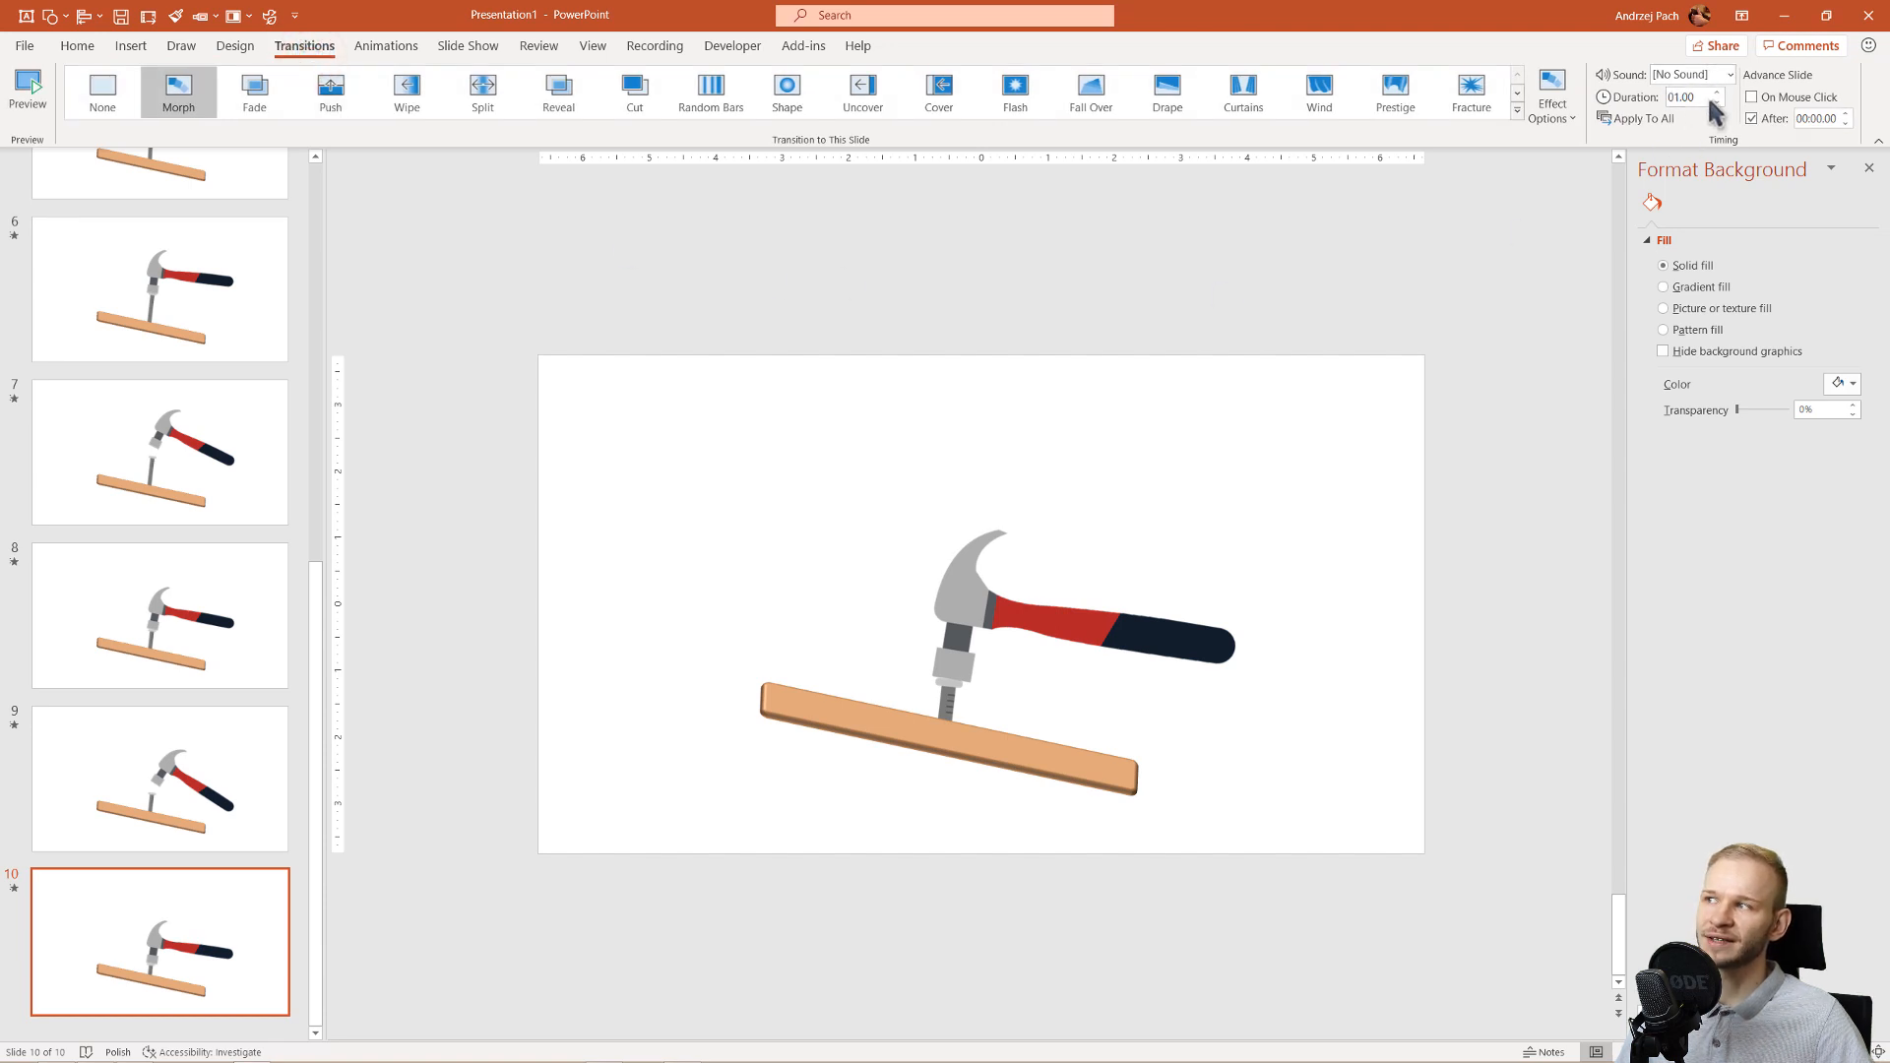
pyautogui.click(160, 236)
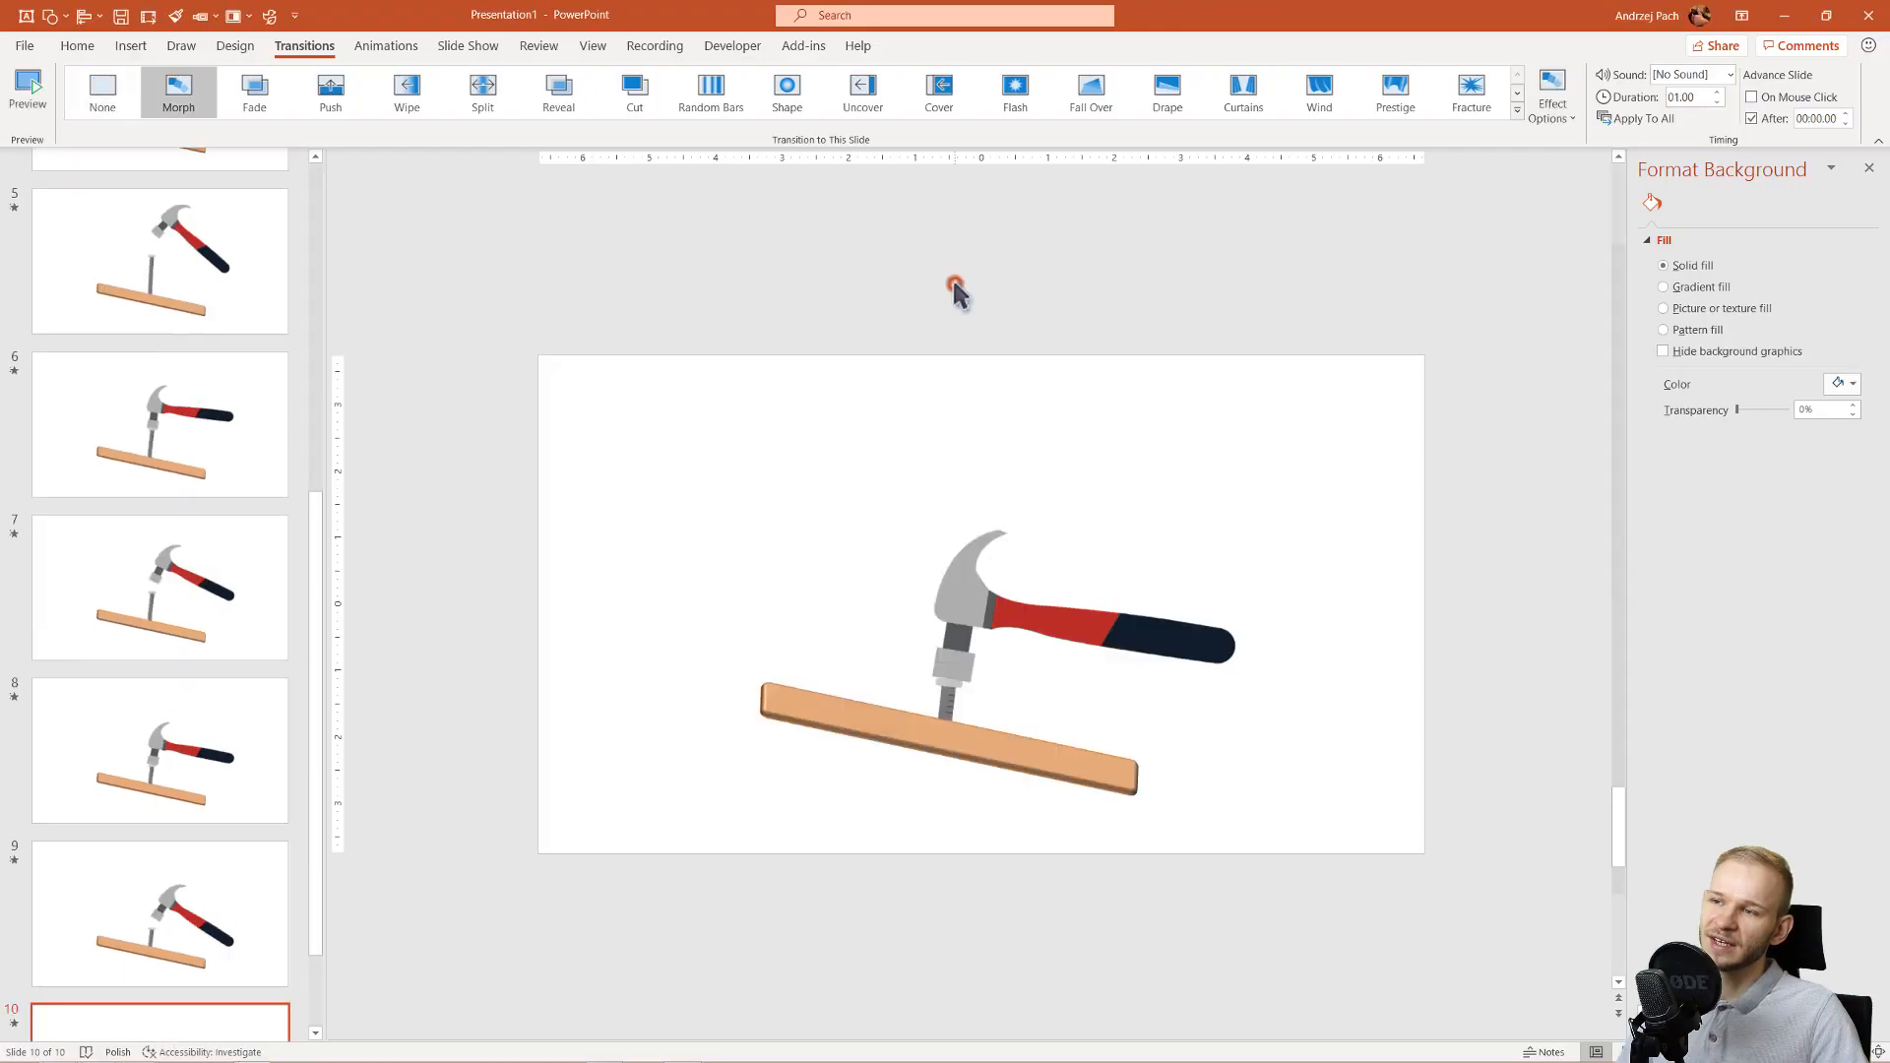
pyautogui.scroll(-3)
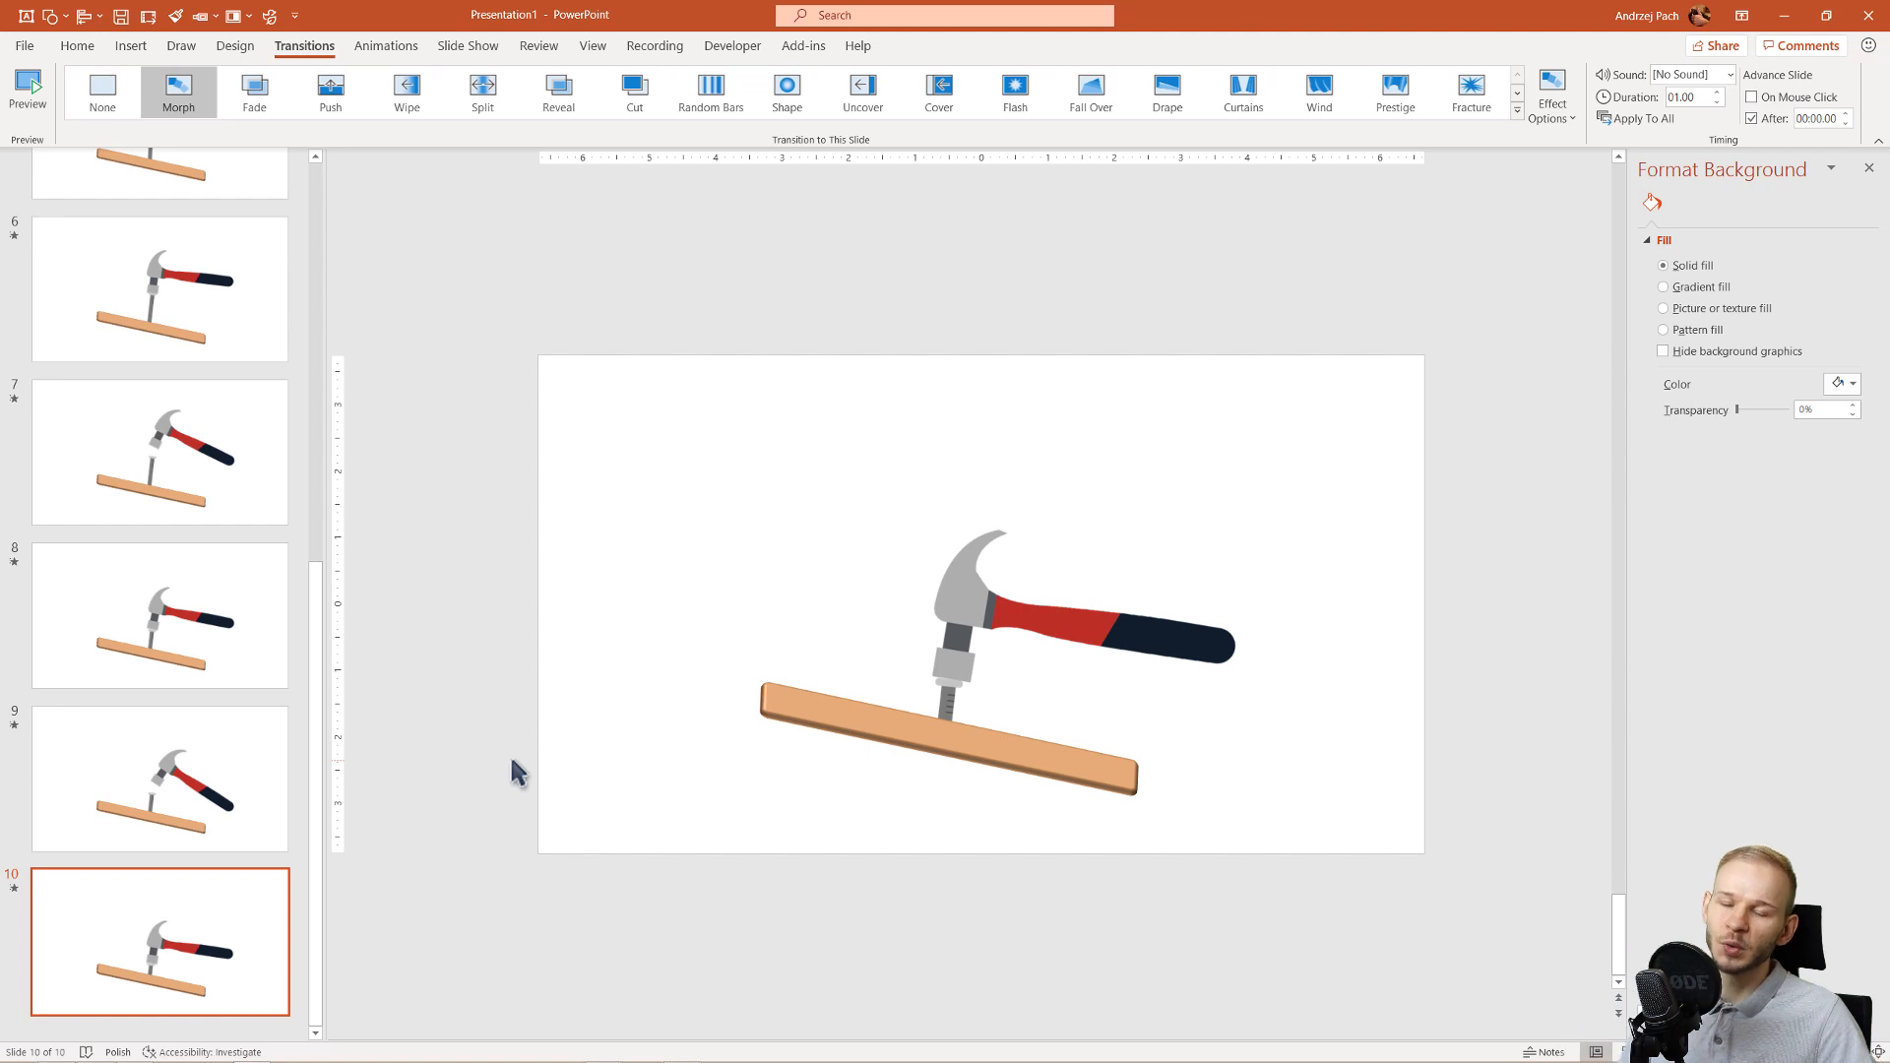
pyautogui.moveTo(257, 800)
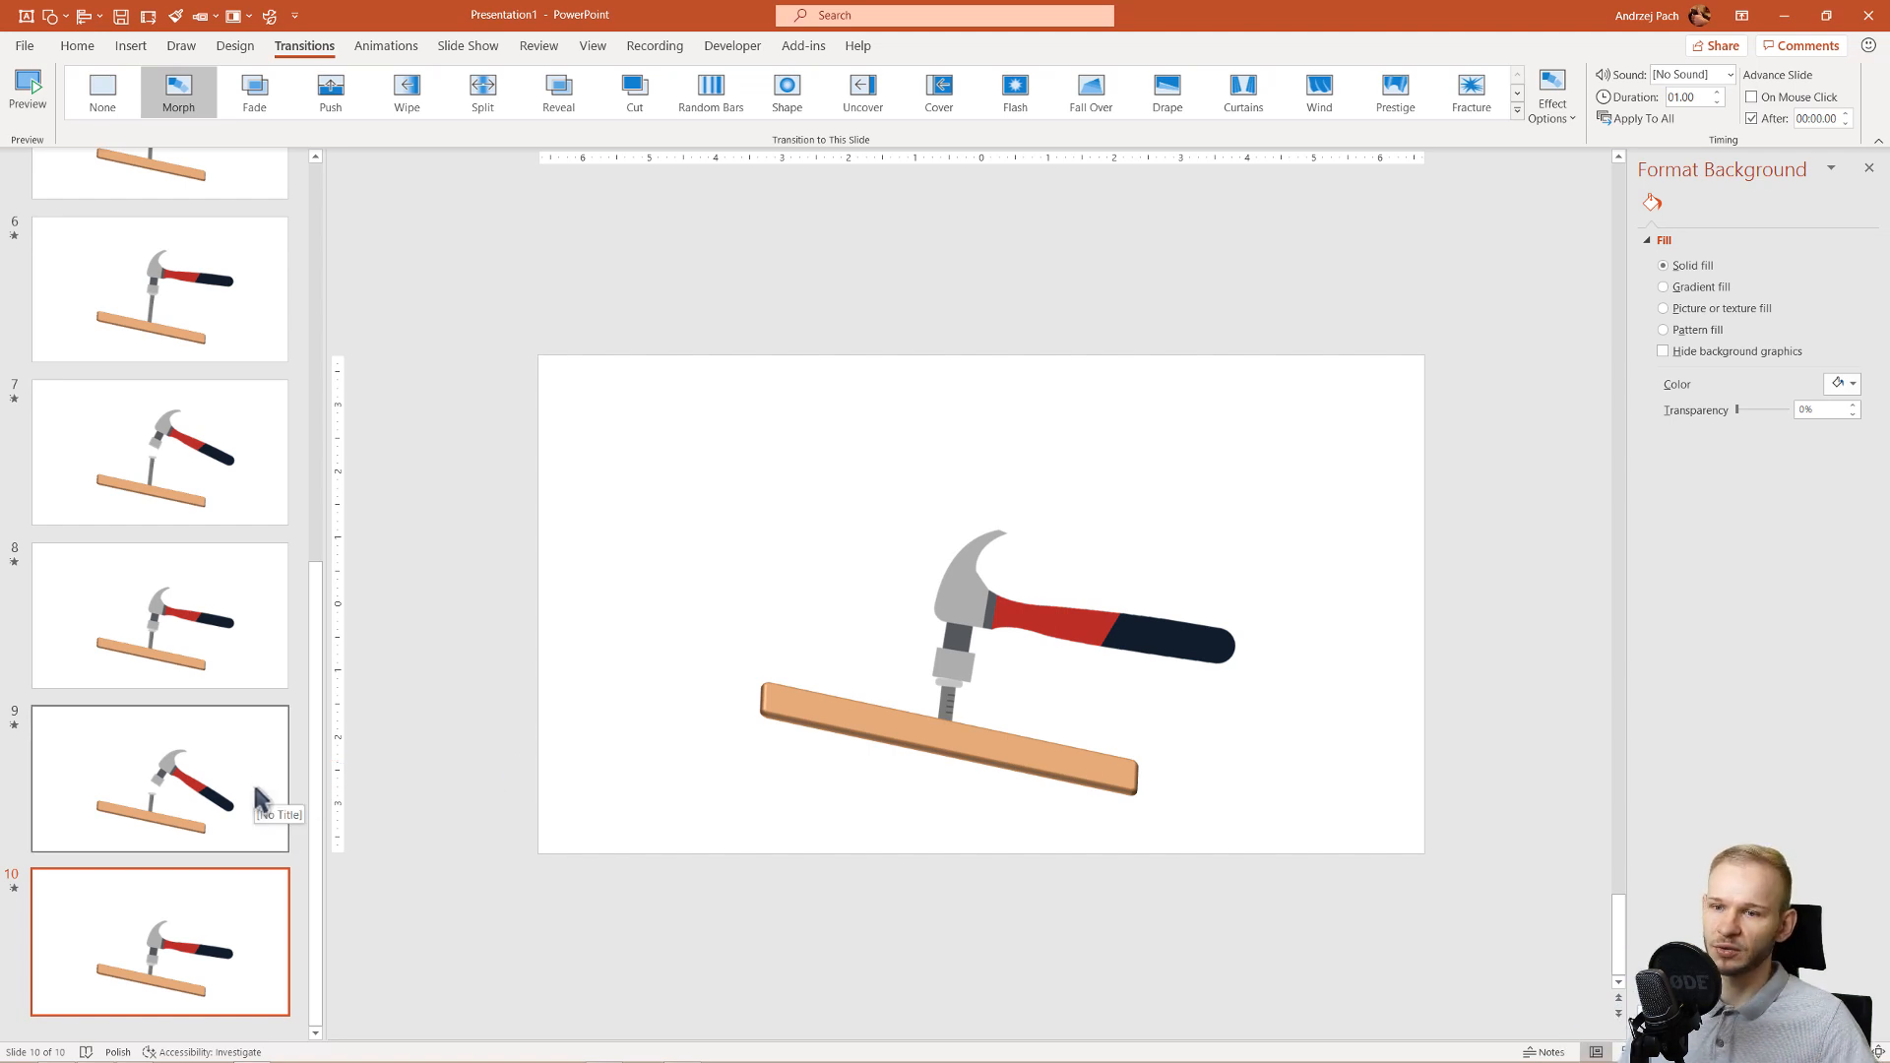
pyautogui.moveTo(211, 965)
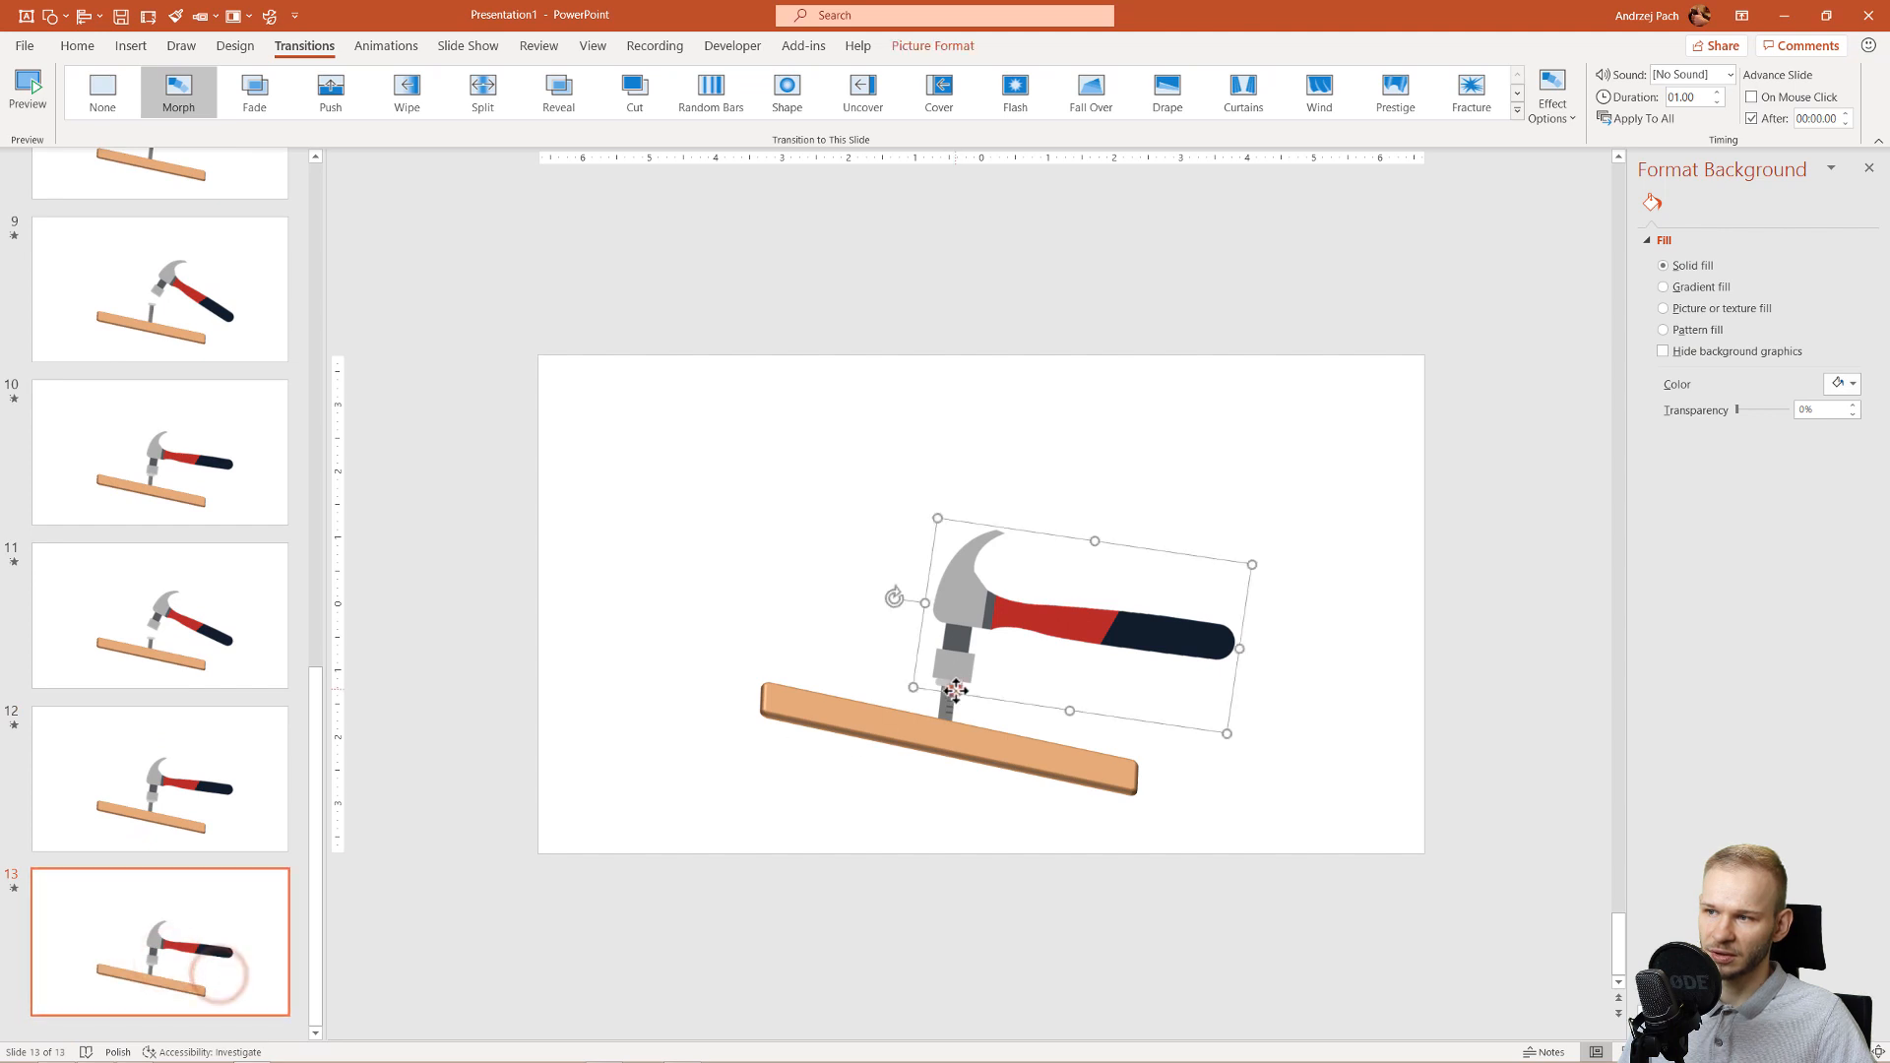
# Step: Select the hammer on slide 13, then pick a slide in the thumbnail pane
pyautogui.click(946, 693)
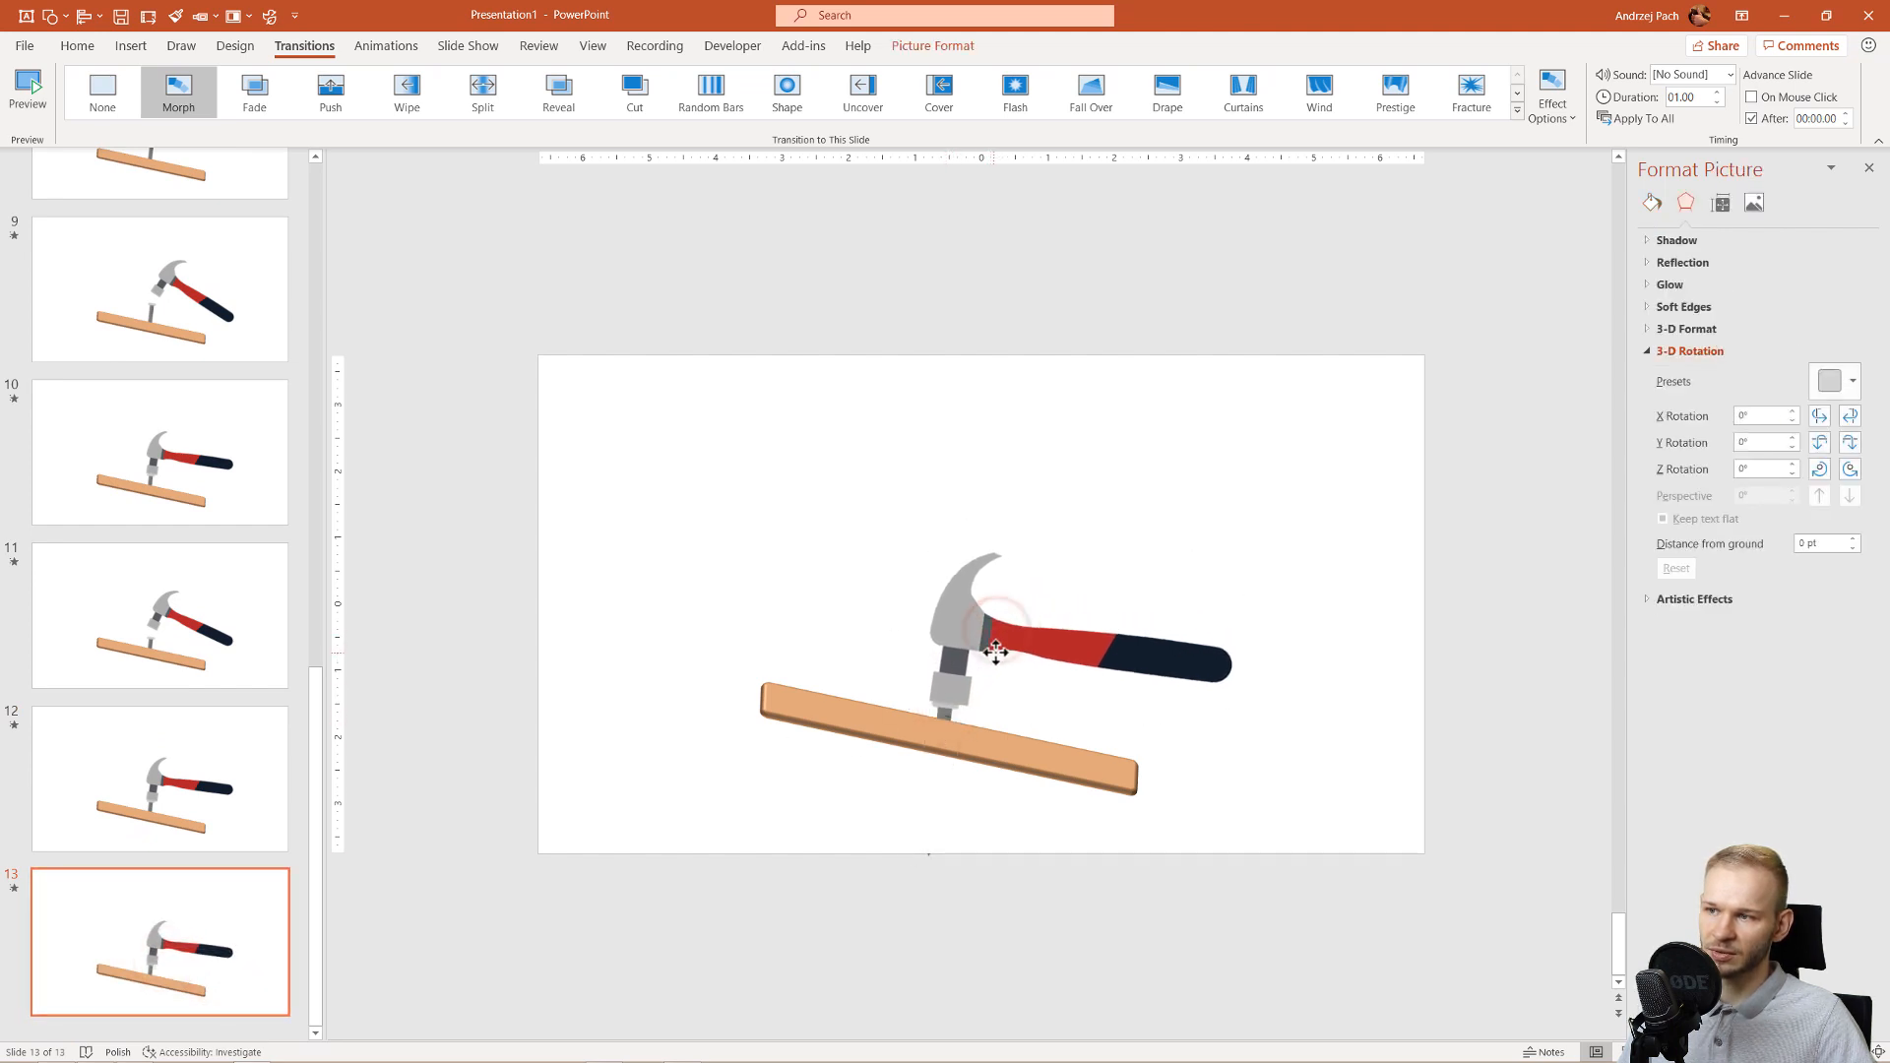
pyautogui.click(159, 452)
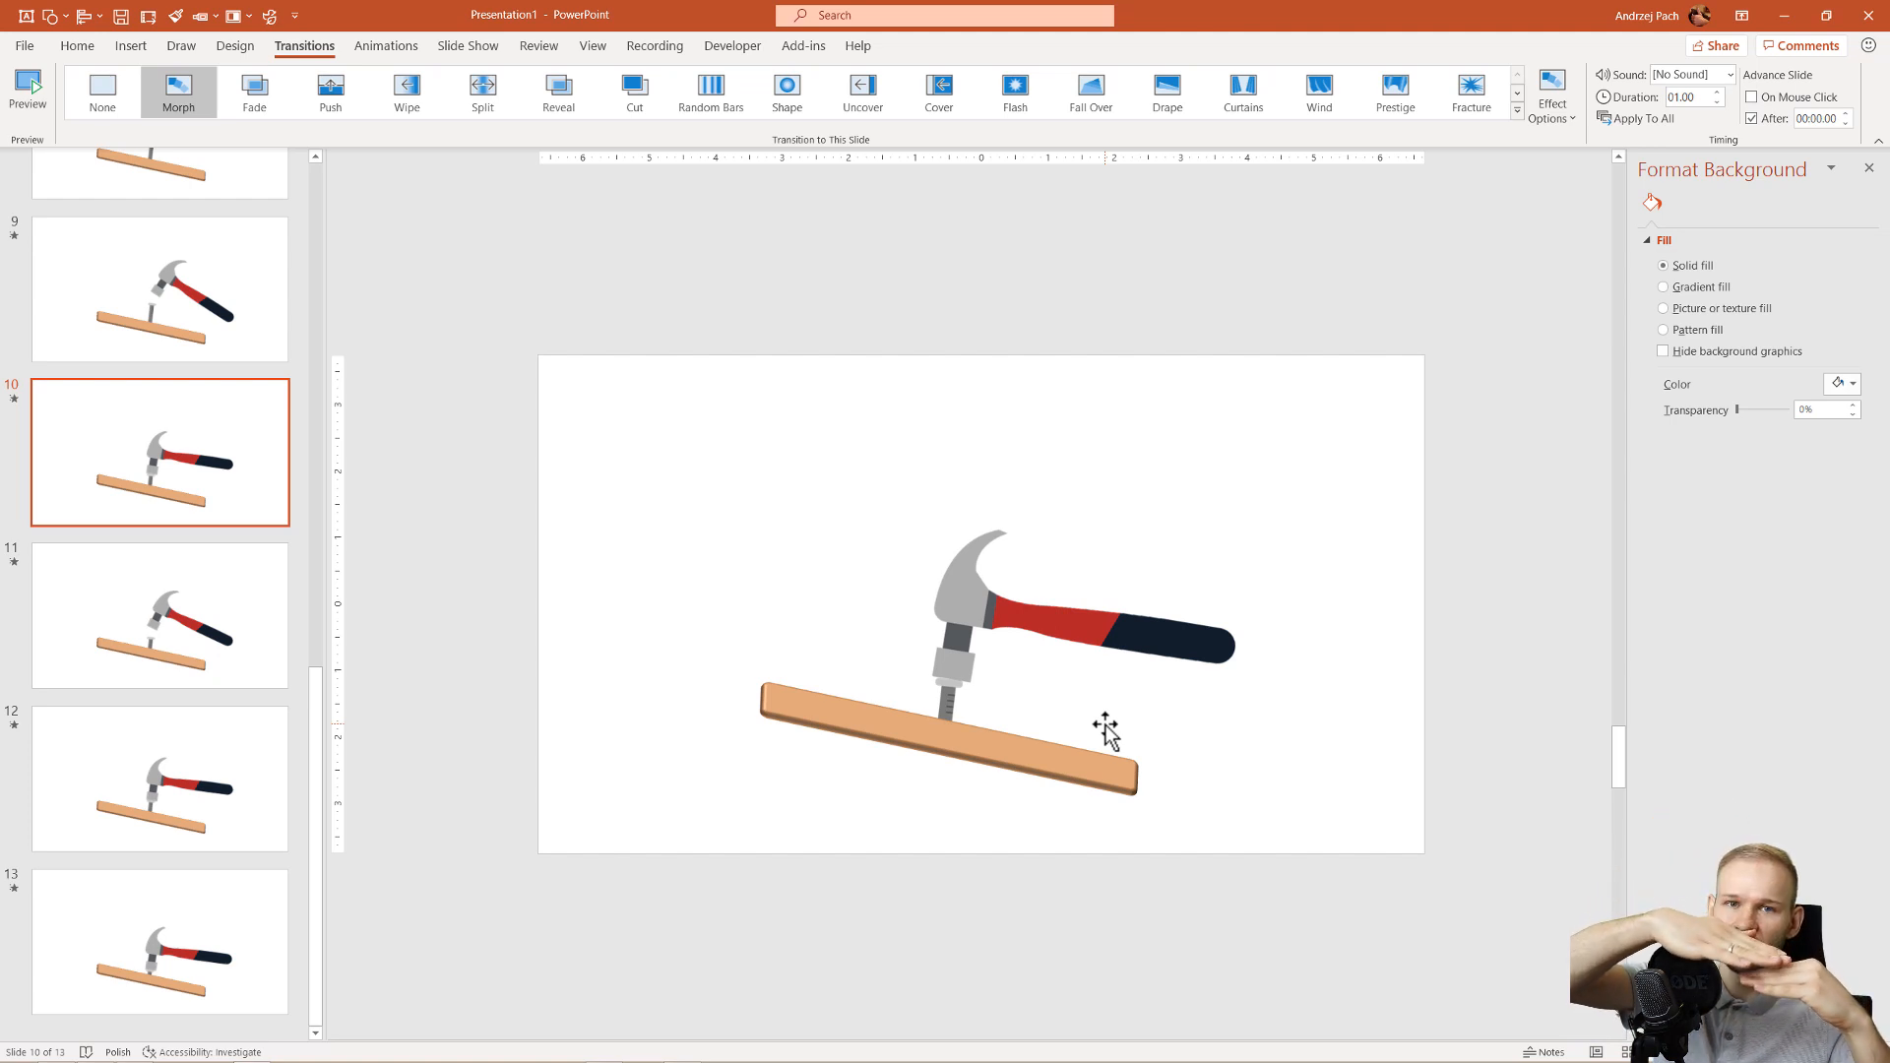
pyautogui.moveTo(474, 590)
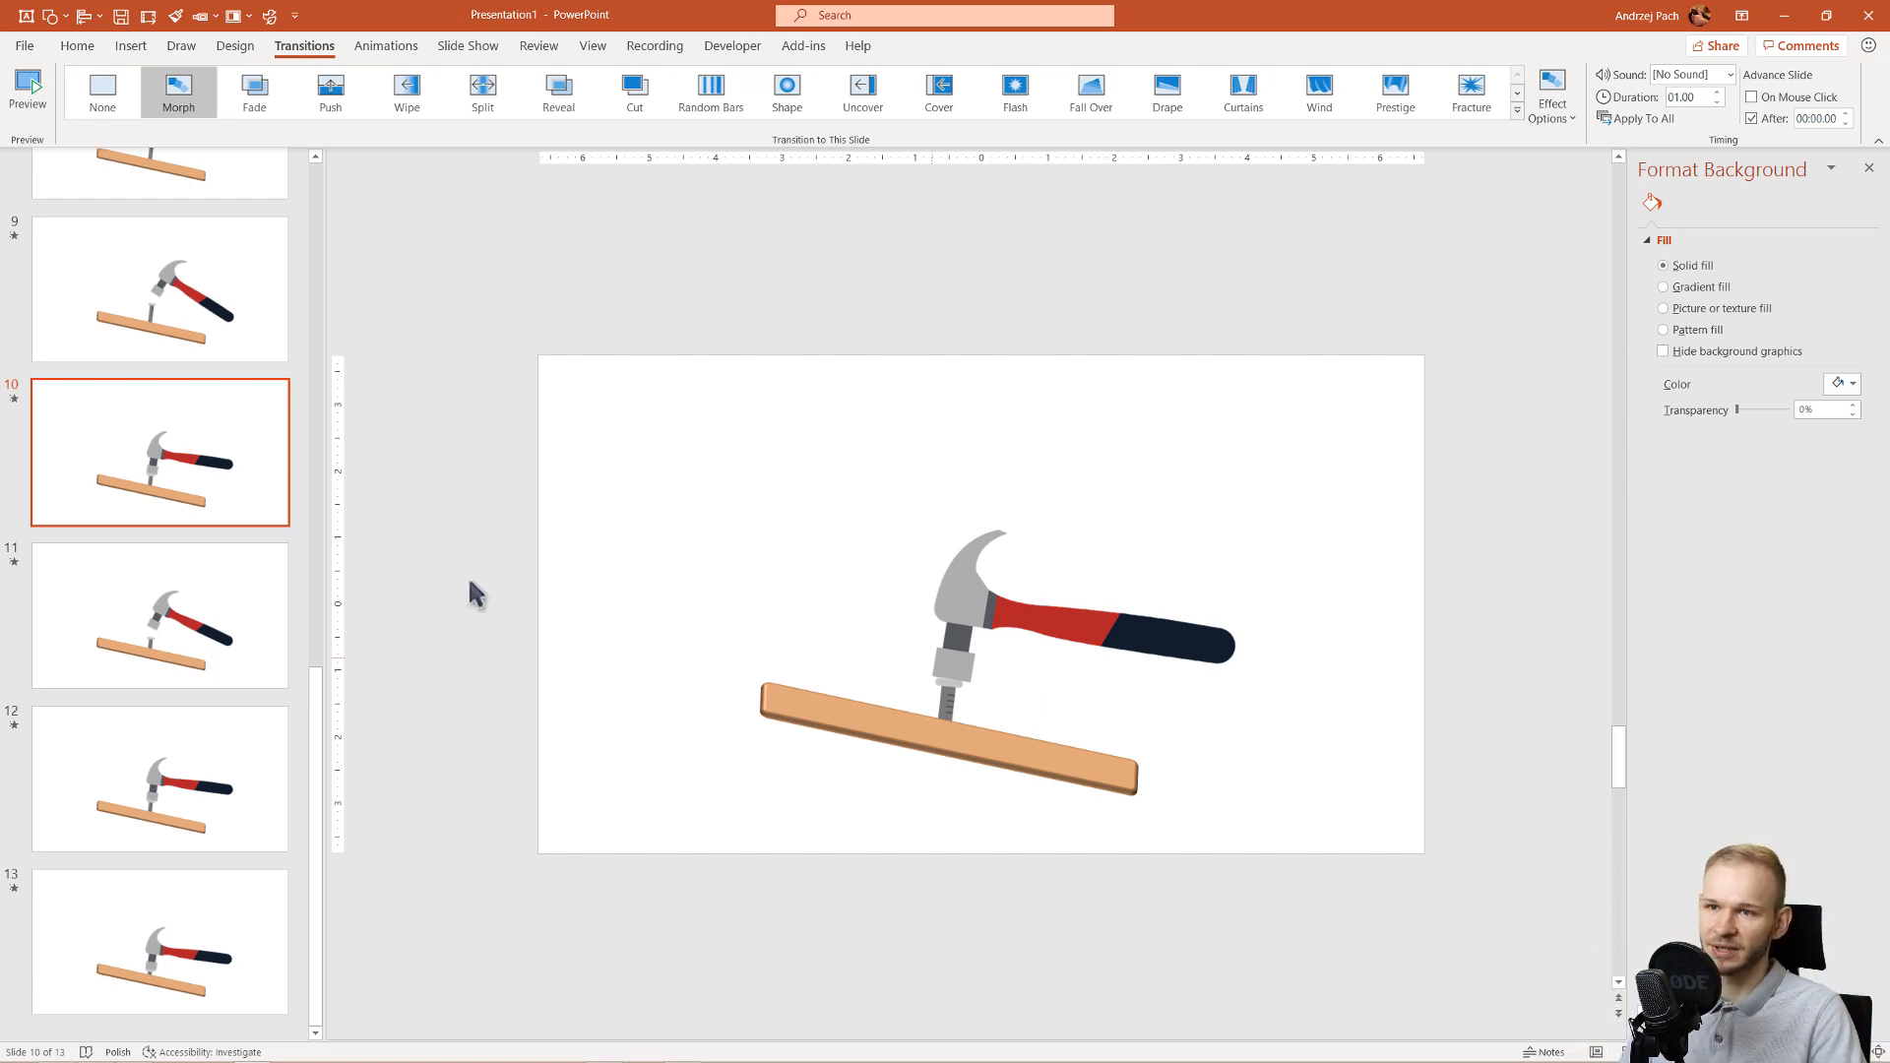
pyautogui.moveTo(1020, 934)
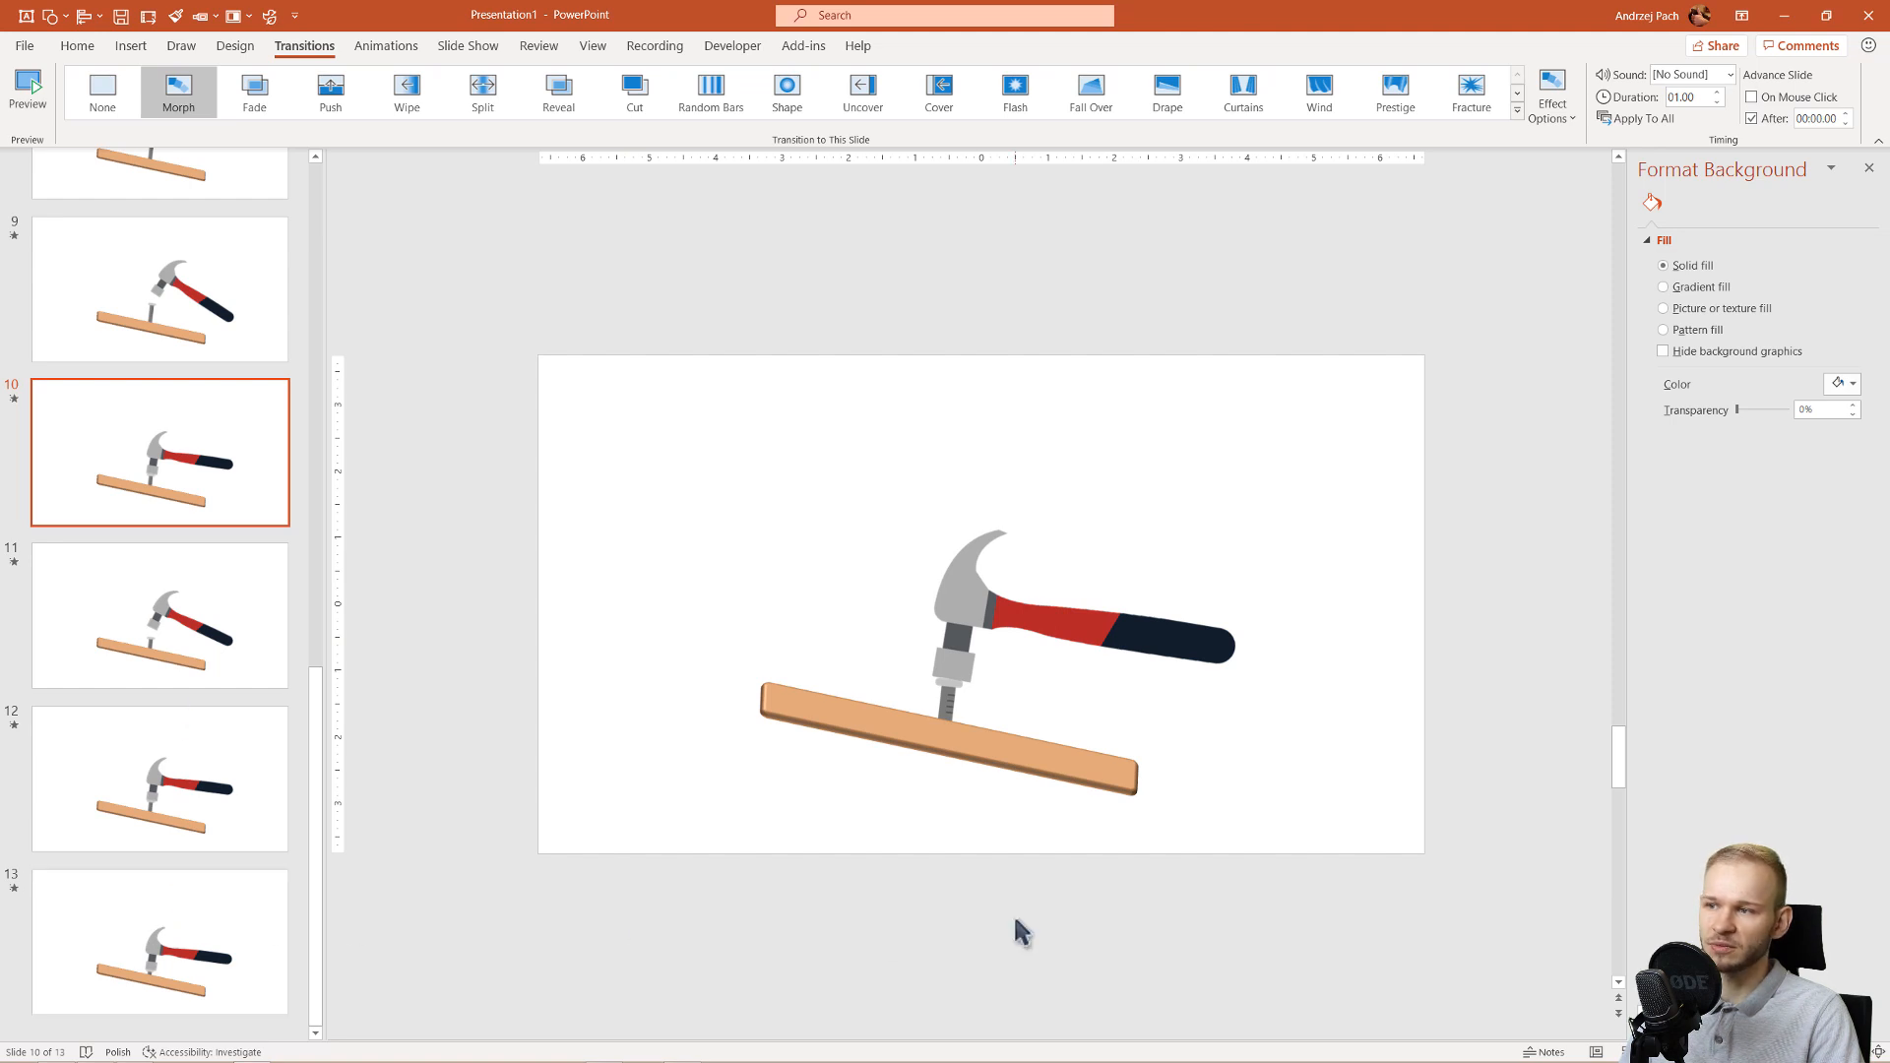
# Step: Select slide 13 in the thumbnail pane to duplicate it
pyautogui.click(1105, 739)
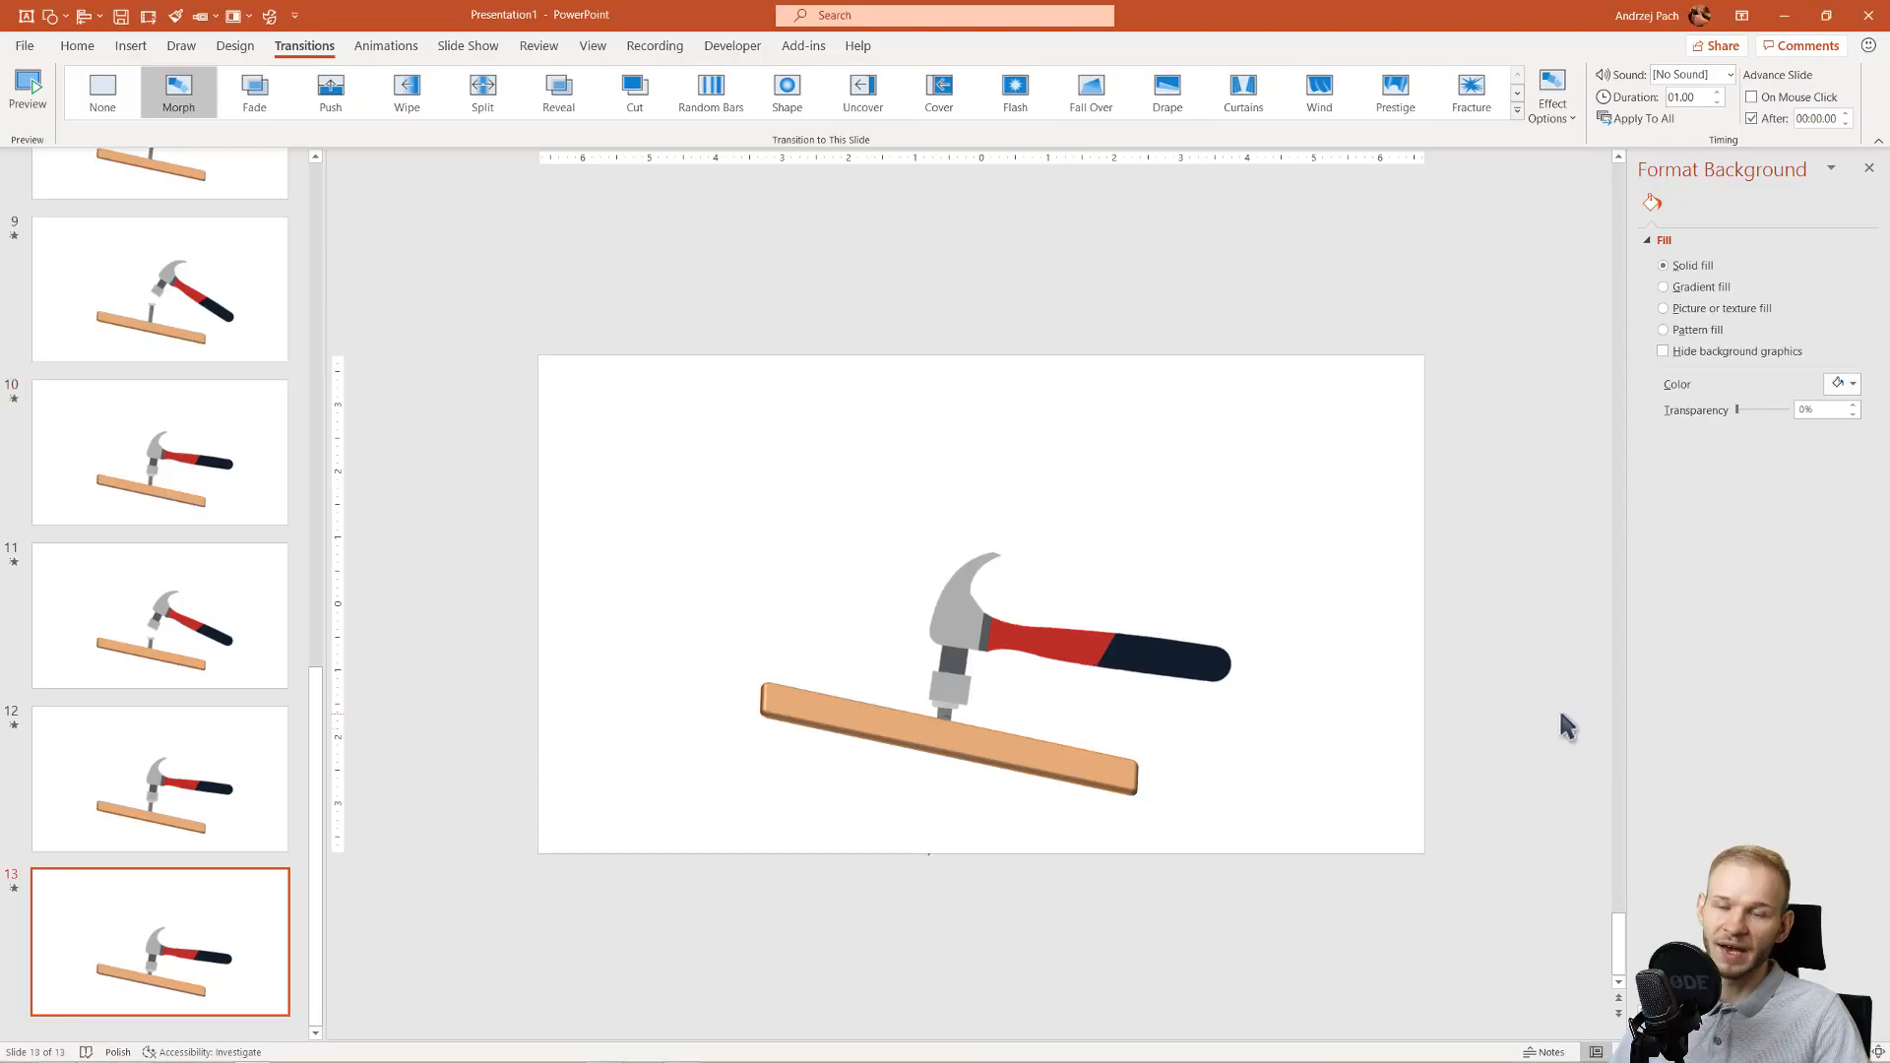
pyautogui.moveTo(155, 133)
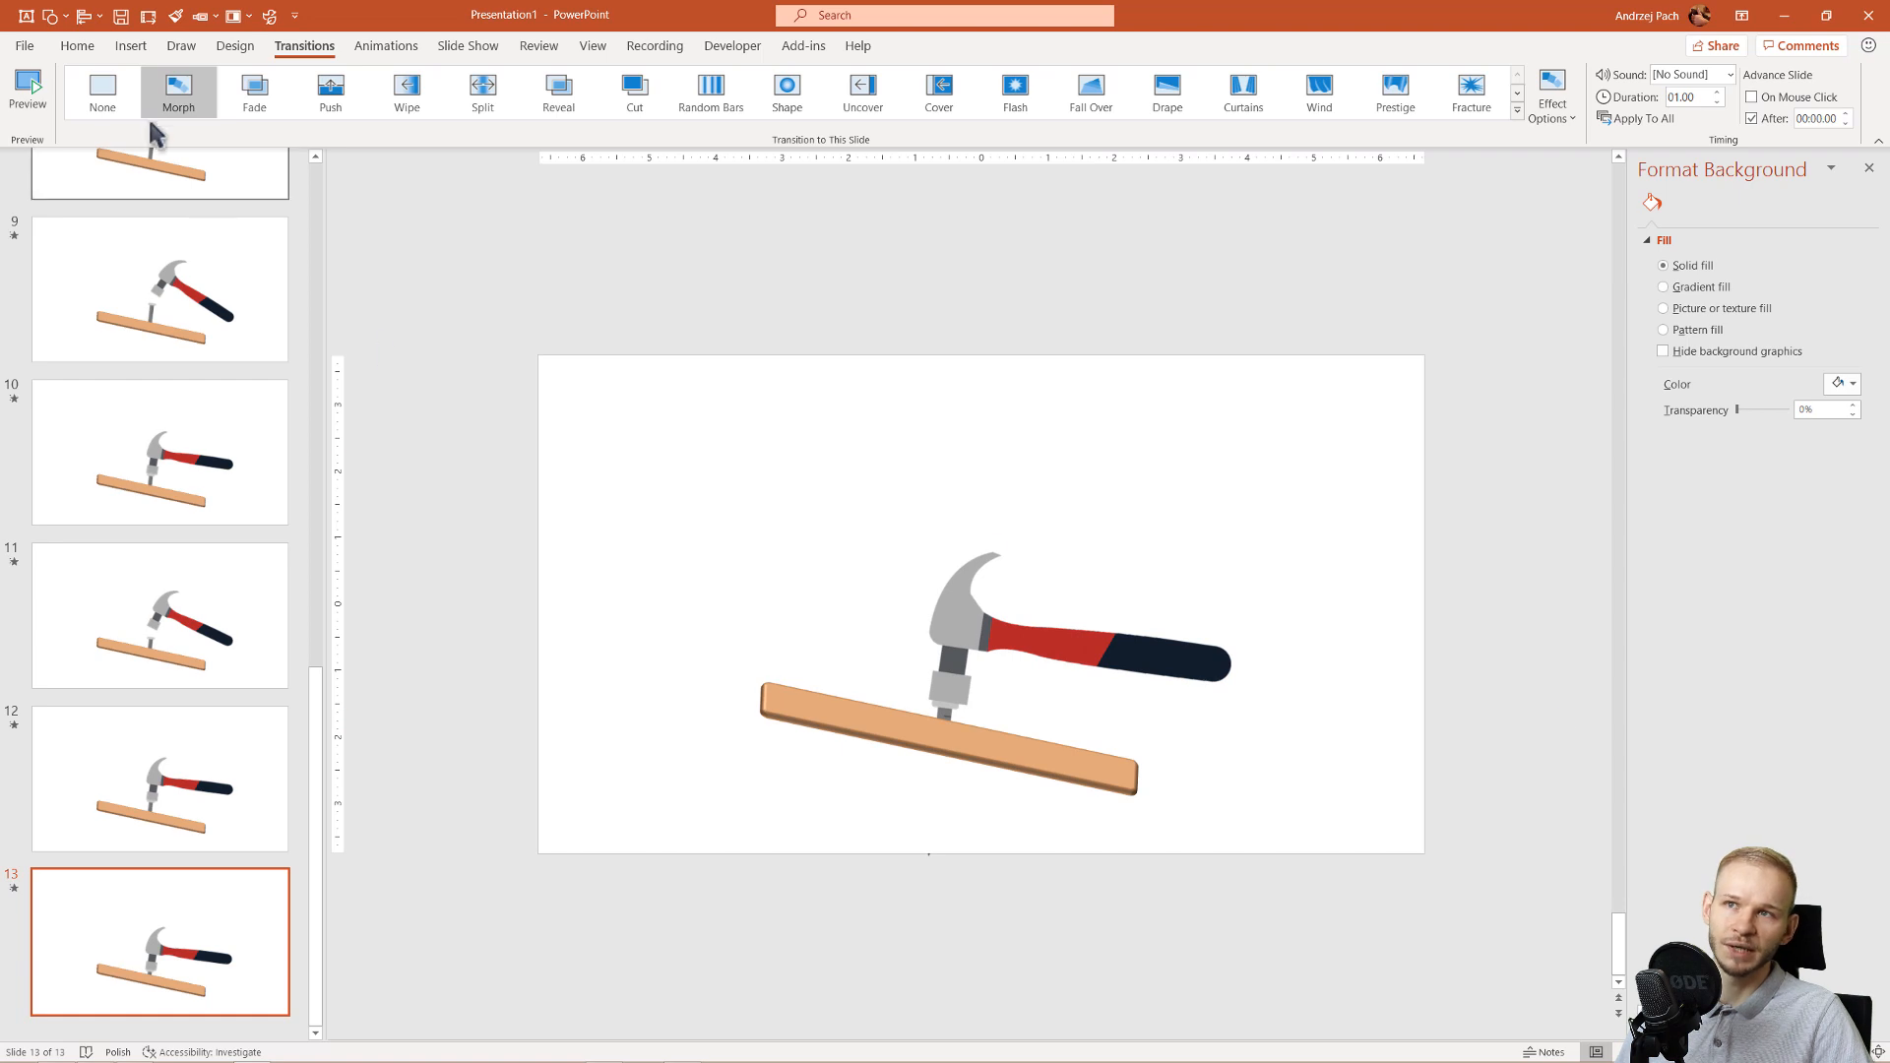
pyautogui.moveTo(1048, 884)
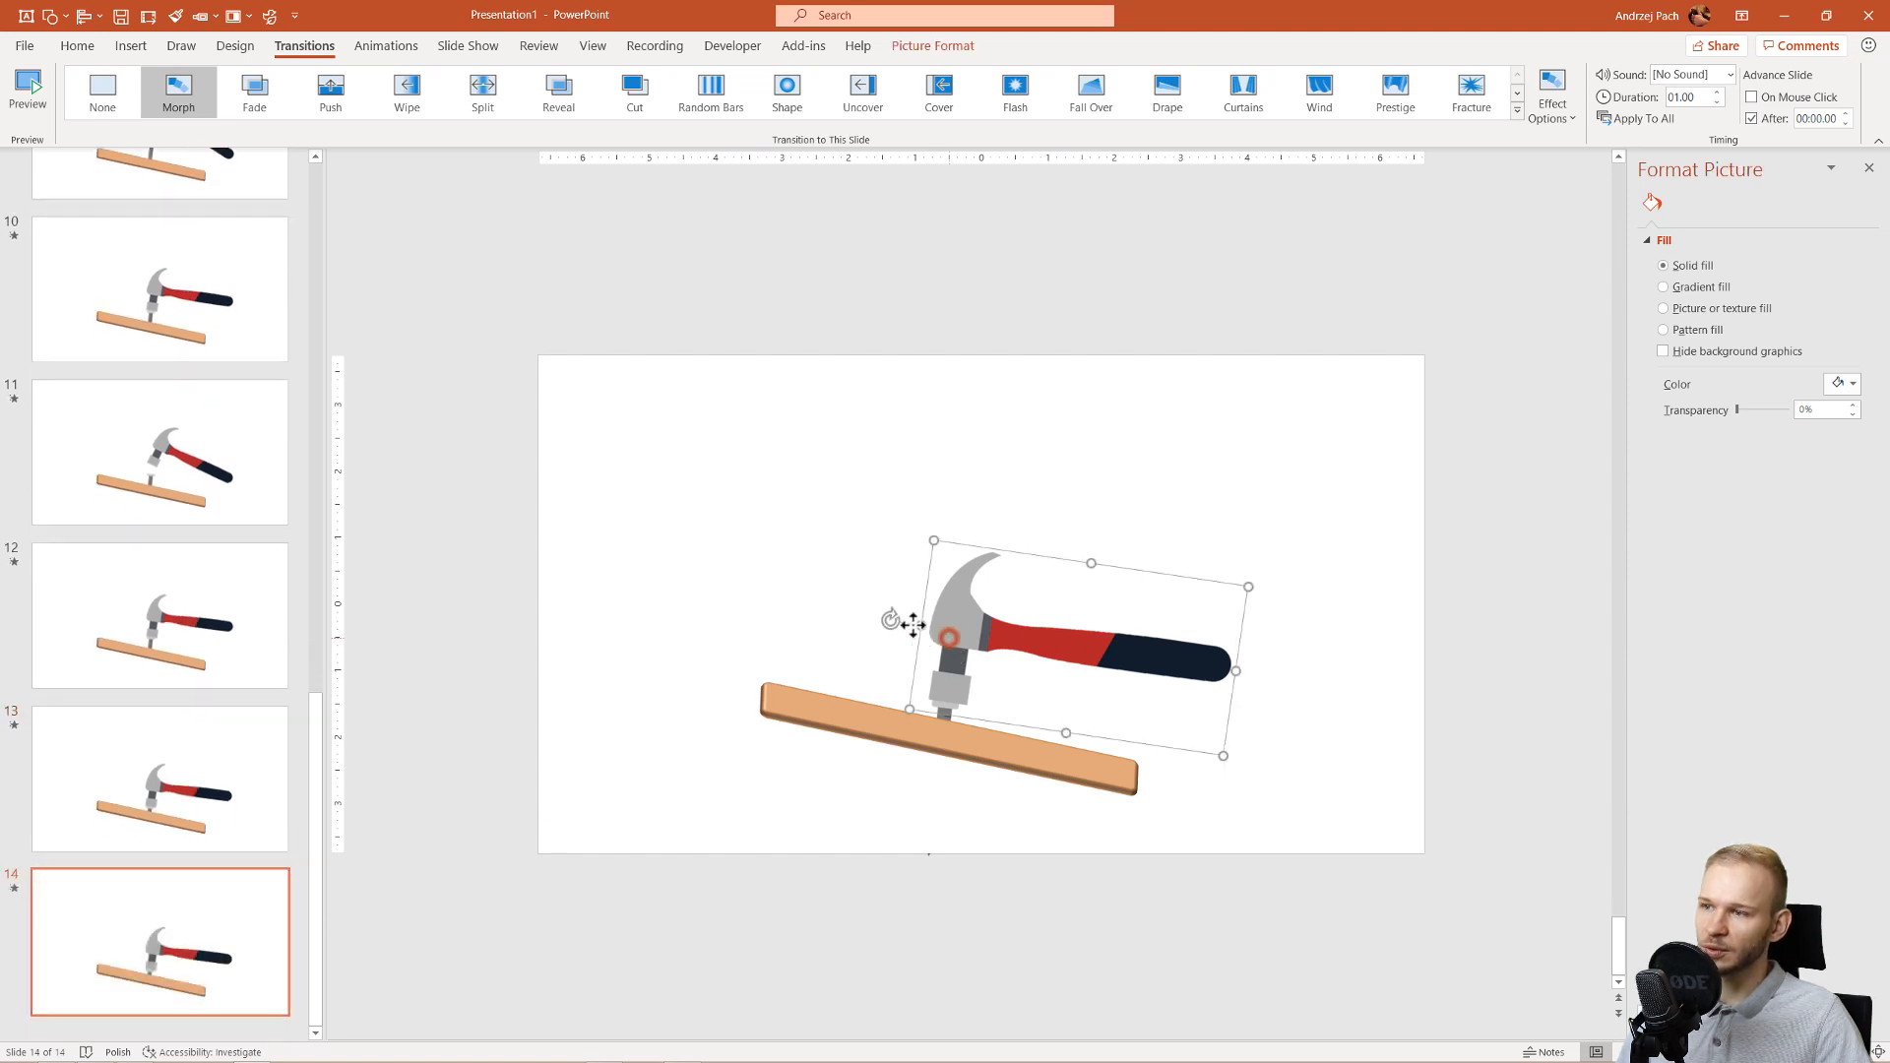
# Step: Select the hammer on slide 14 and adjust its position on the slide
pyautogui.click(1685, 203)
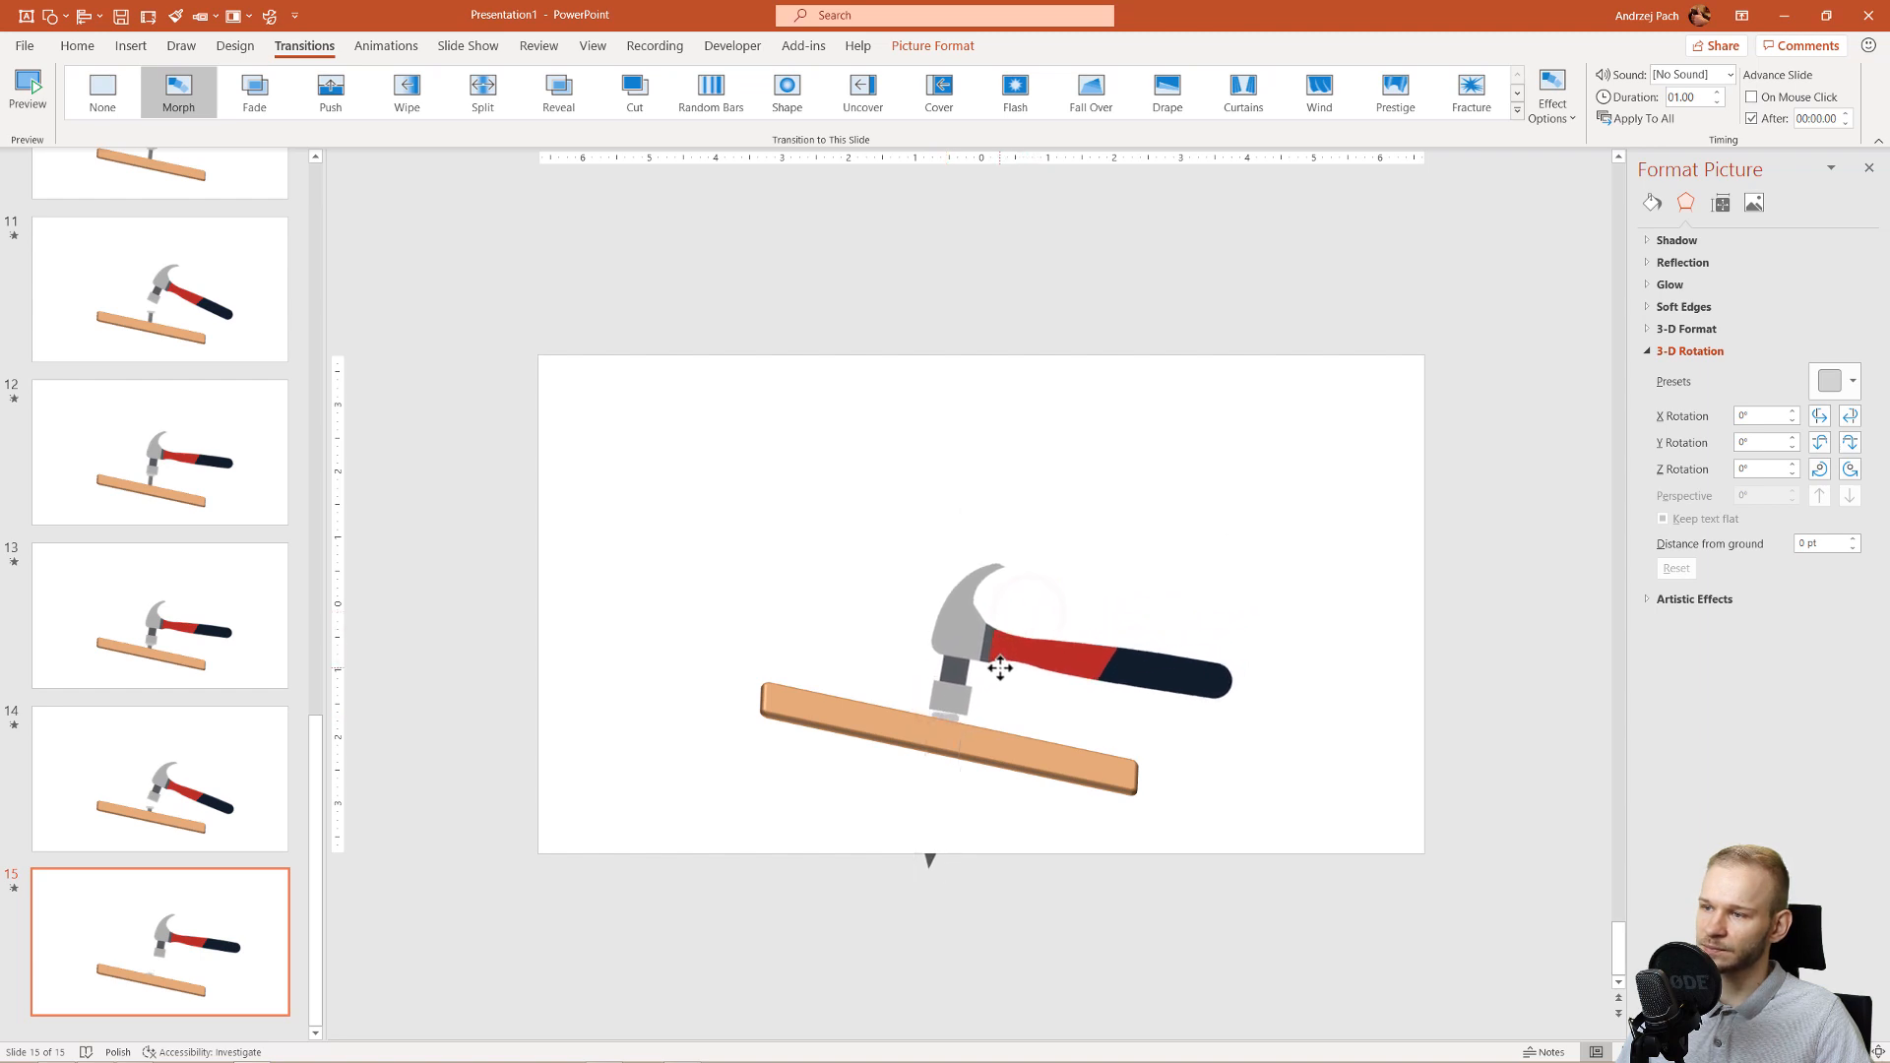
pyautogui.click(1024, 669)
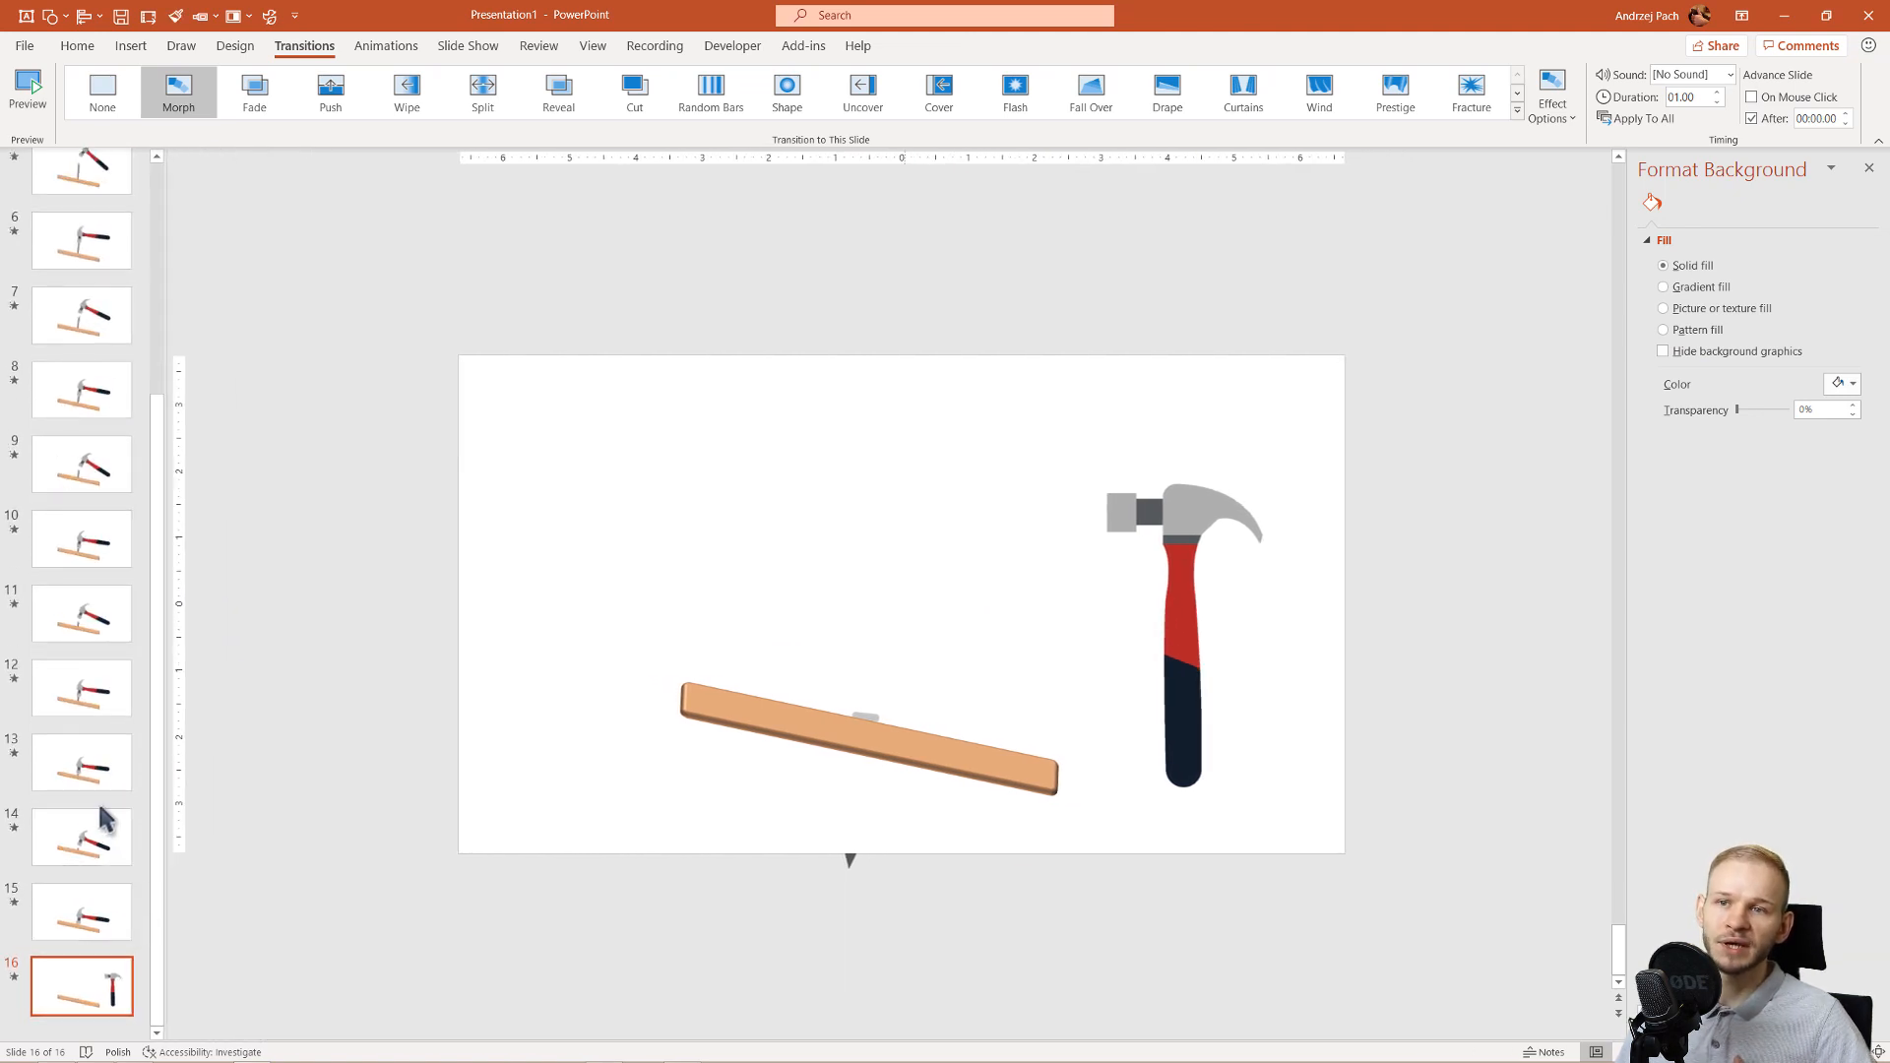
# Step: Open Morph Effect Options listing Objects, Words and Characters for slide 16
pyautogui.scroll(3)
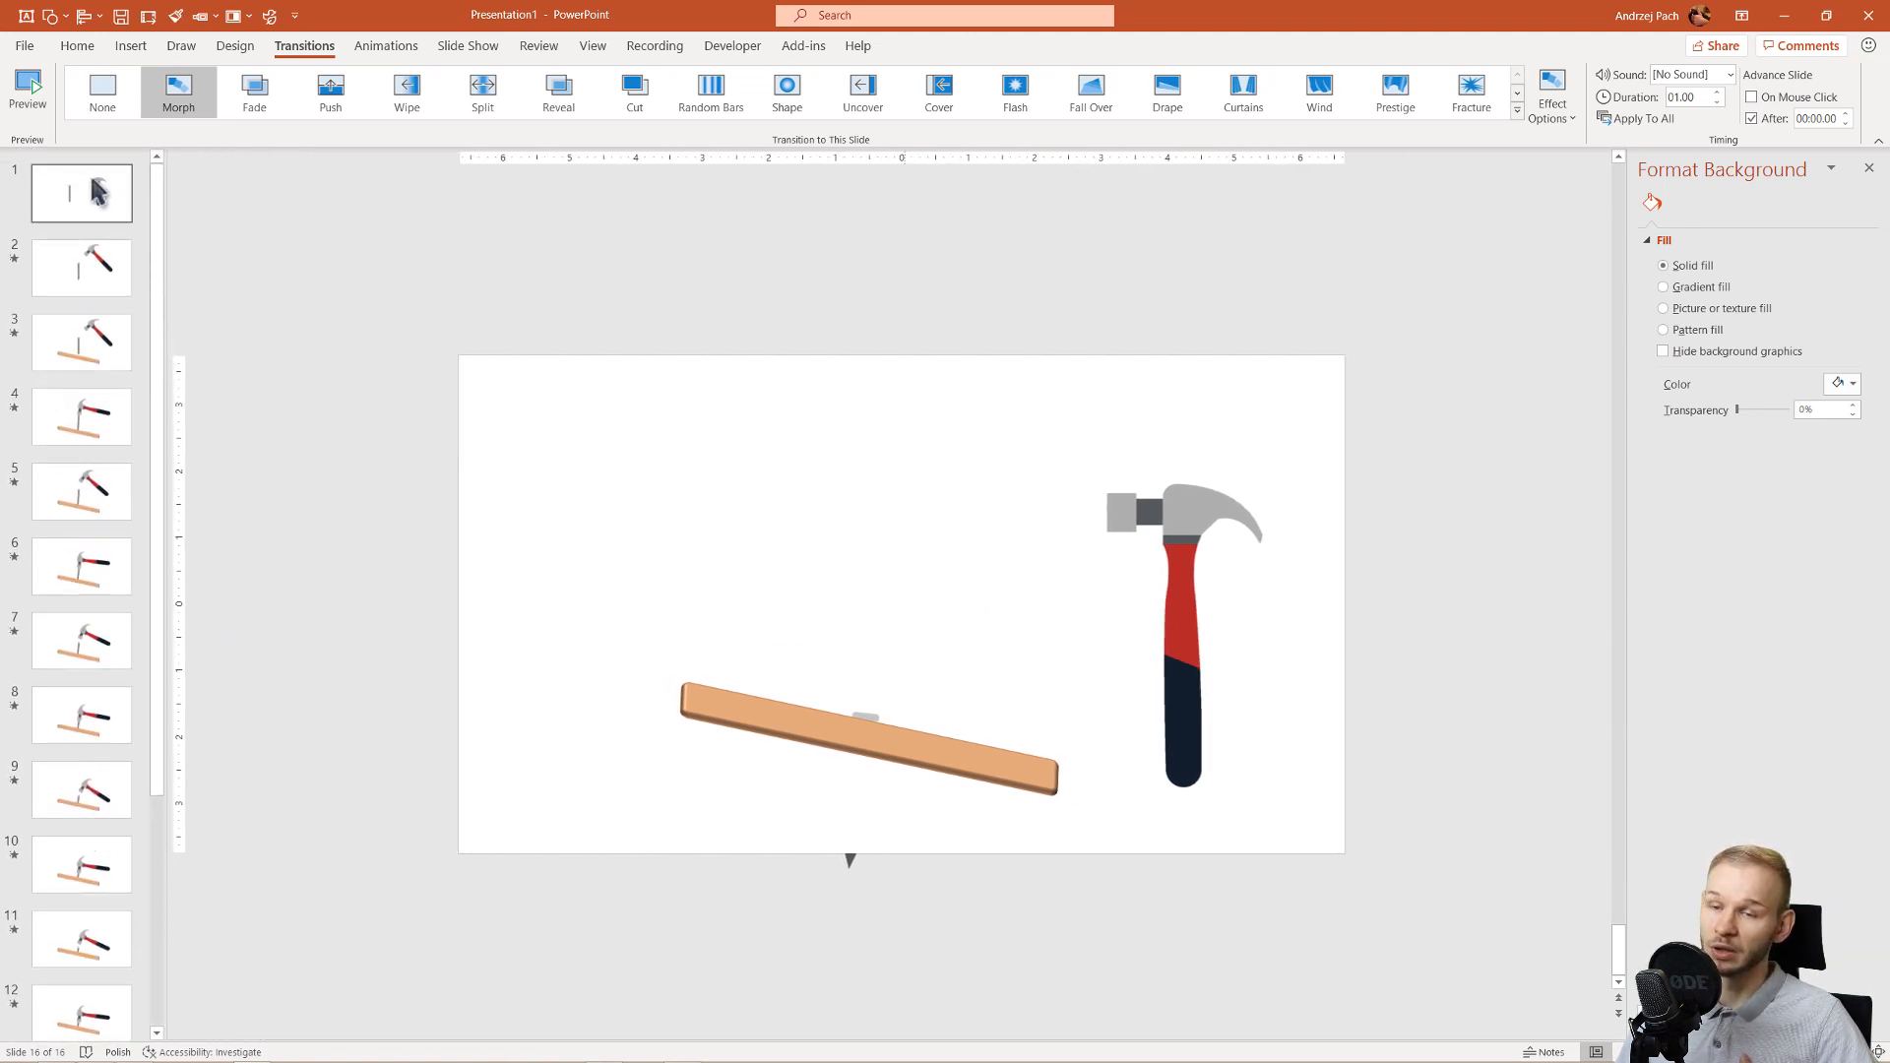
pyautogui.moveTo(81, 714)
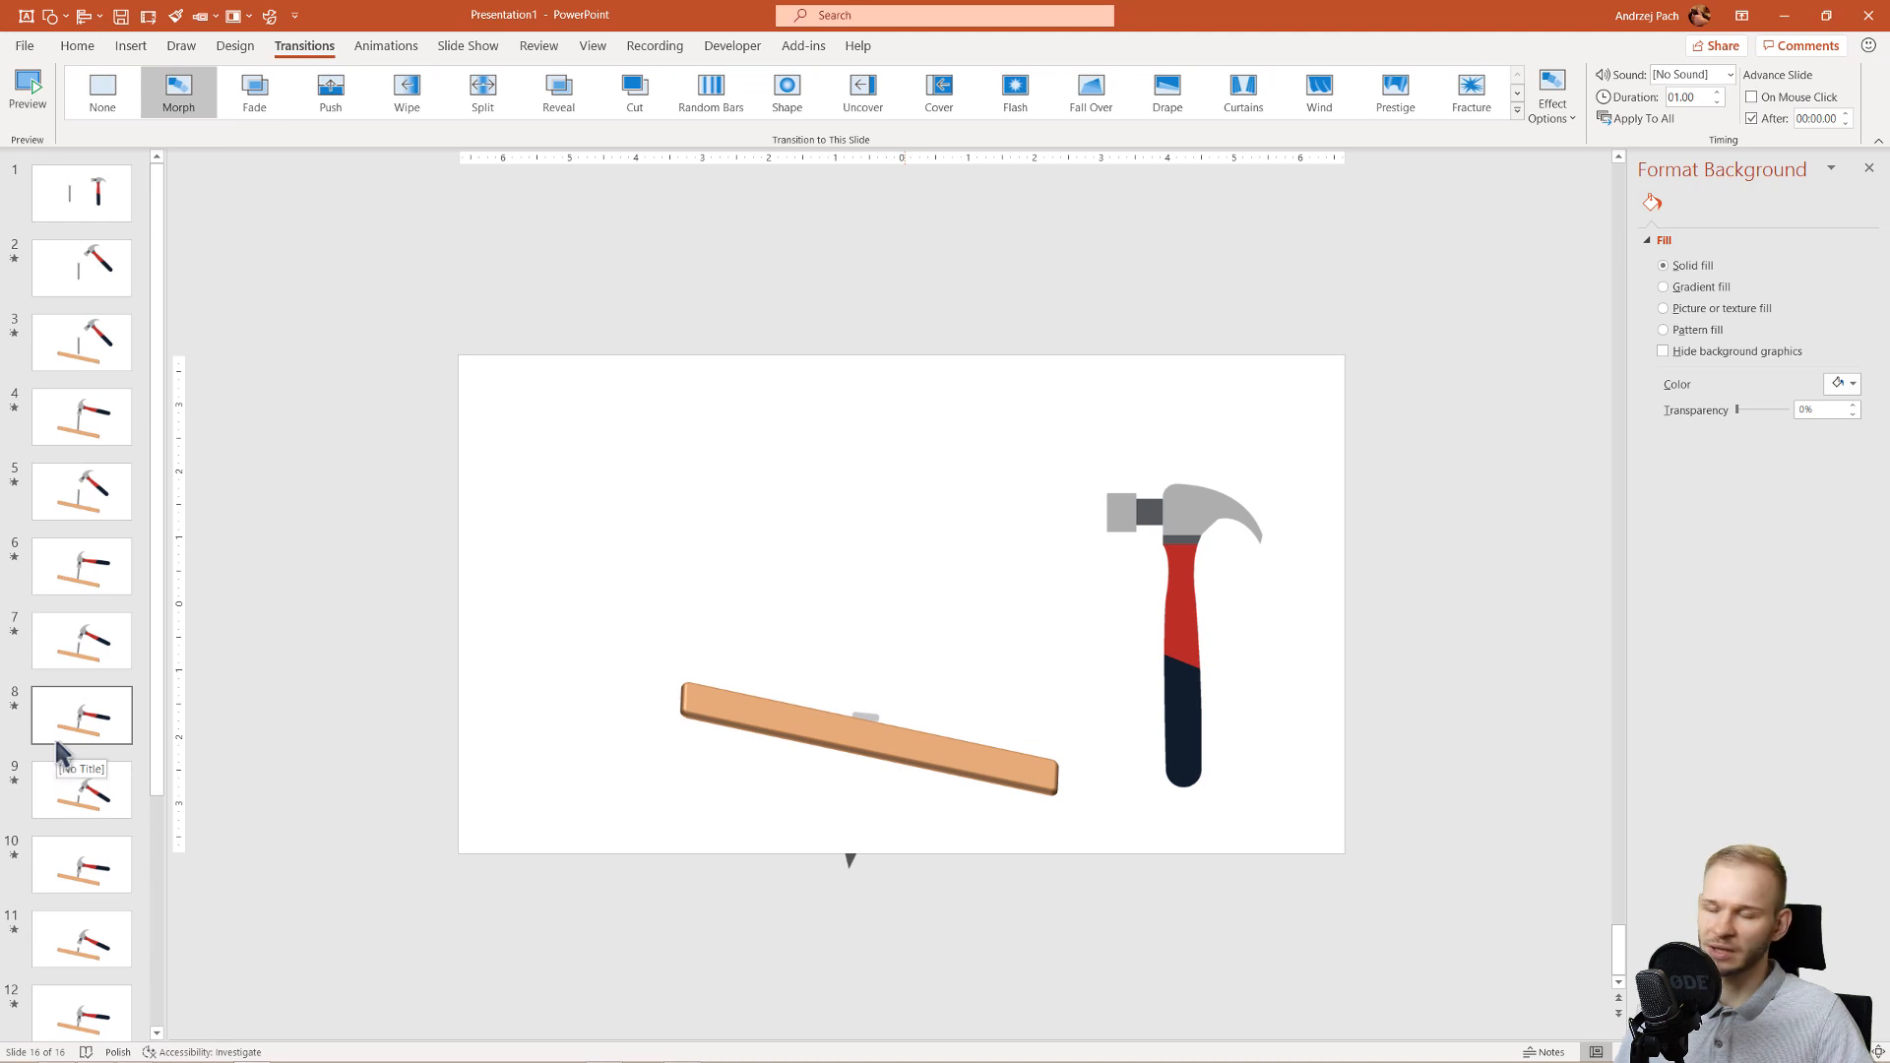
pyautogui.moveTo(37, 748)
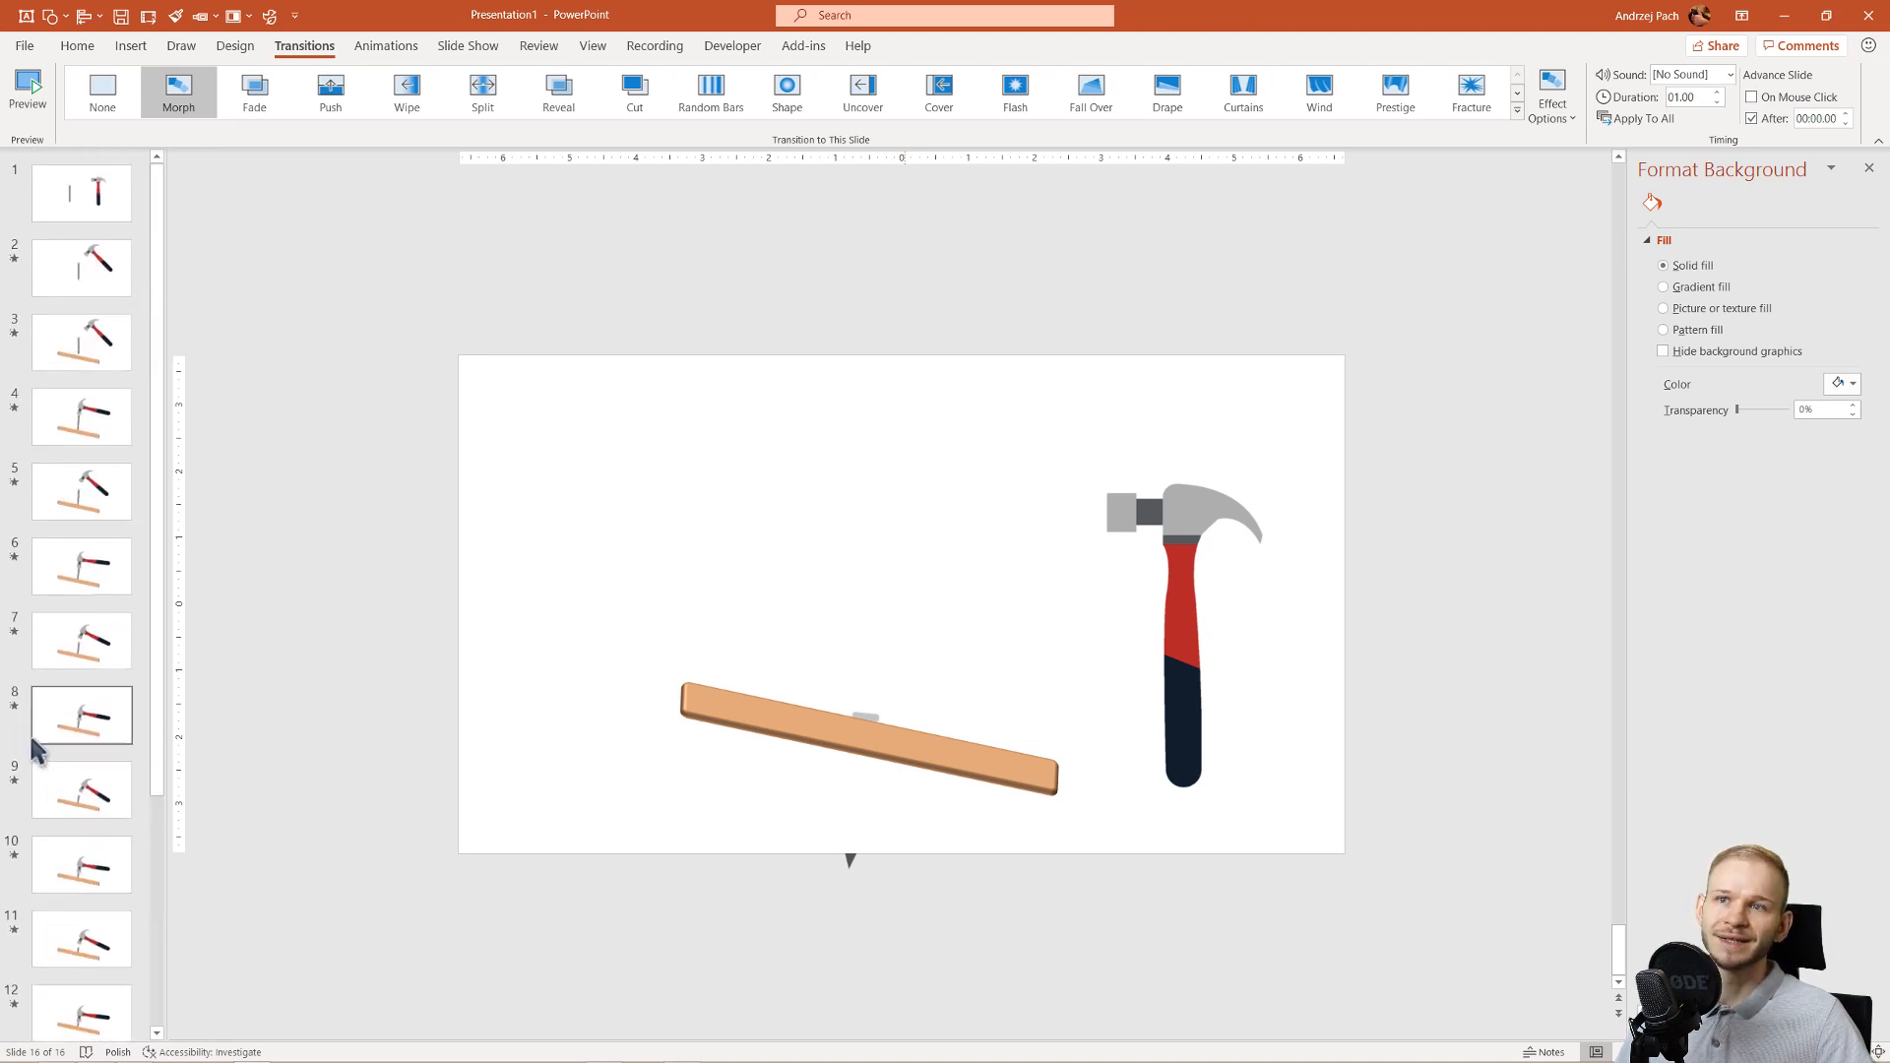
pyautogui.moveTo(178, 91)
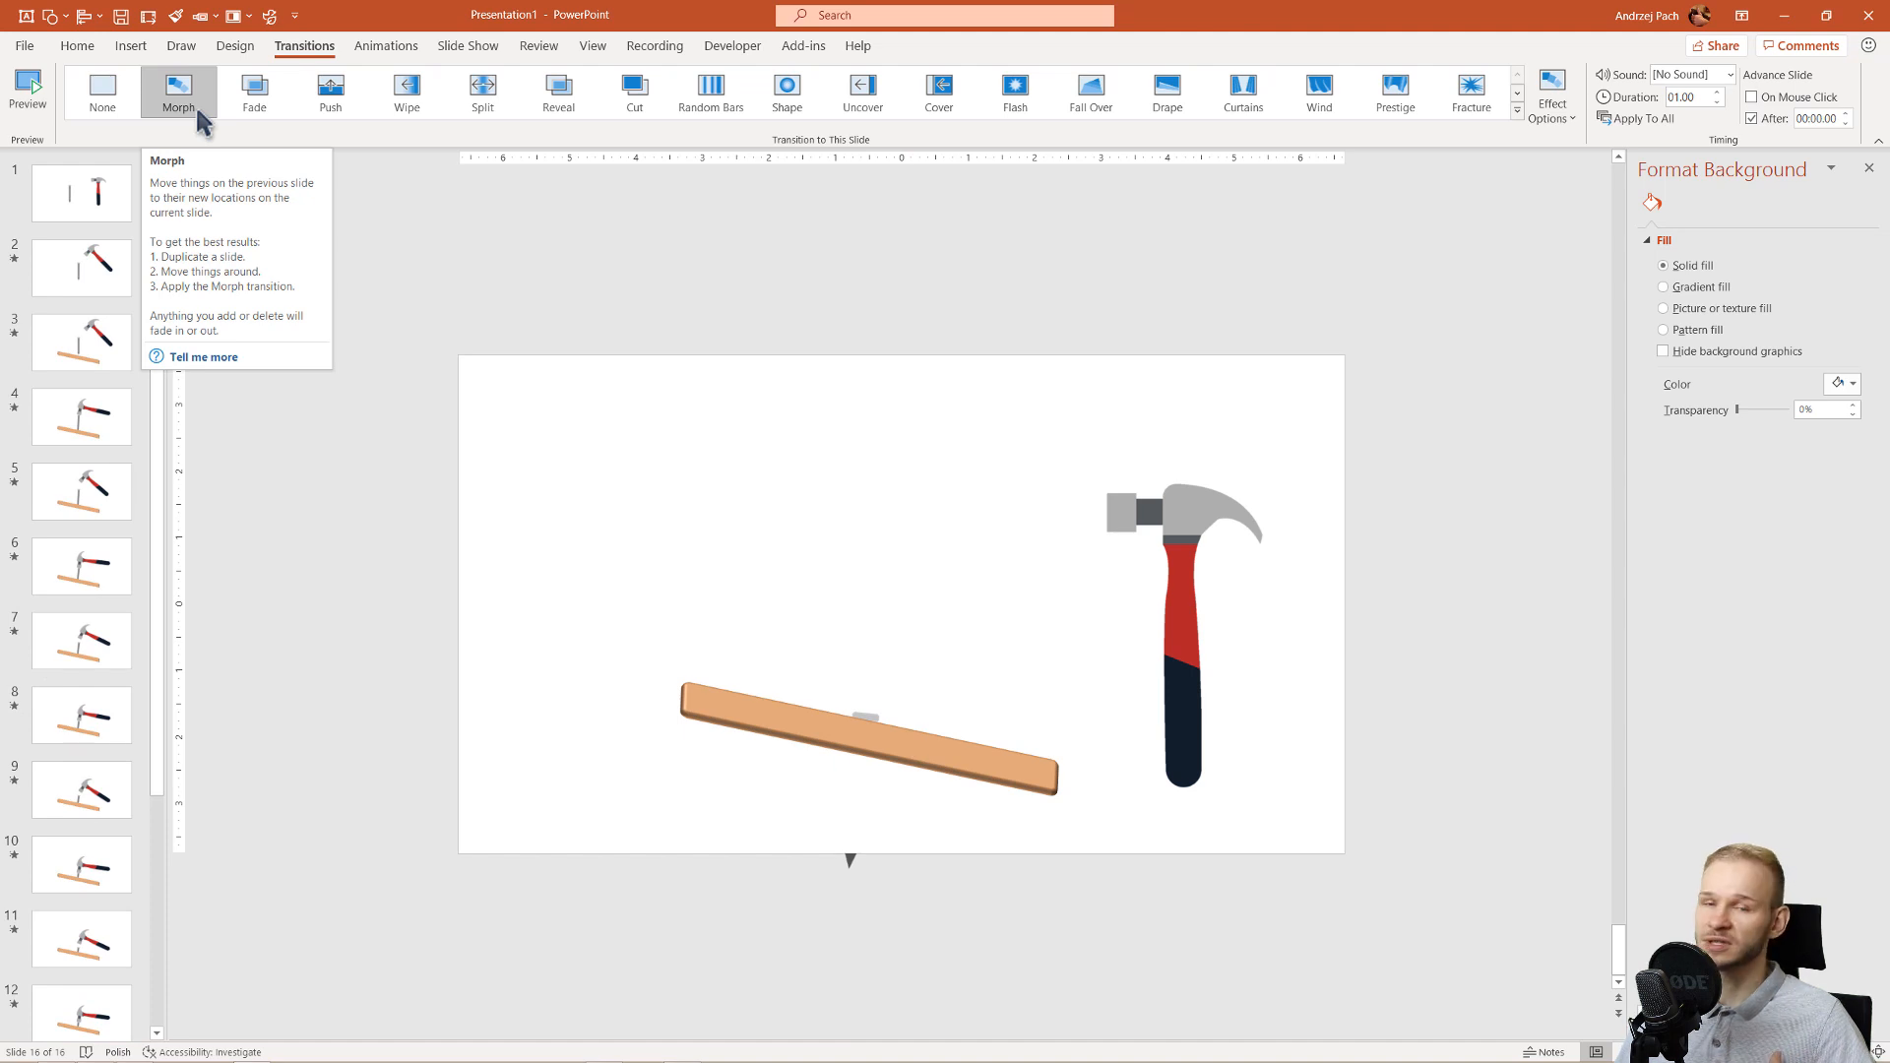
pyautogui.moveTo(807, 541)
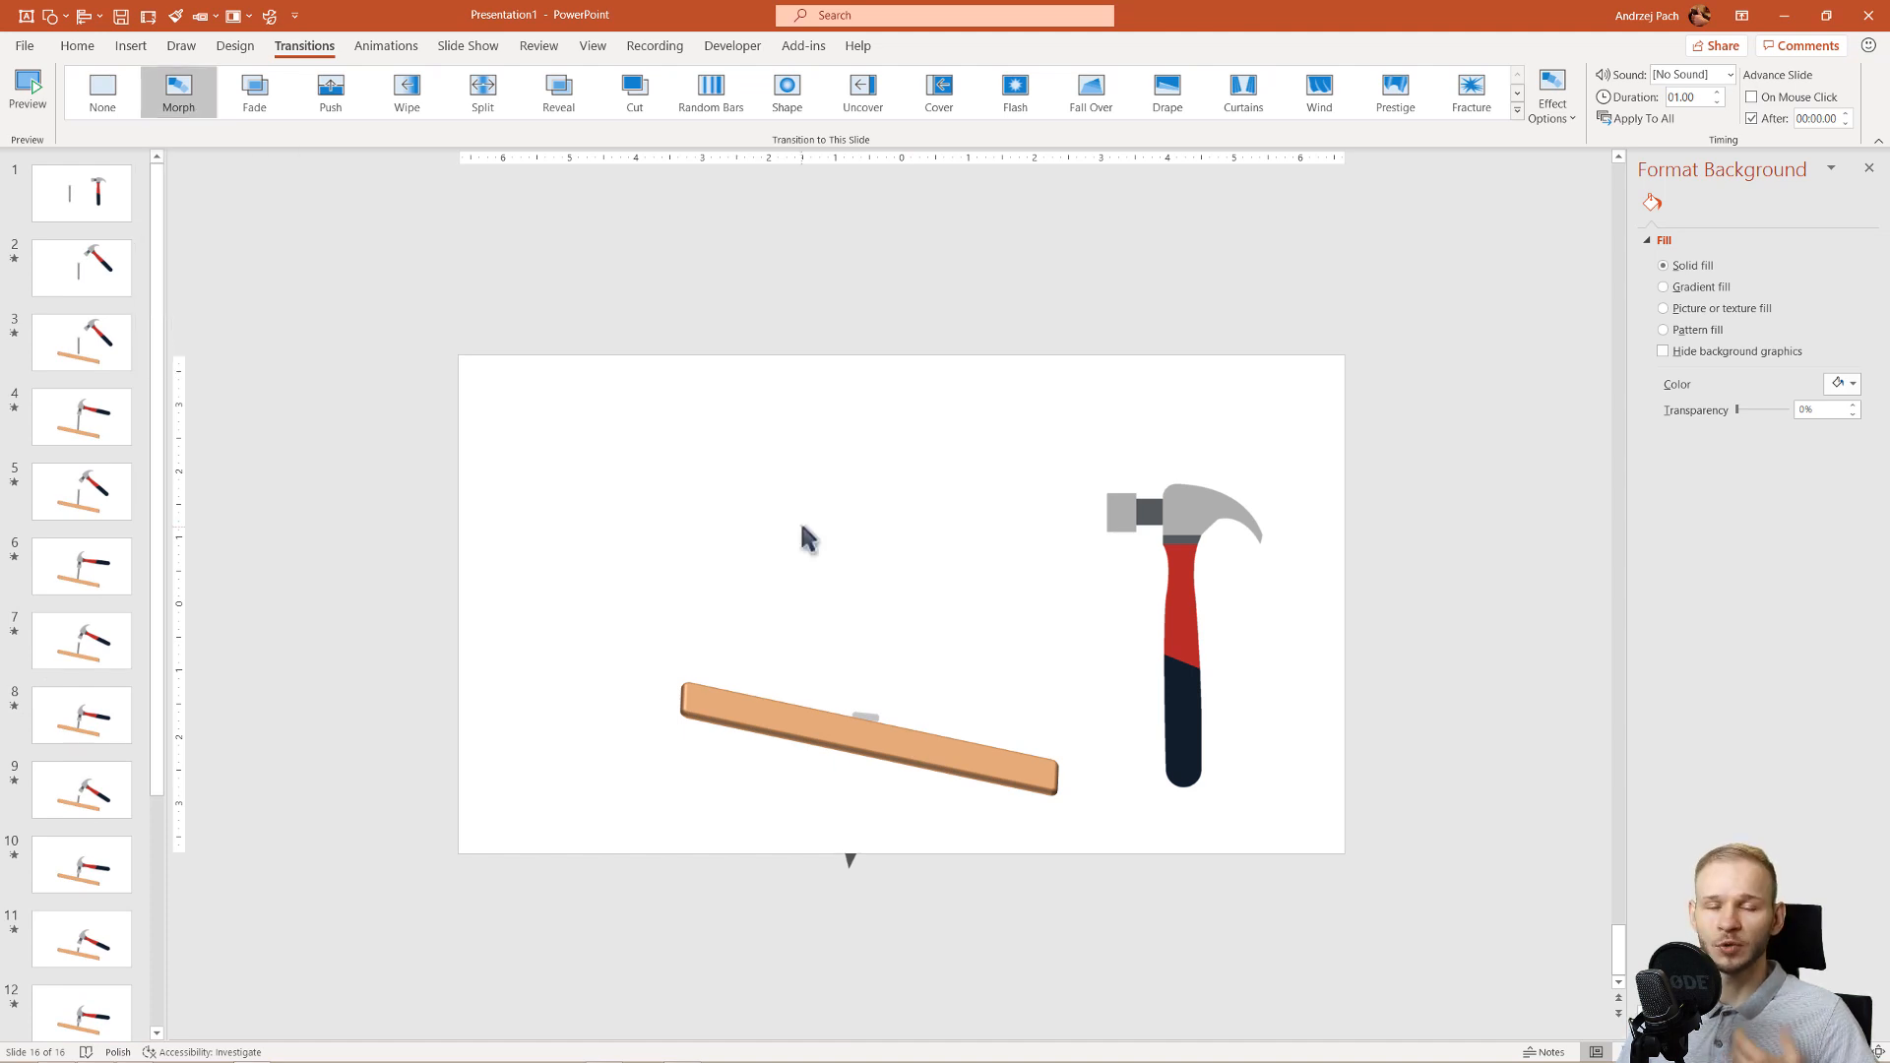
pyautogui.moveTo(567, 488)
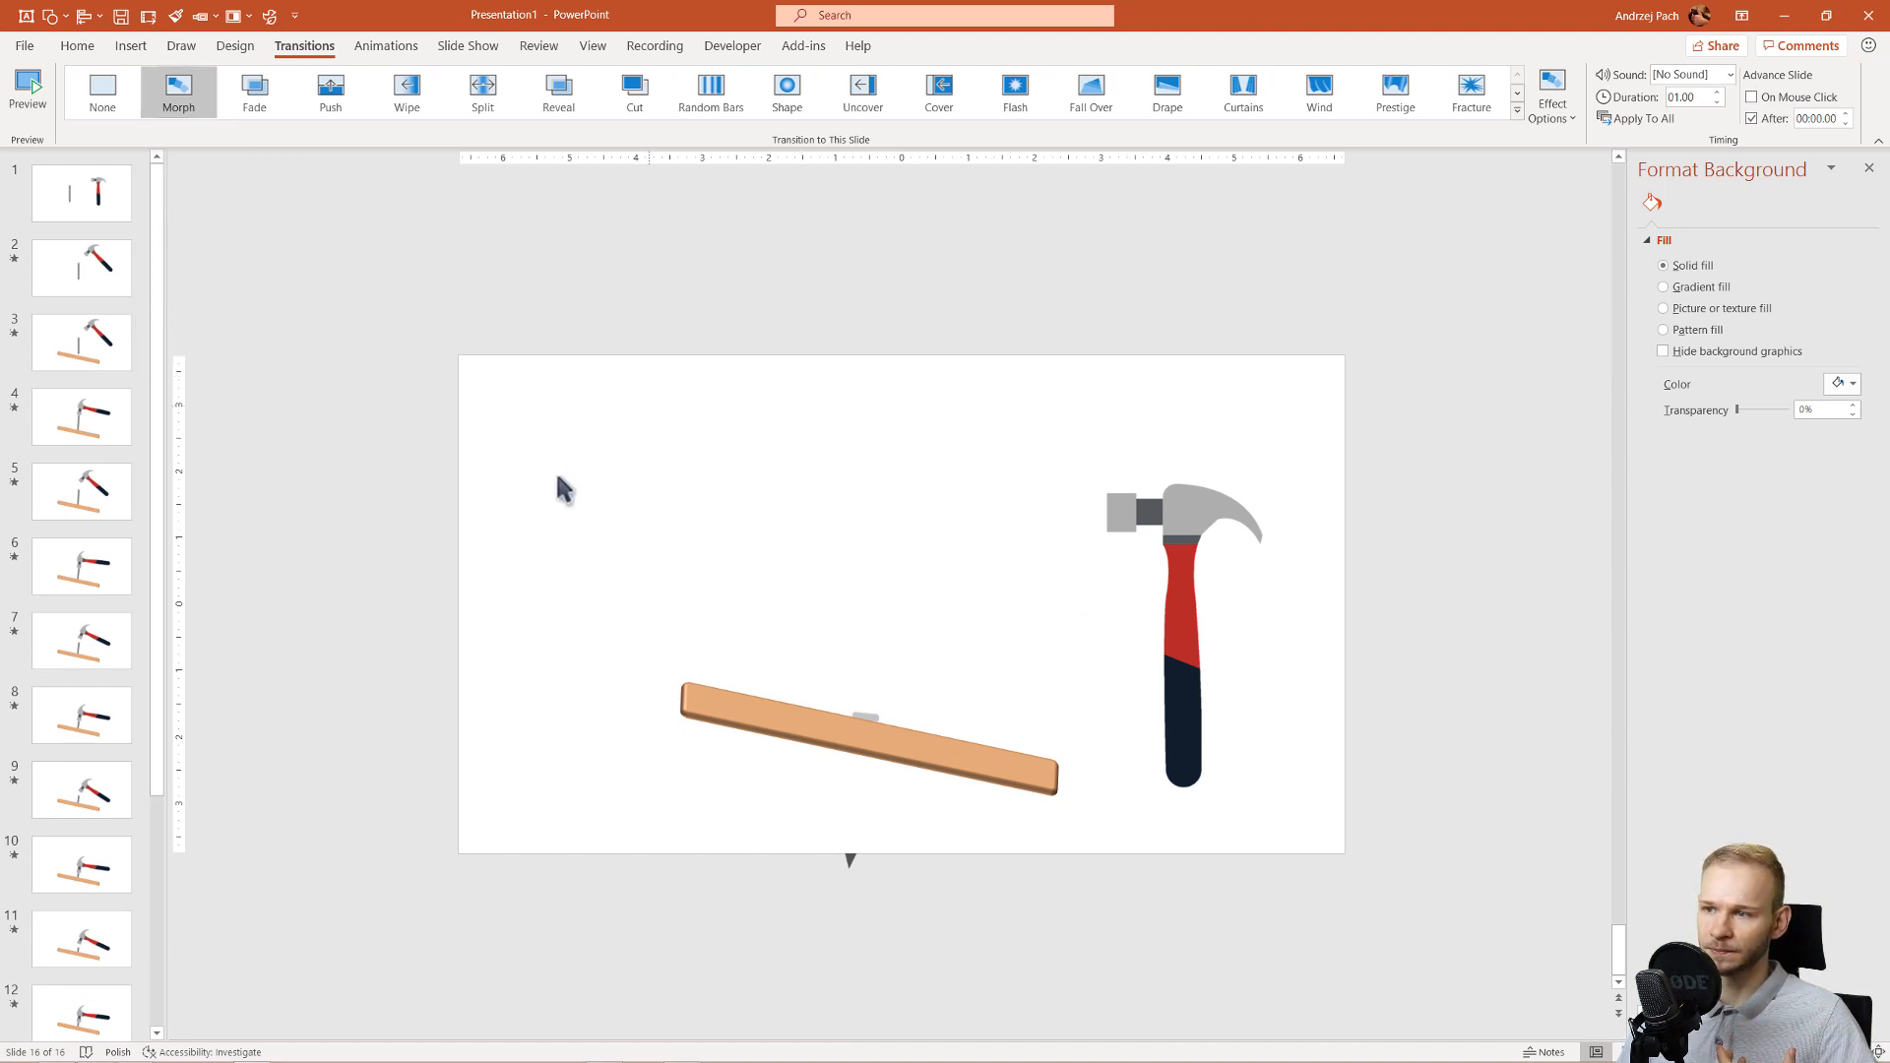
pyautogui.moveTo(988, 406)
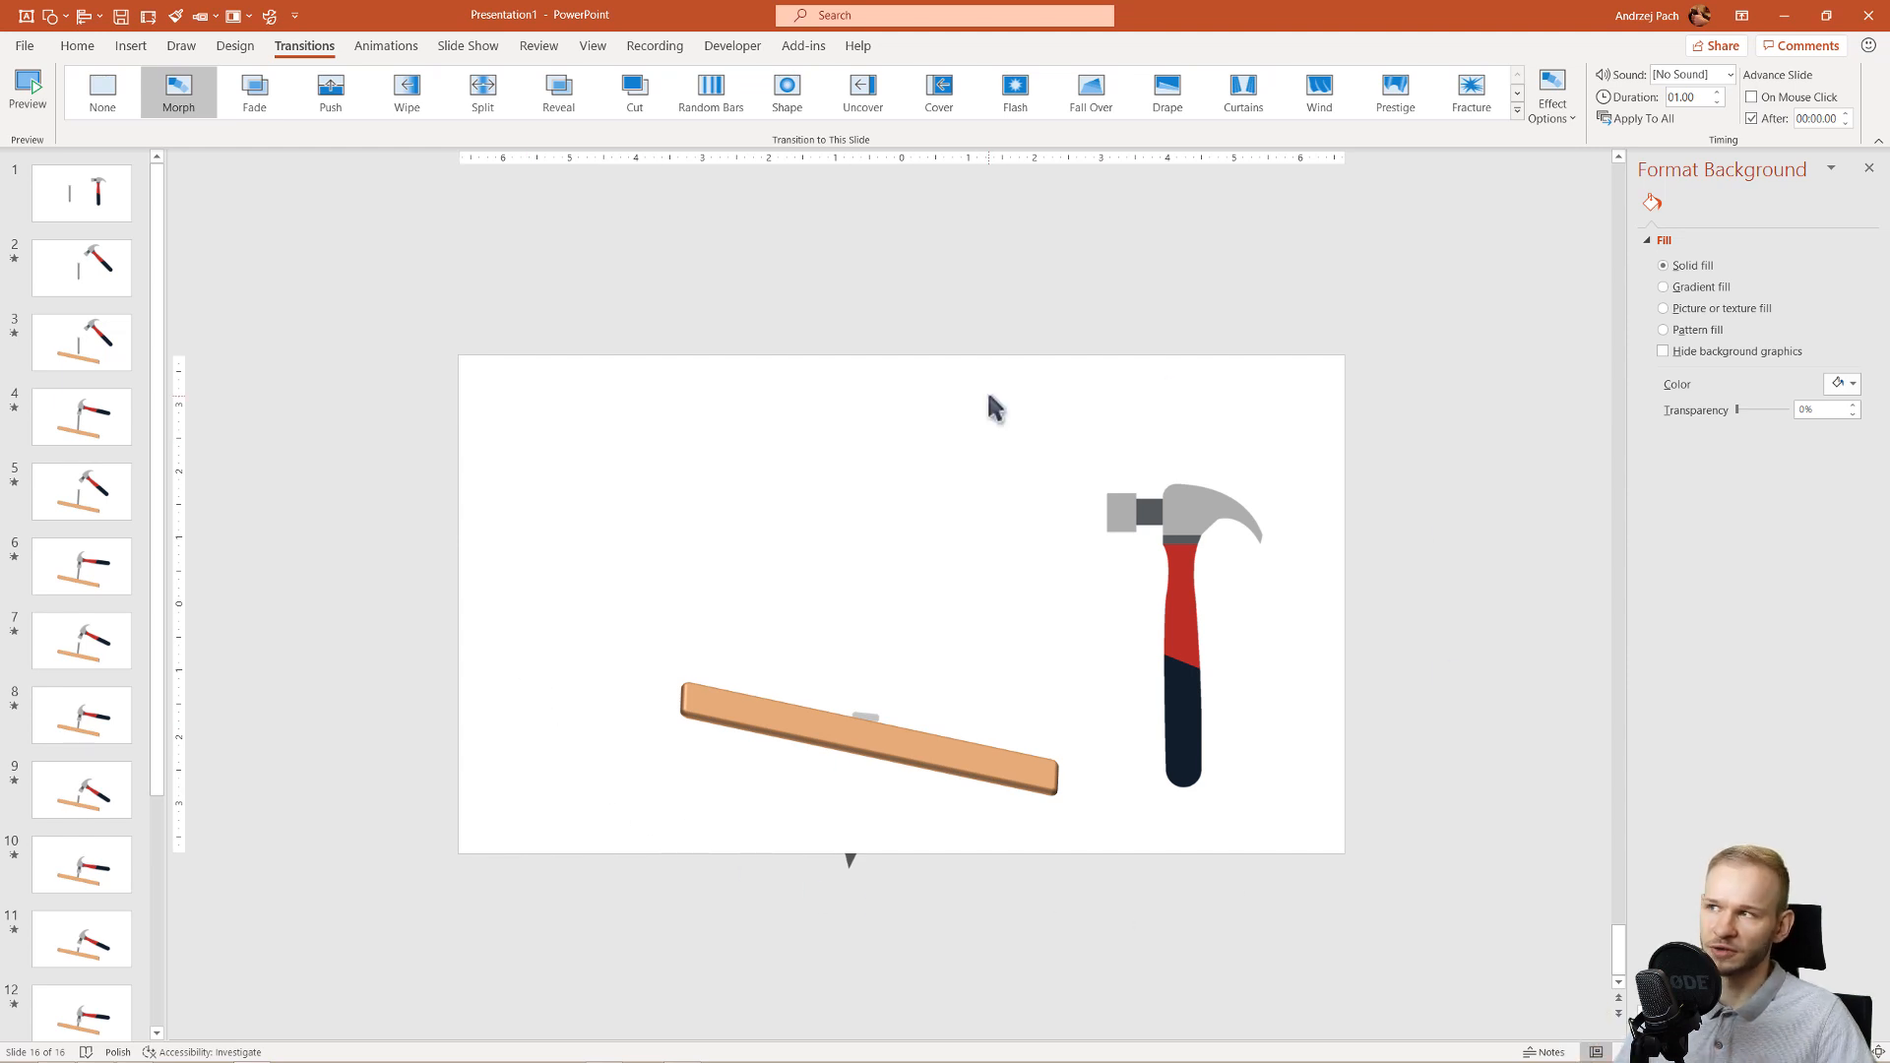
pyautogui.click(1552, 90)
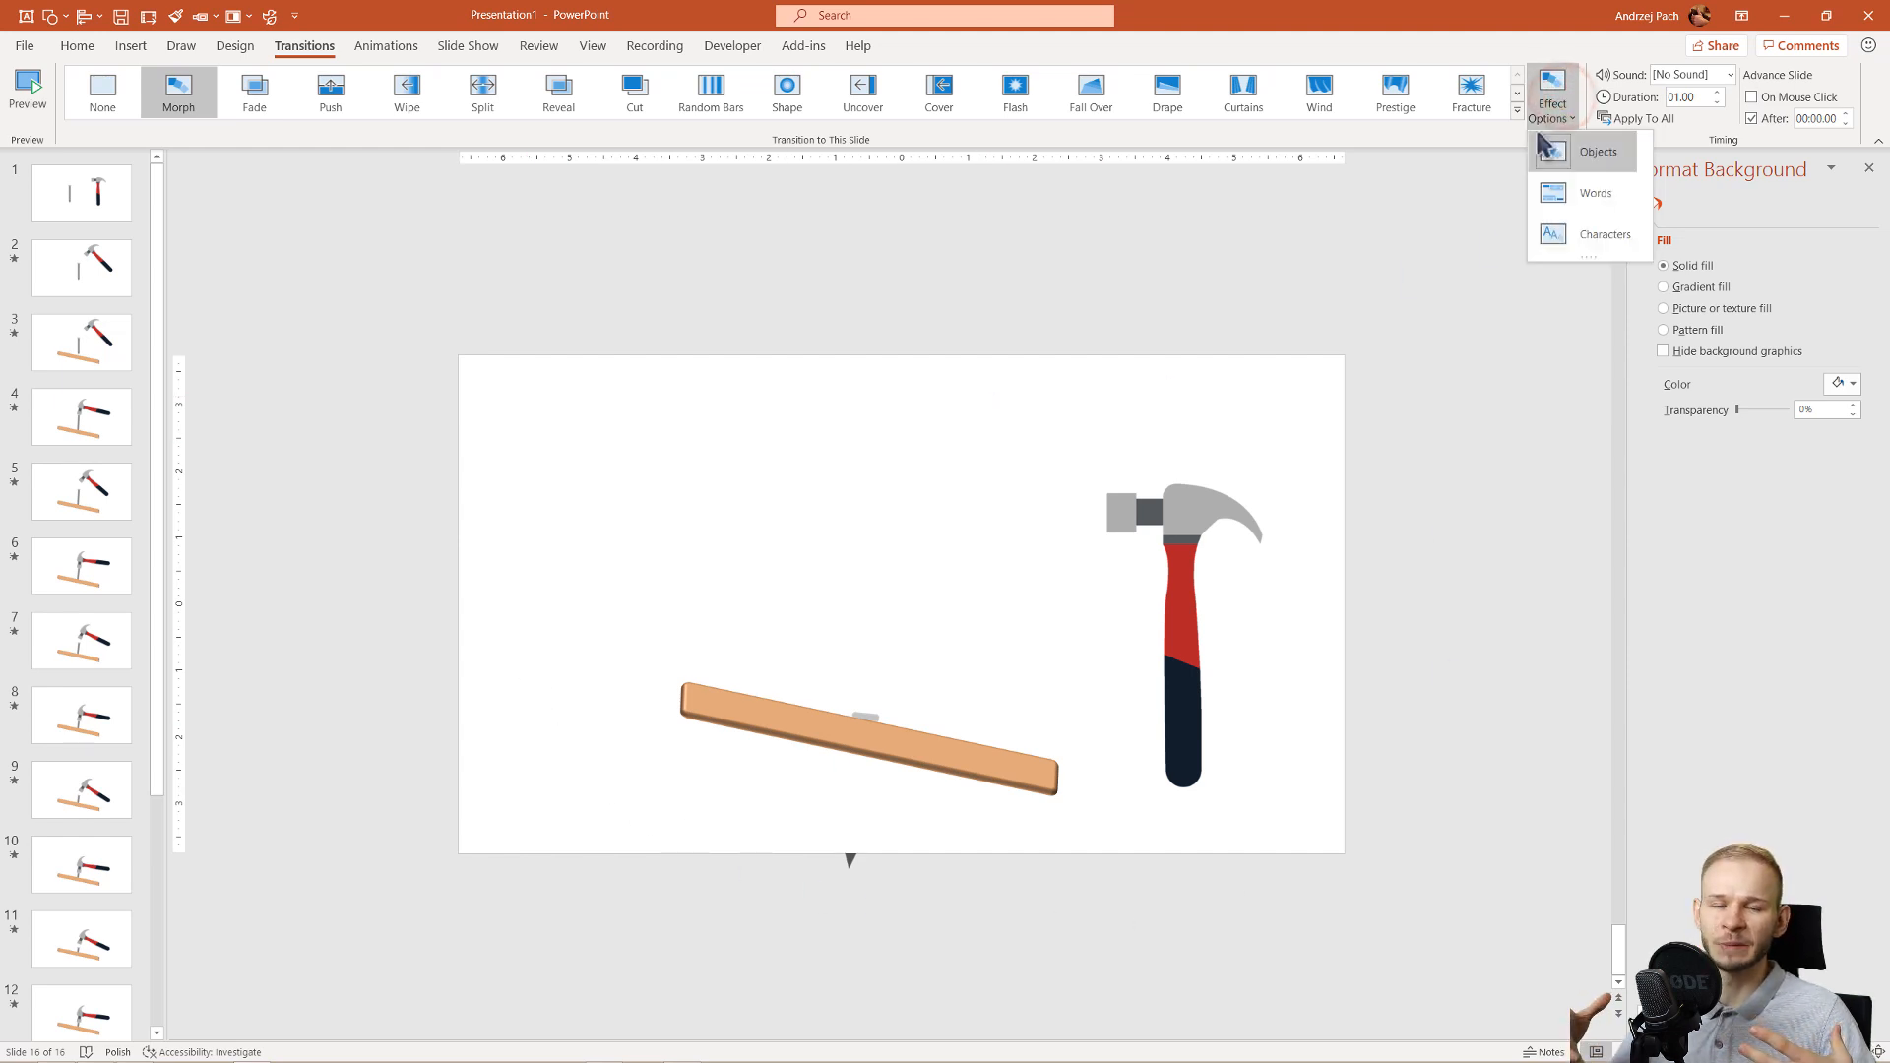
pyautogui.moveTo(1597, 151)
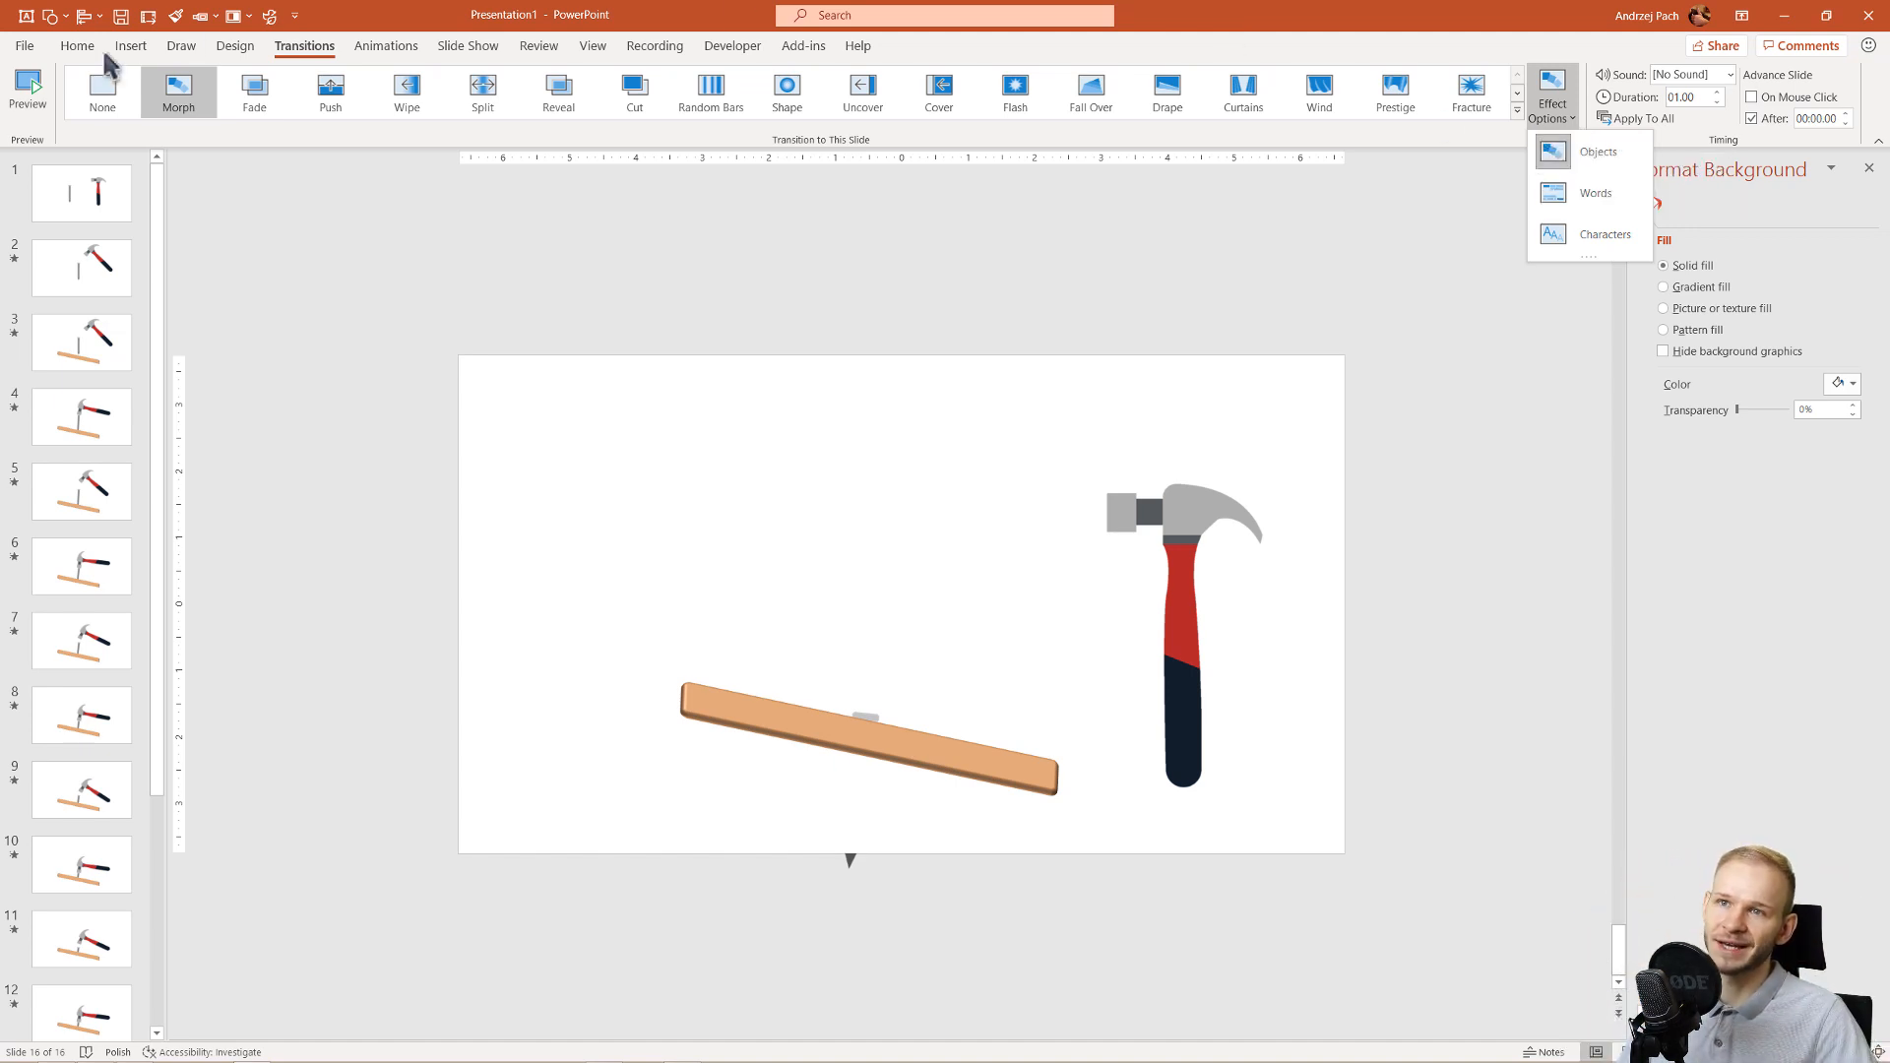
# Step: Scroll the thumbnail pane from the first slide down to slide 16 and select it
pyautogui.click(80, 192)
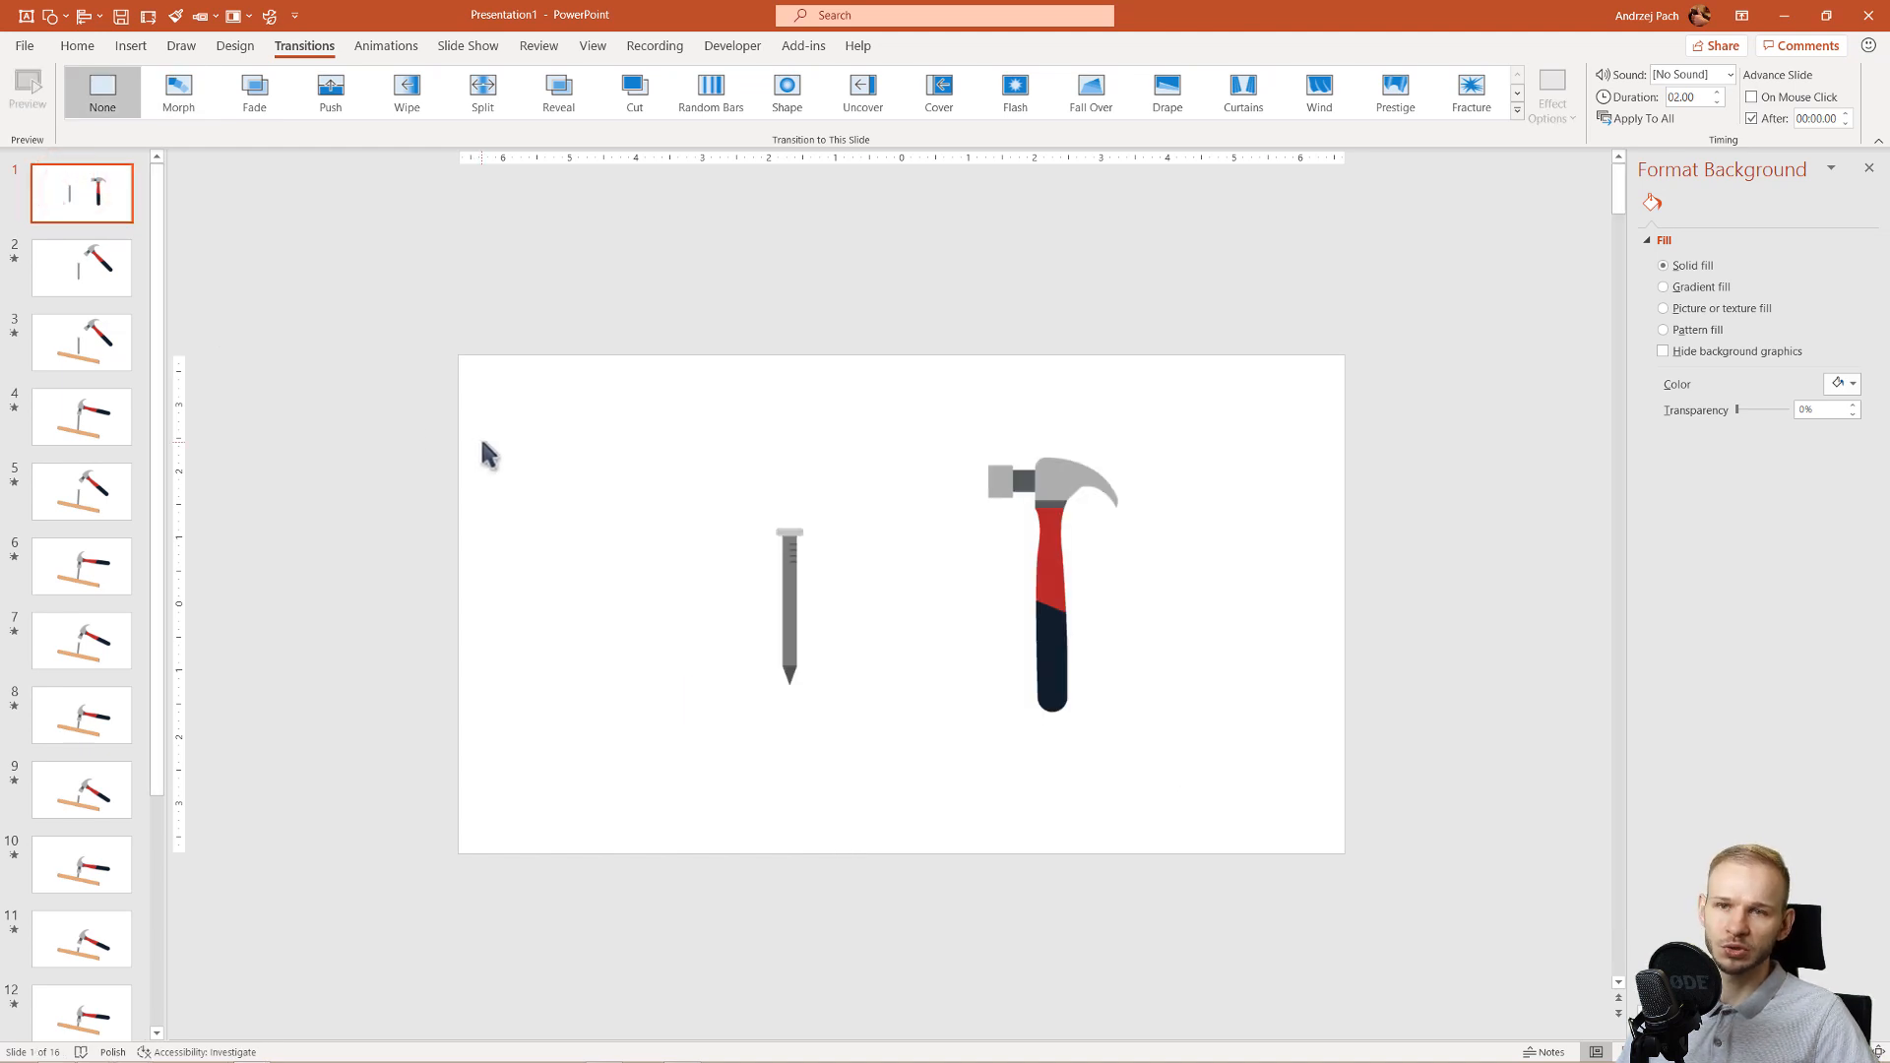
pyautogui.moveTo(205, 564)
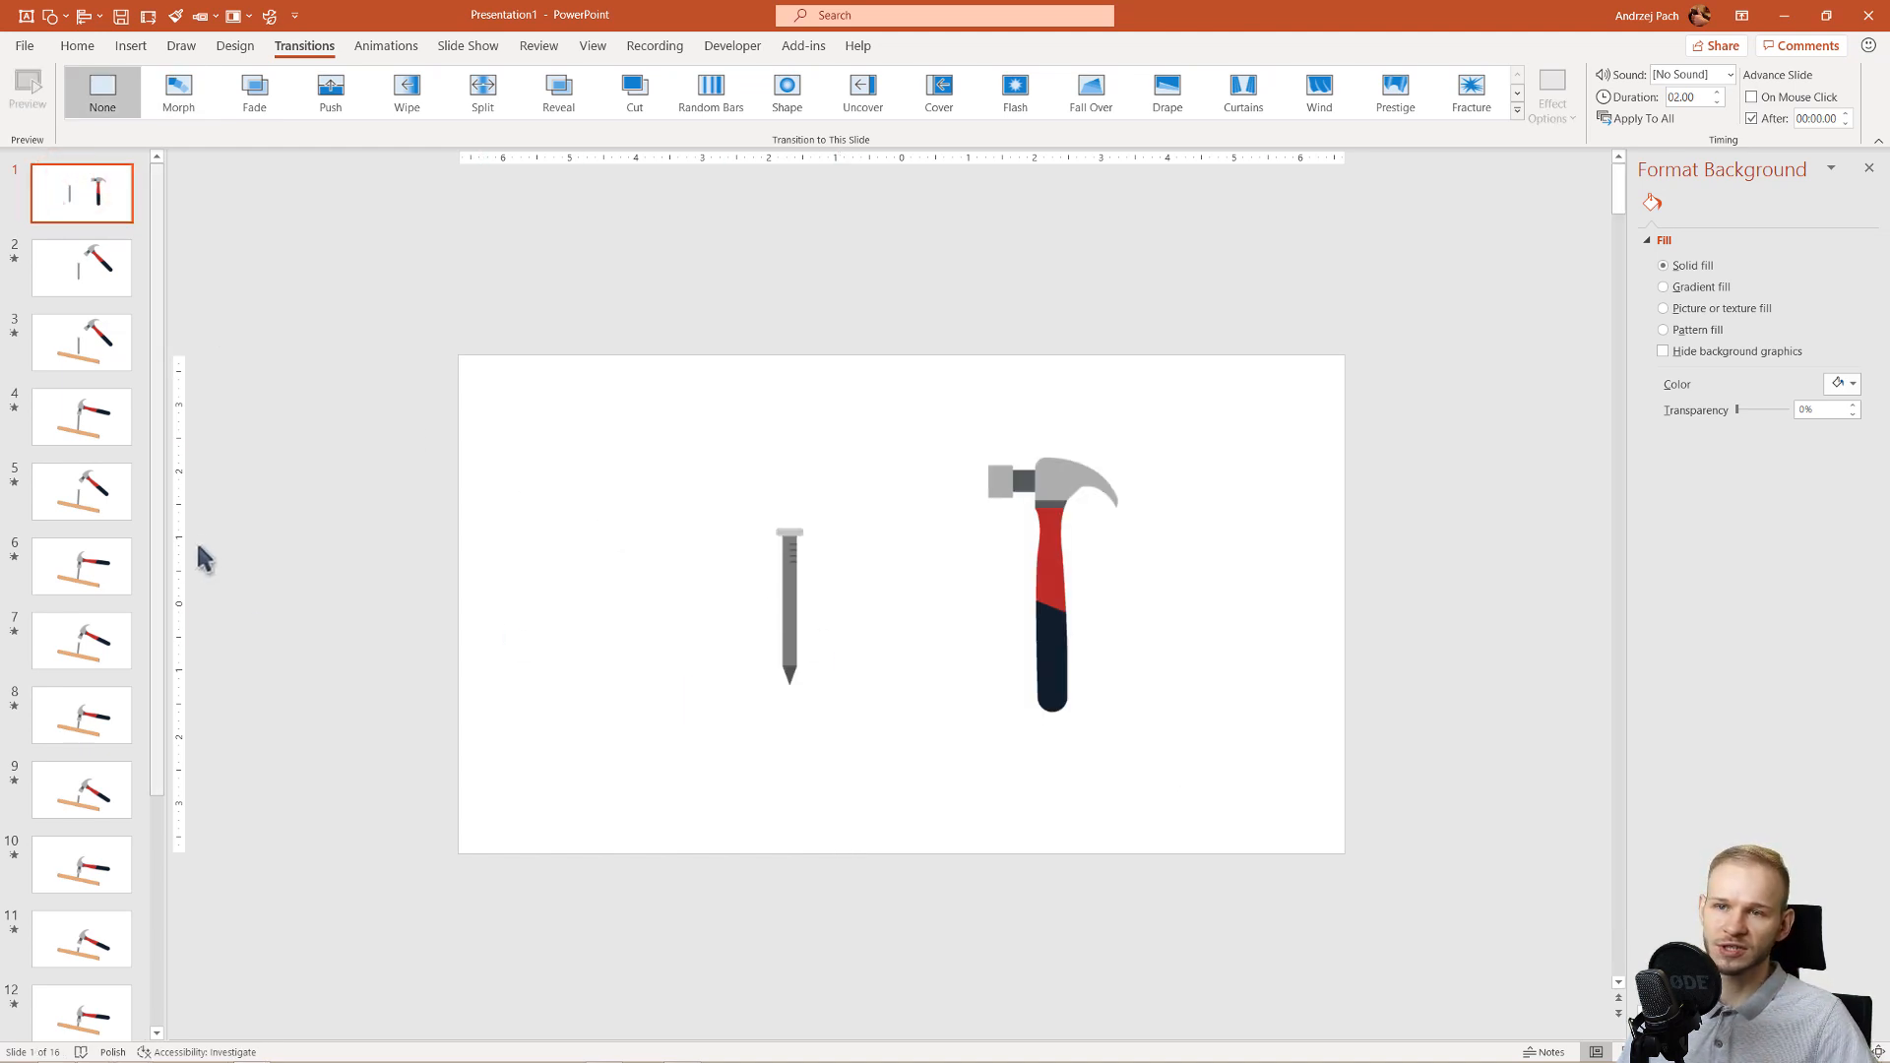
pyautogui.scroll(-3)
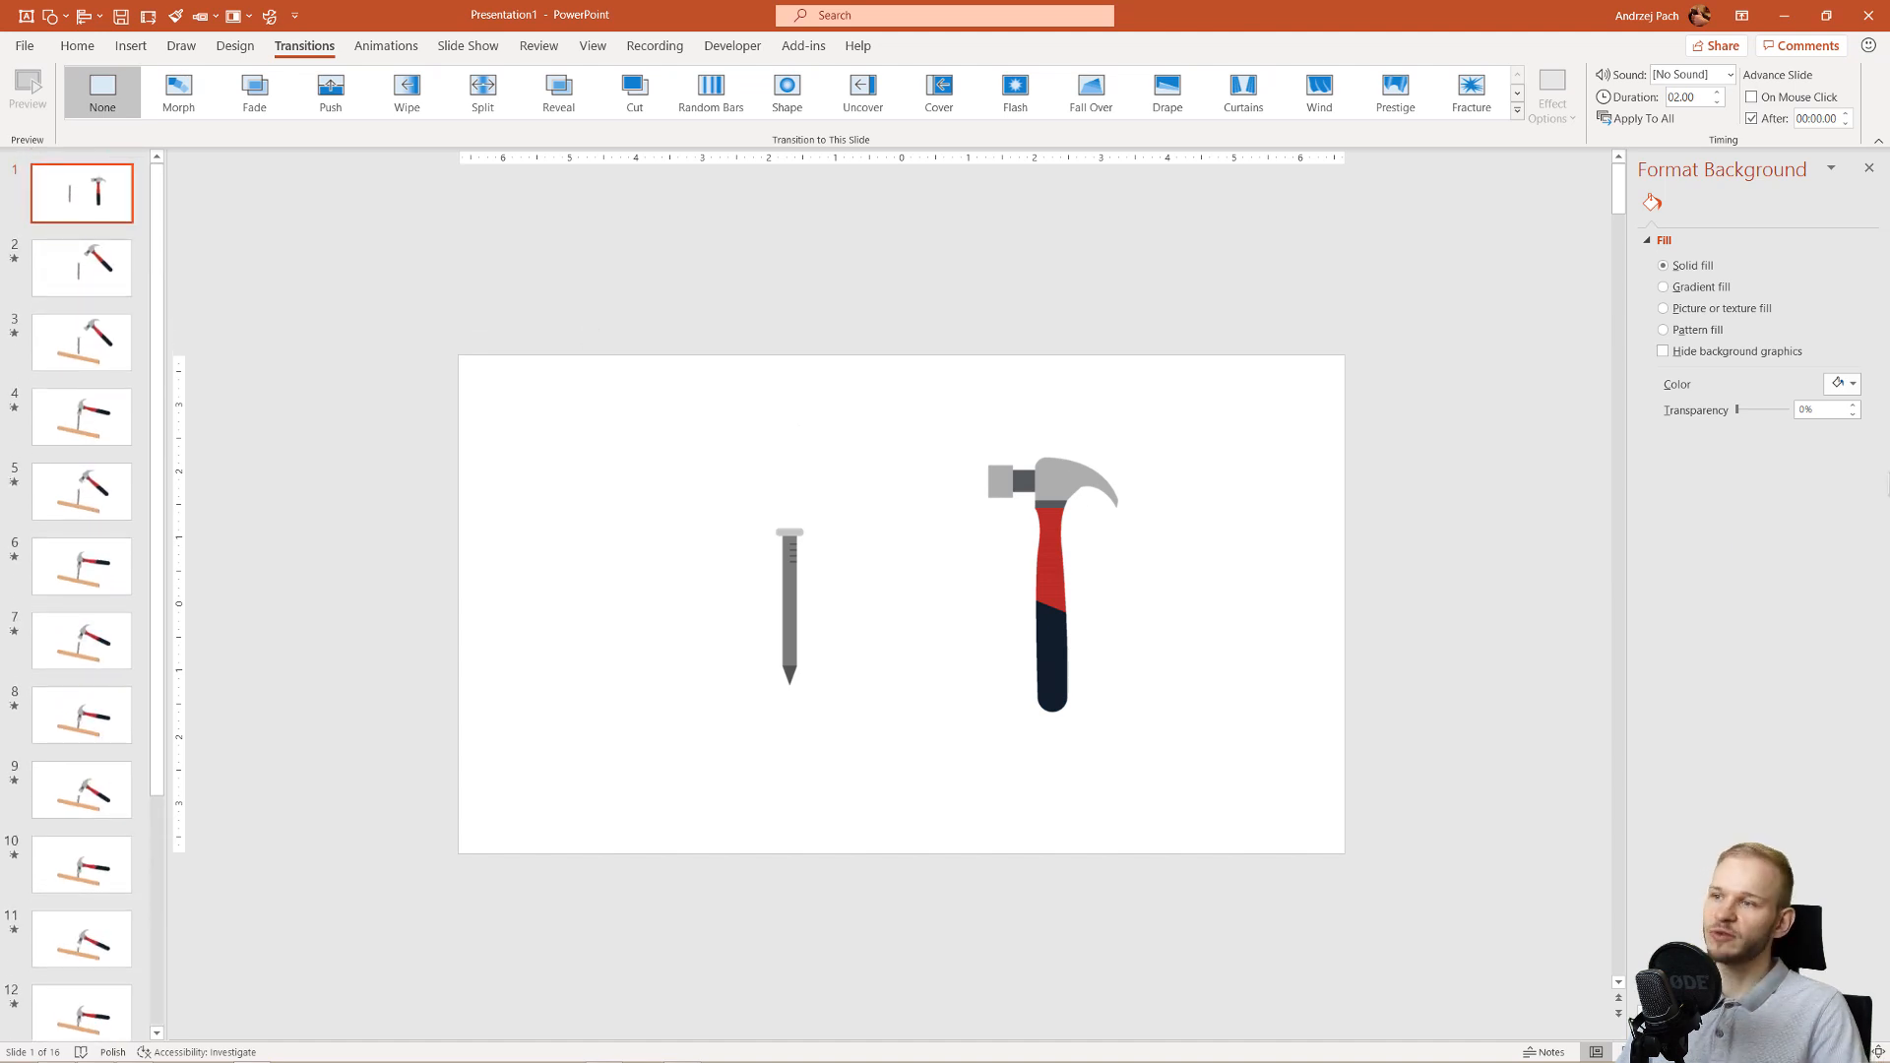
pyautogui.click(81, 986)
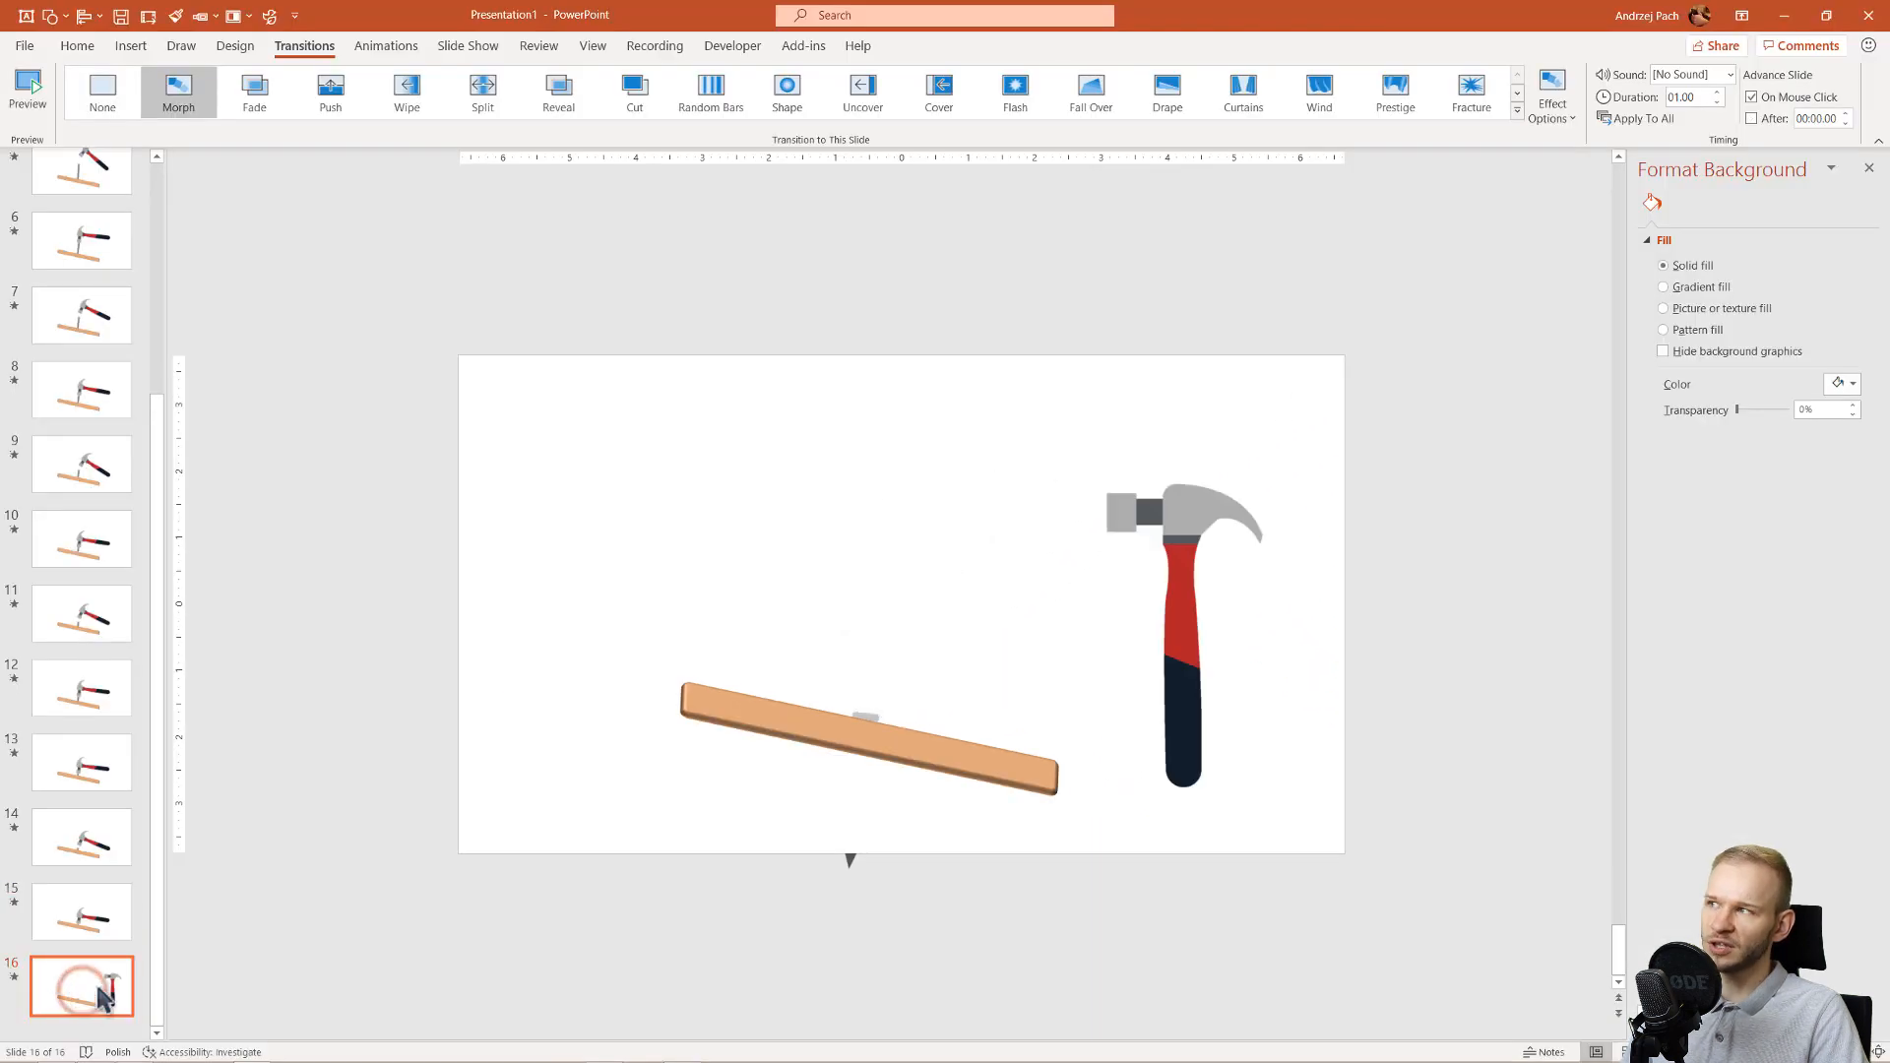